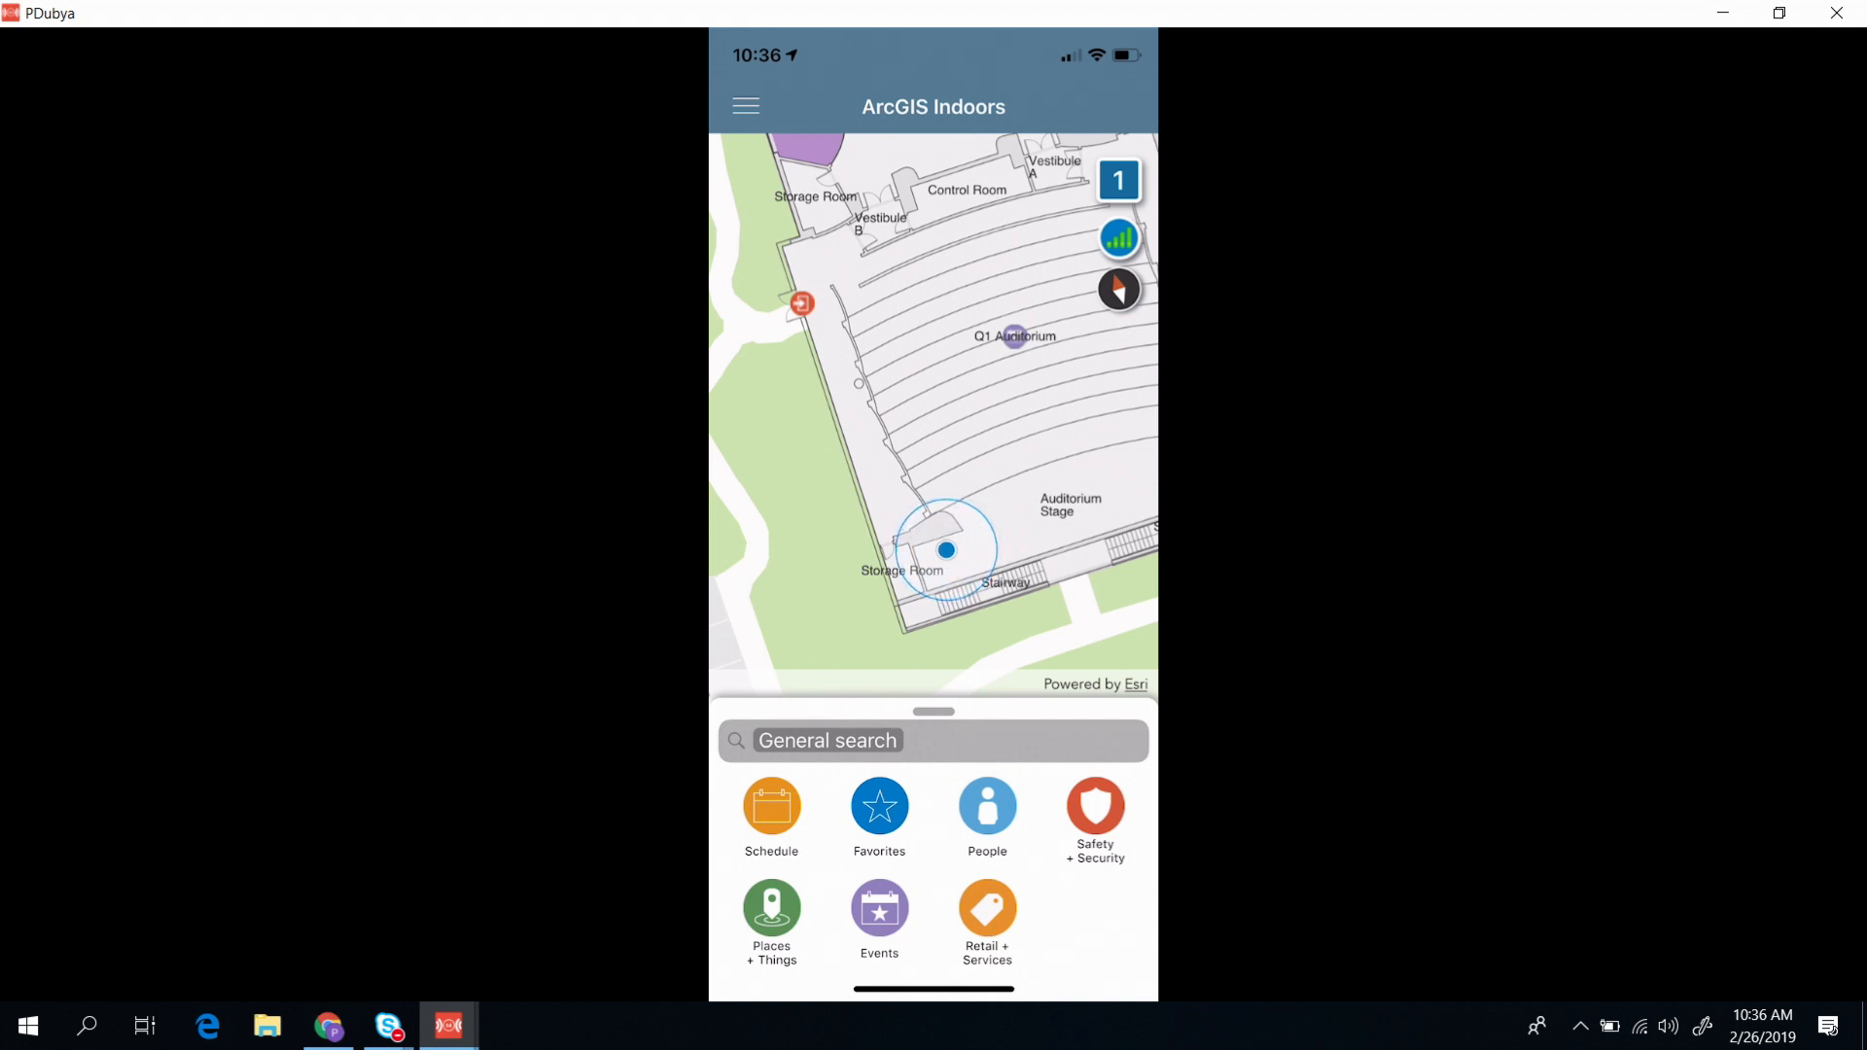
Step: Open the Entry (Q1) (#64) details and start its 311 report
left_click(803, 302)
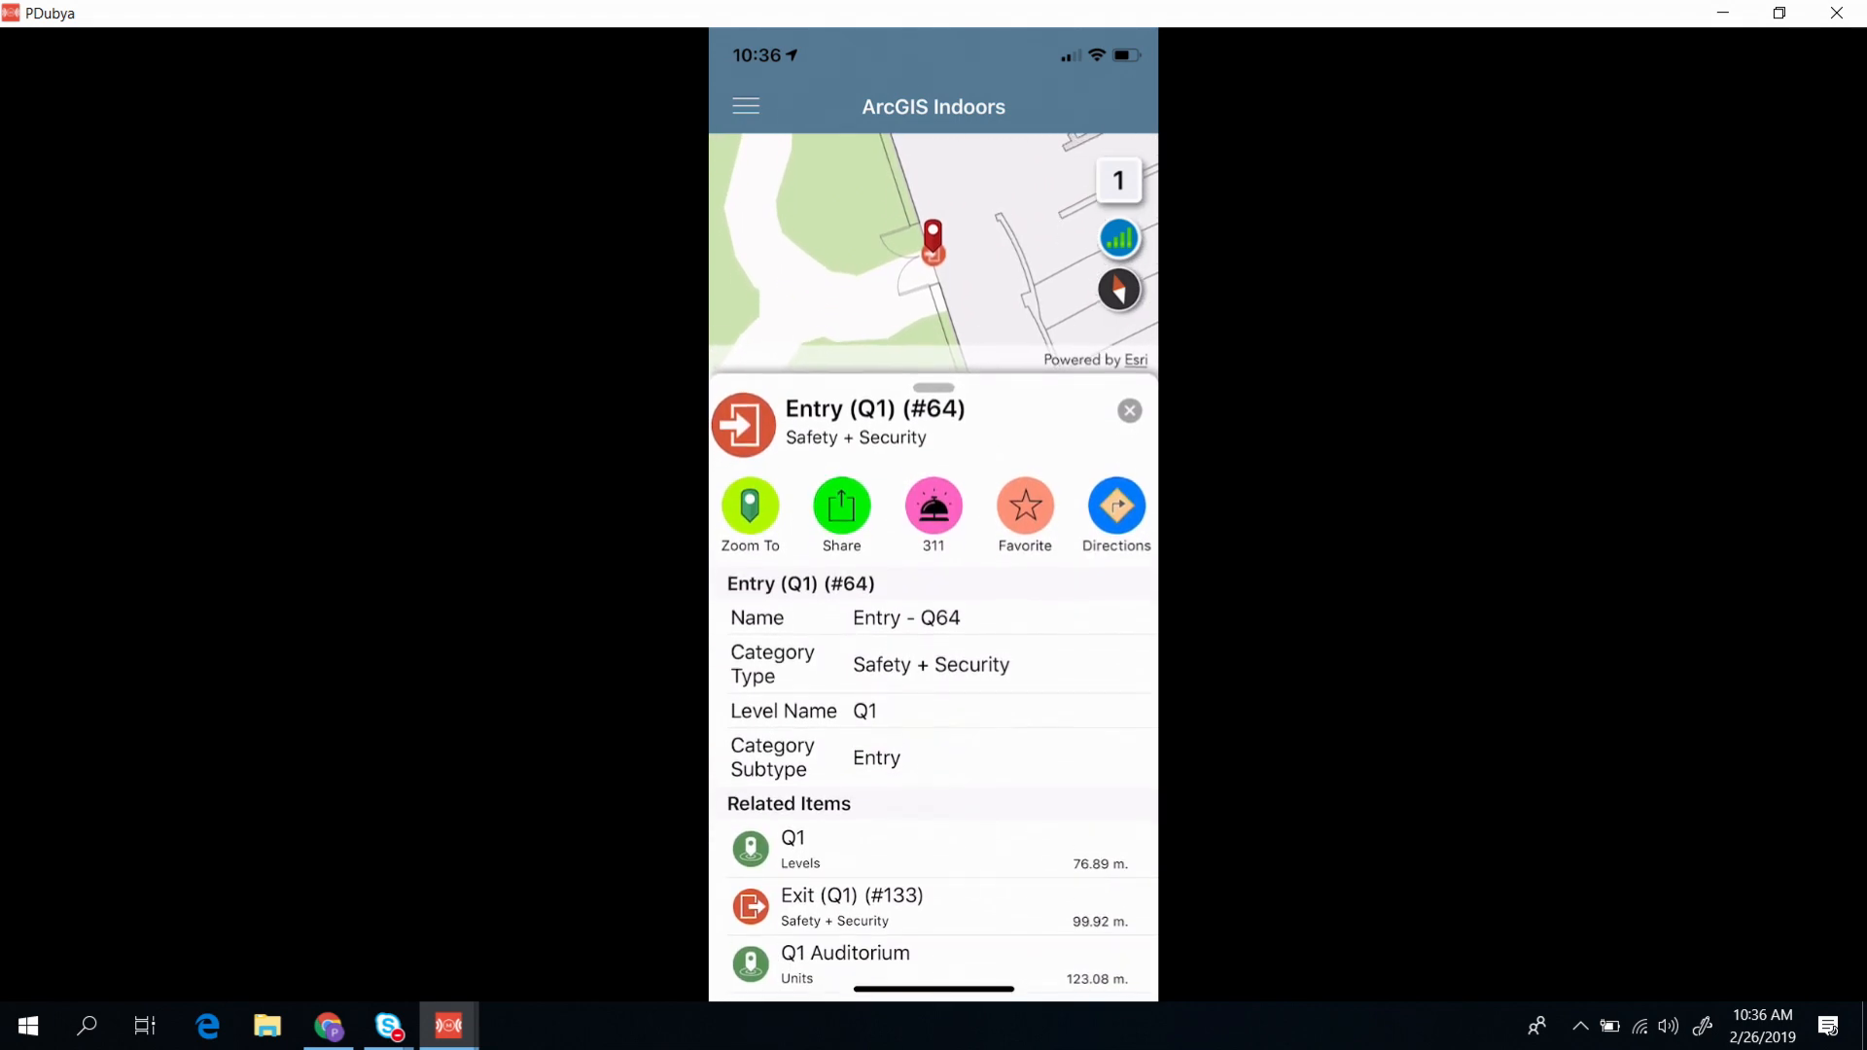
scroll("down", 3)
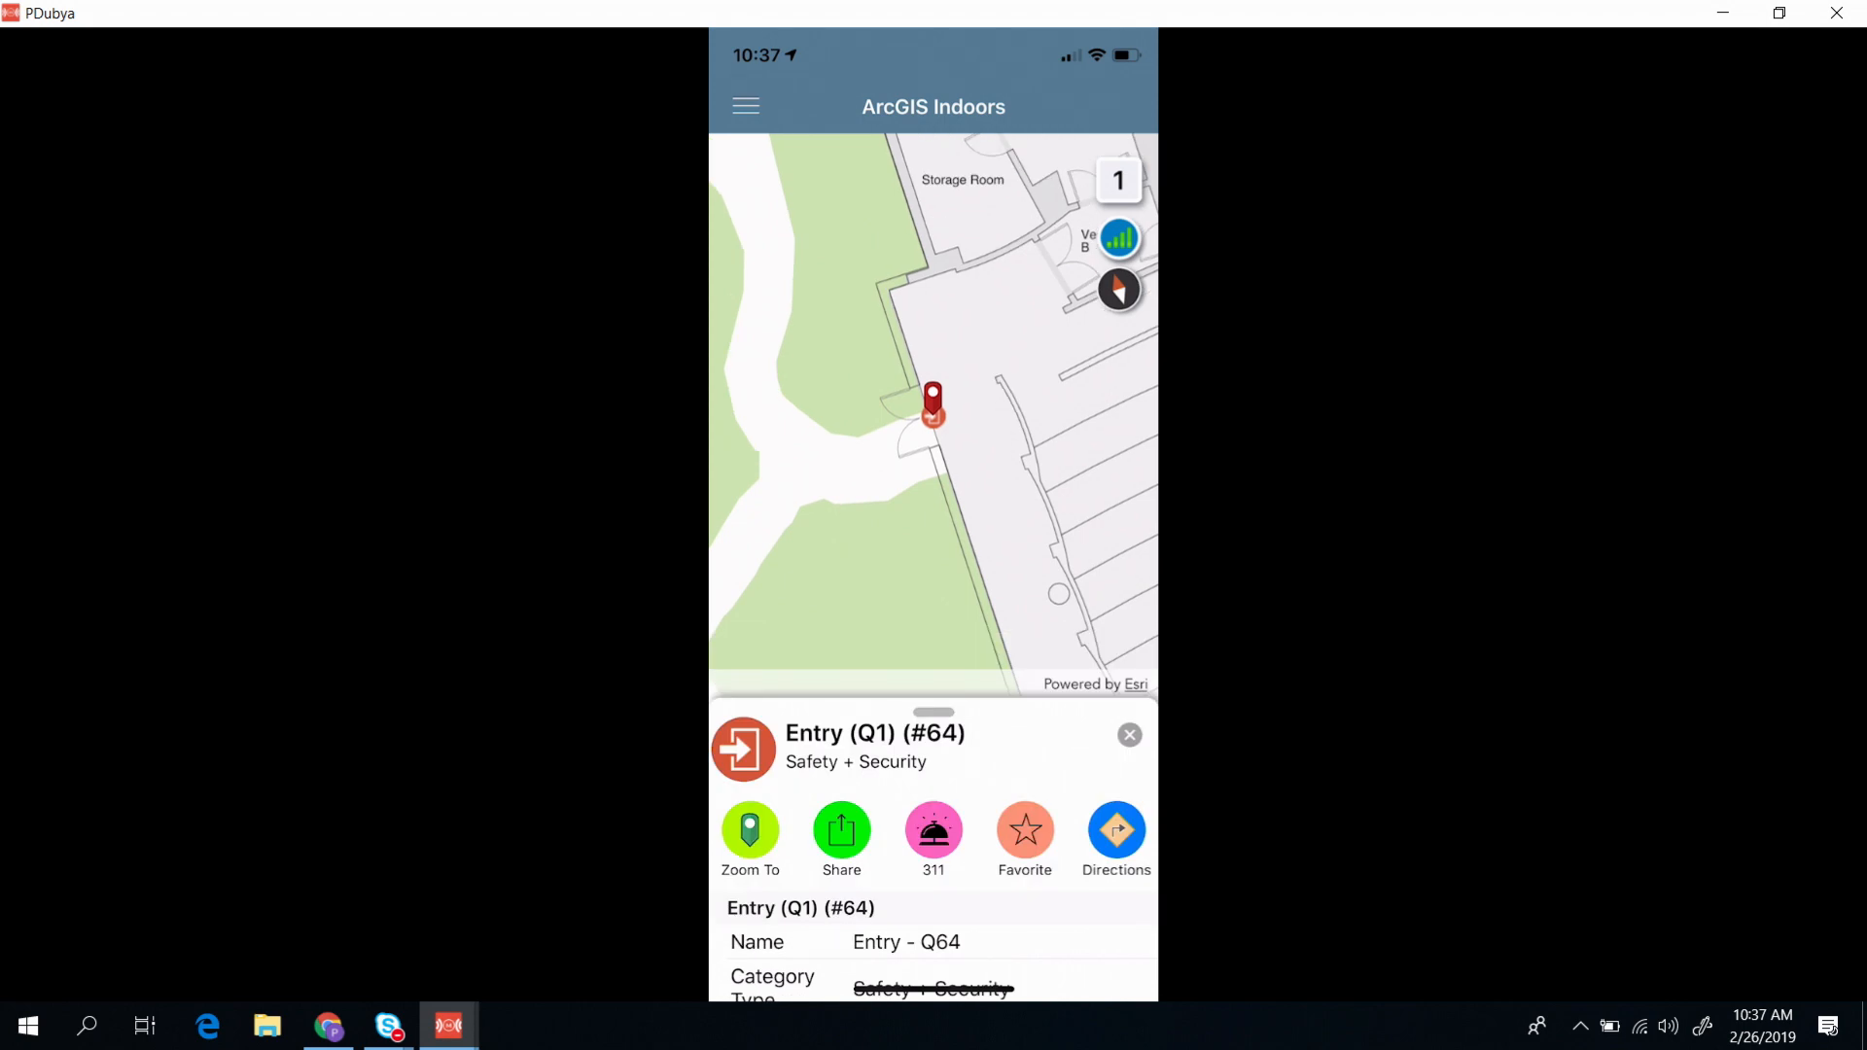
left_click(933, 833)
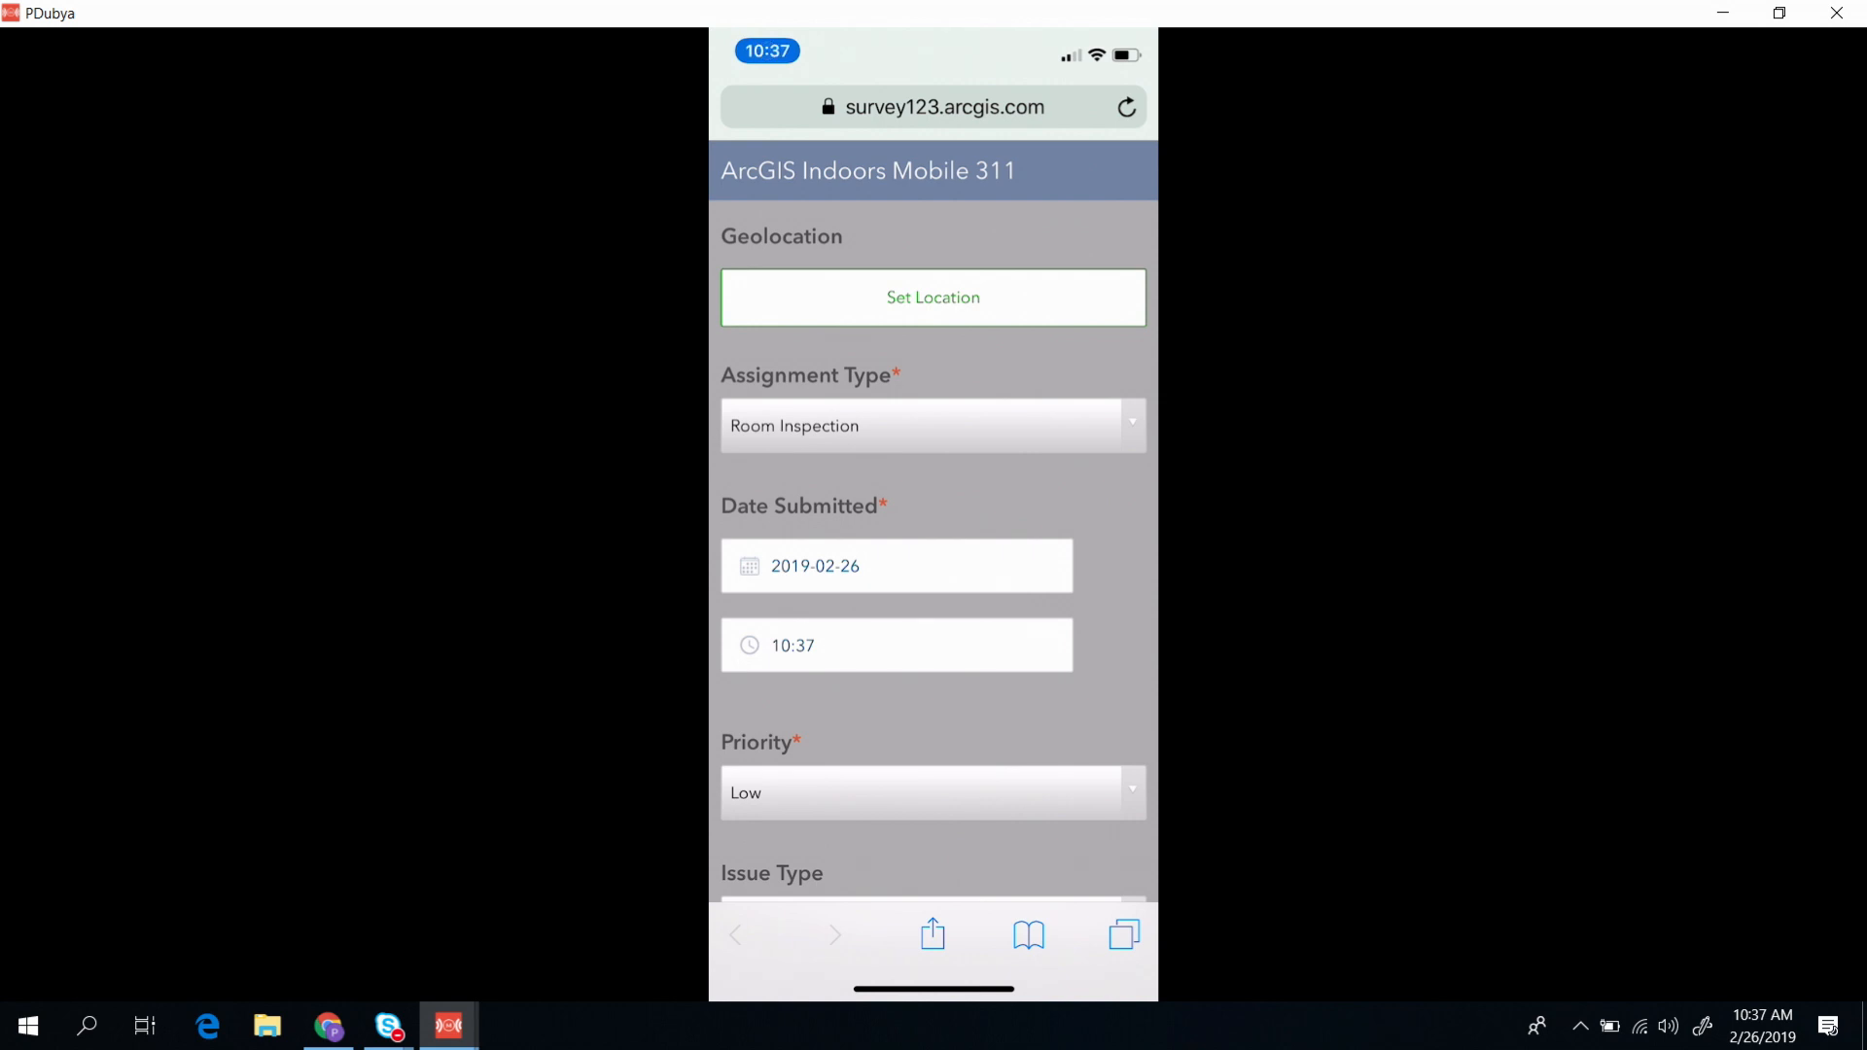
Step: Set the report's map location, assignment type, High priority and issue 'Suspicious character'
left_click(932, 297)
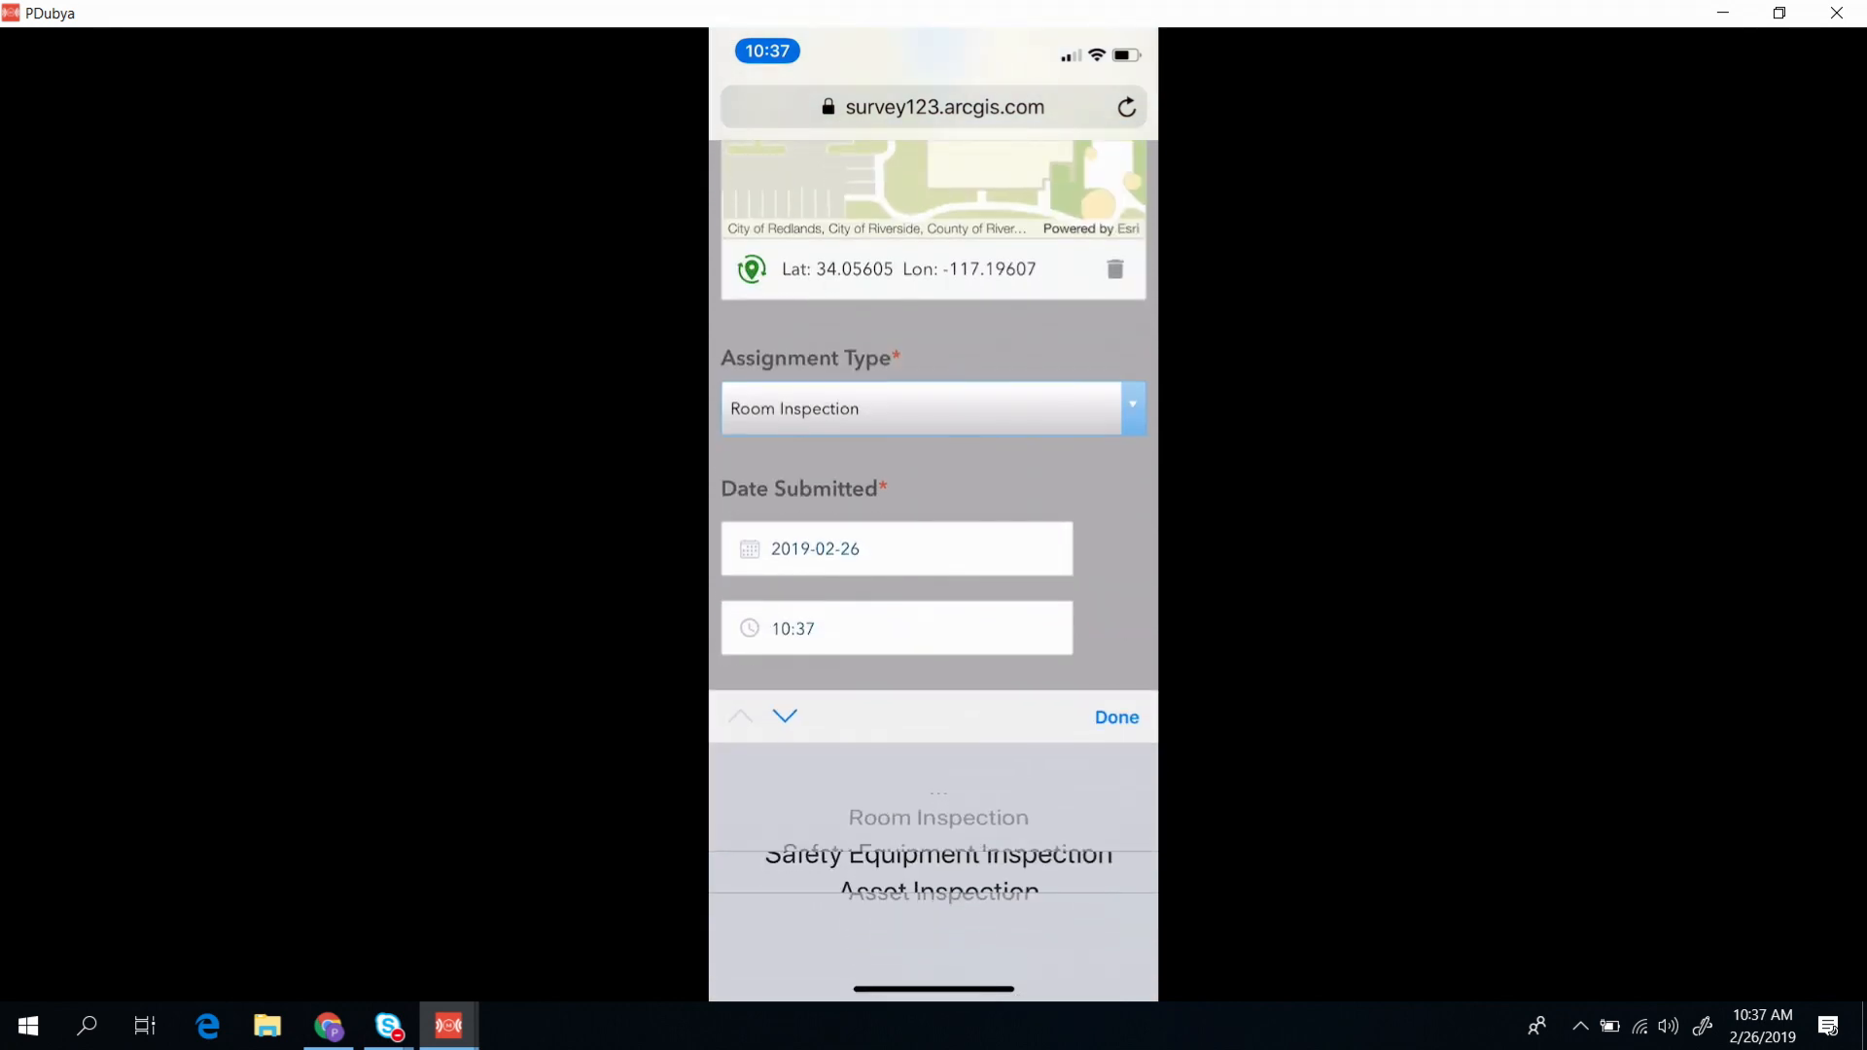
left_click(936, 855)
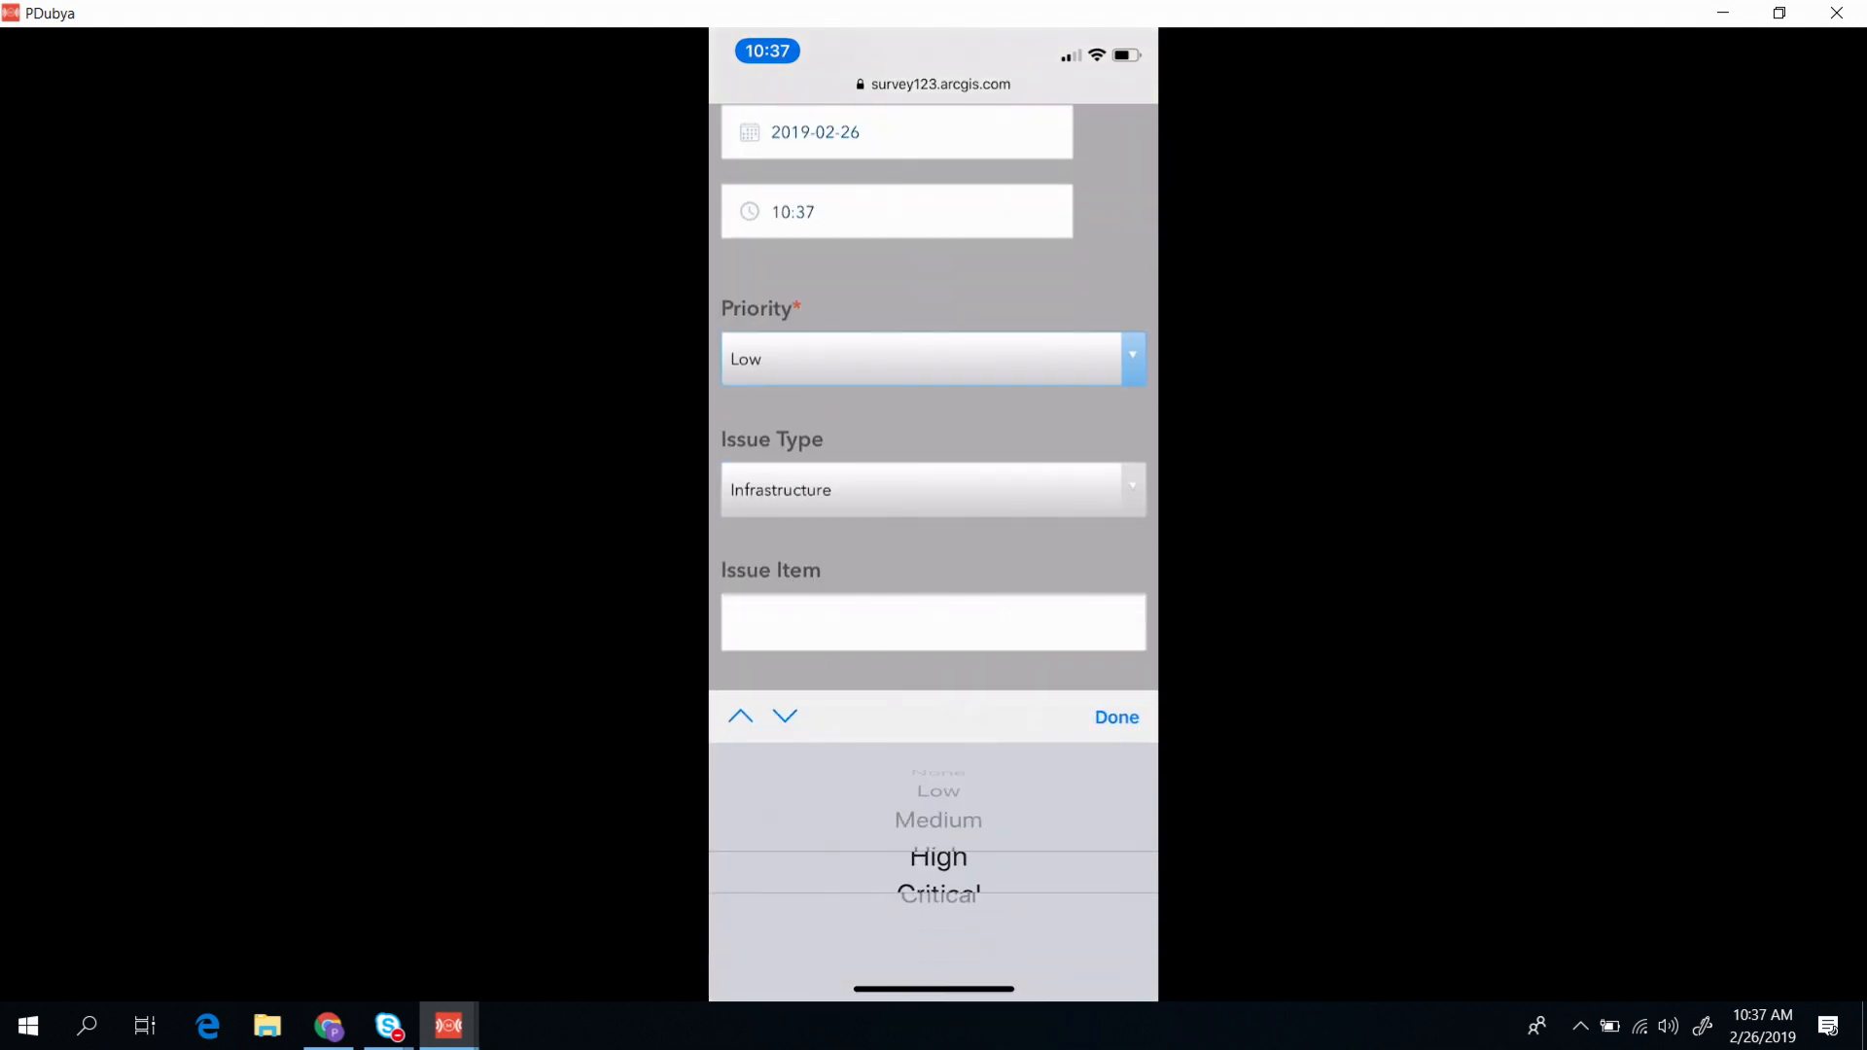
left_click(937, 858)
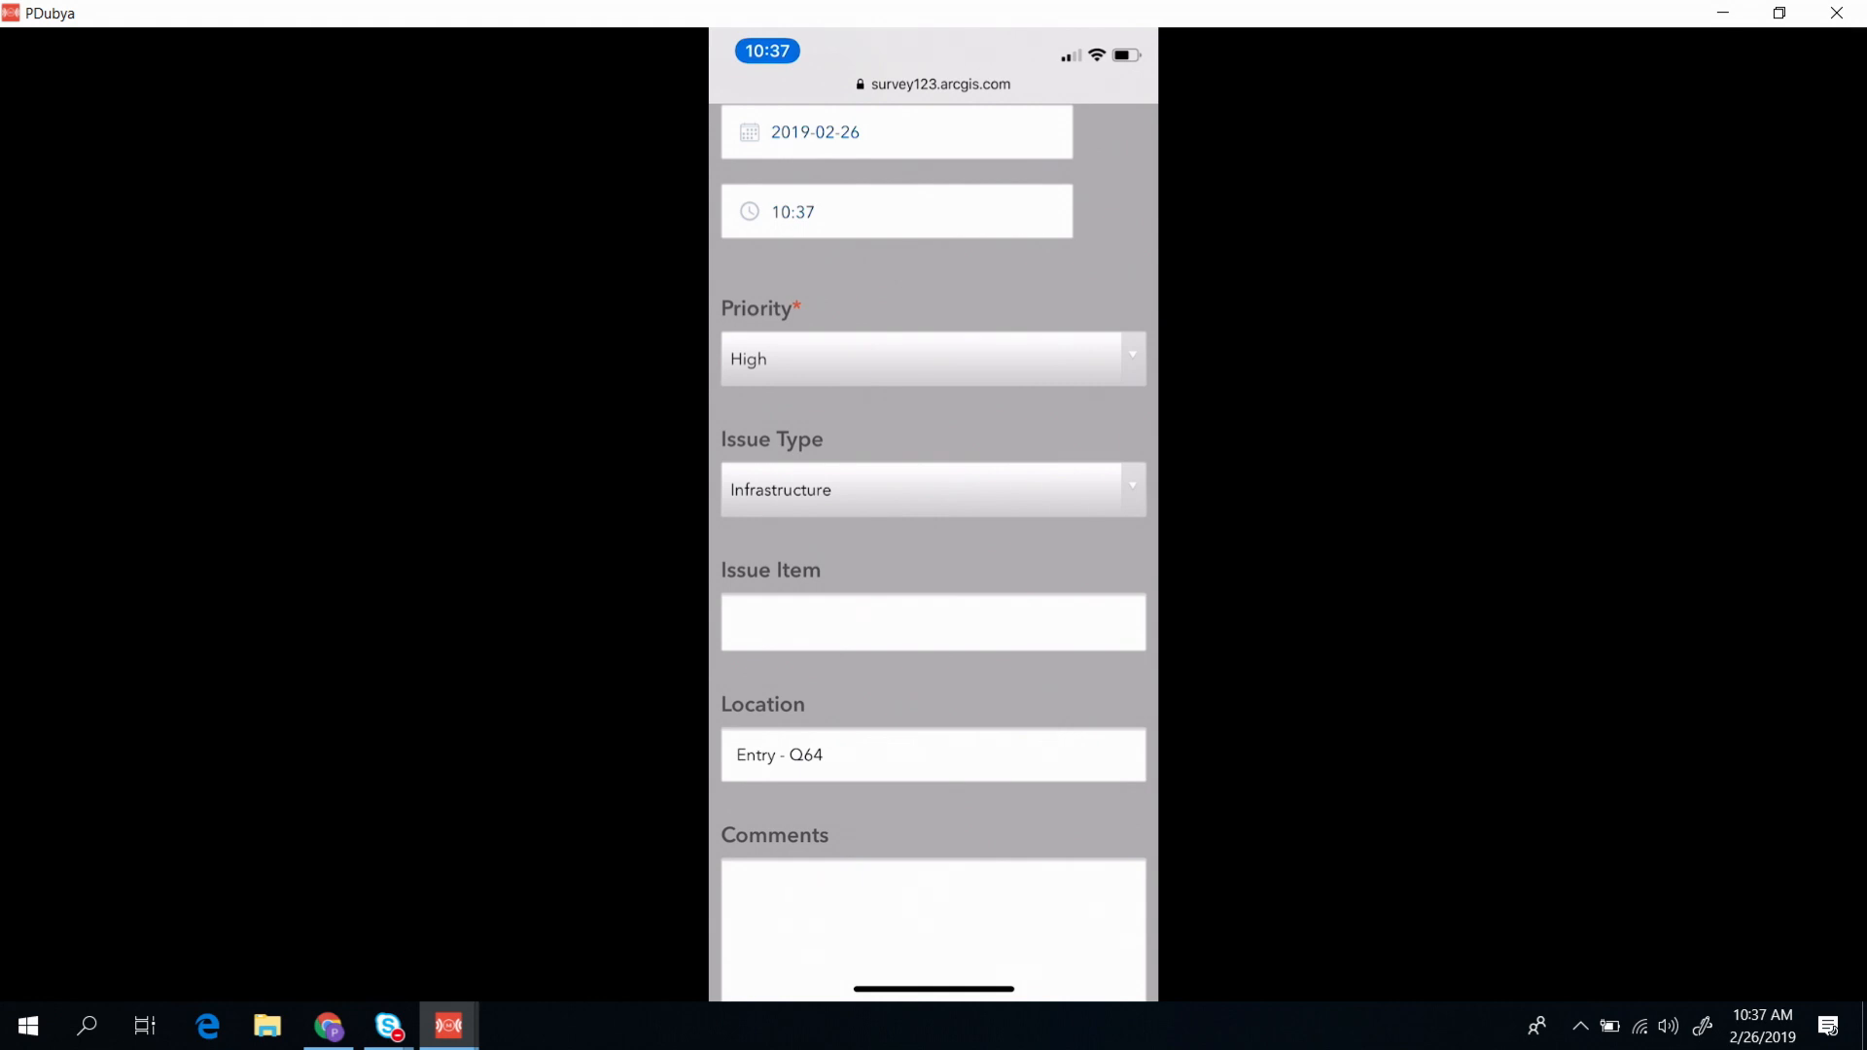
left_click(932, 623)
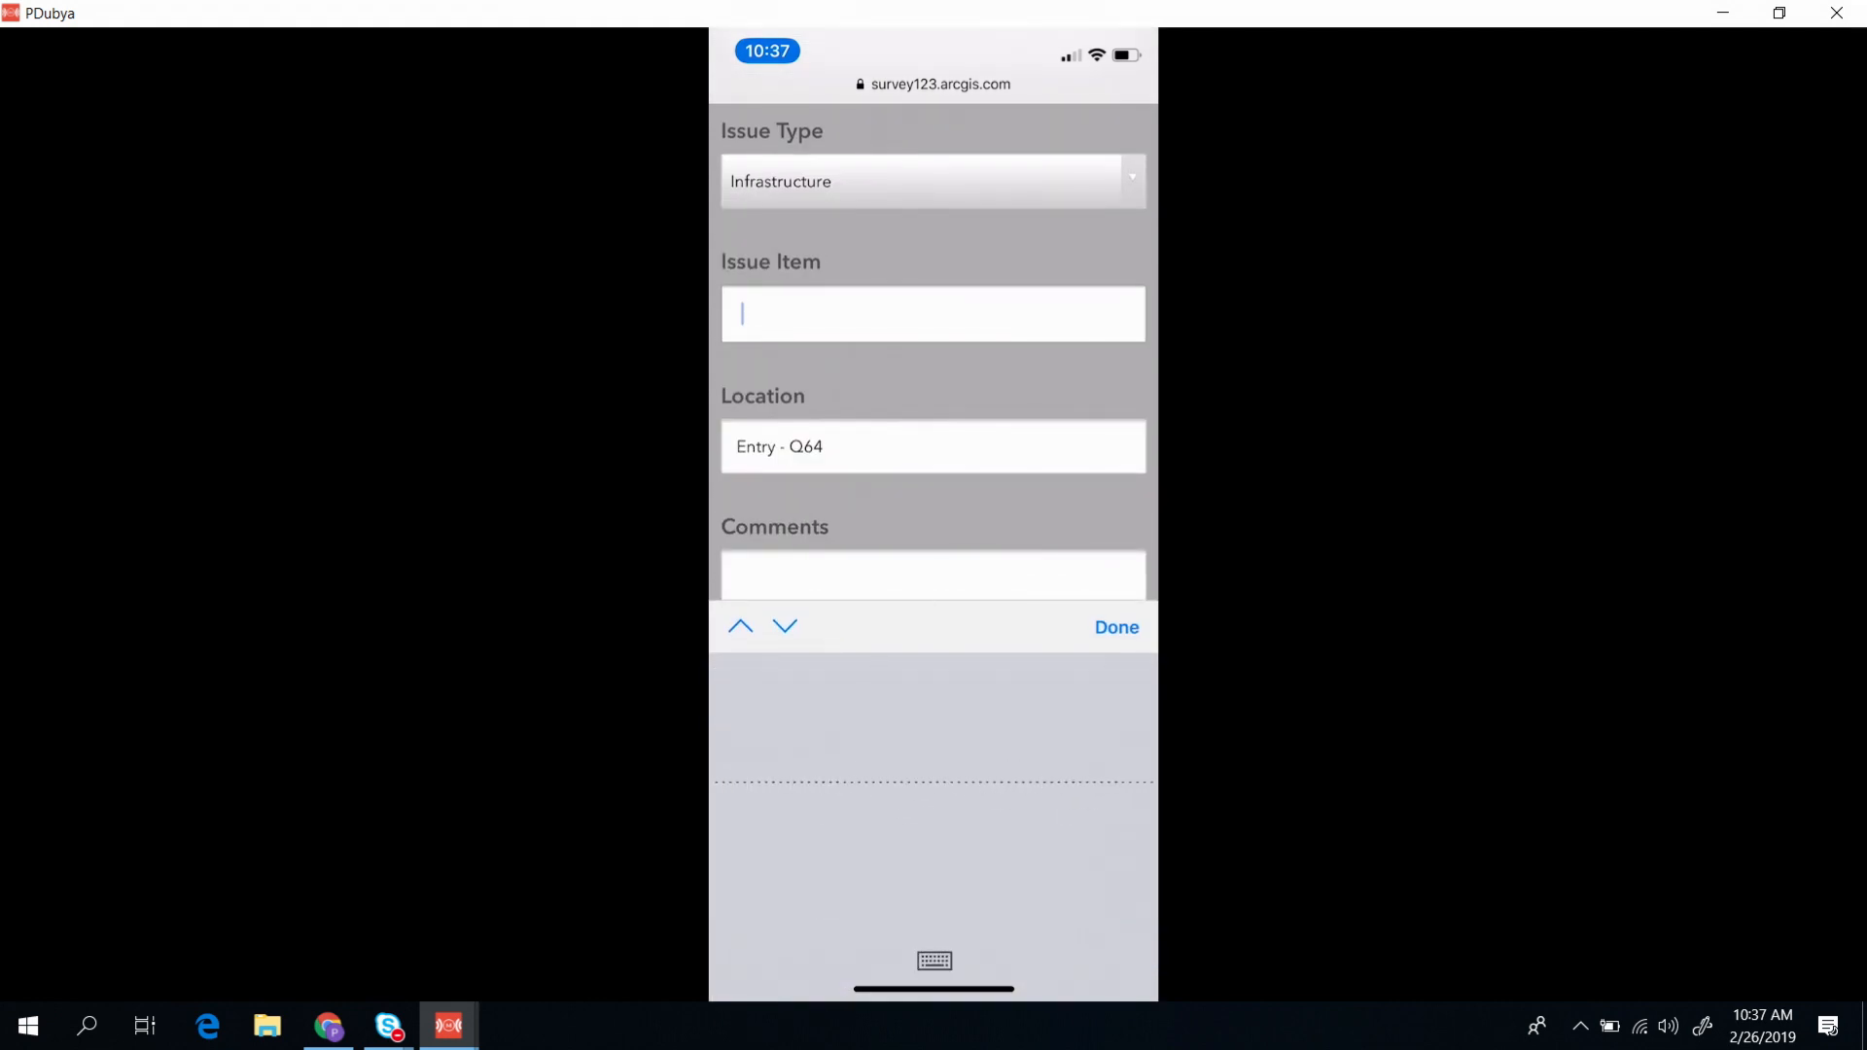
type("Suspicious character")
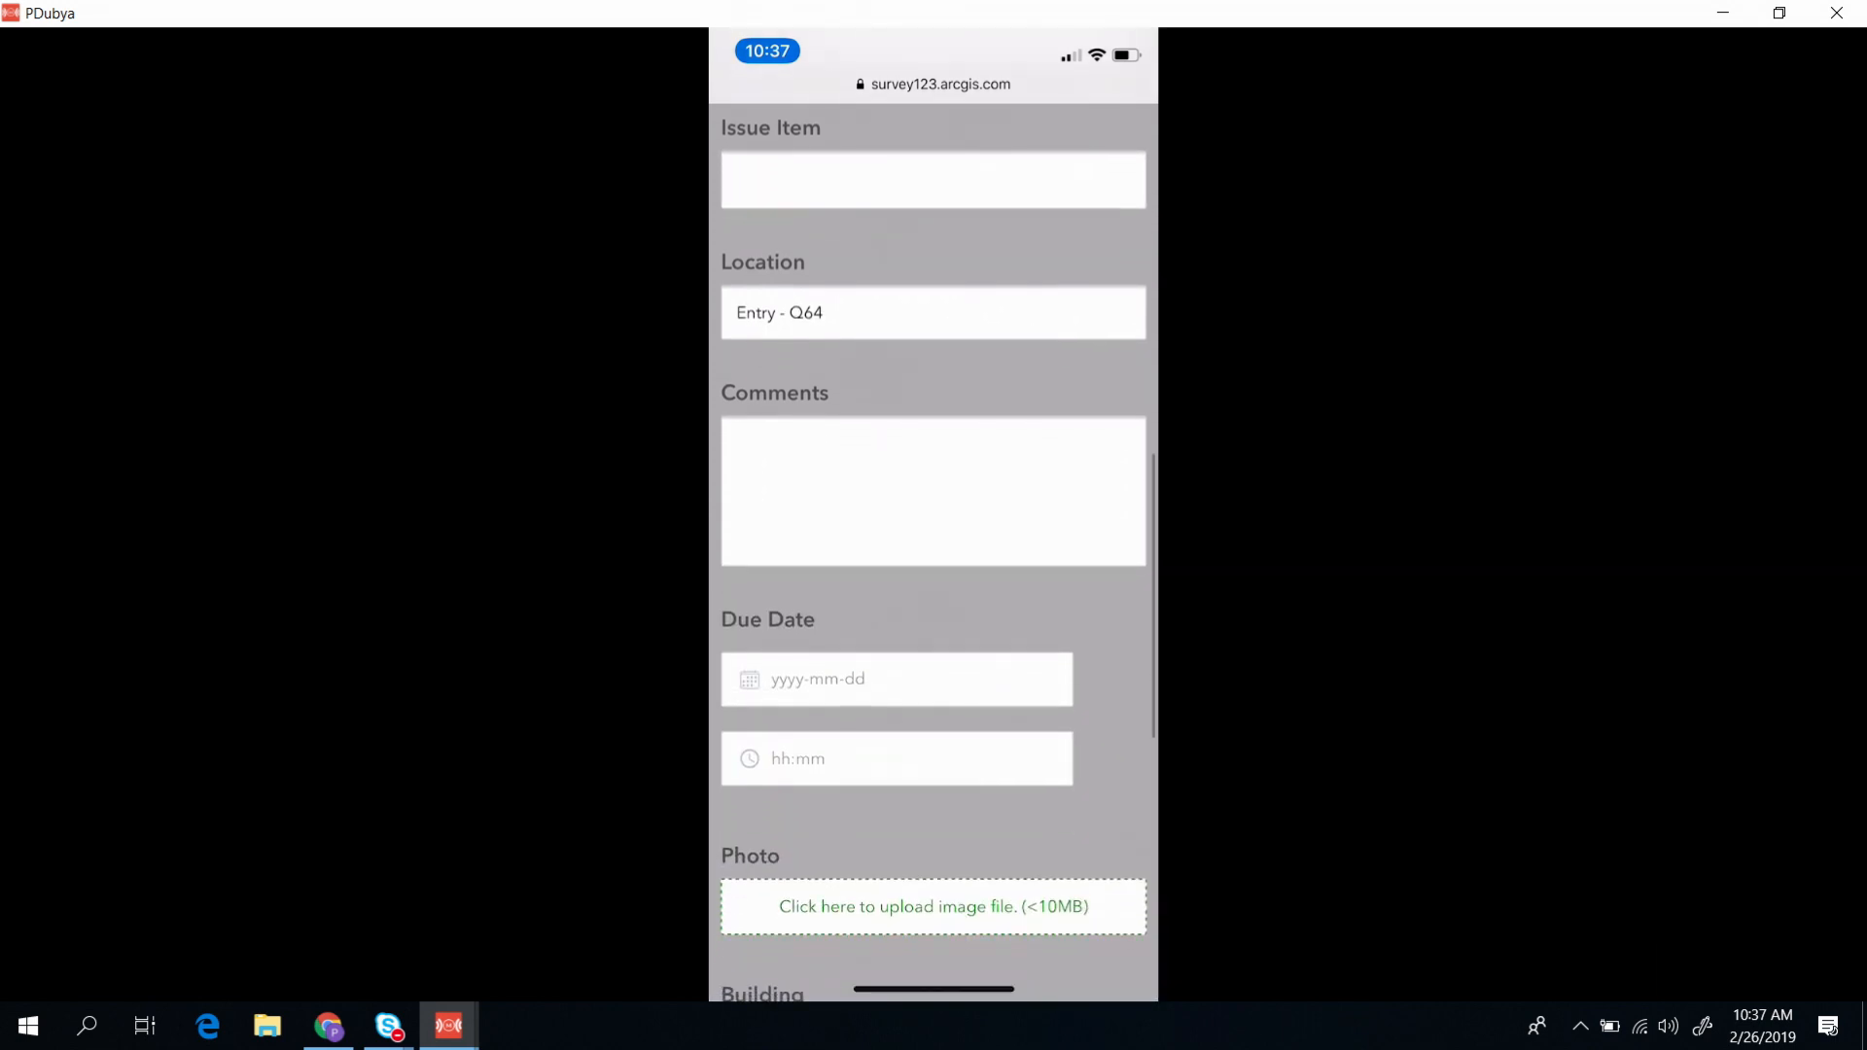
Step: Scroll to the end of the form and submit the 311 report
scroll("down", 3)
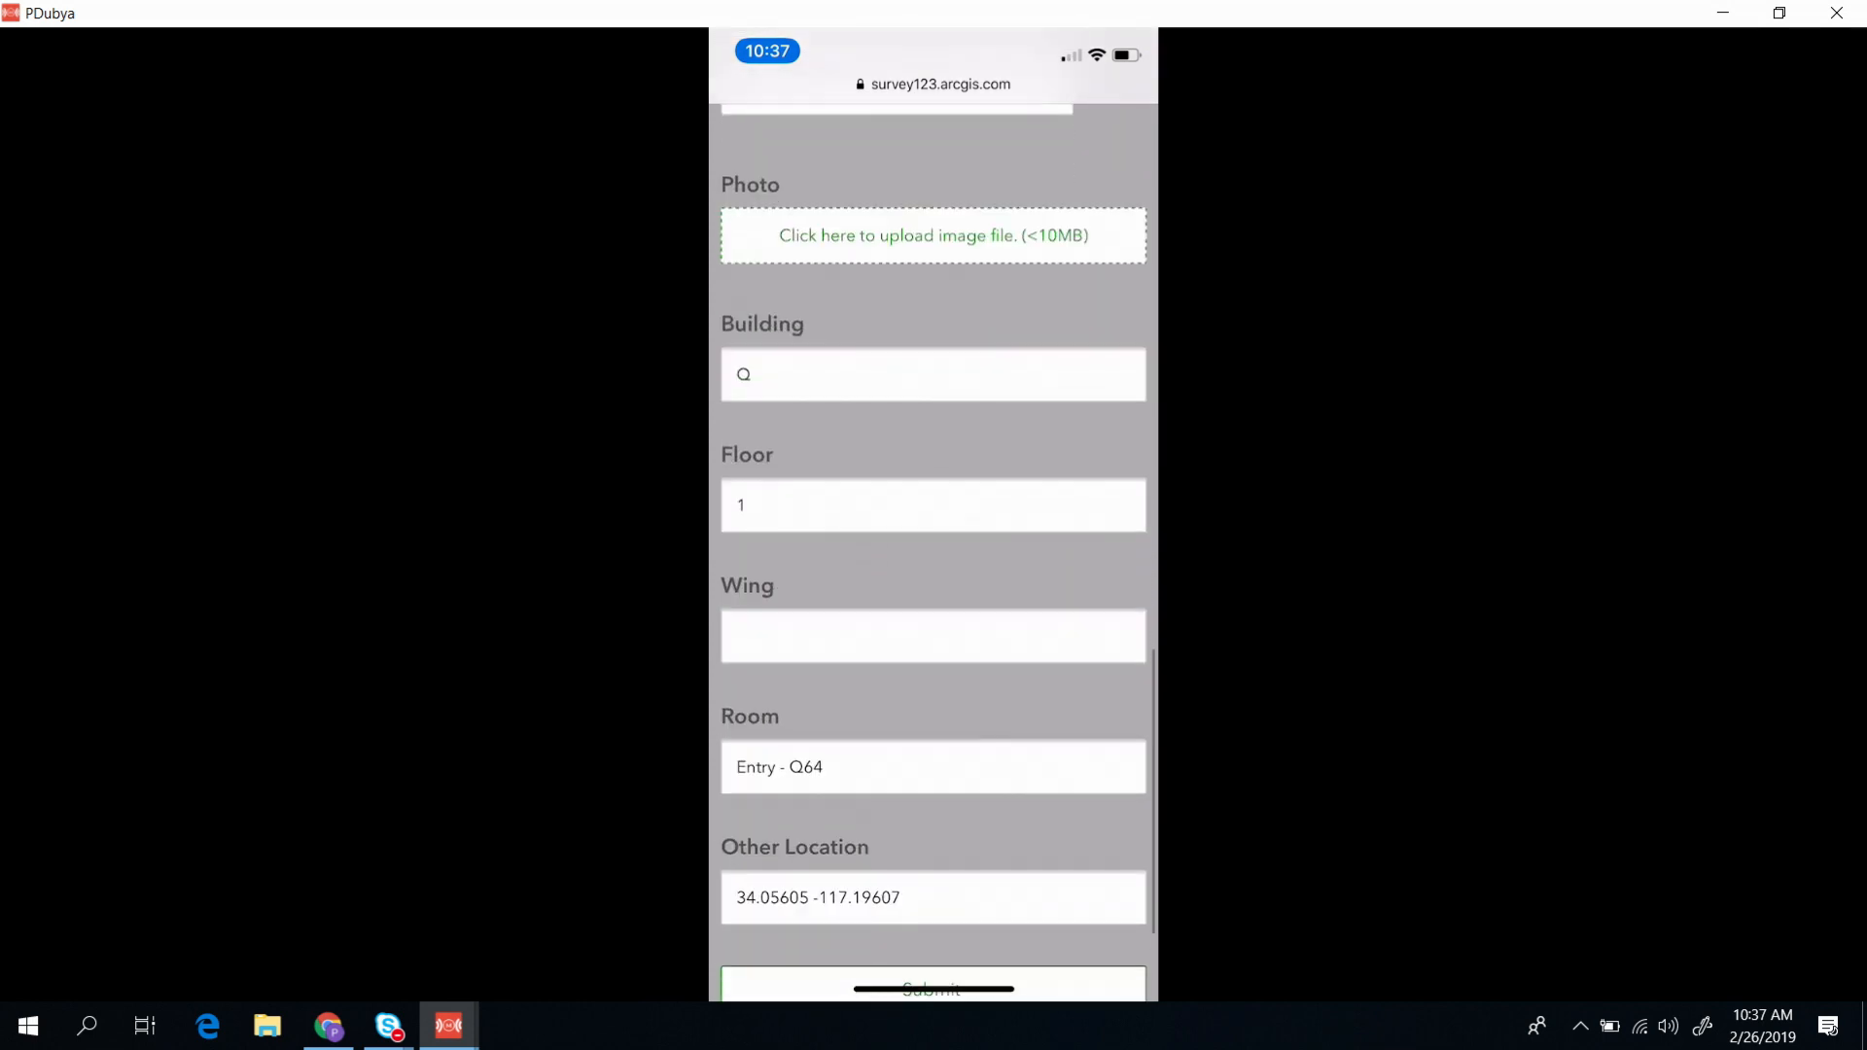
scroll("down", 3)
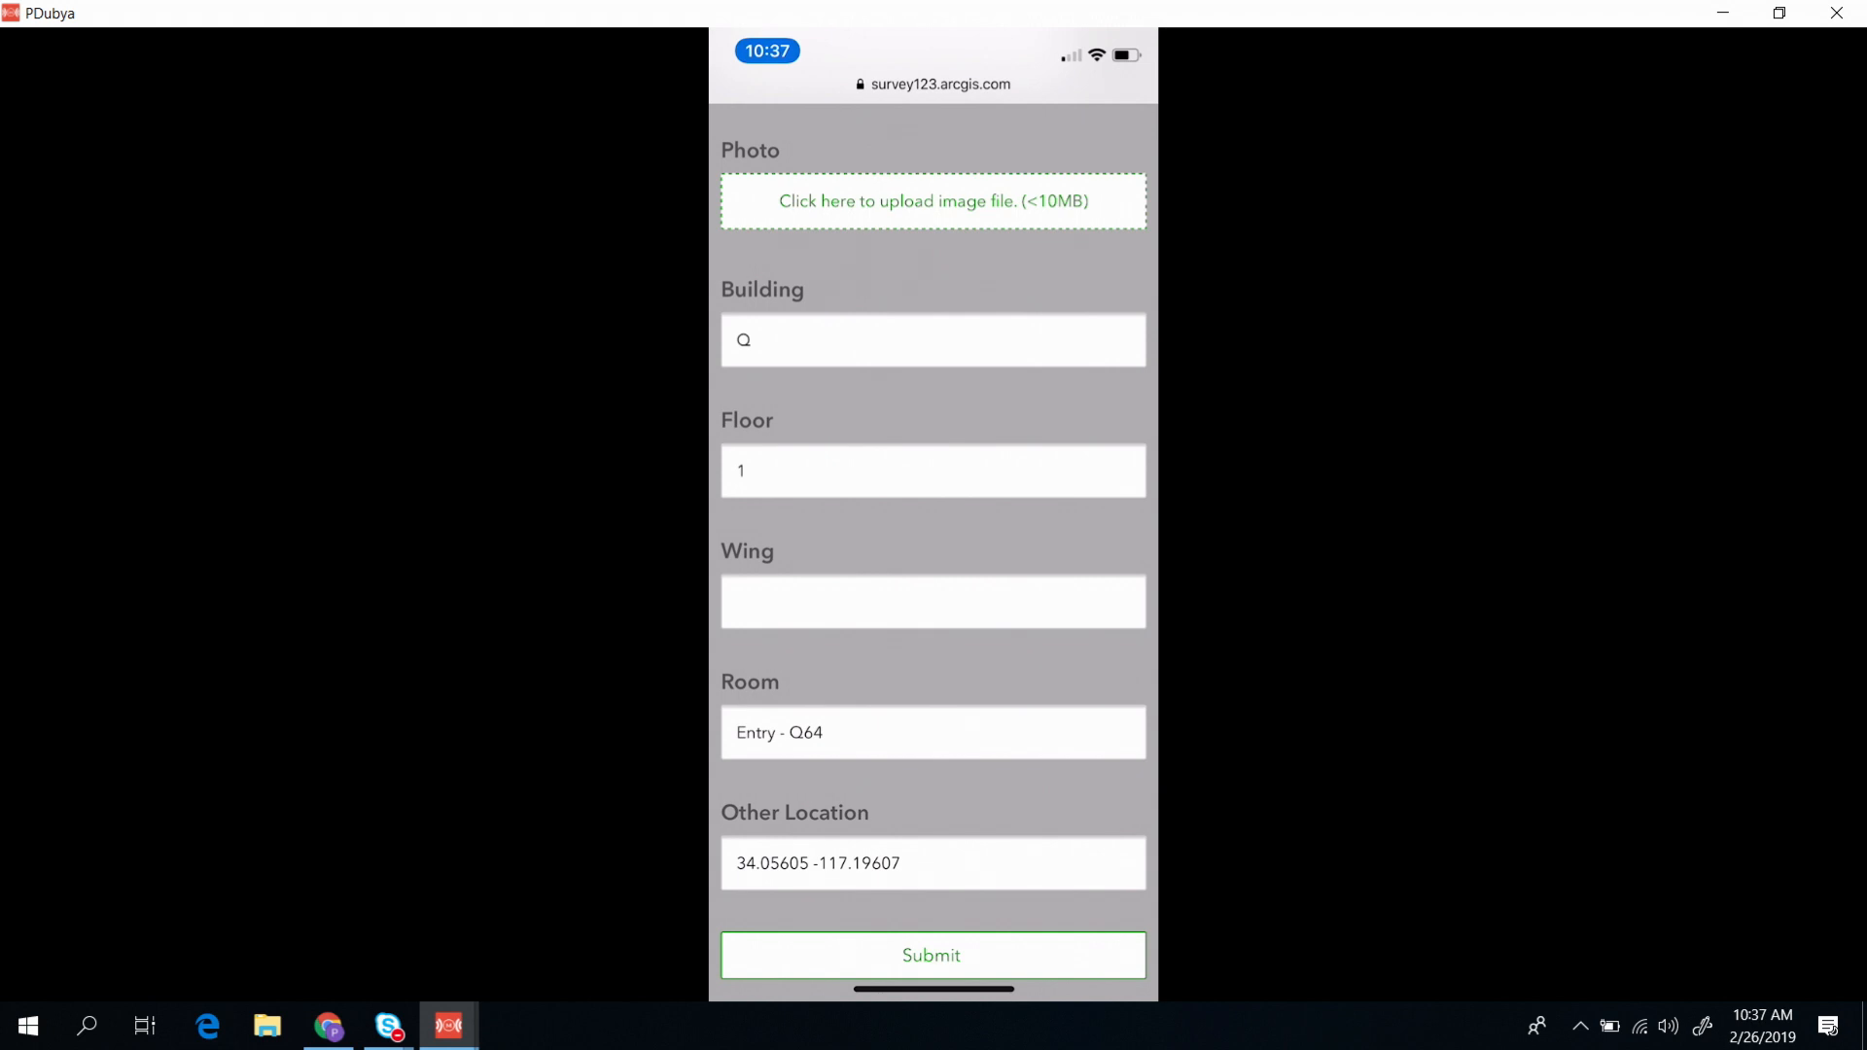
scroll("down", 3)
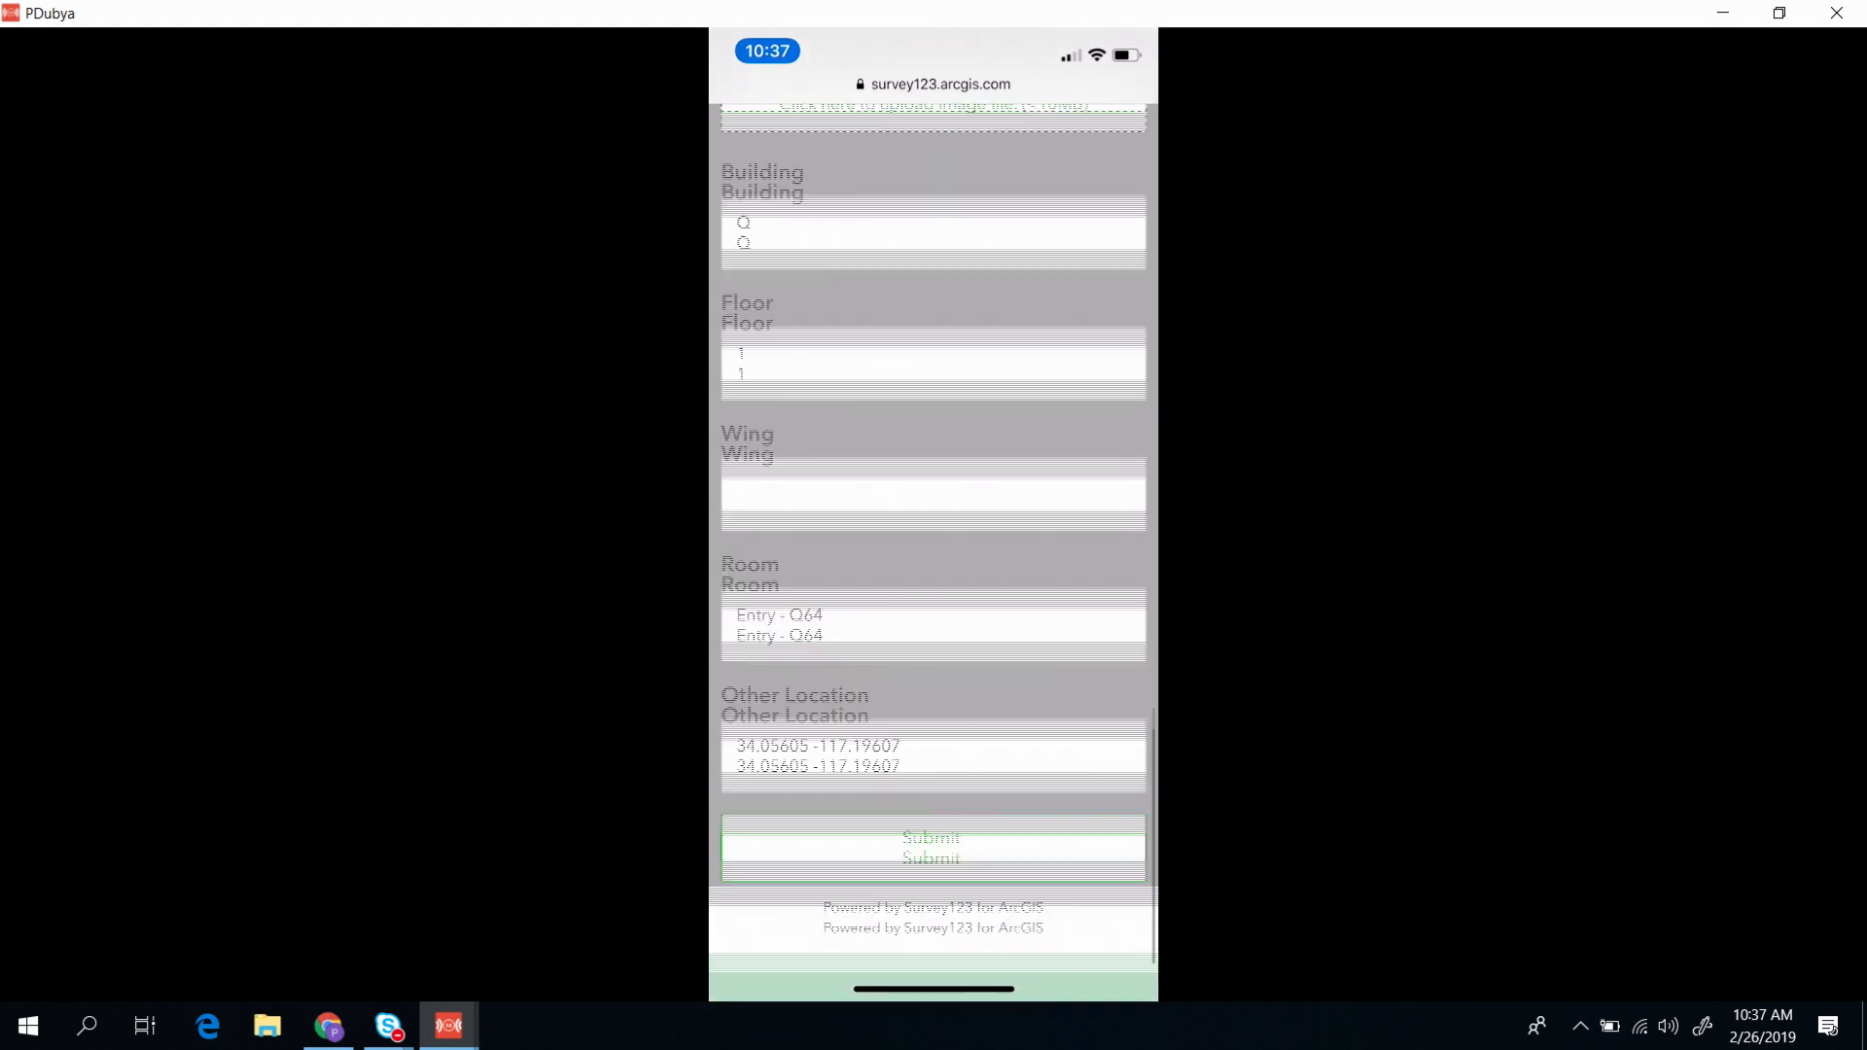
left_click(932, 846)
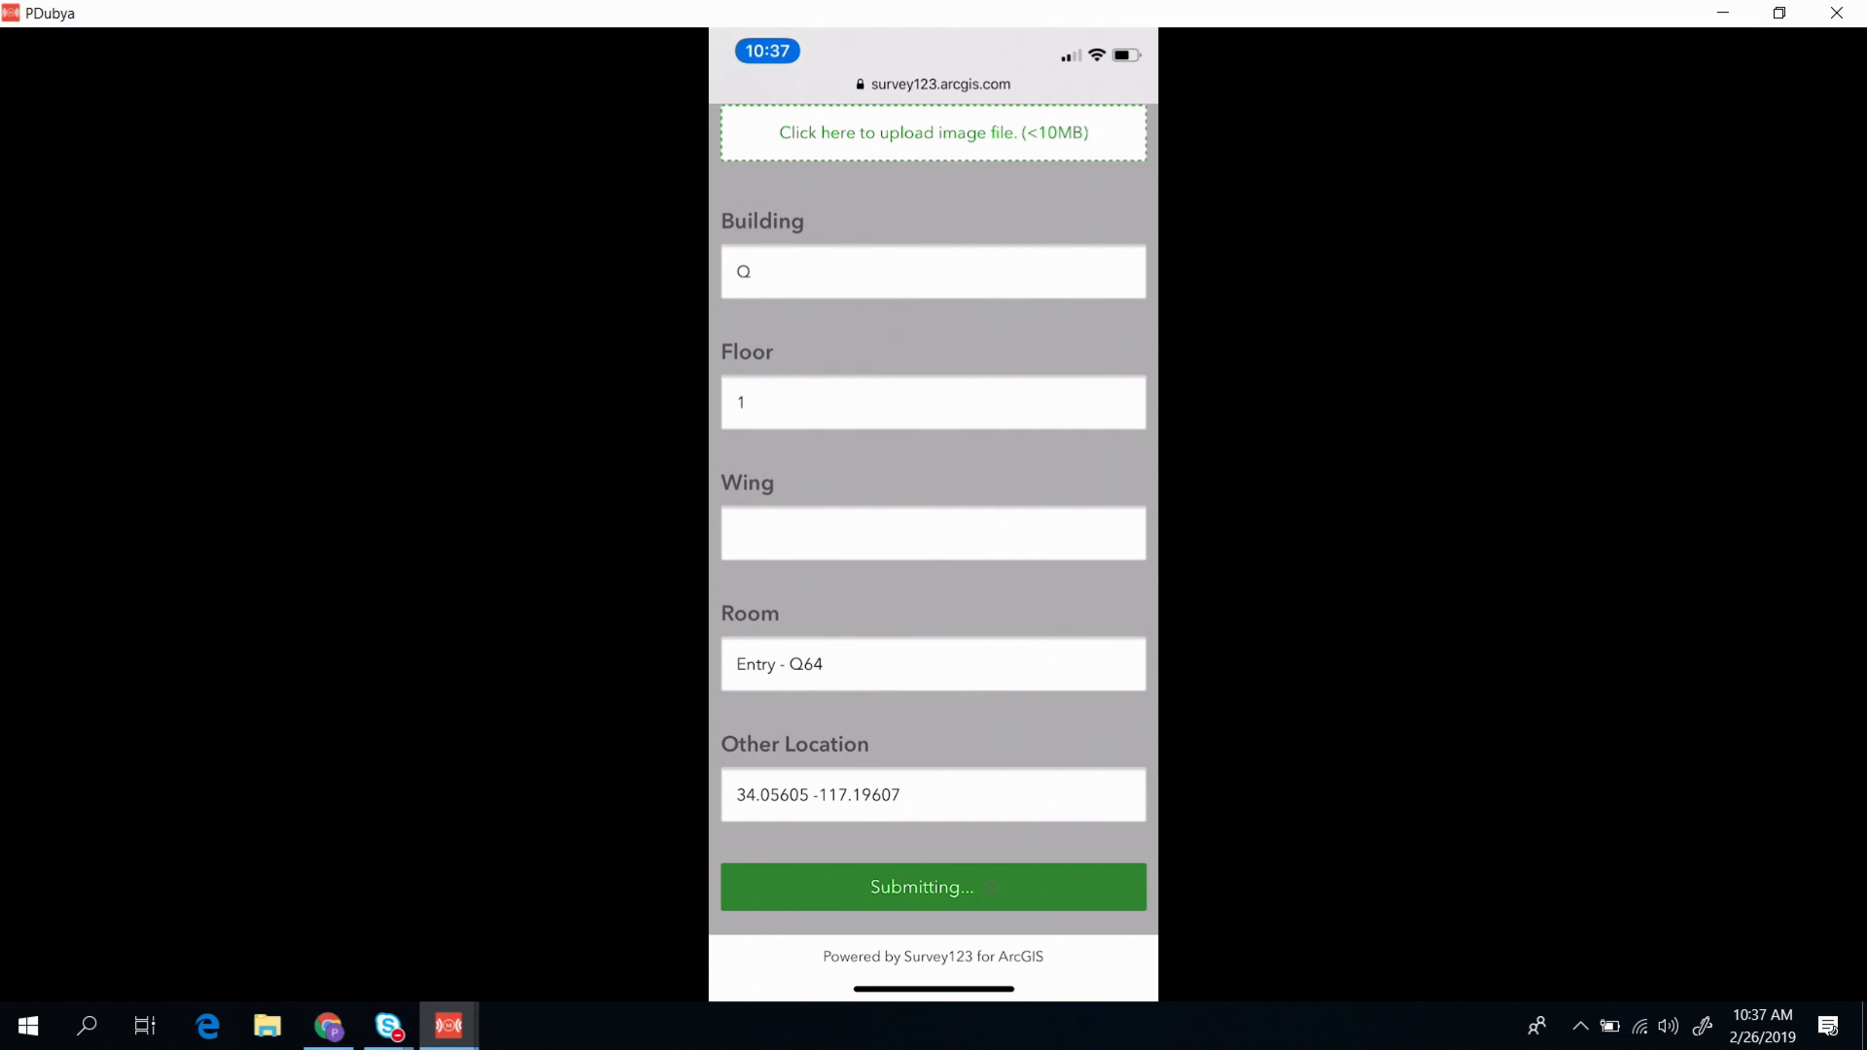
left_click(933, 887)
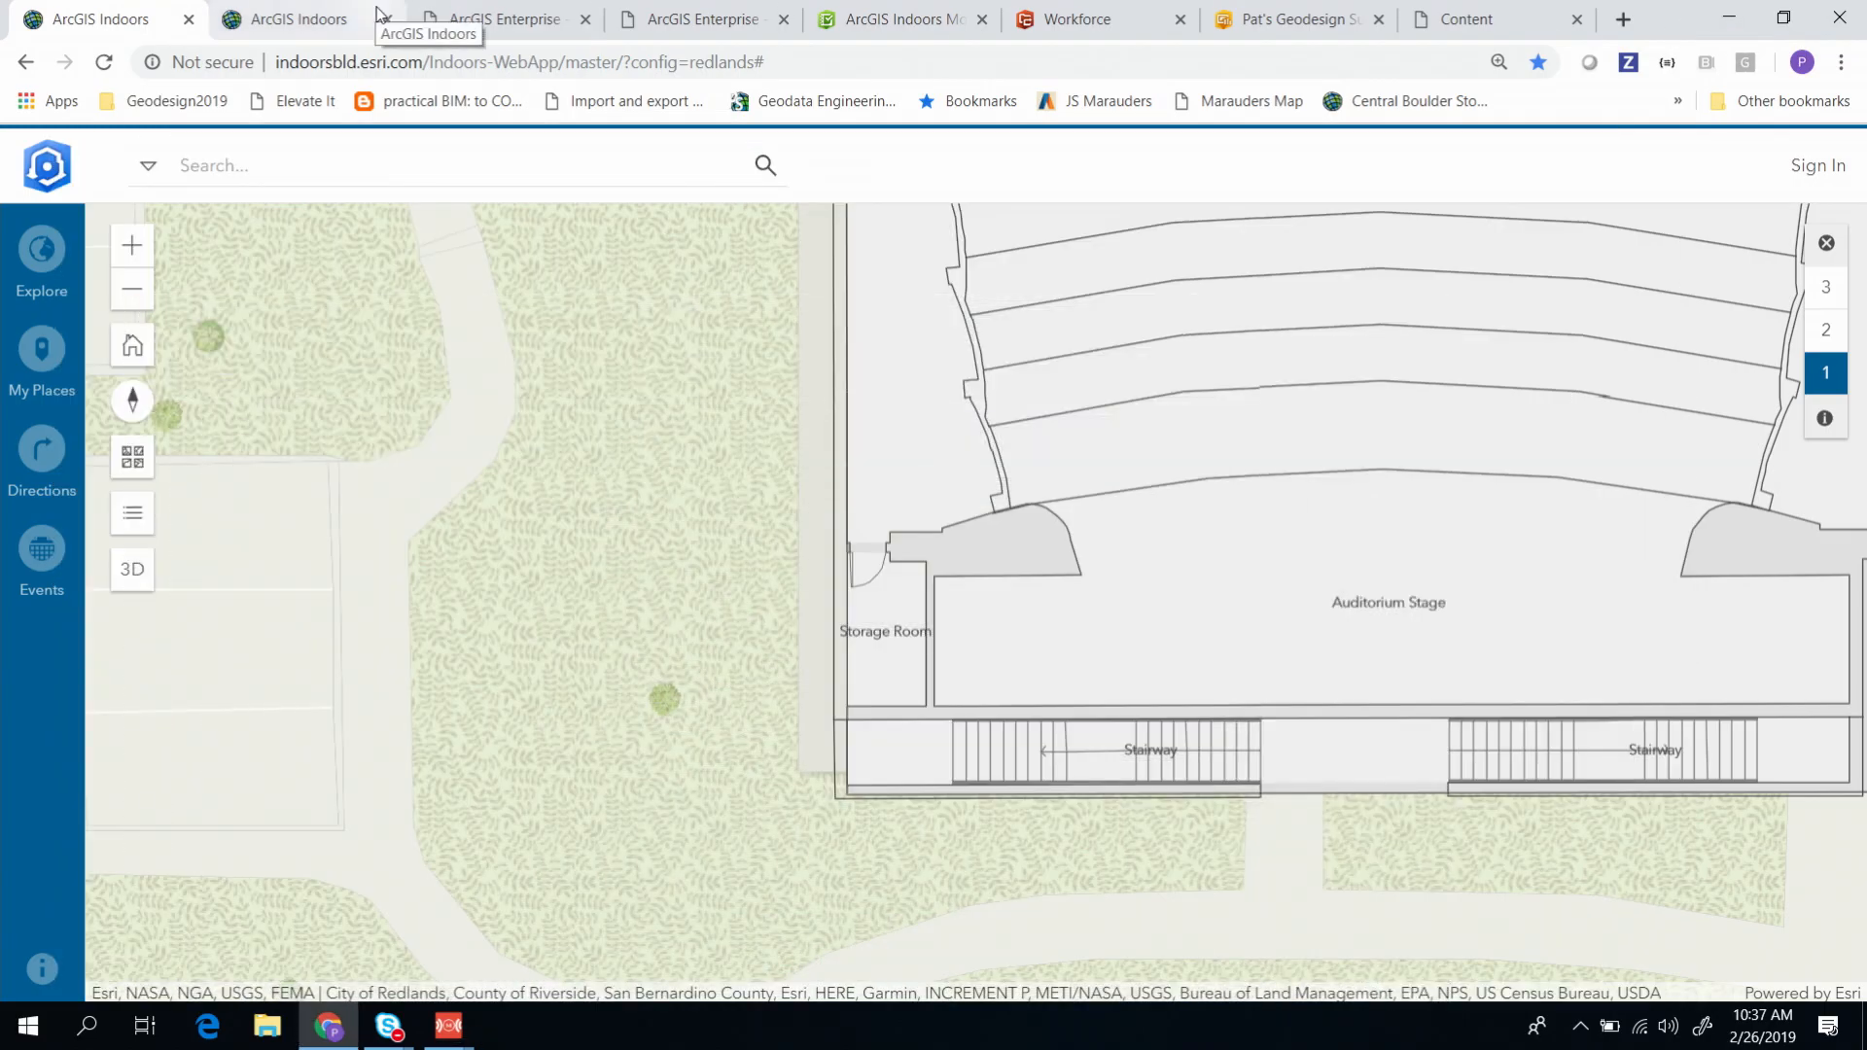
mouse_move(365, 31)
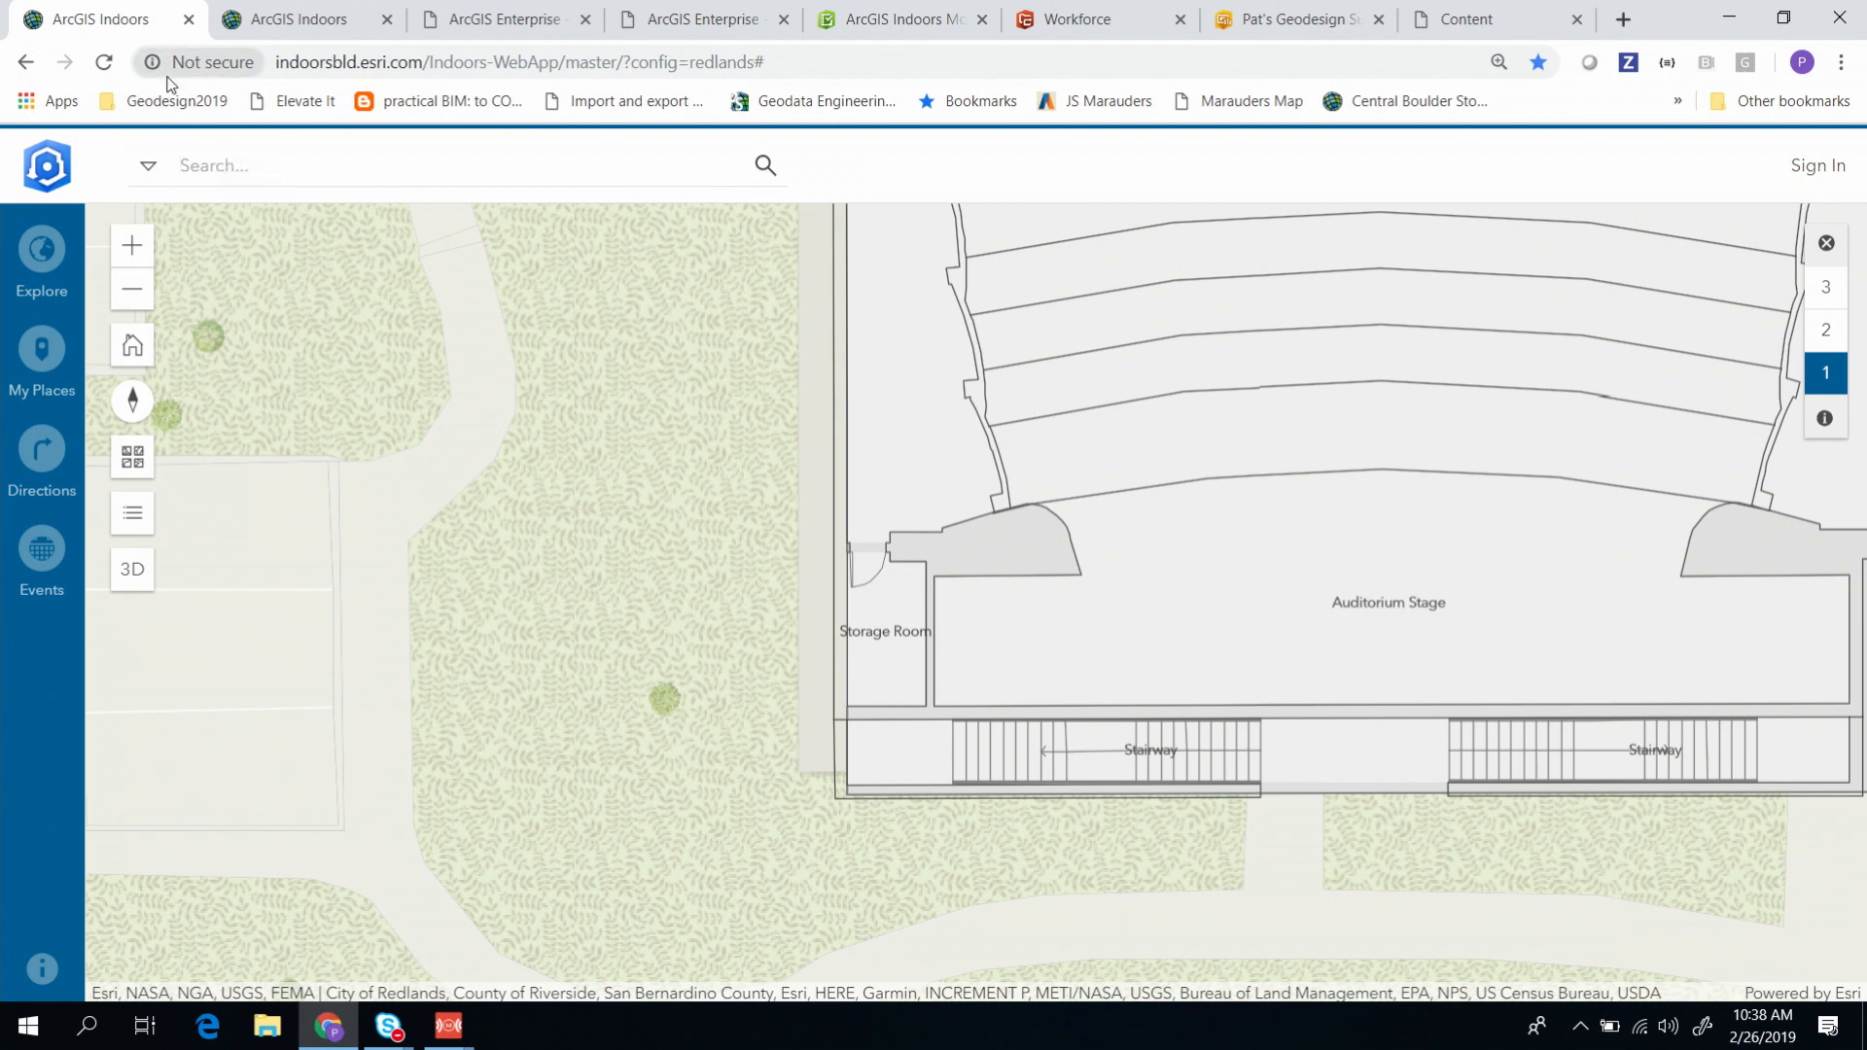
mouse_move(88, 19)
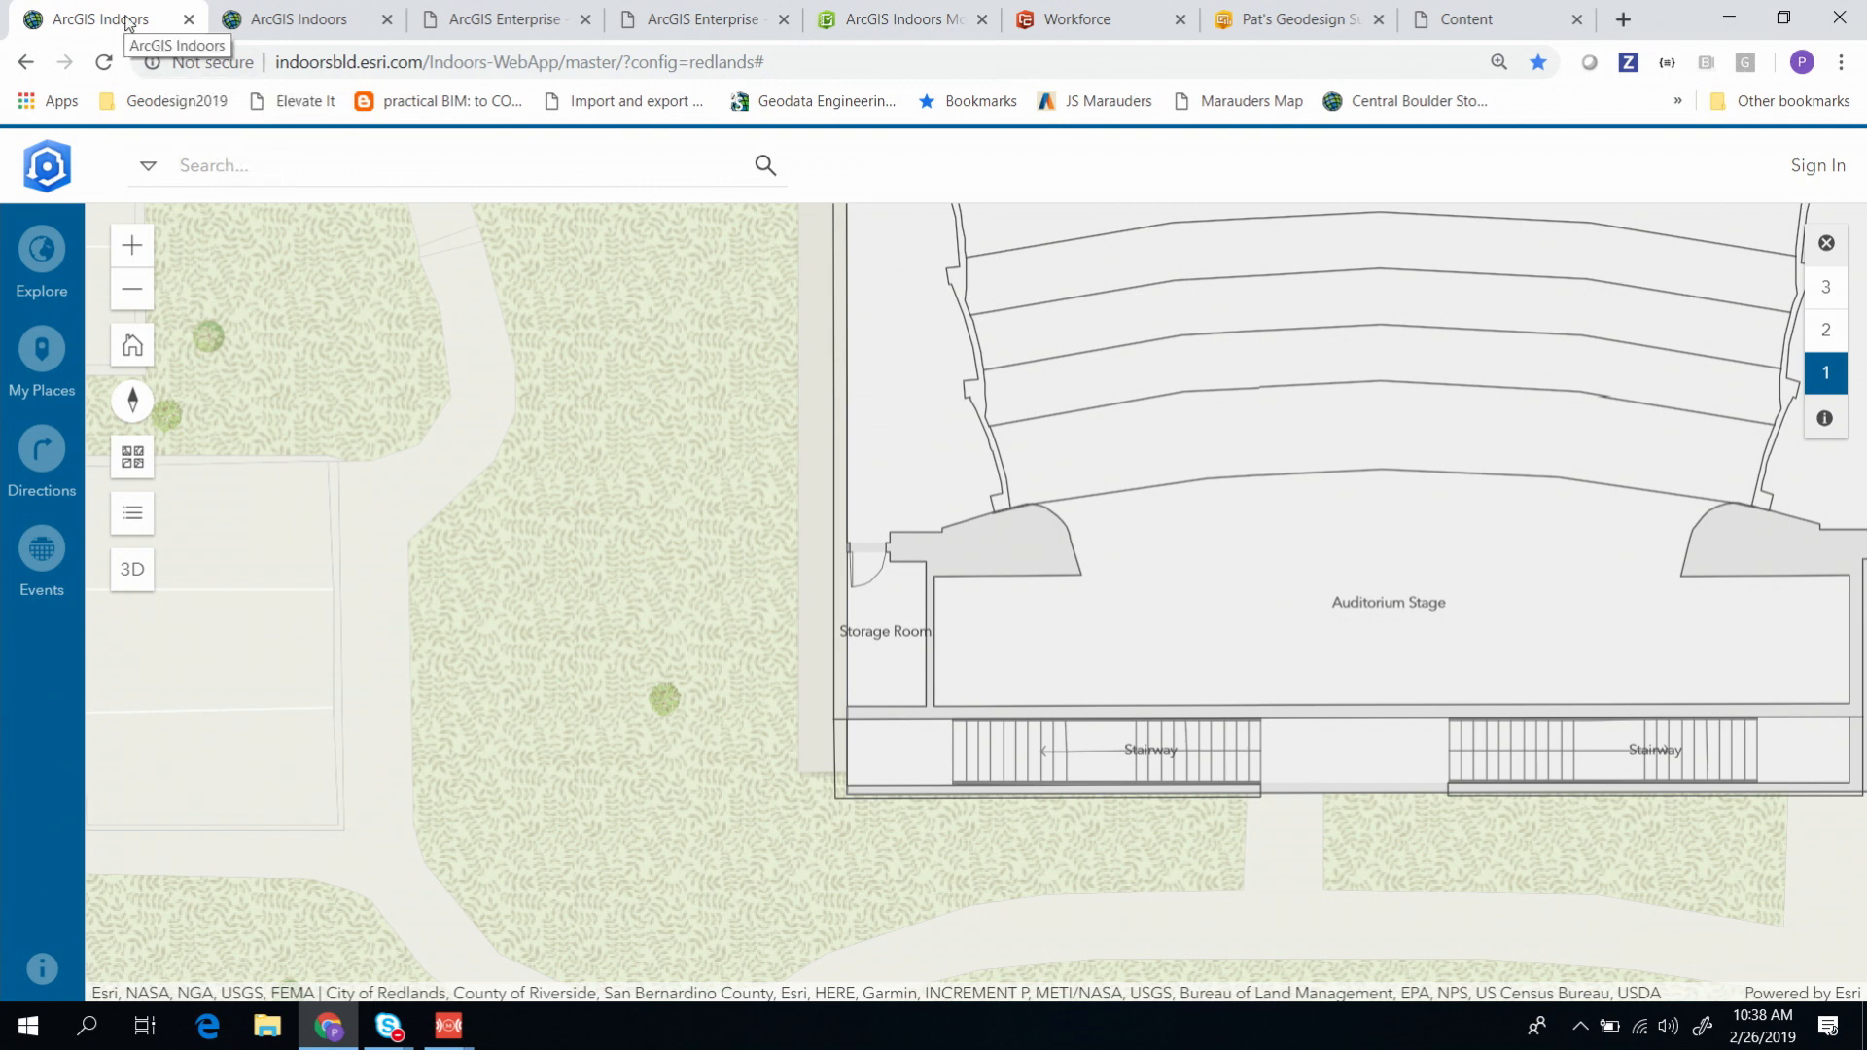
Step: Search 'beau', select office Q2e370, and start directions at the starting-point field
type("beau")
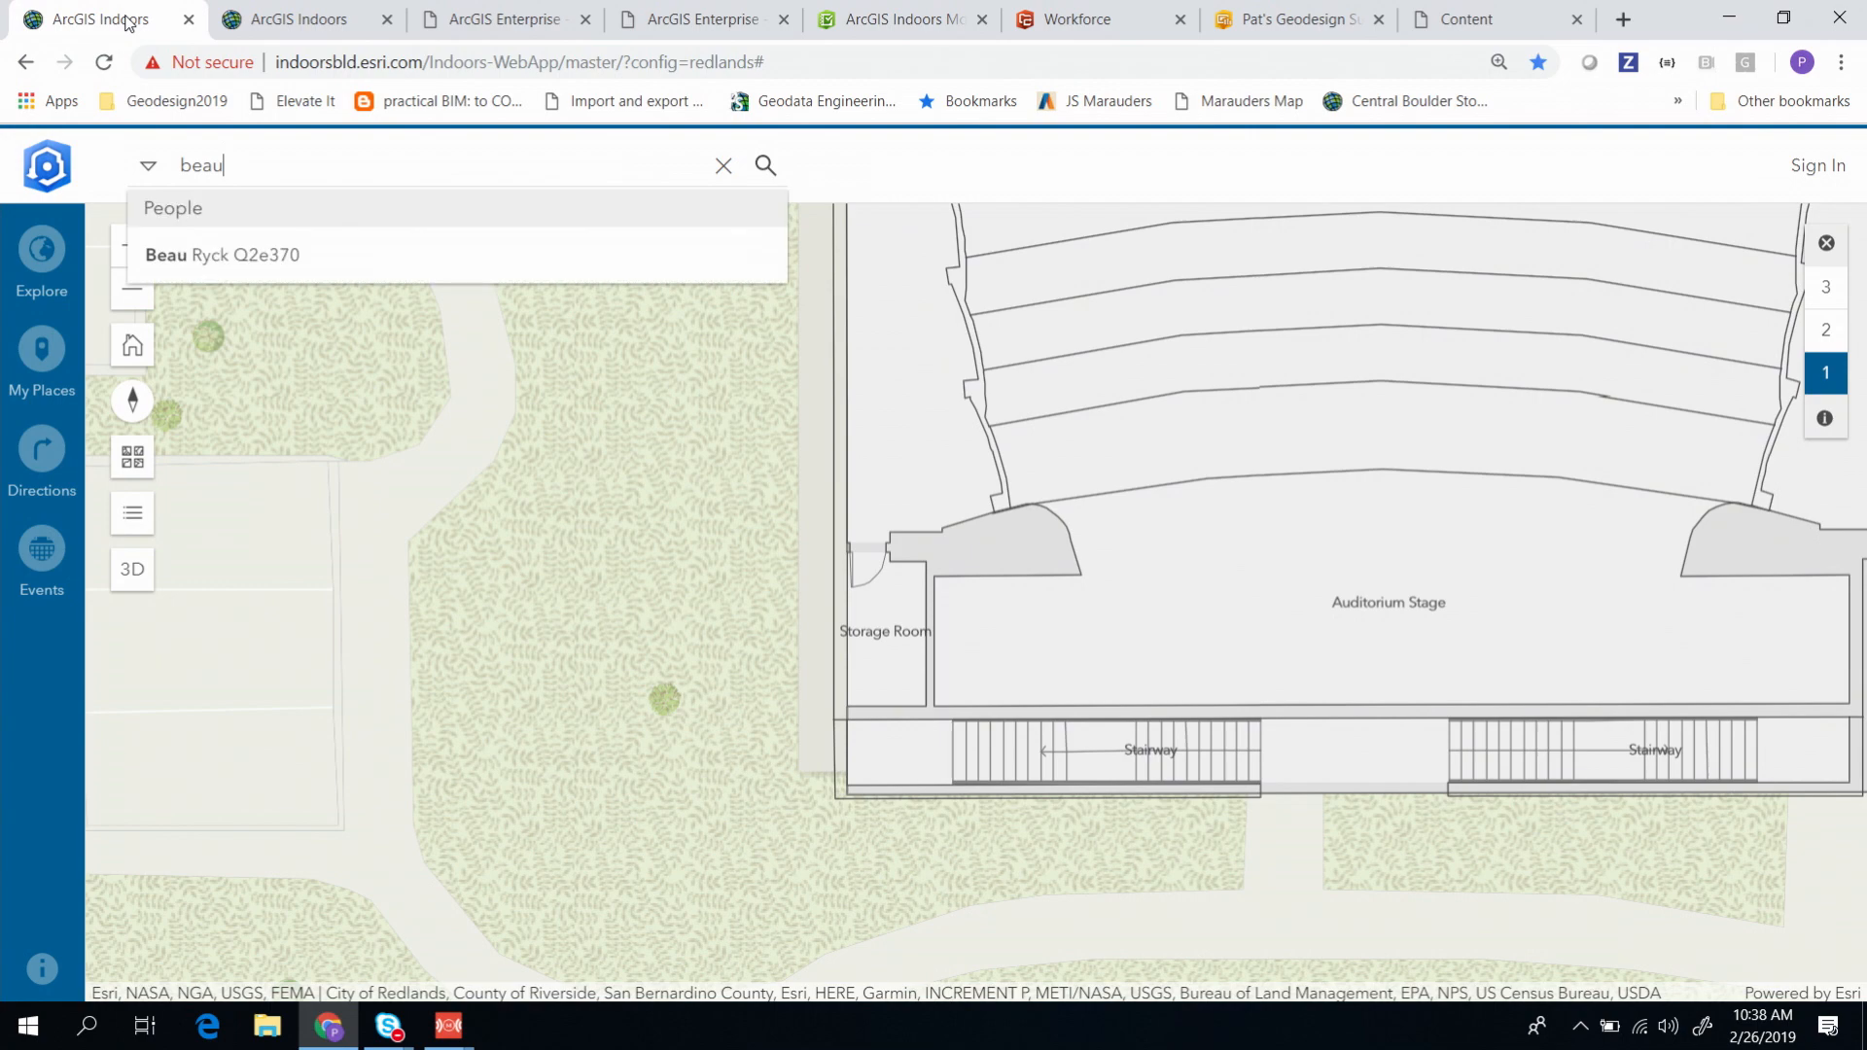
mouse_move(271, 275)
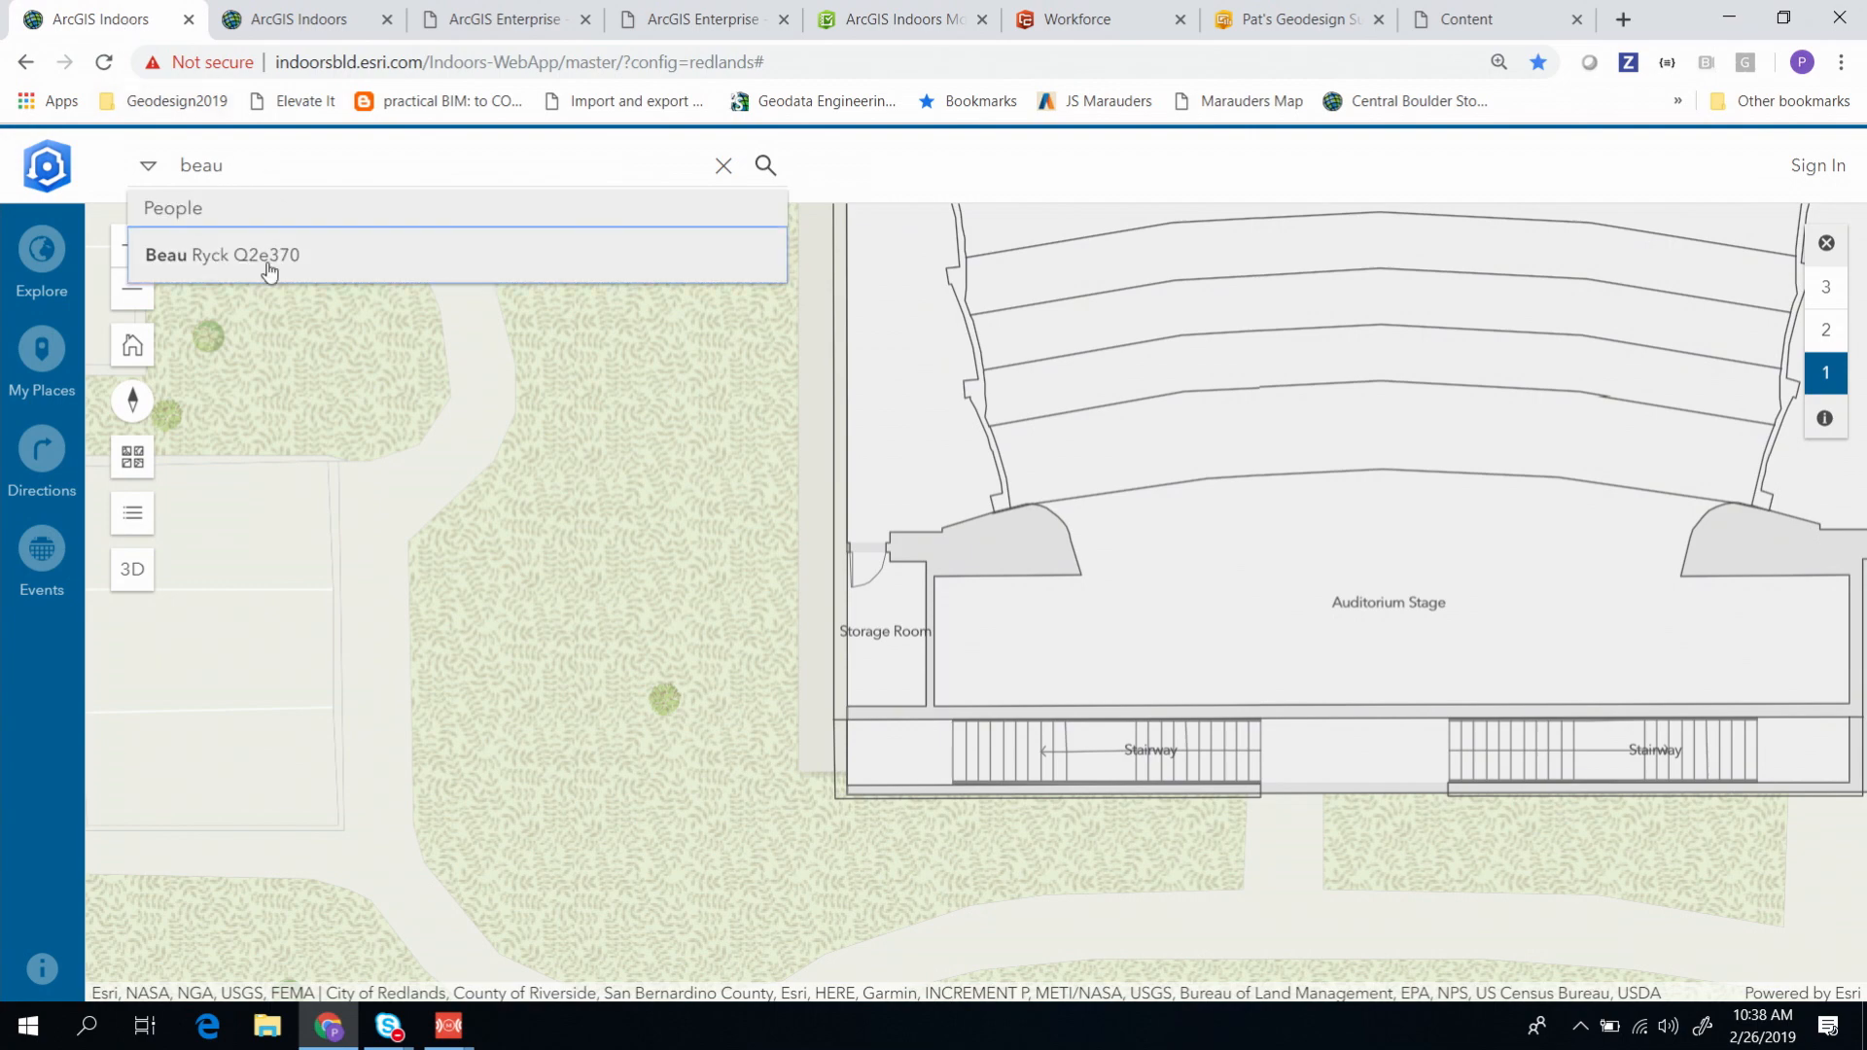
left_click(268, 260)
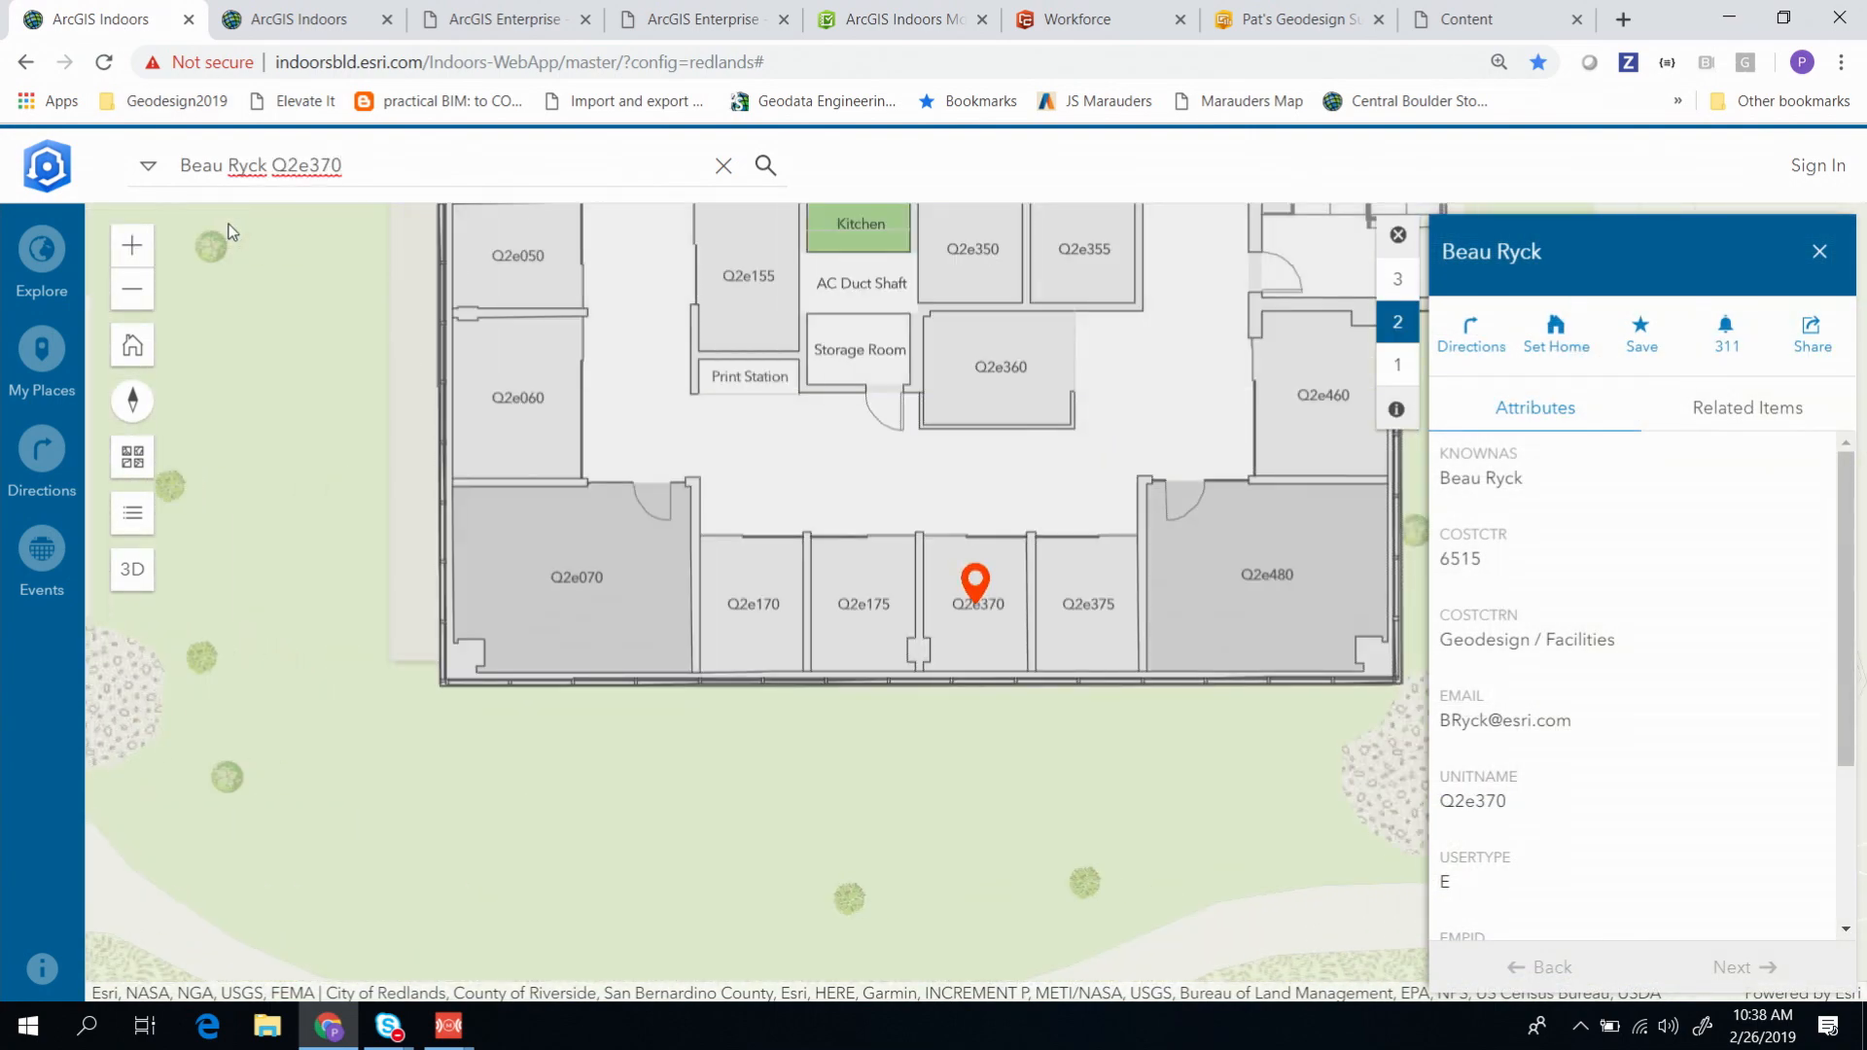
mouse_move(255, 766)
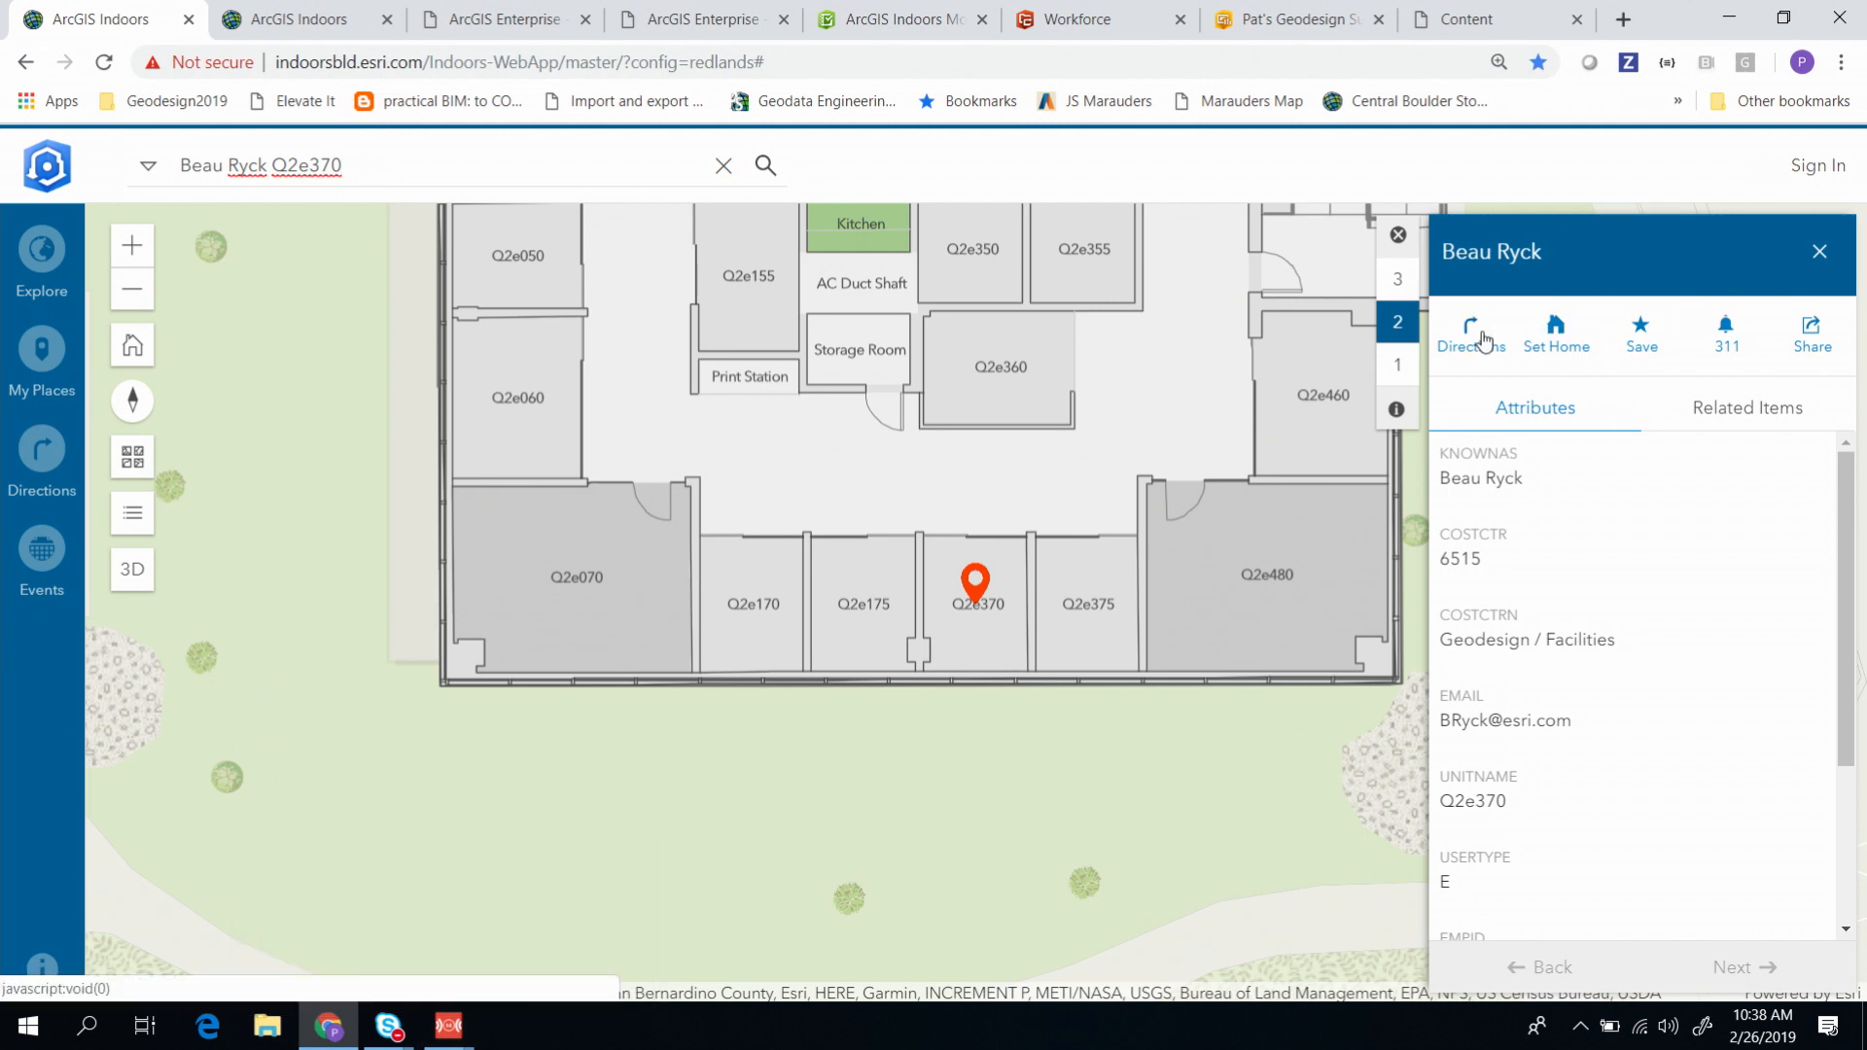
left_click(1472, 334)
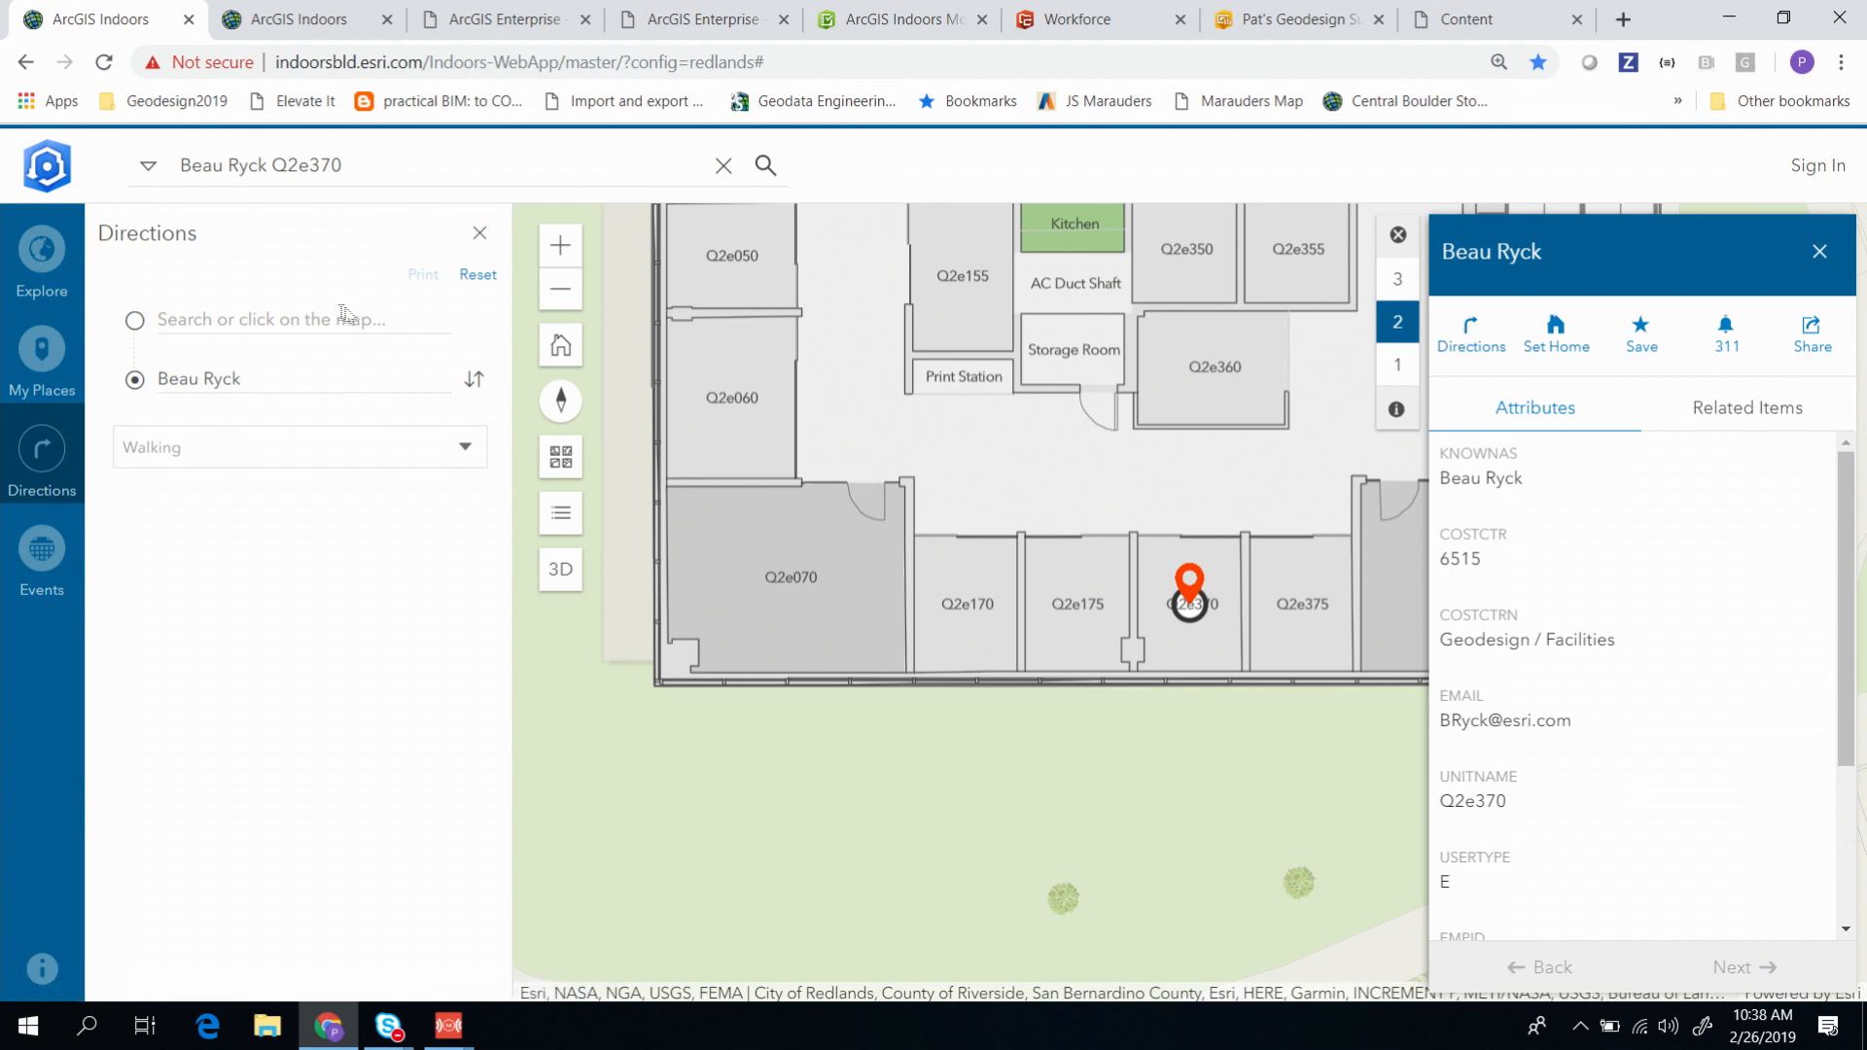
left_click(302, 319)
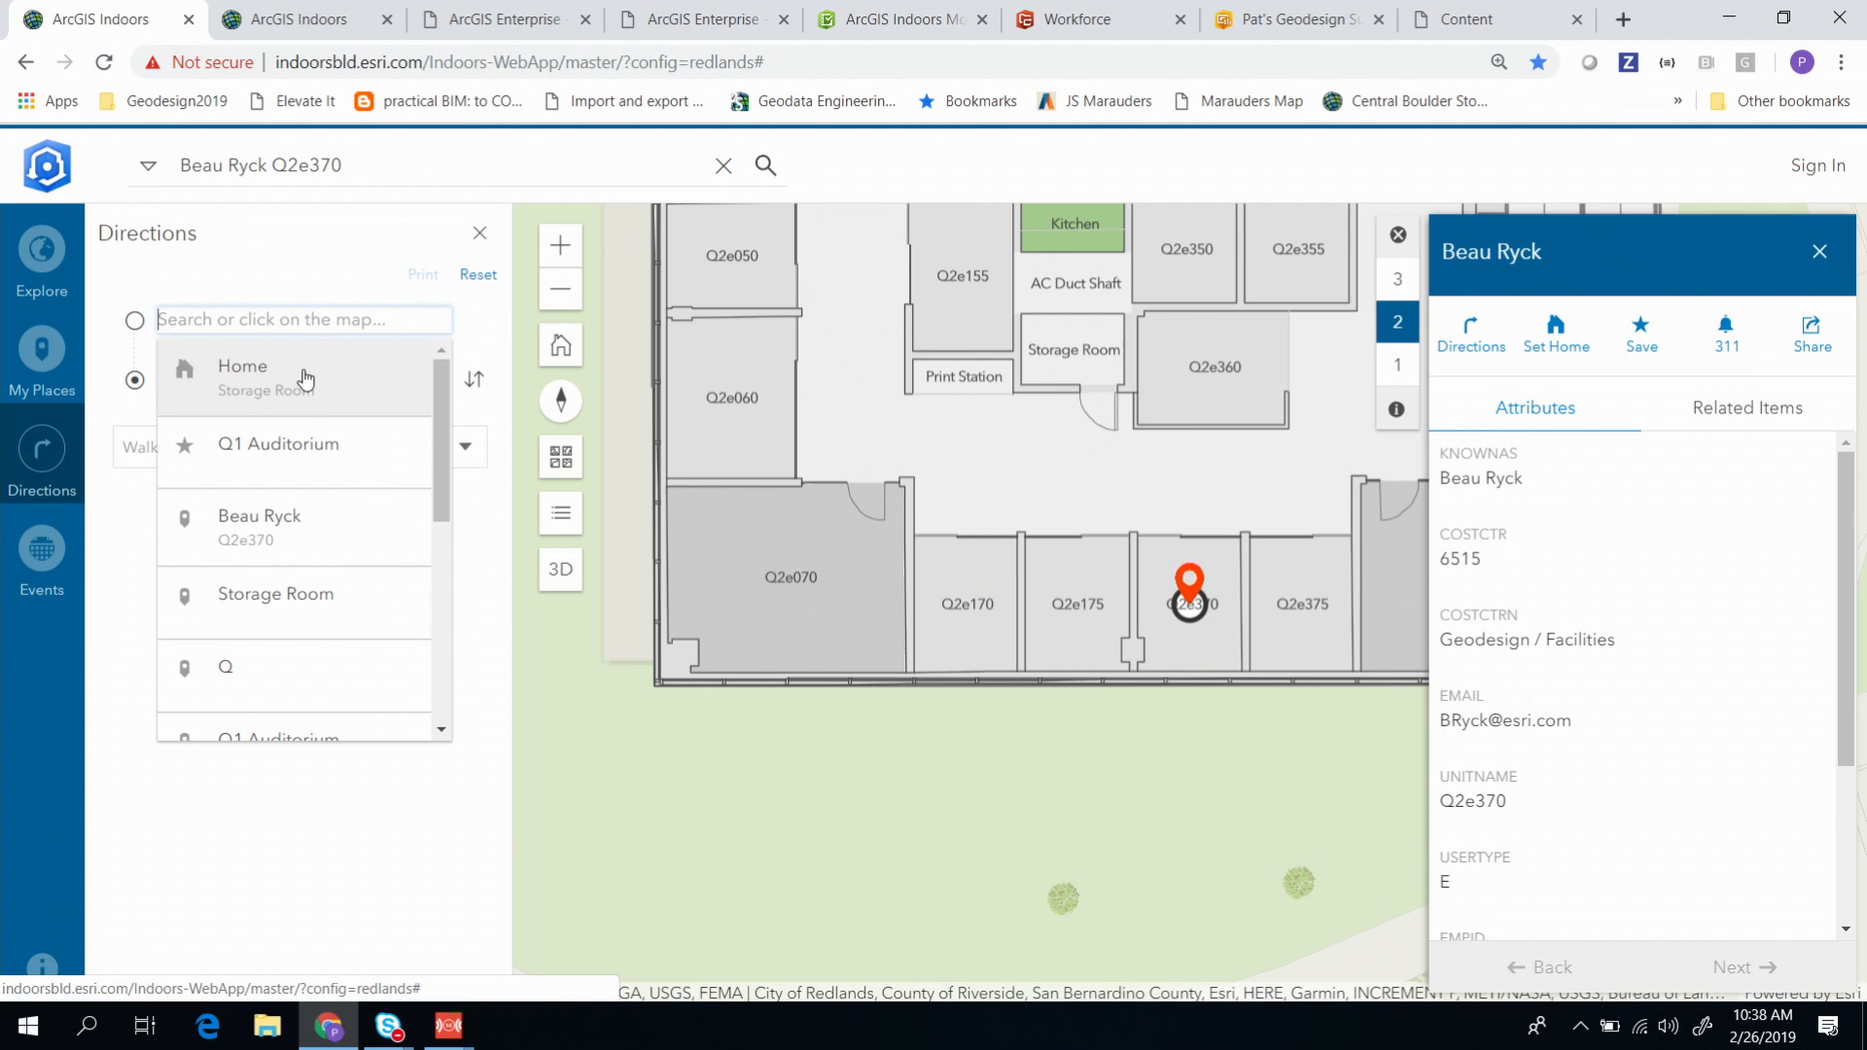
Step: Route from Home to office Q2e370 (478 ft, two minutes) and review the steps
left_click(242, 367)
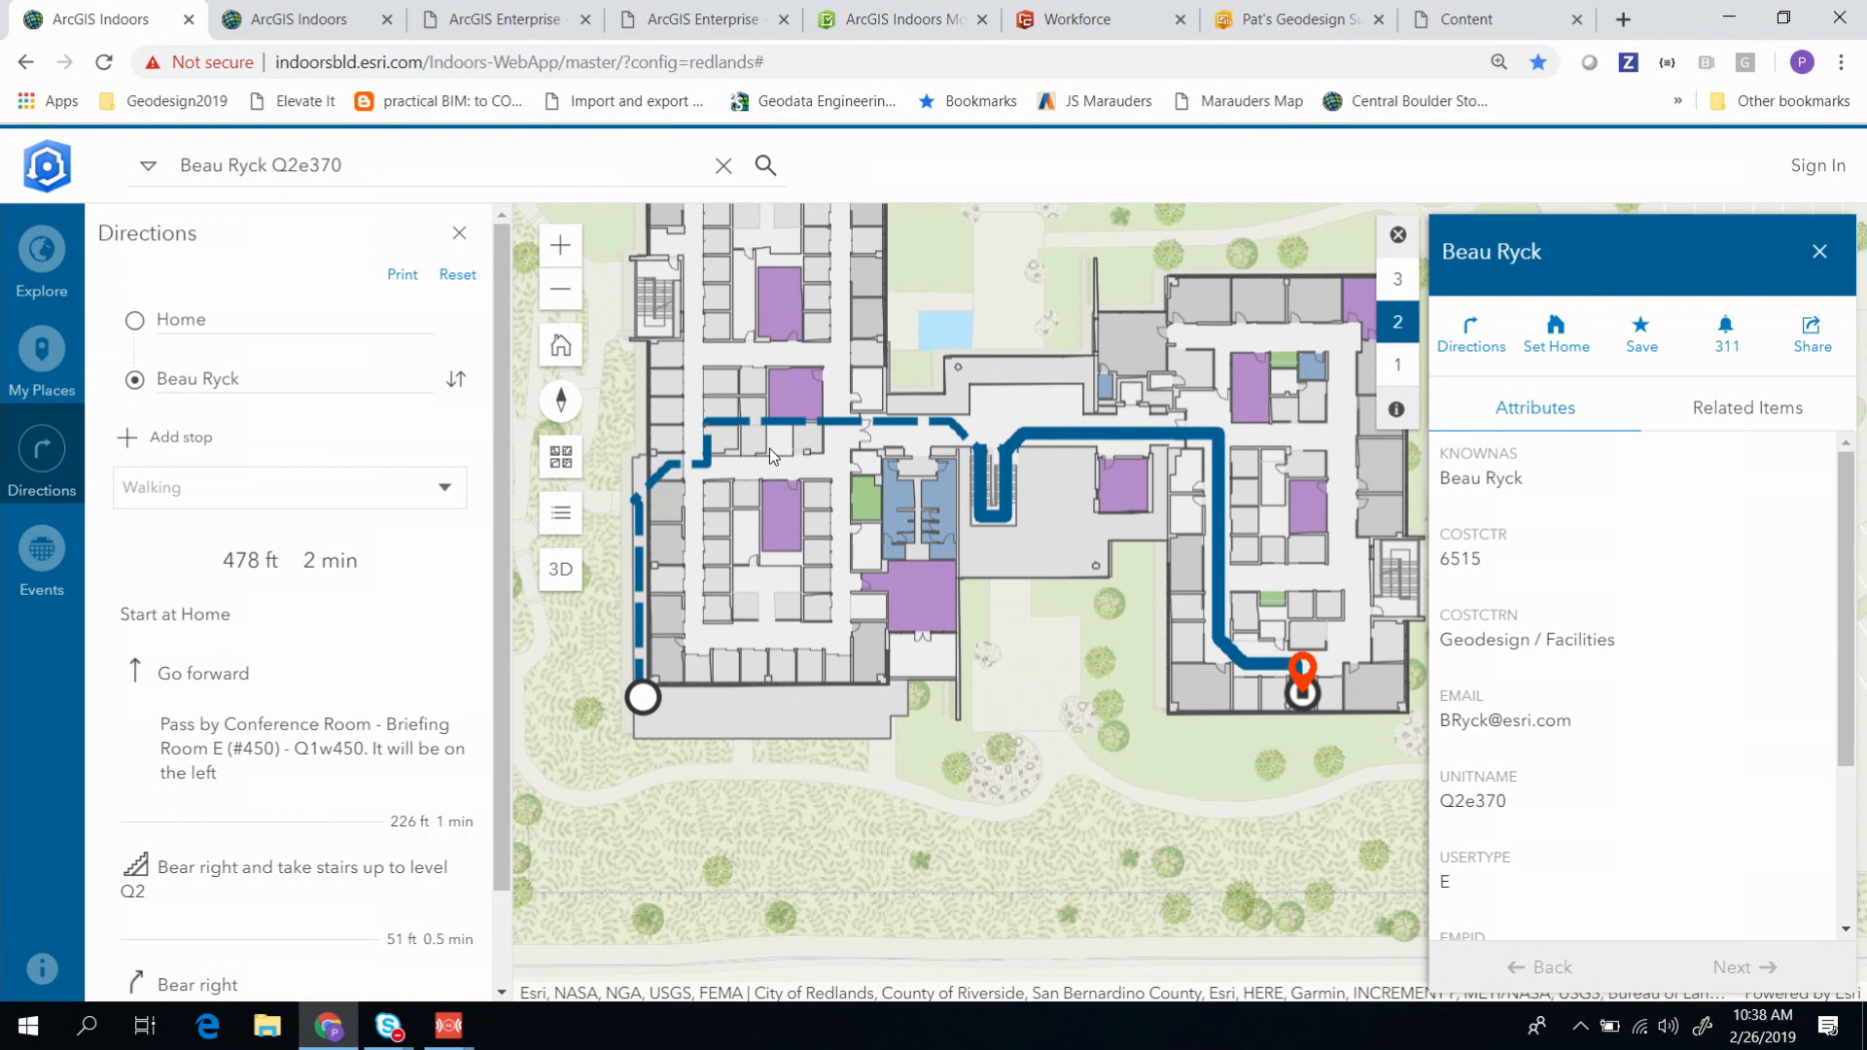
mouse_move(815, 449)
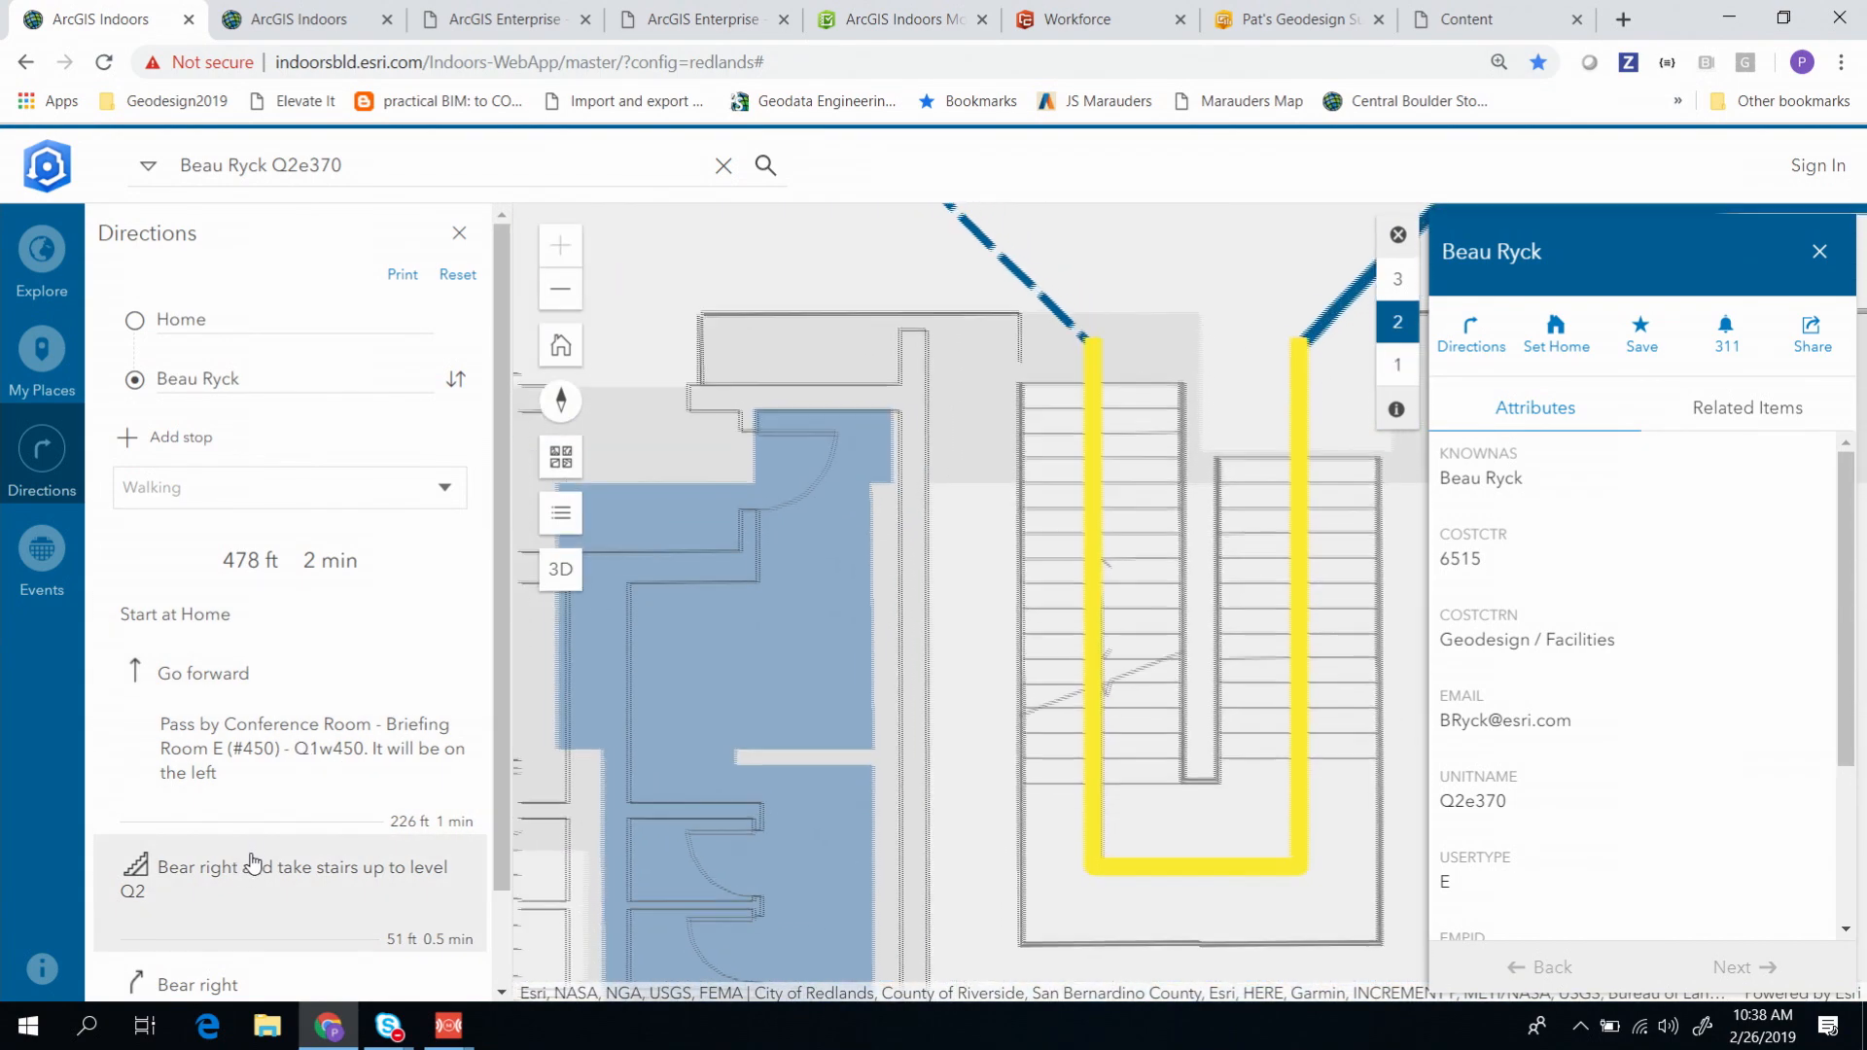
scroll("down", 3)
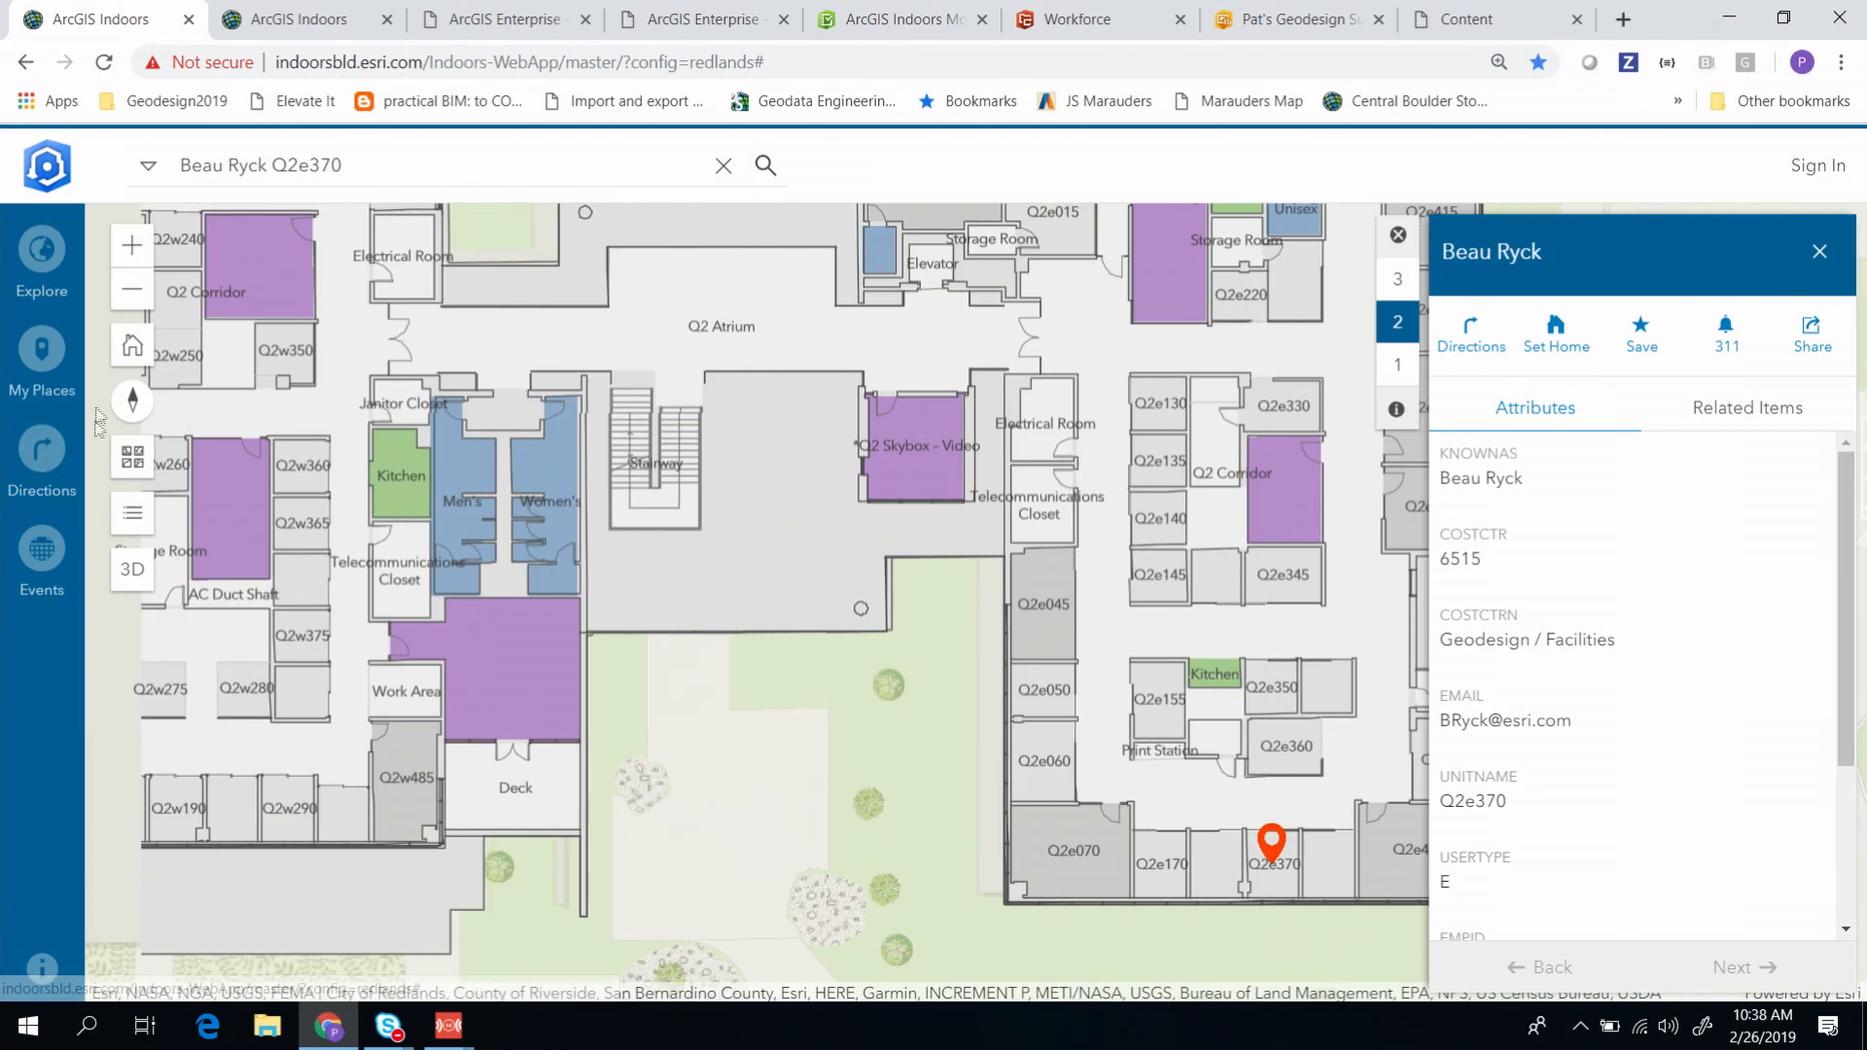
Step: Browse the Explore categories, then open Safety + Security
left_click(41, 250)
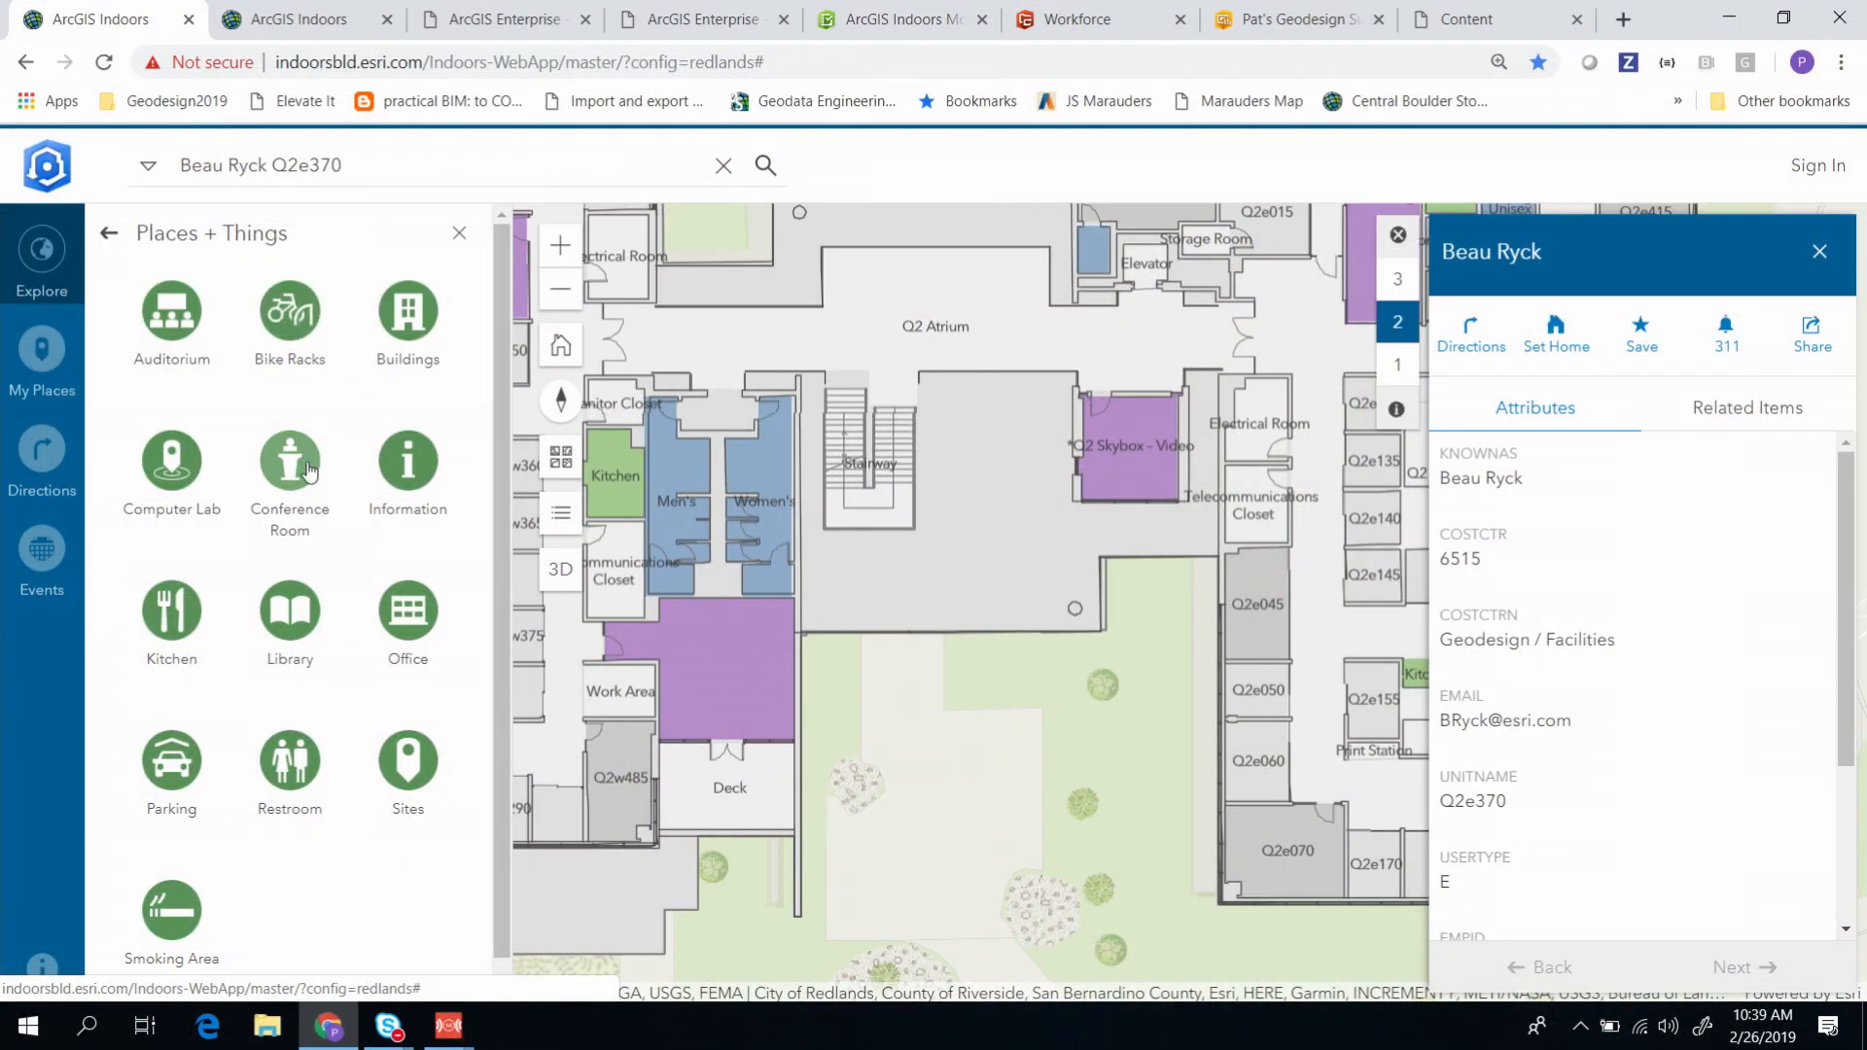
left_click(288, 459)
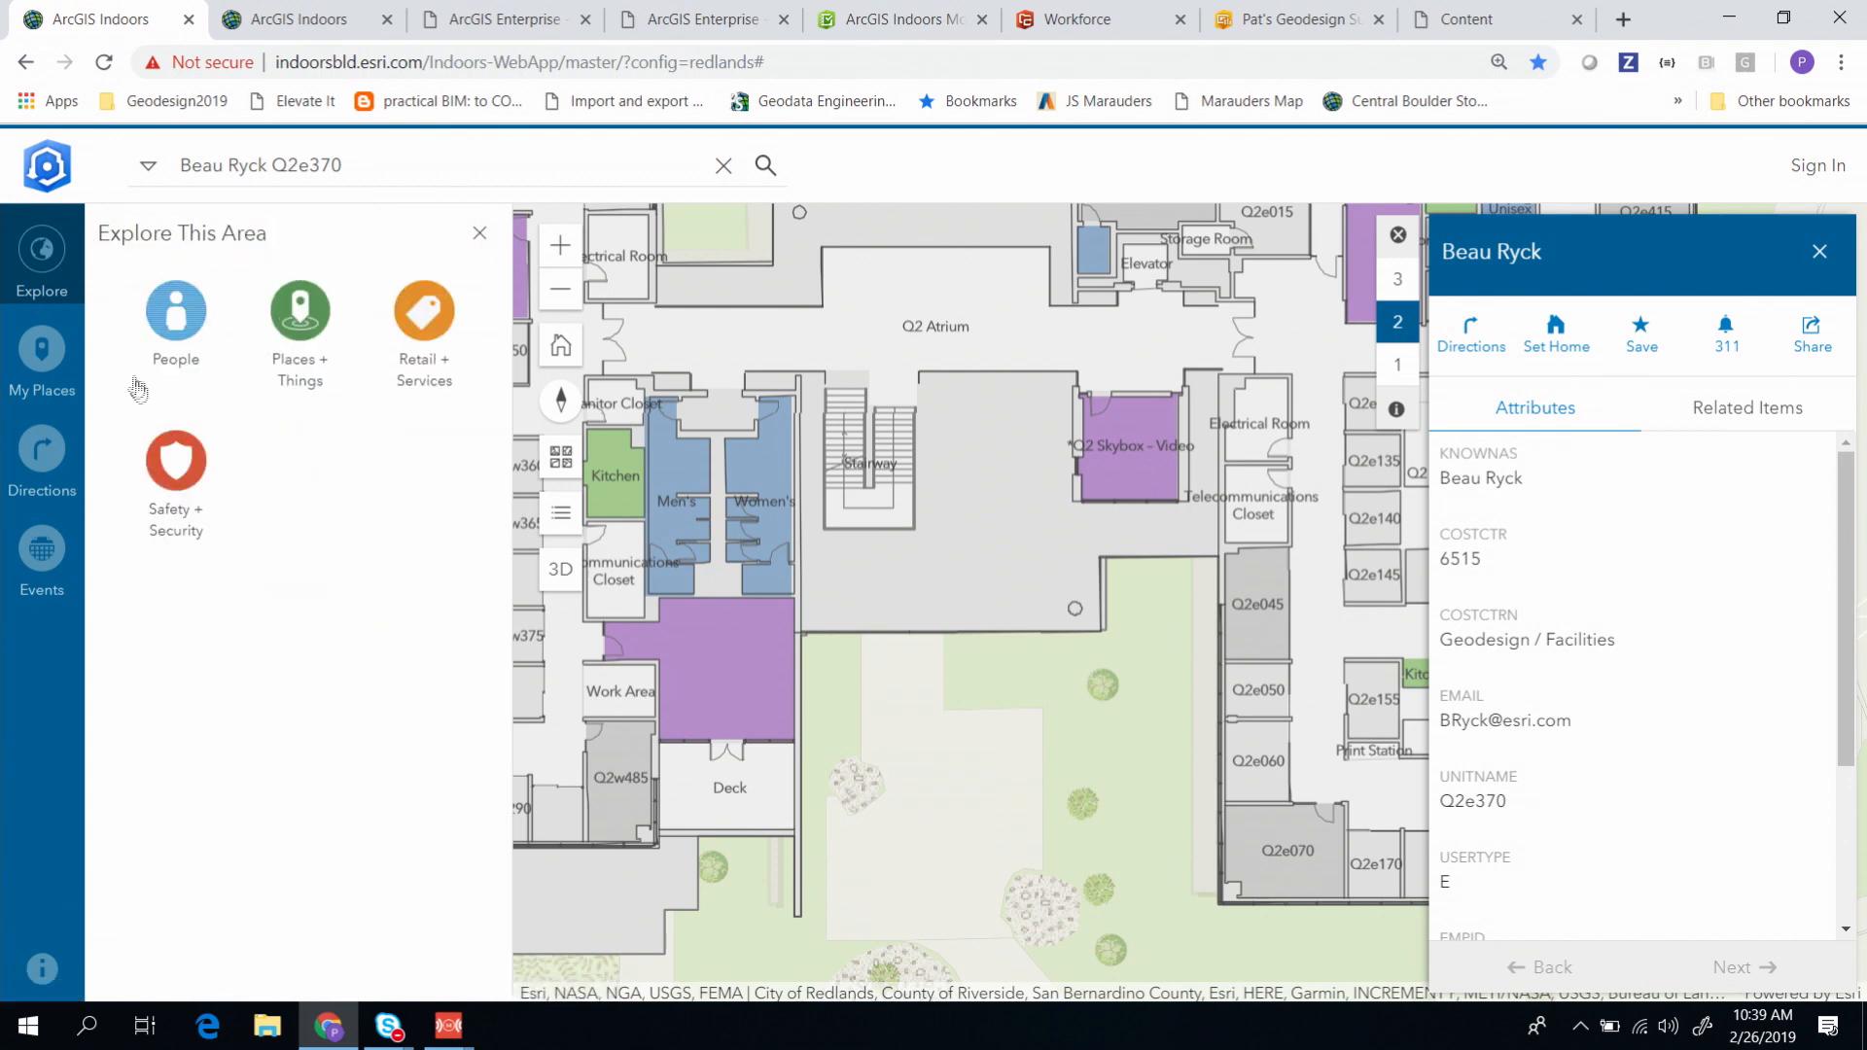
left_click(176, 461)
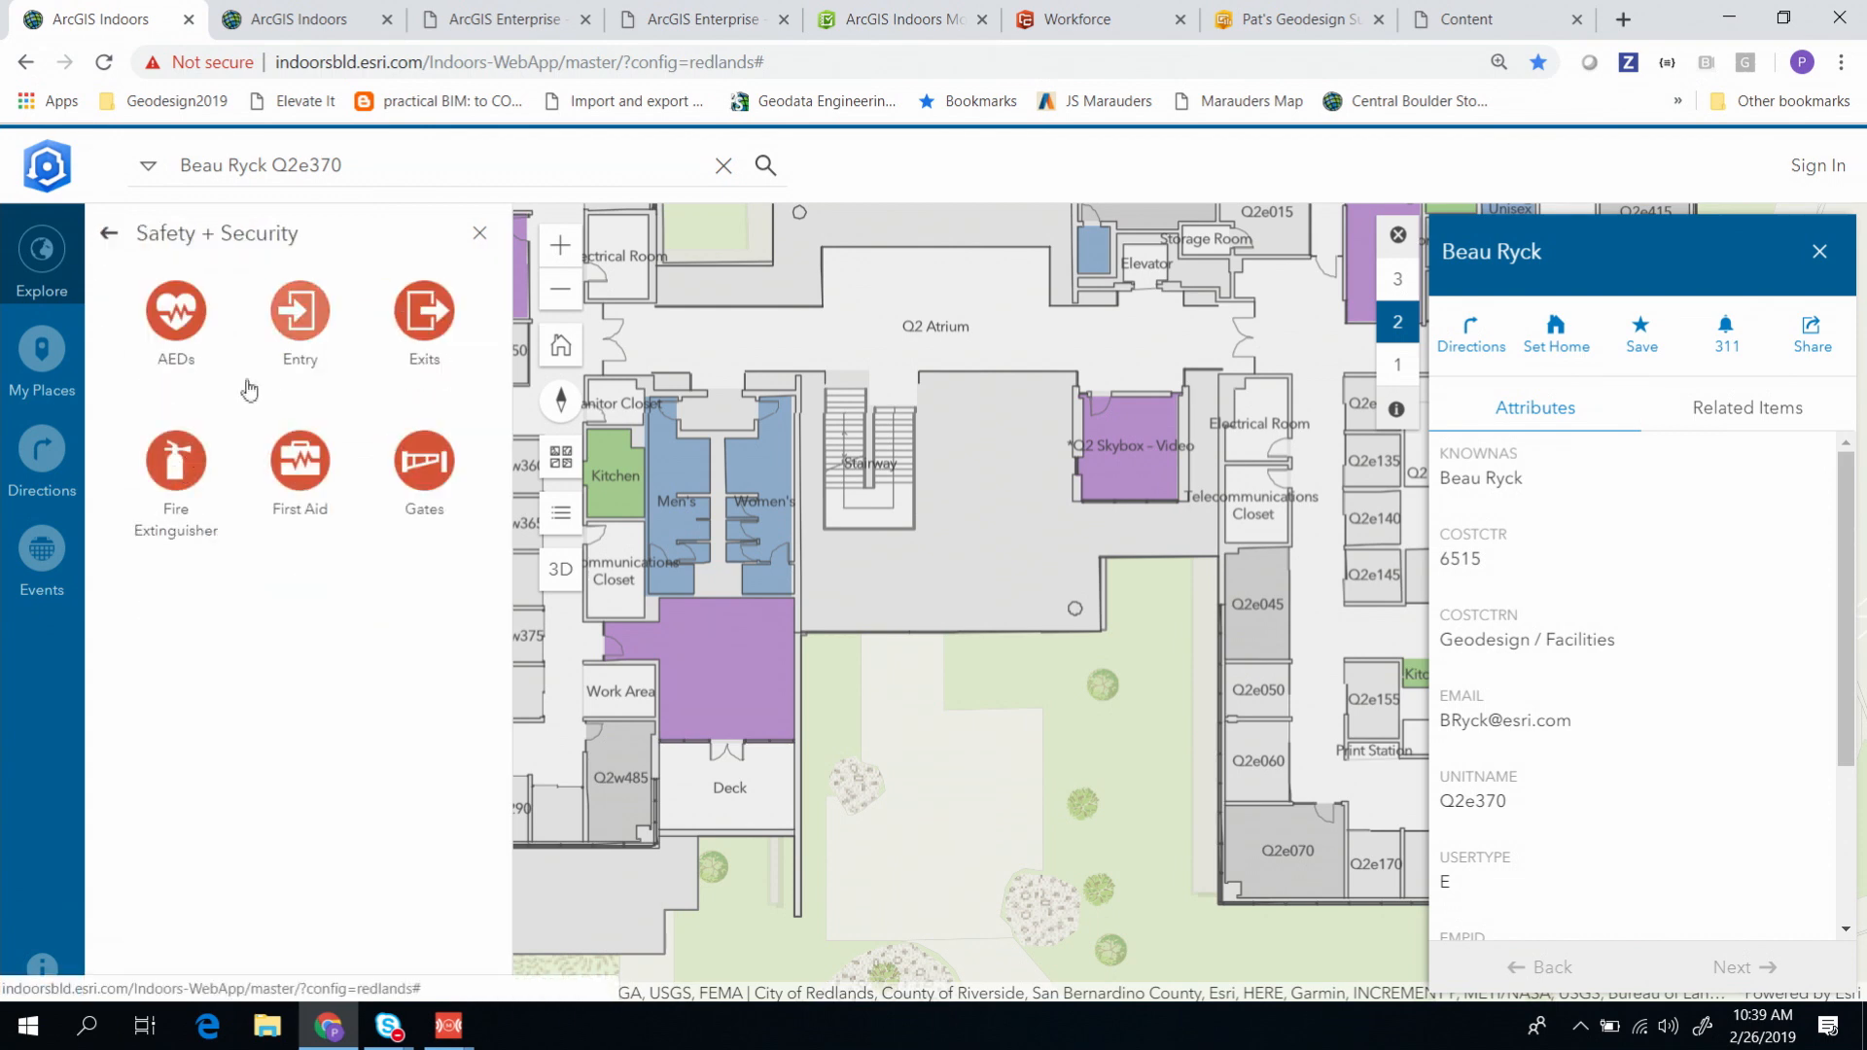
mouse_move(278, 355)
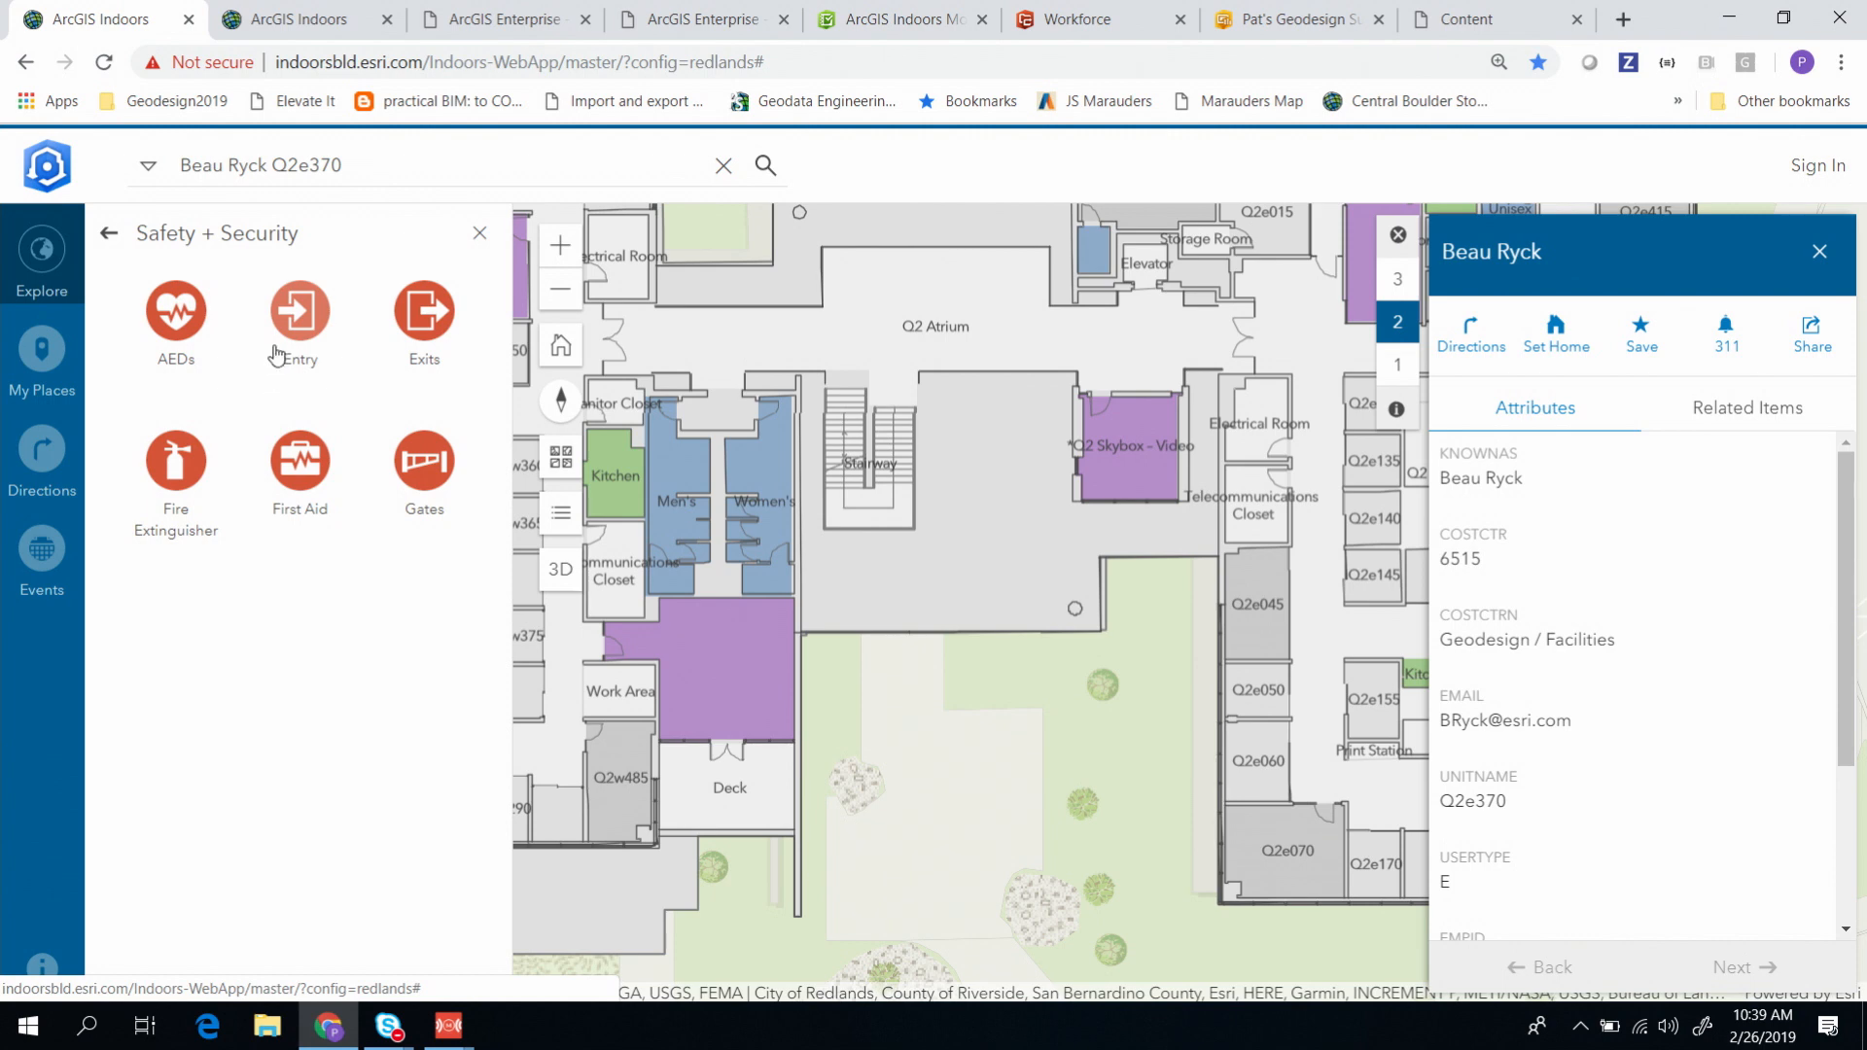
mouse_move(171, 460)
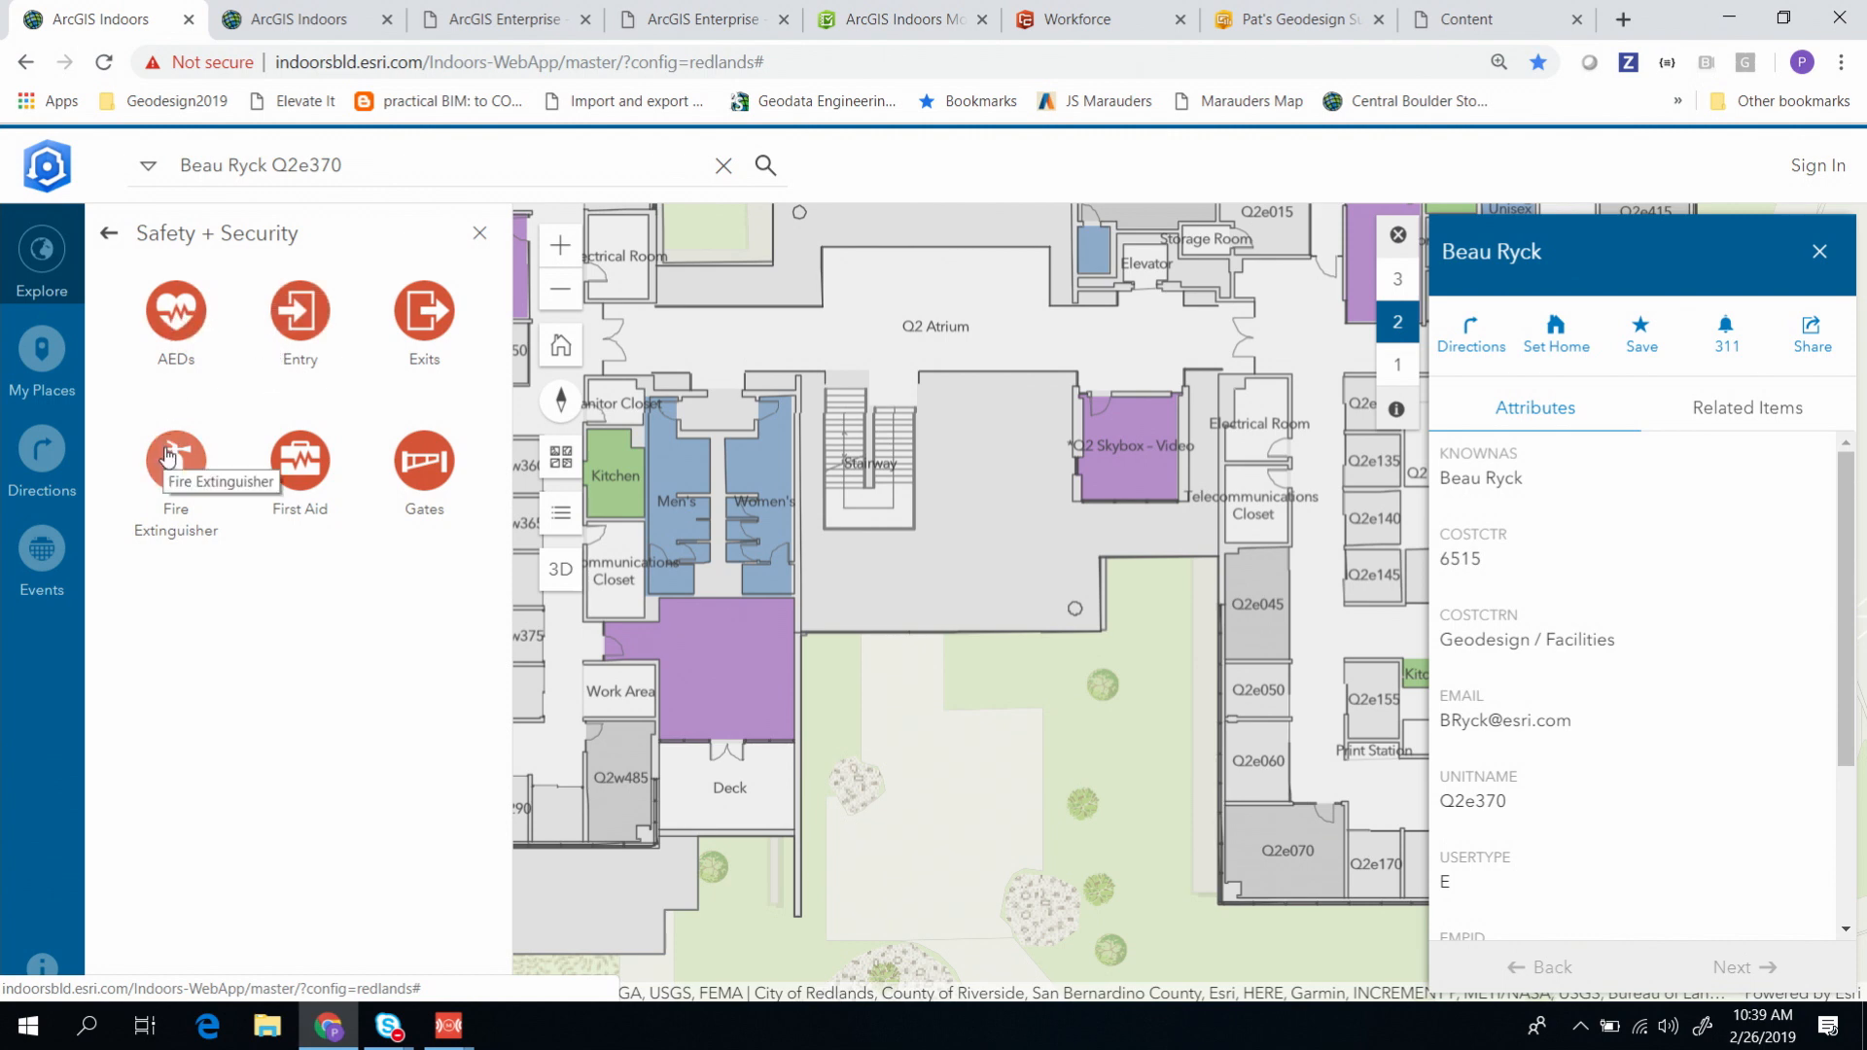
mouse_move(175, 313)
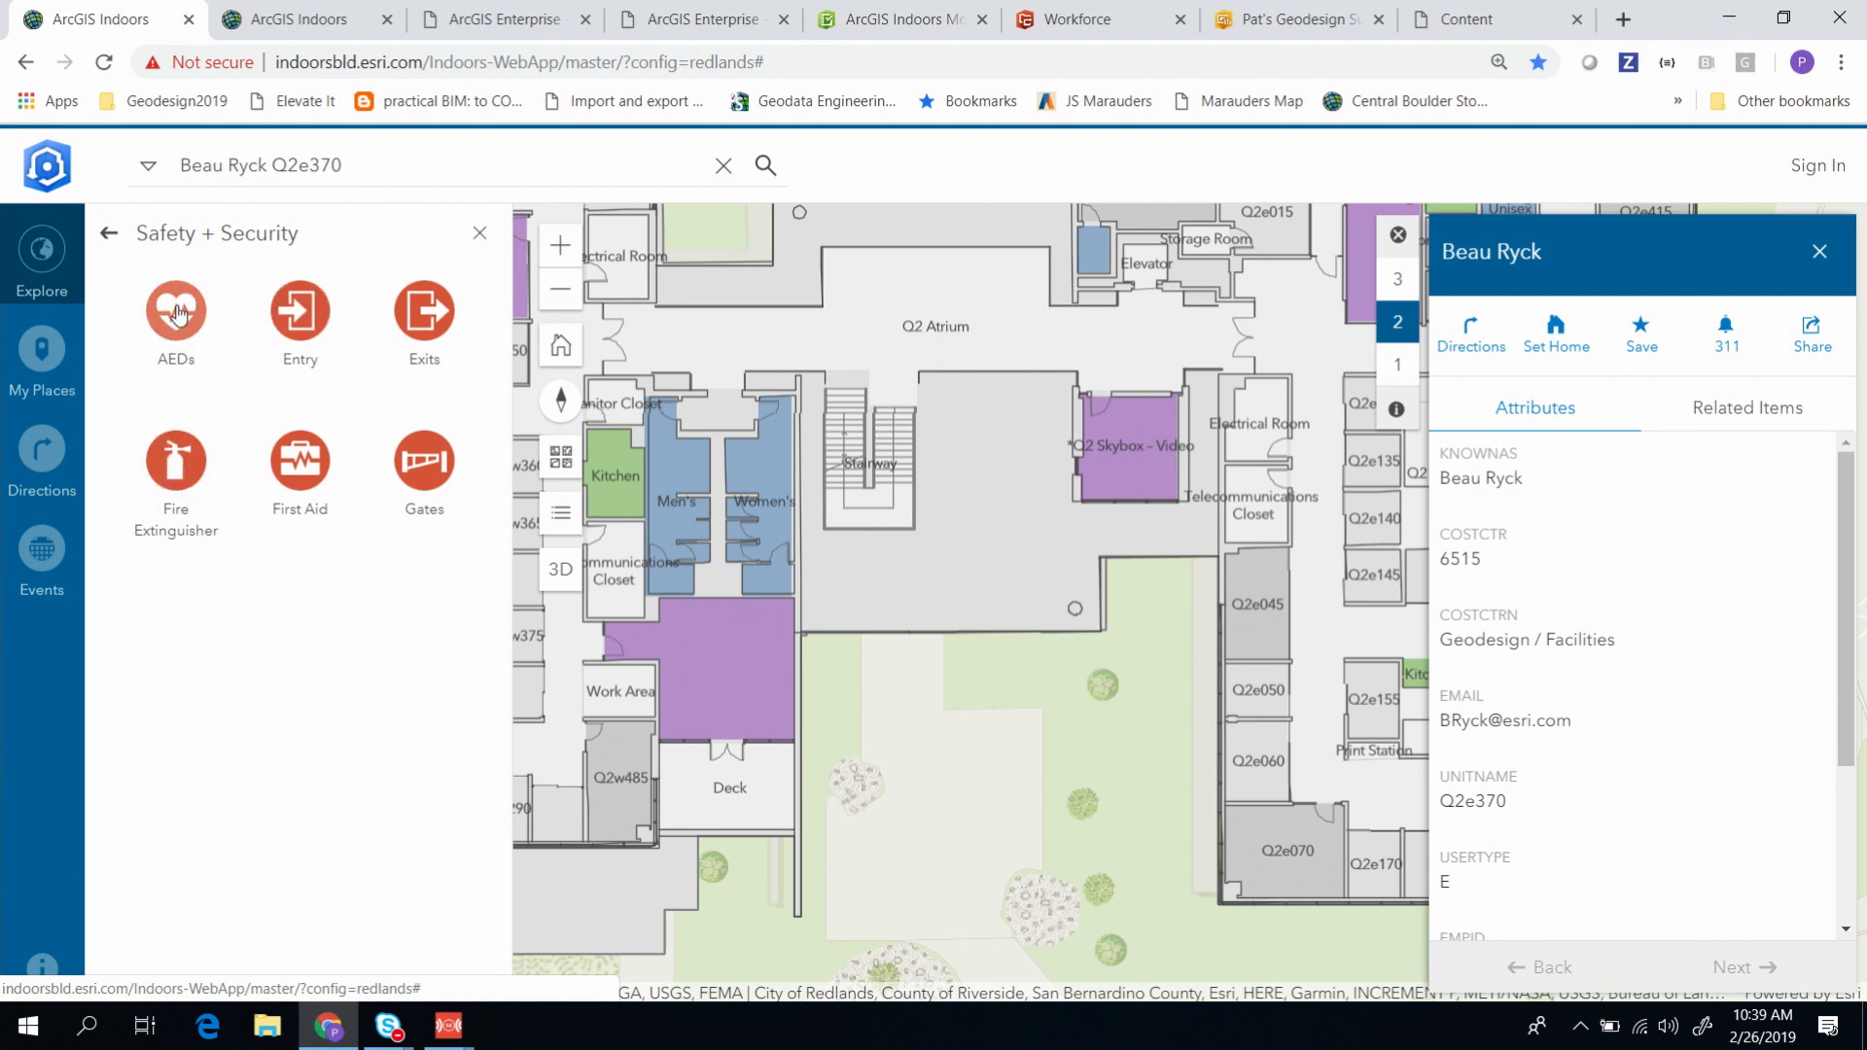
mouse_move(185, 382)
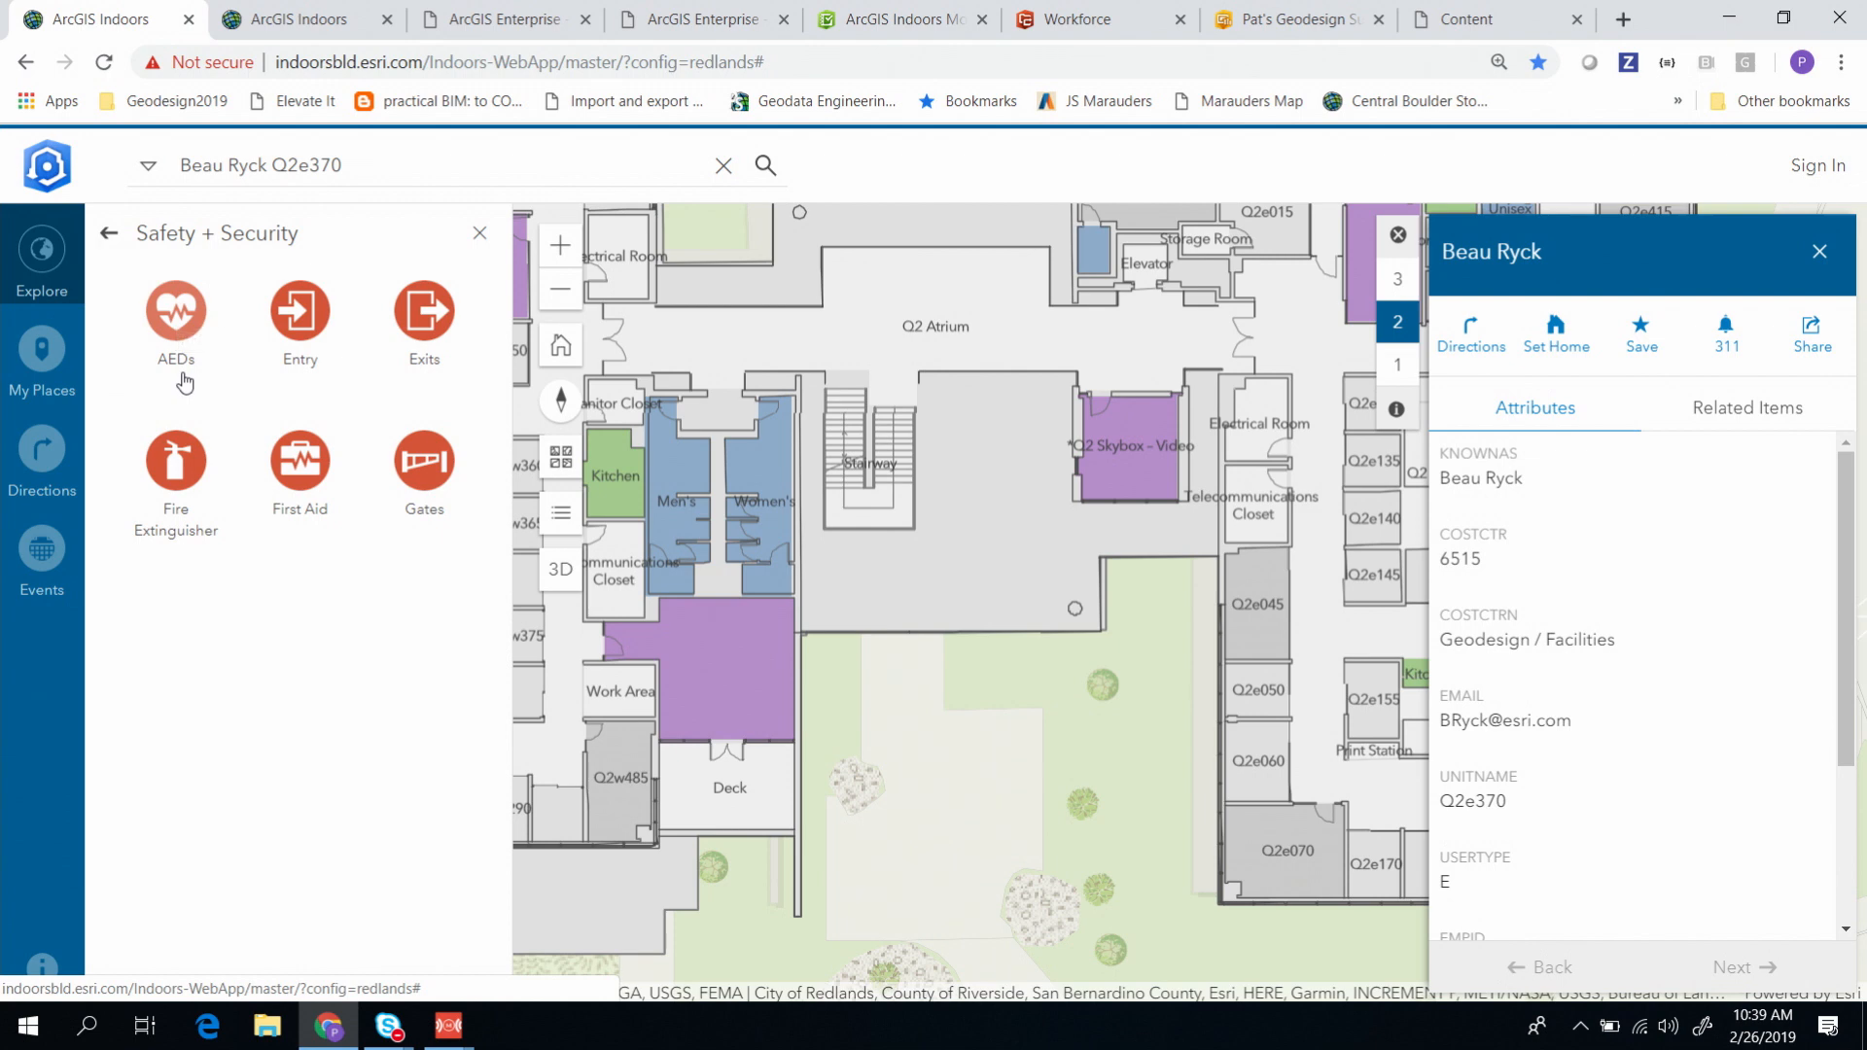
mouse_move(190, 472)
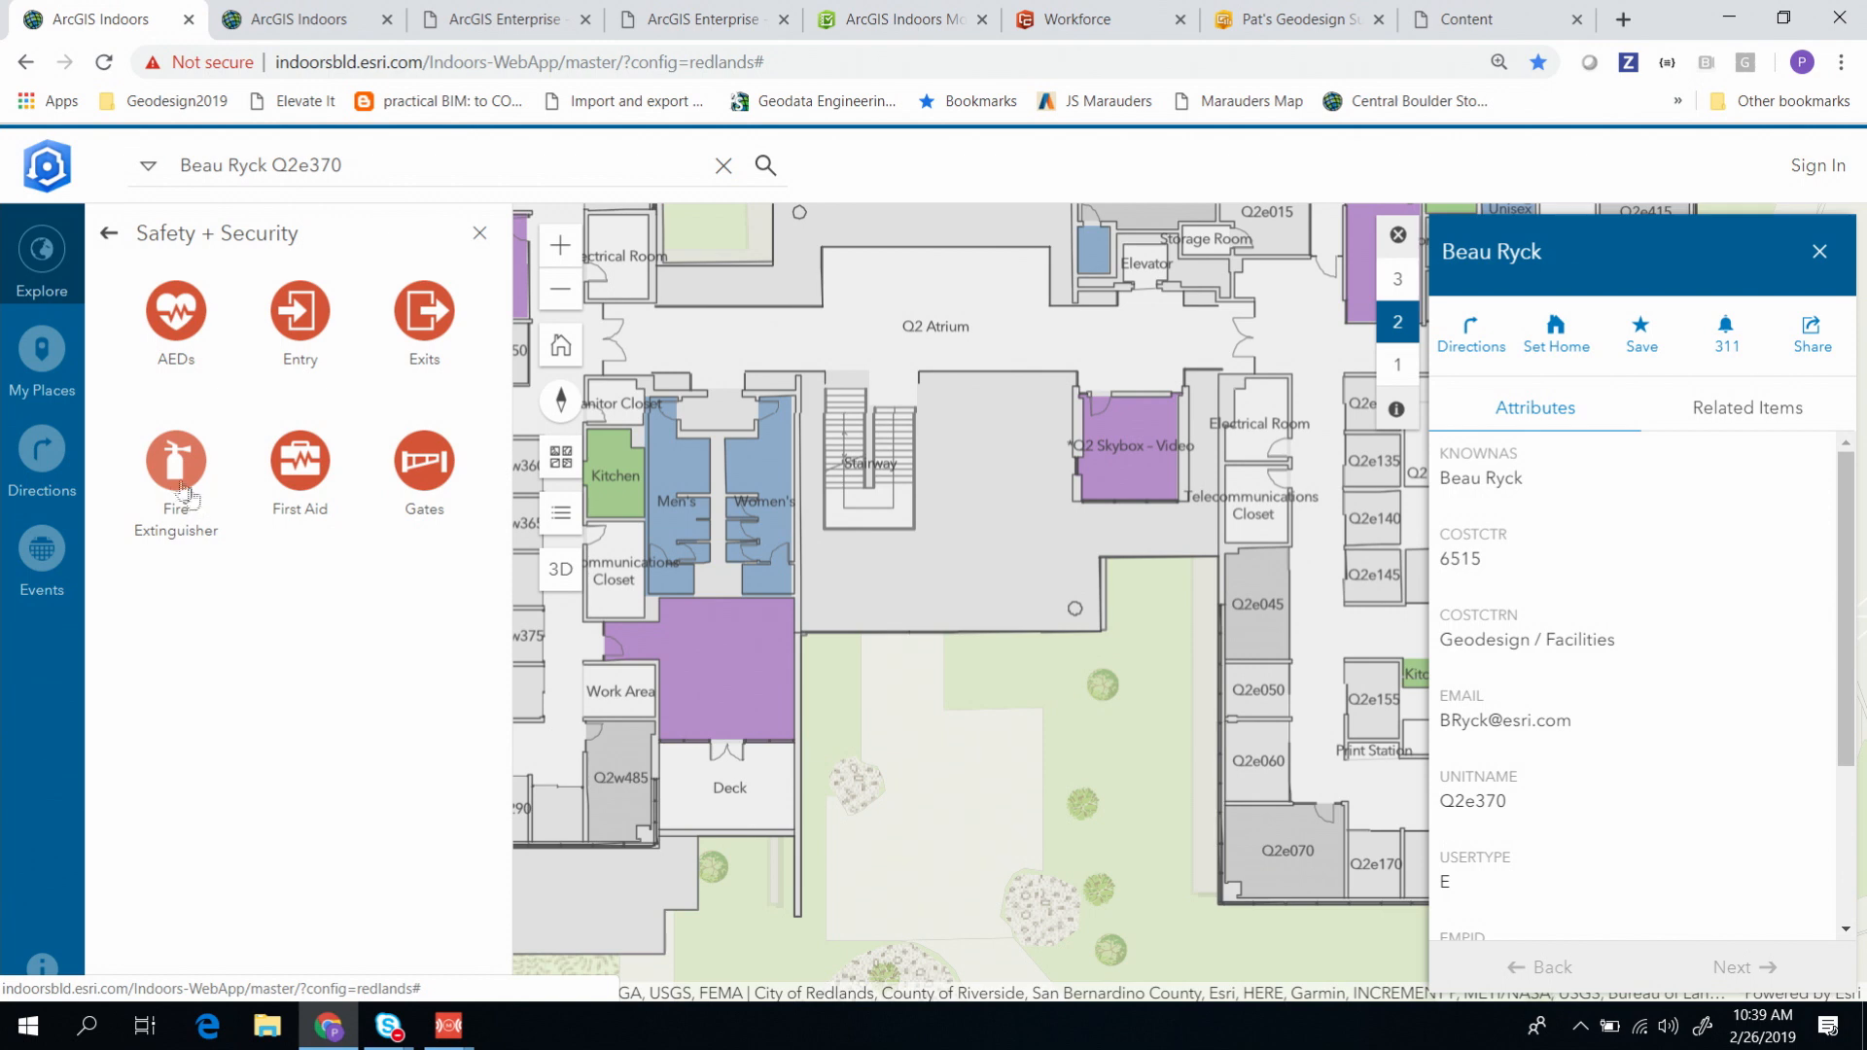
Step: List the fire extinguishers and locate Fire Extinguisher (M1s105) on level 1
left_click(176, 460)
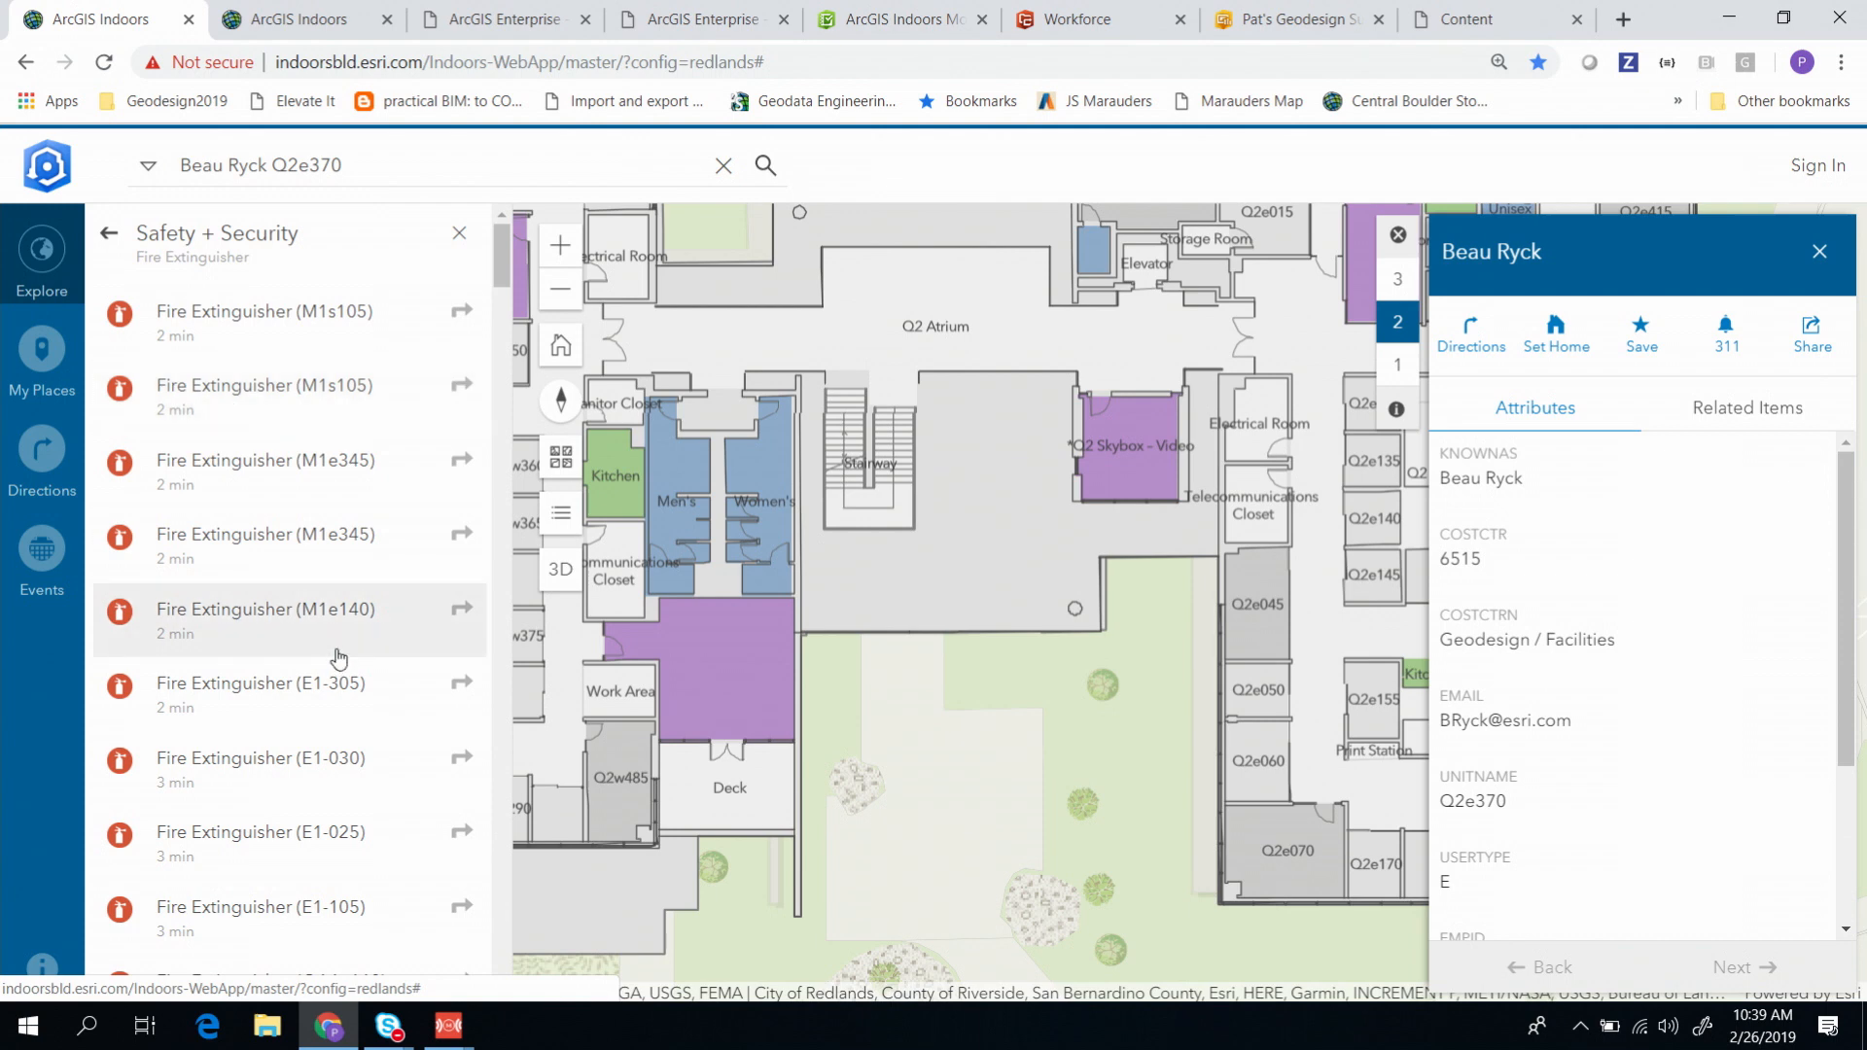
mouse_move(293, 409)
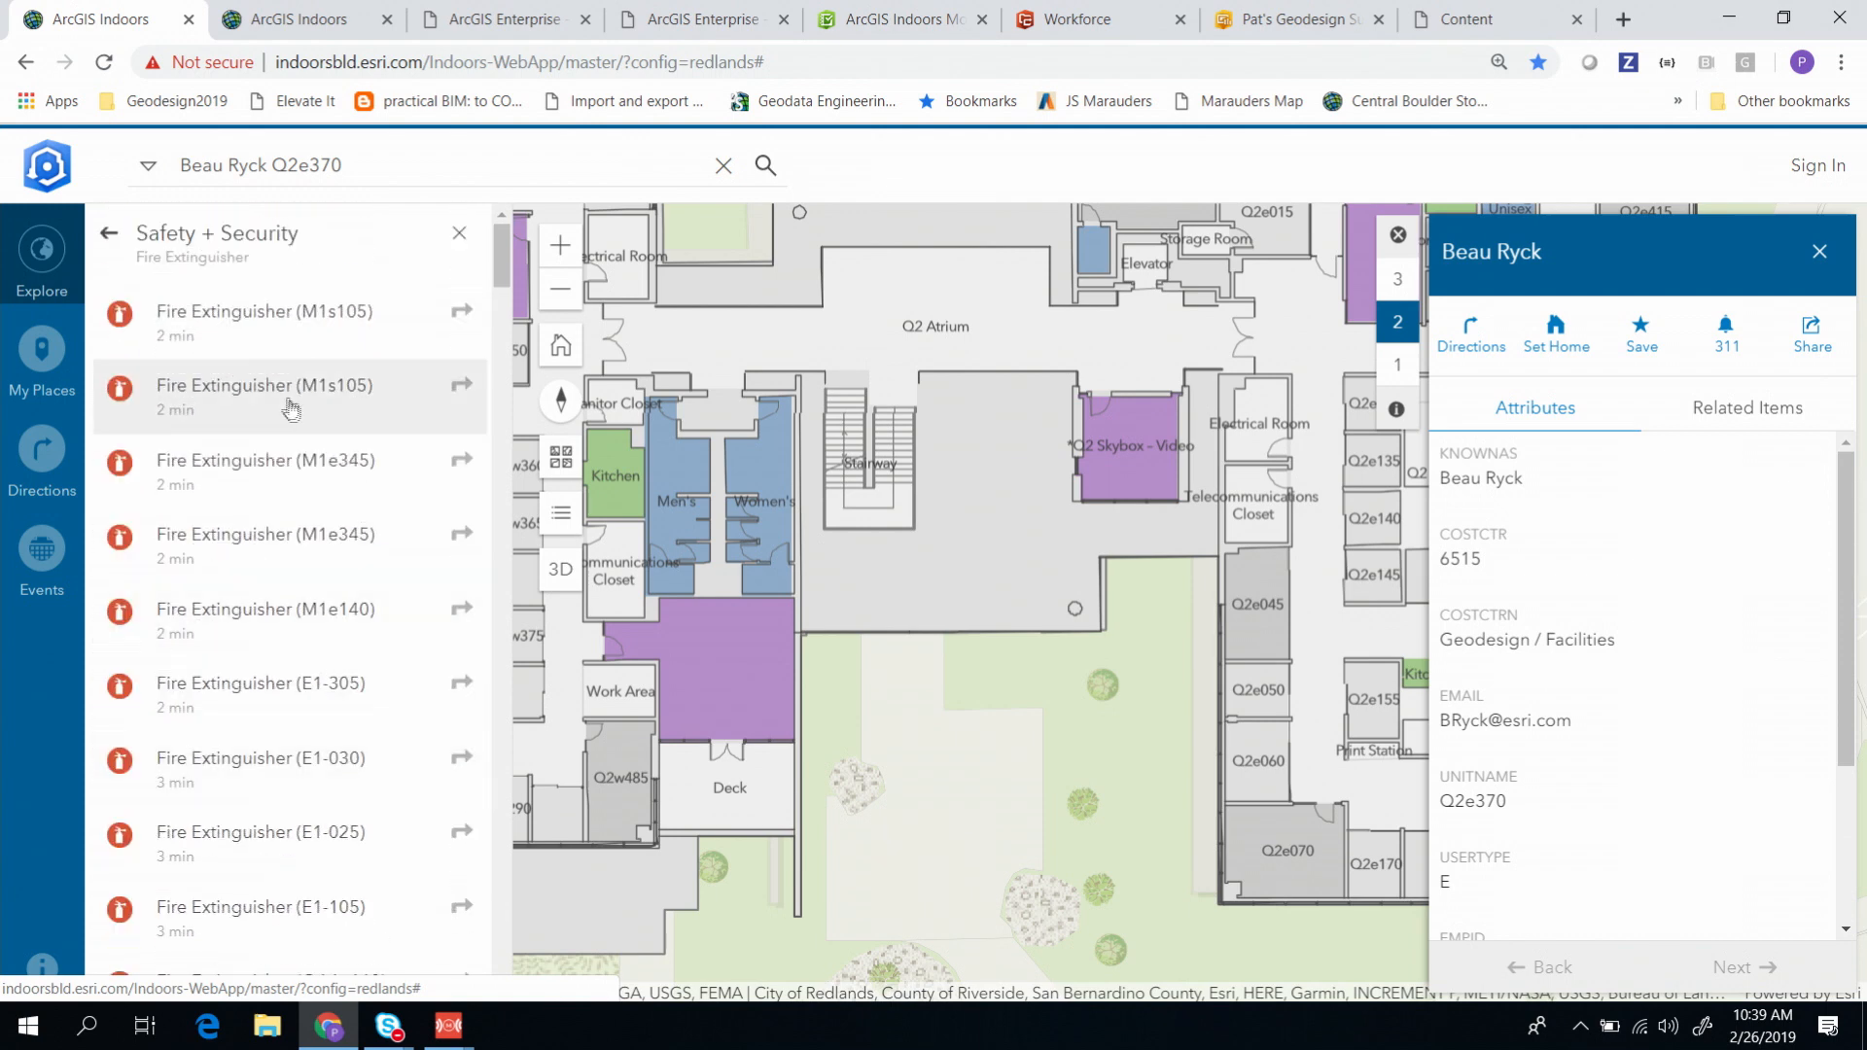
mouse_move(287, 379)
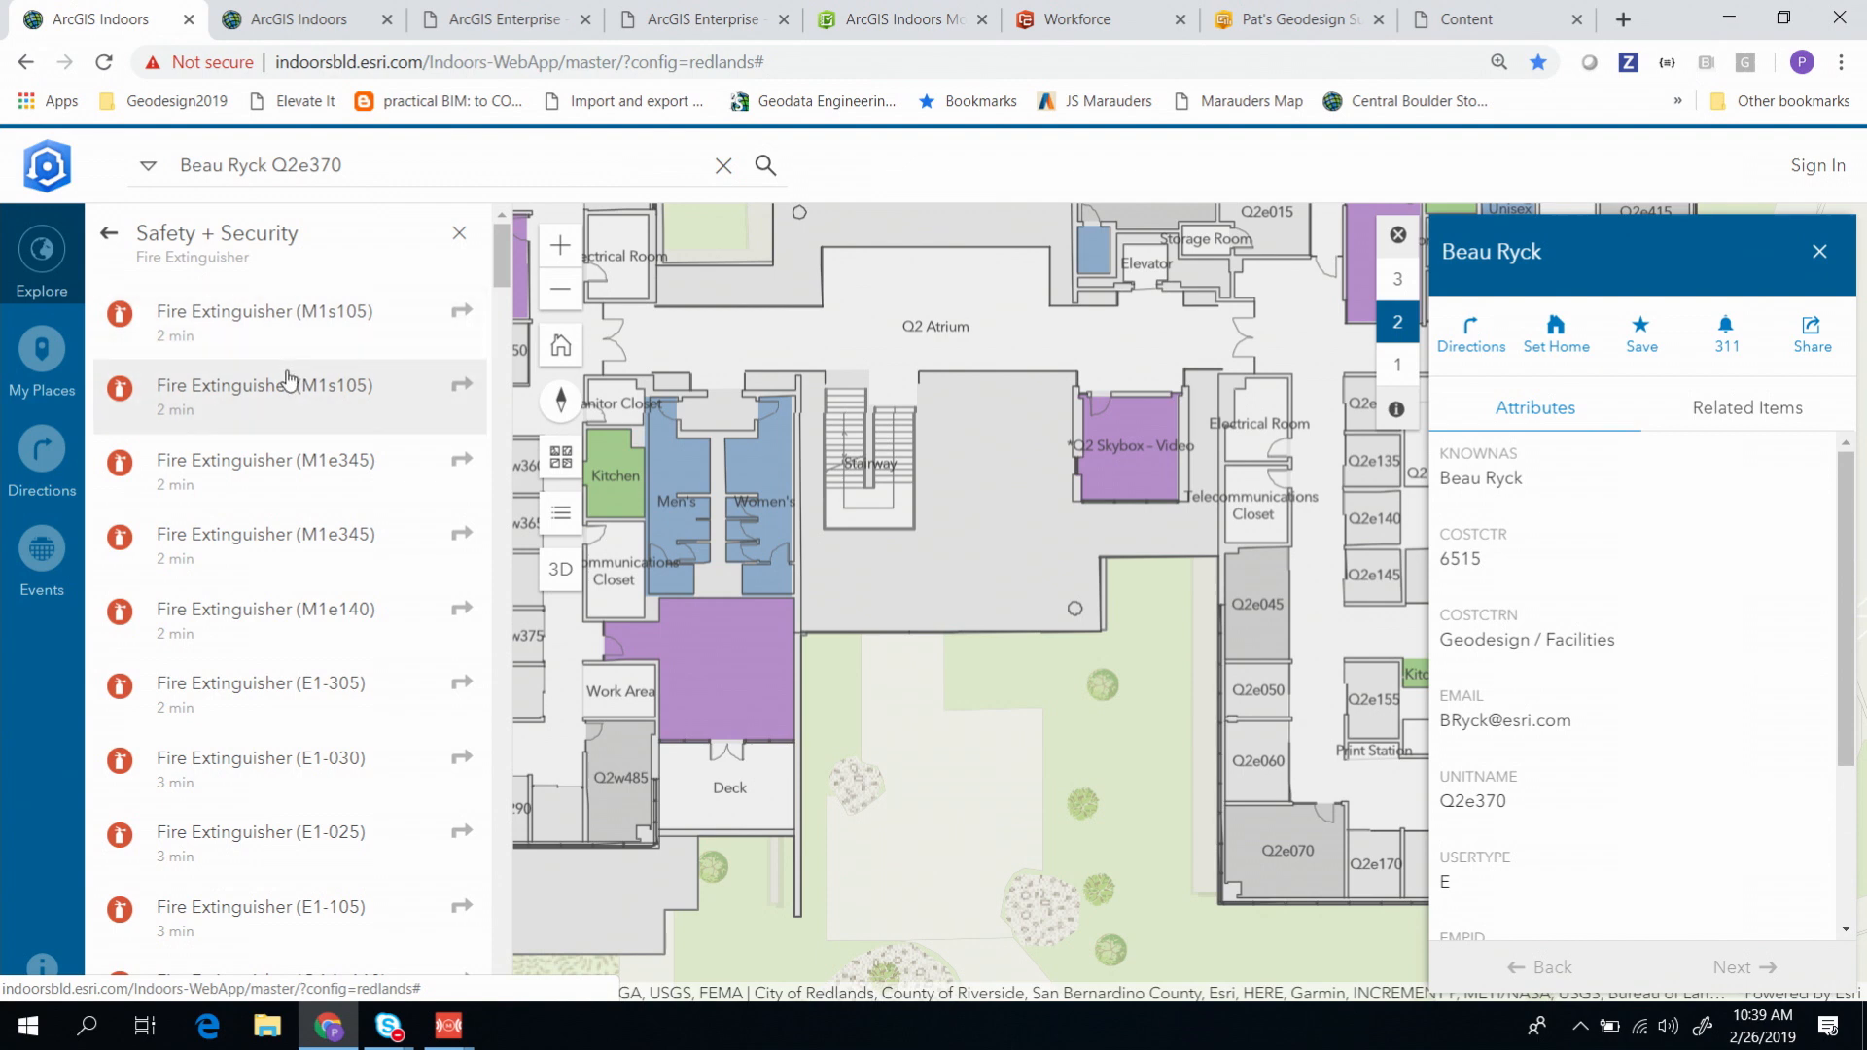
mouse_move(384, 445)
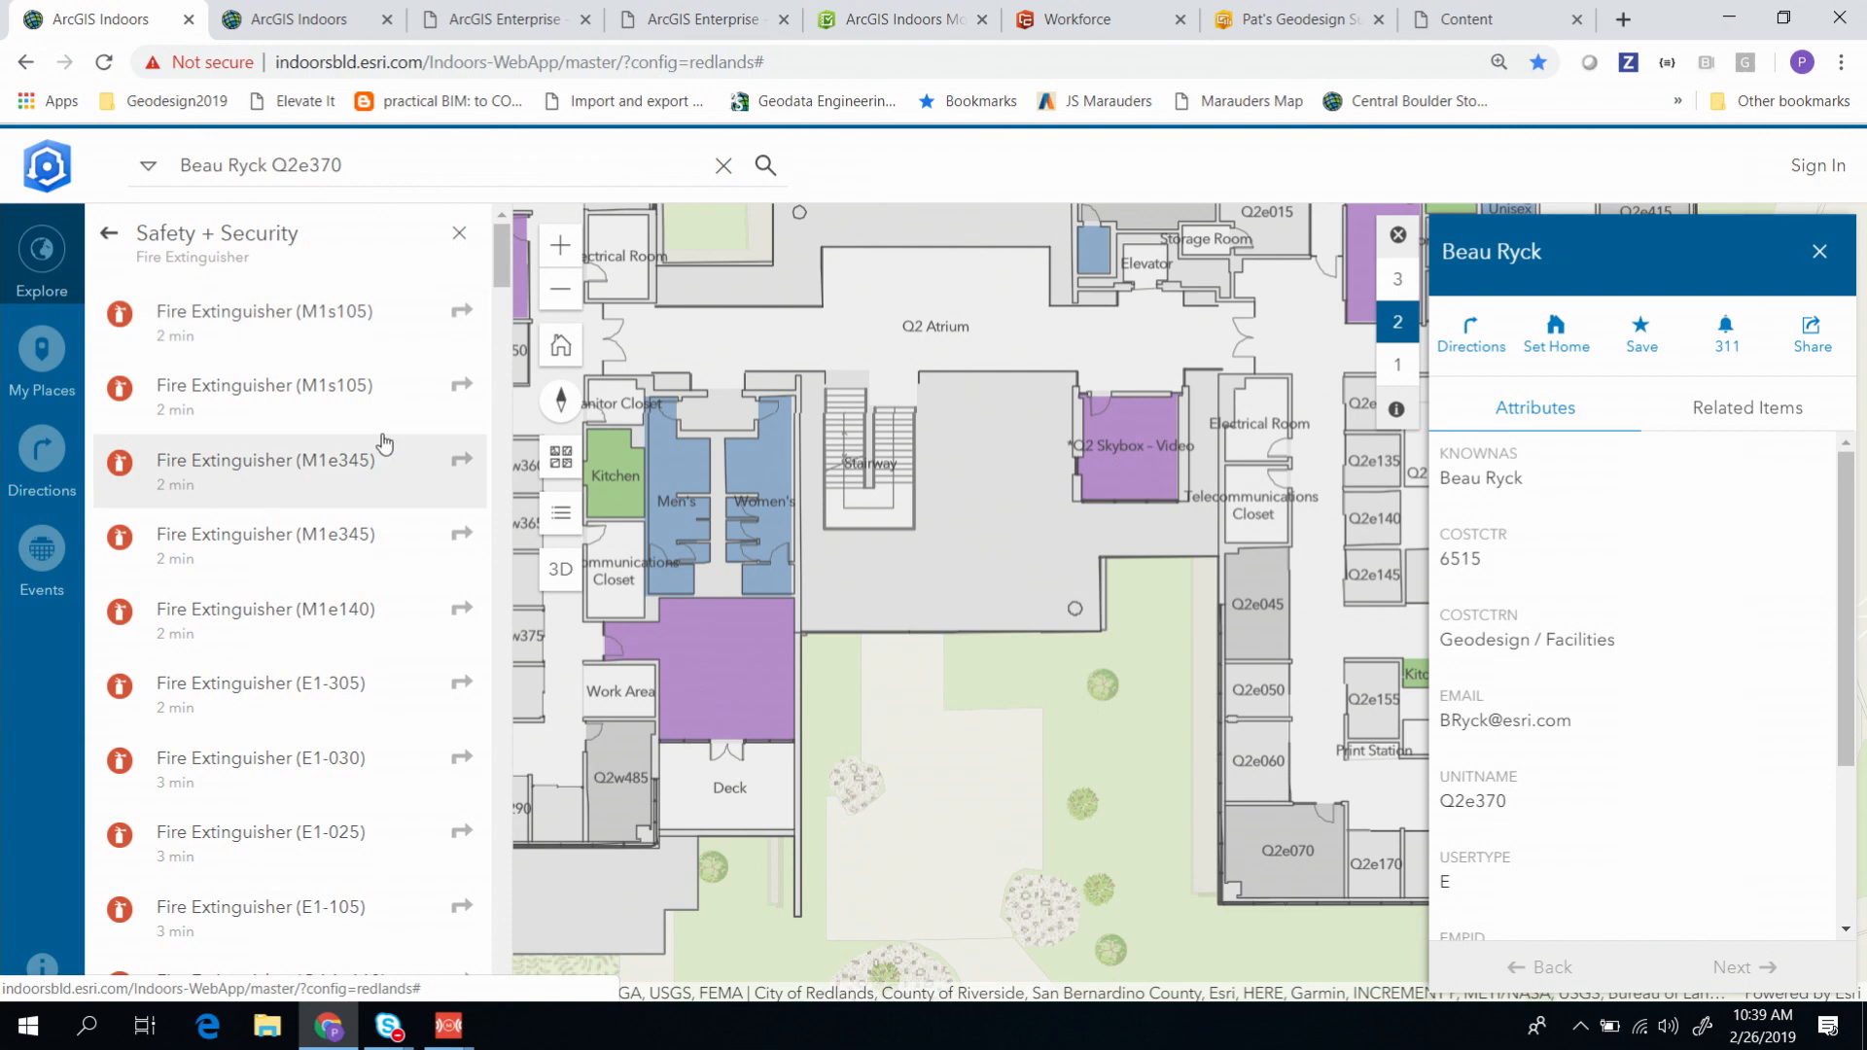
mouse_move(332, 341)
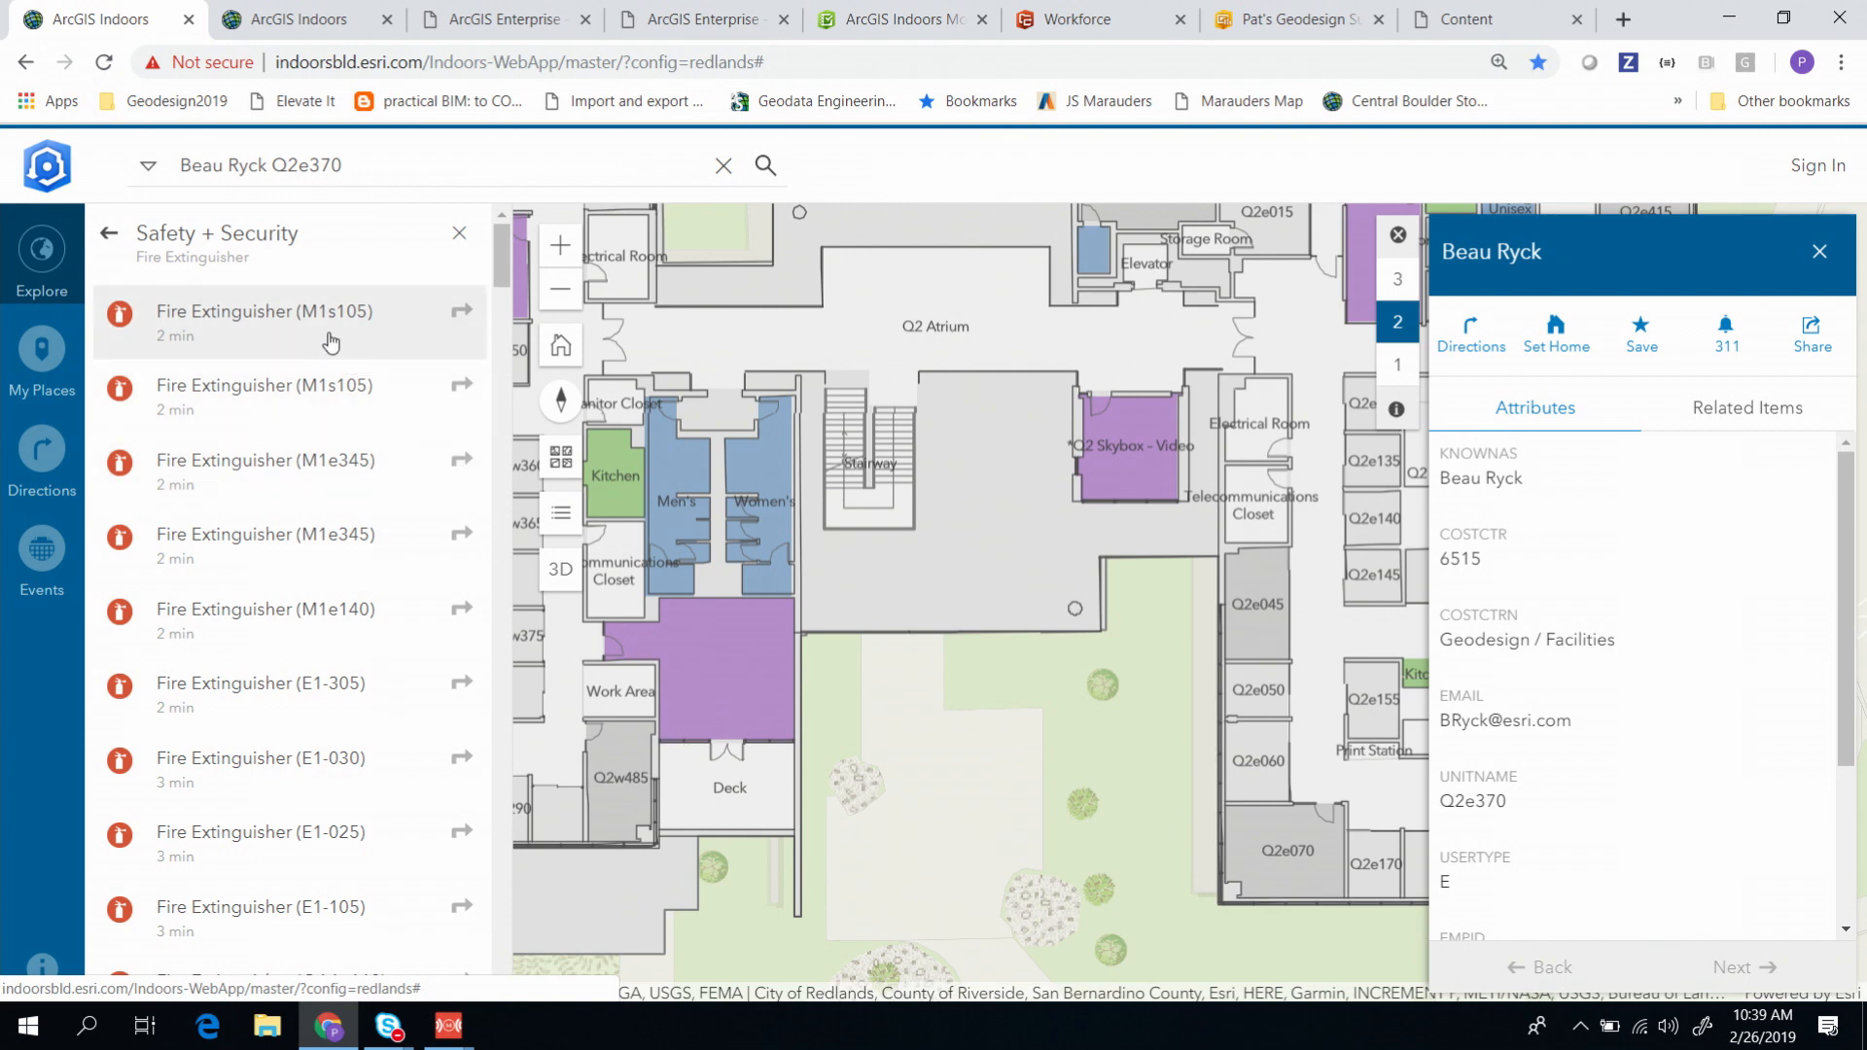
left_click(282, 324)
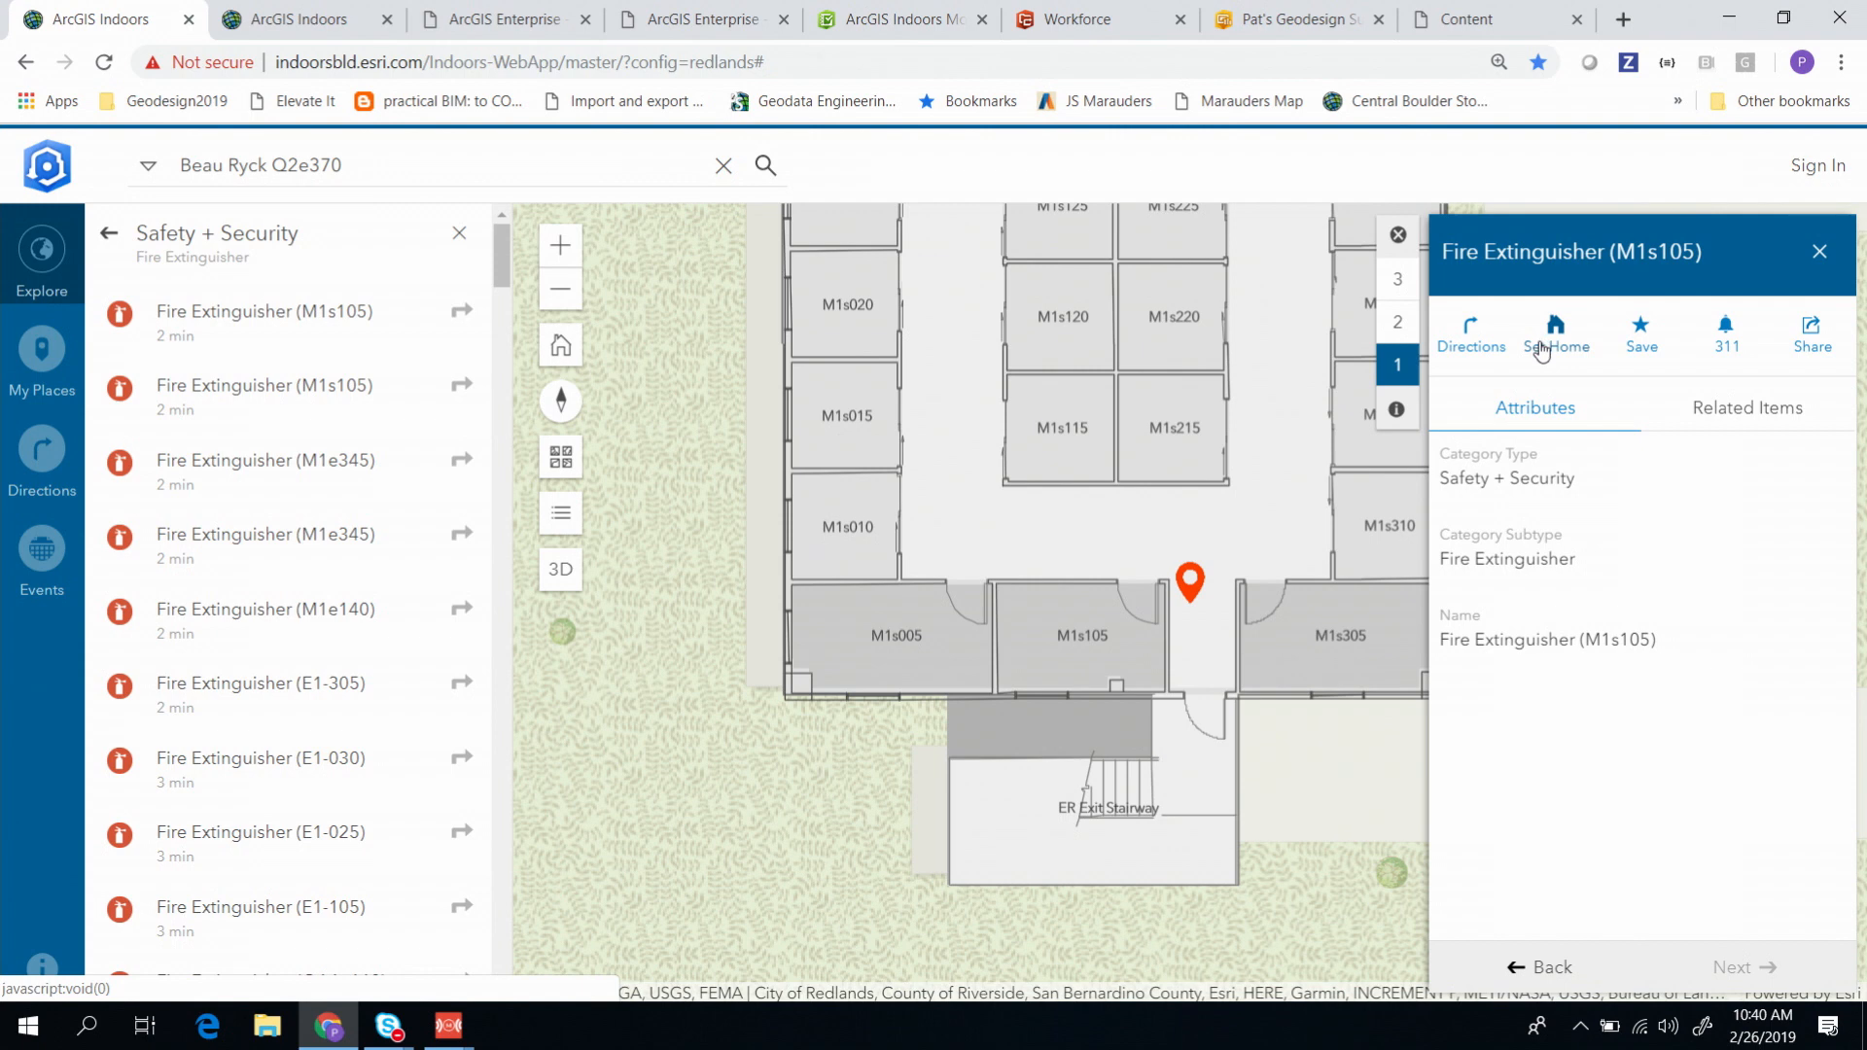
mouse_move(1538, 393)
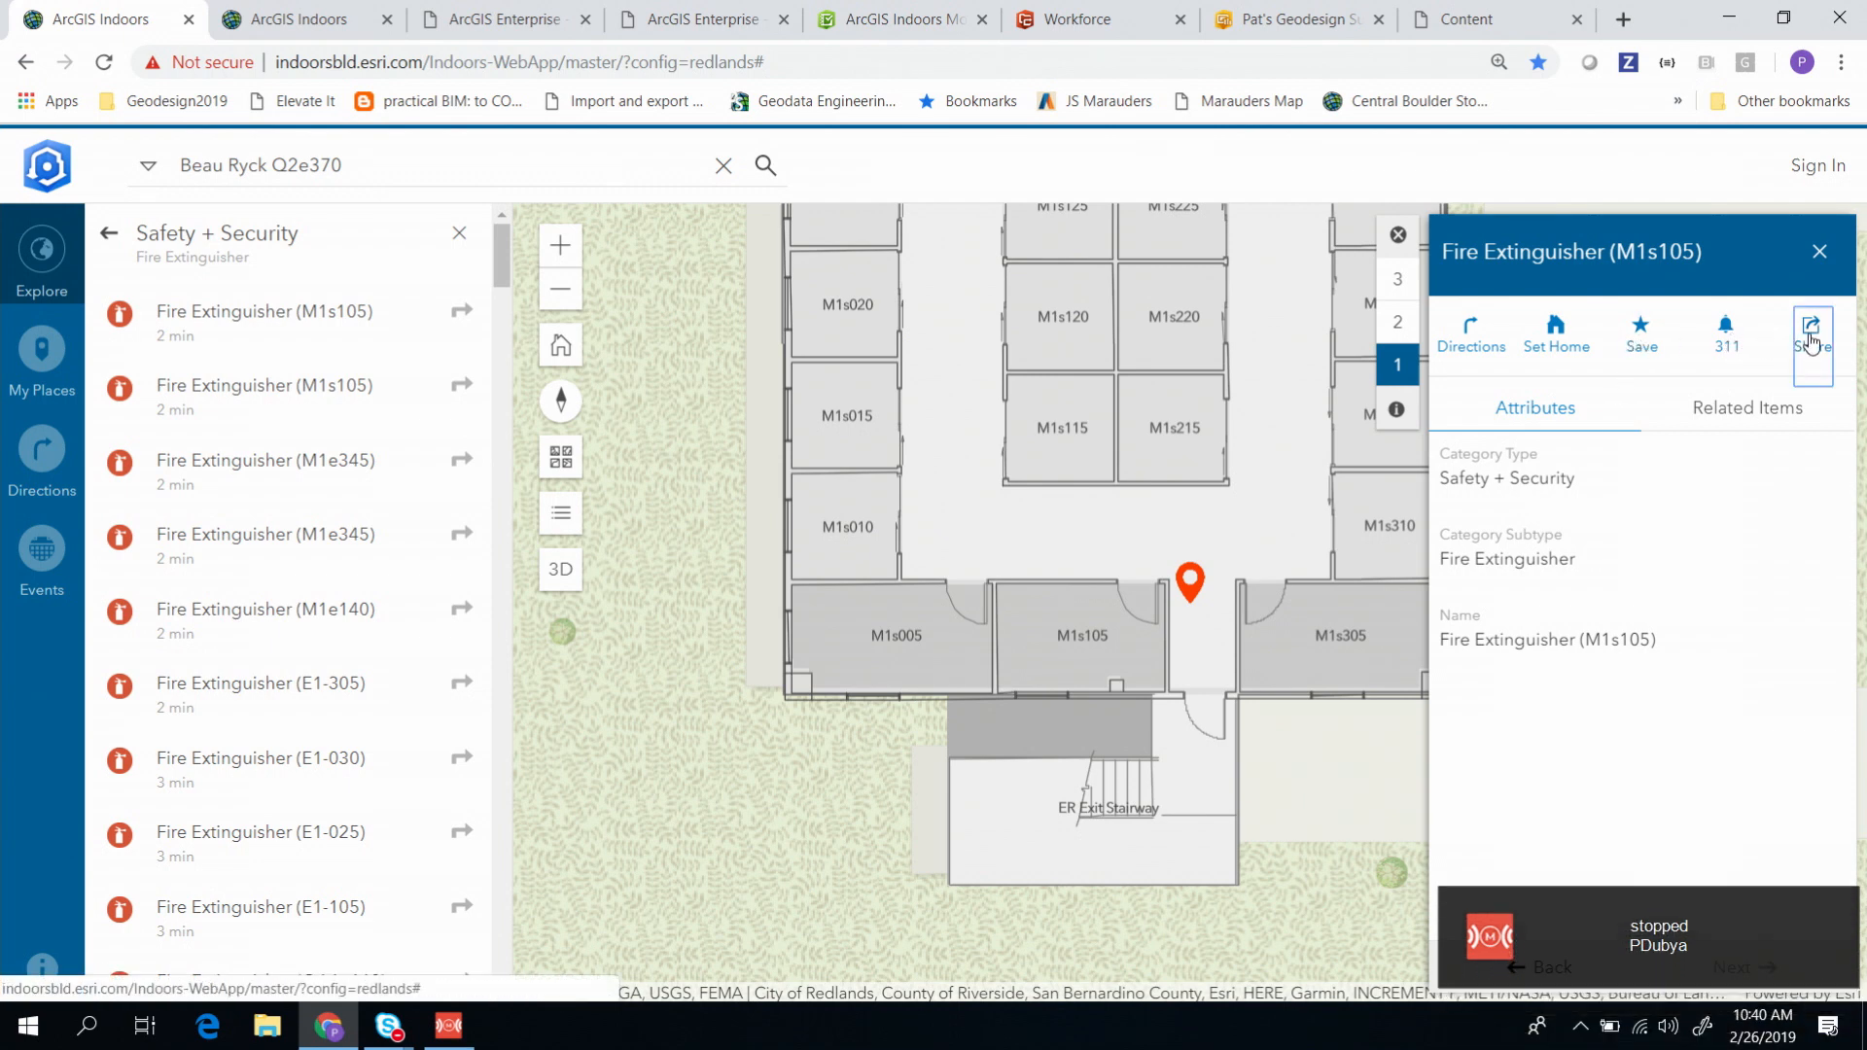
Step: Copy the M1s105 share link and load it in a new browser tab
left_click(1813, 331)
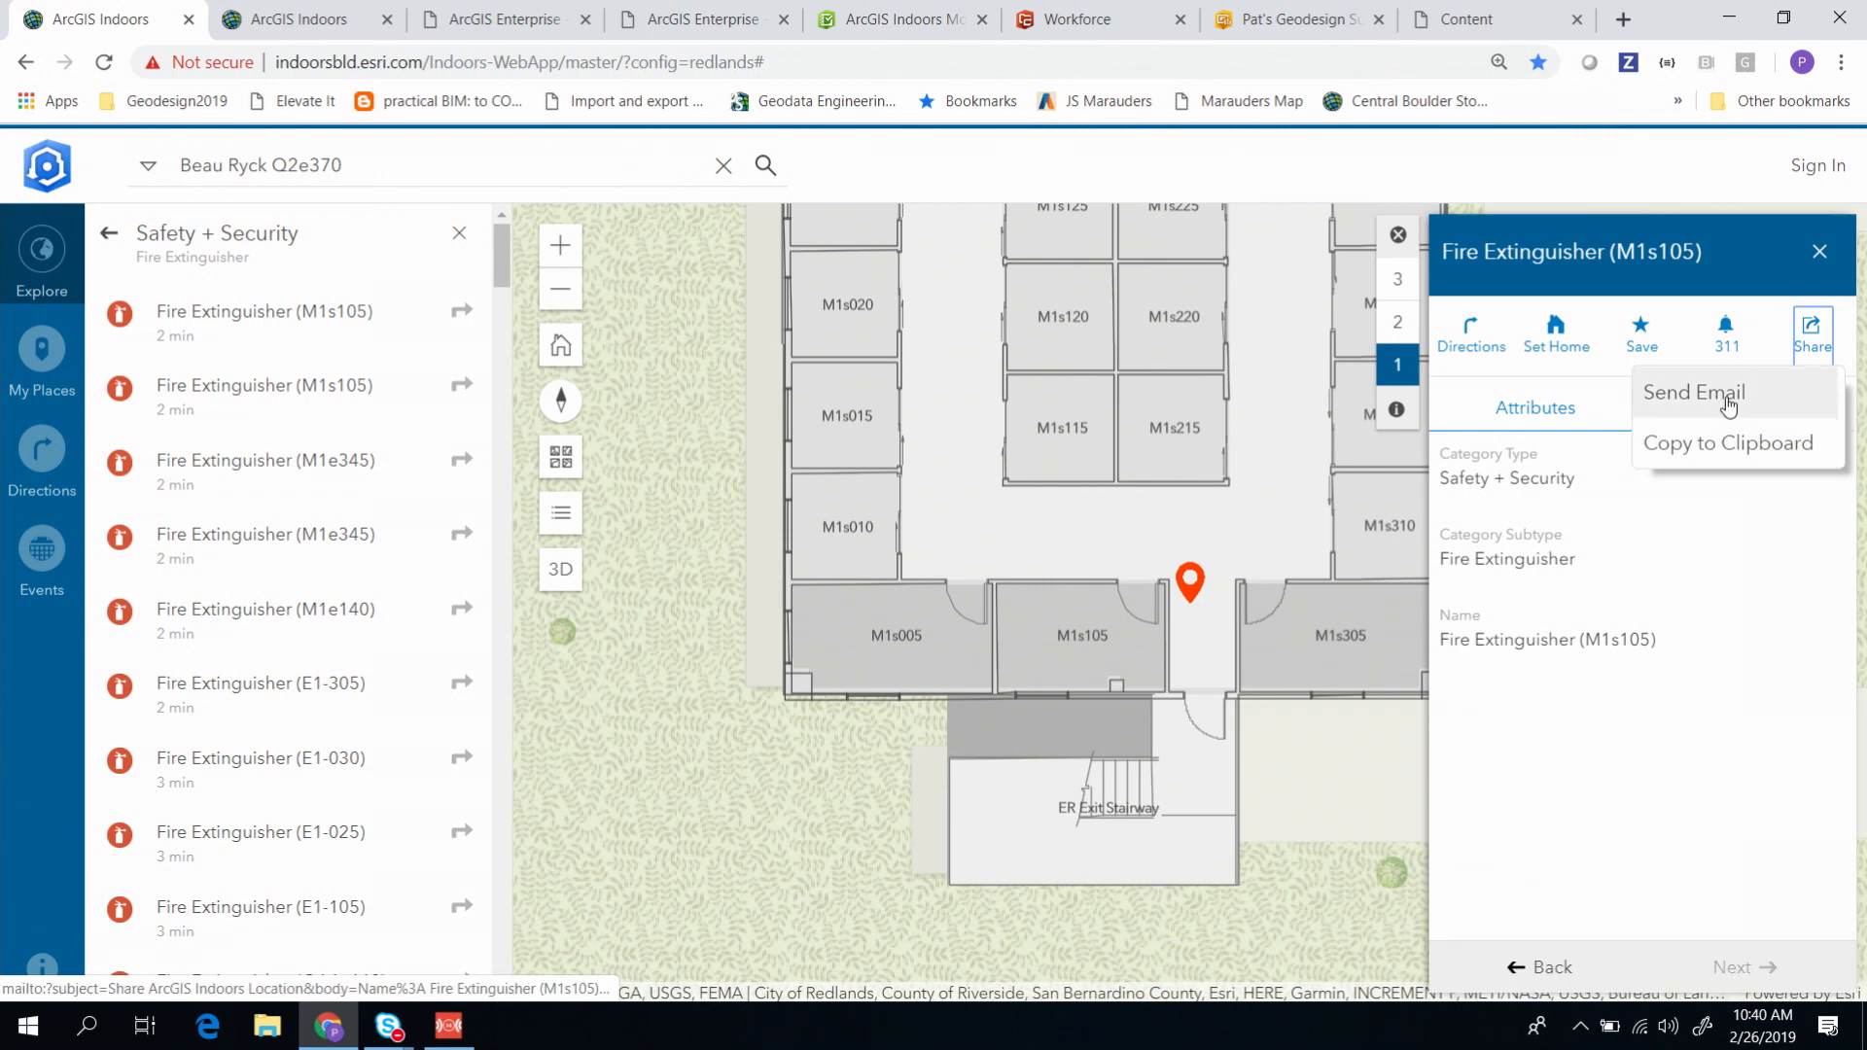
left_click(1727, 443)
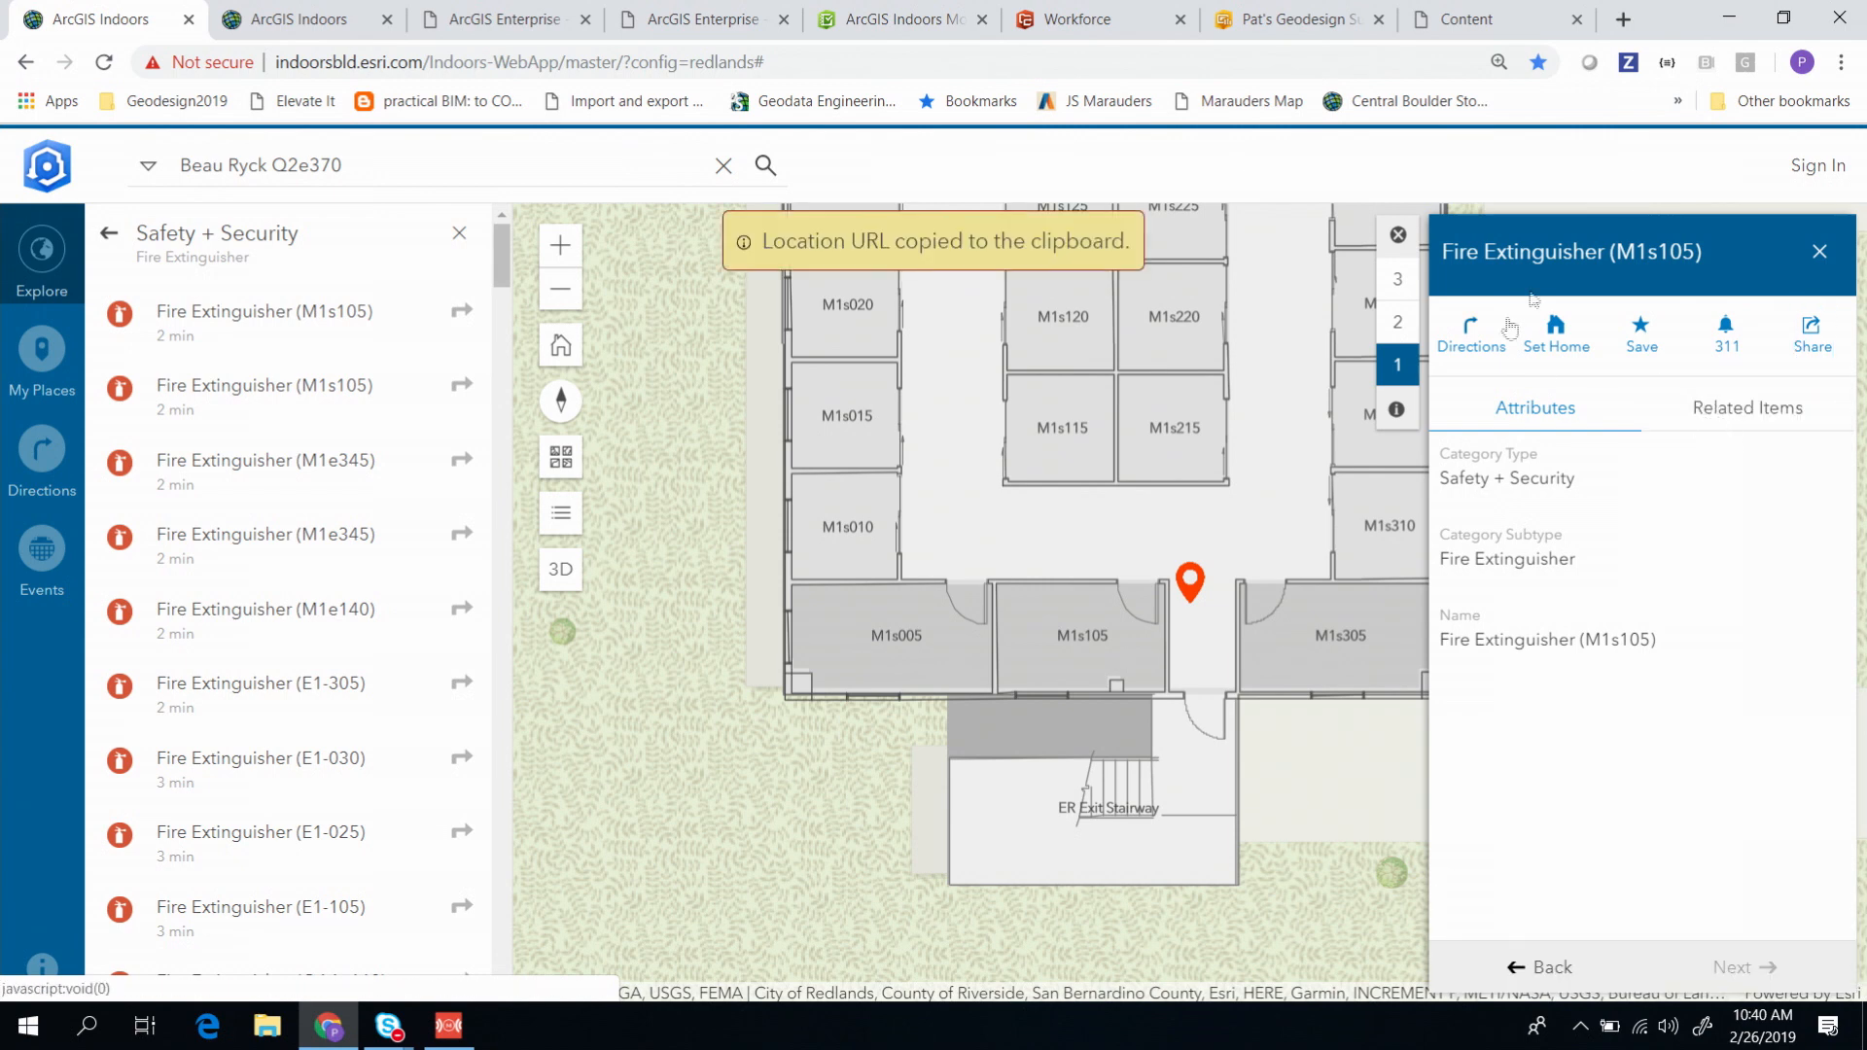
left_click(1628, 18)
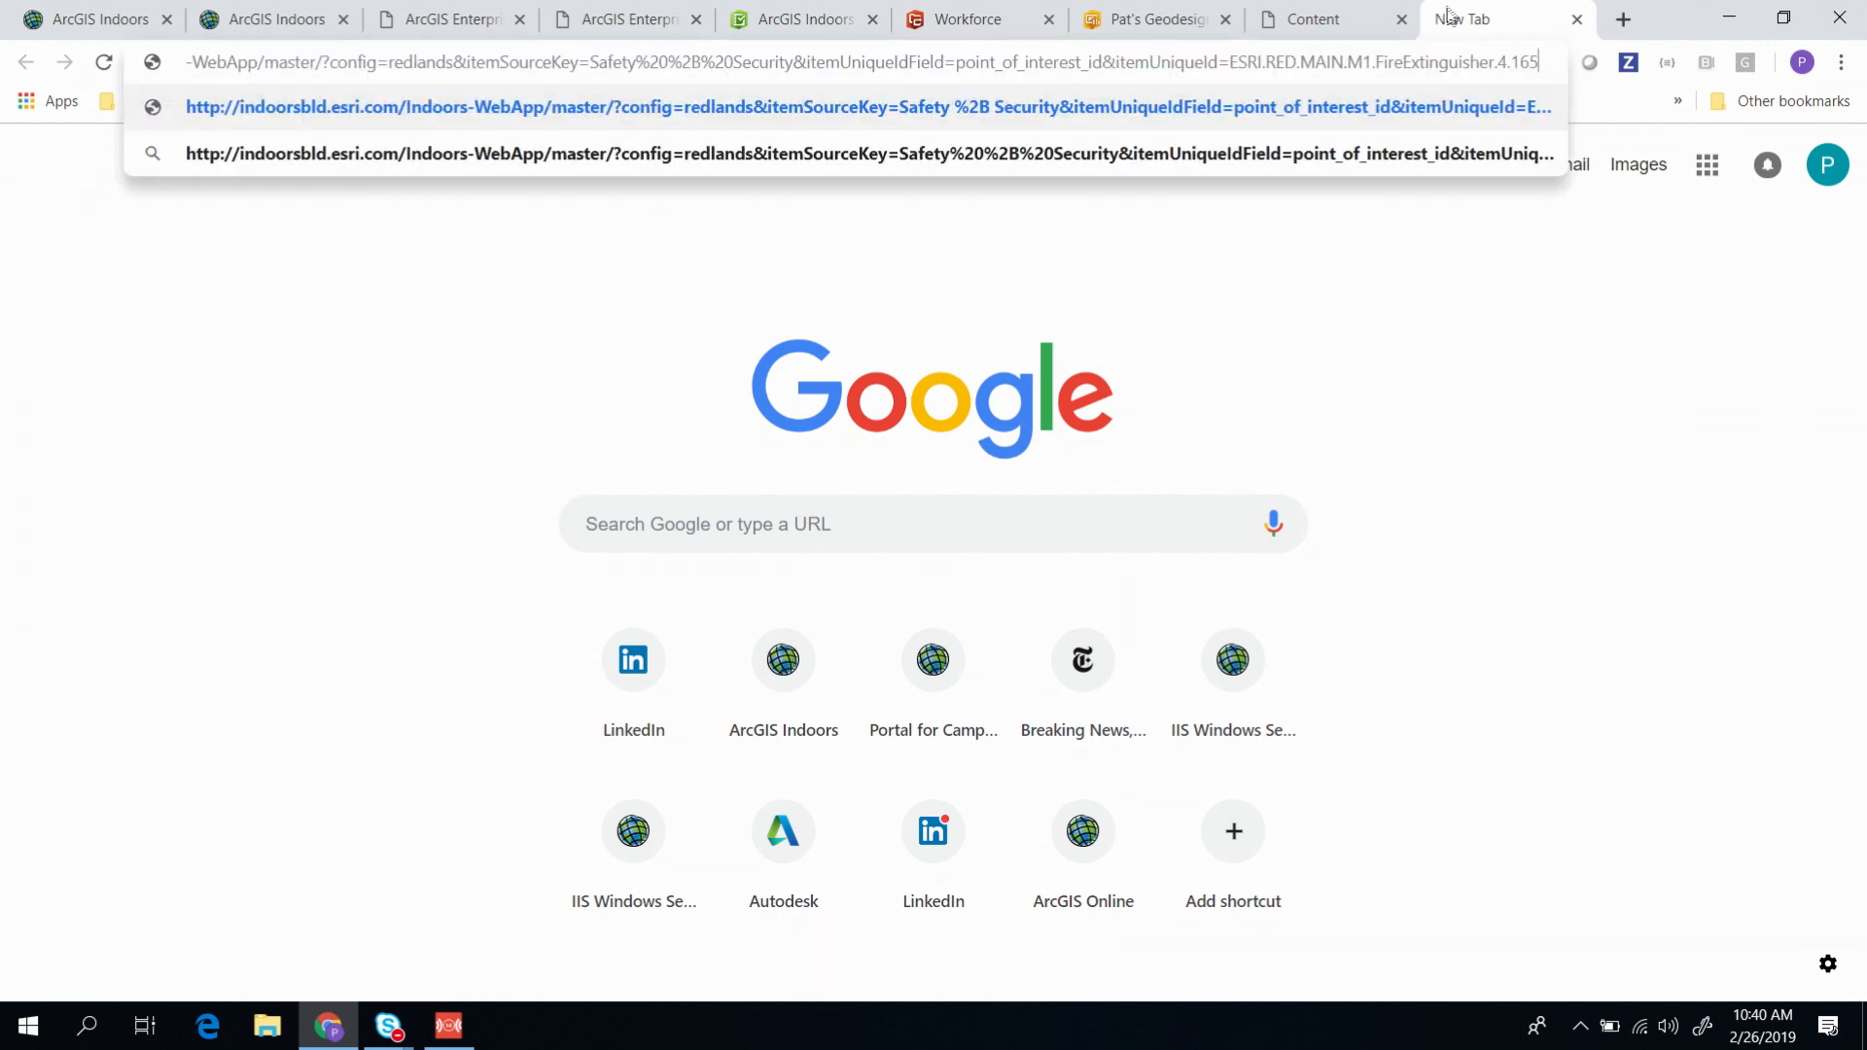
key("Enter")
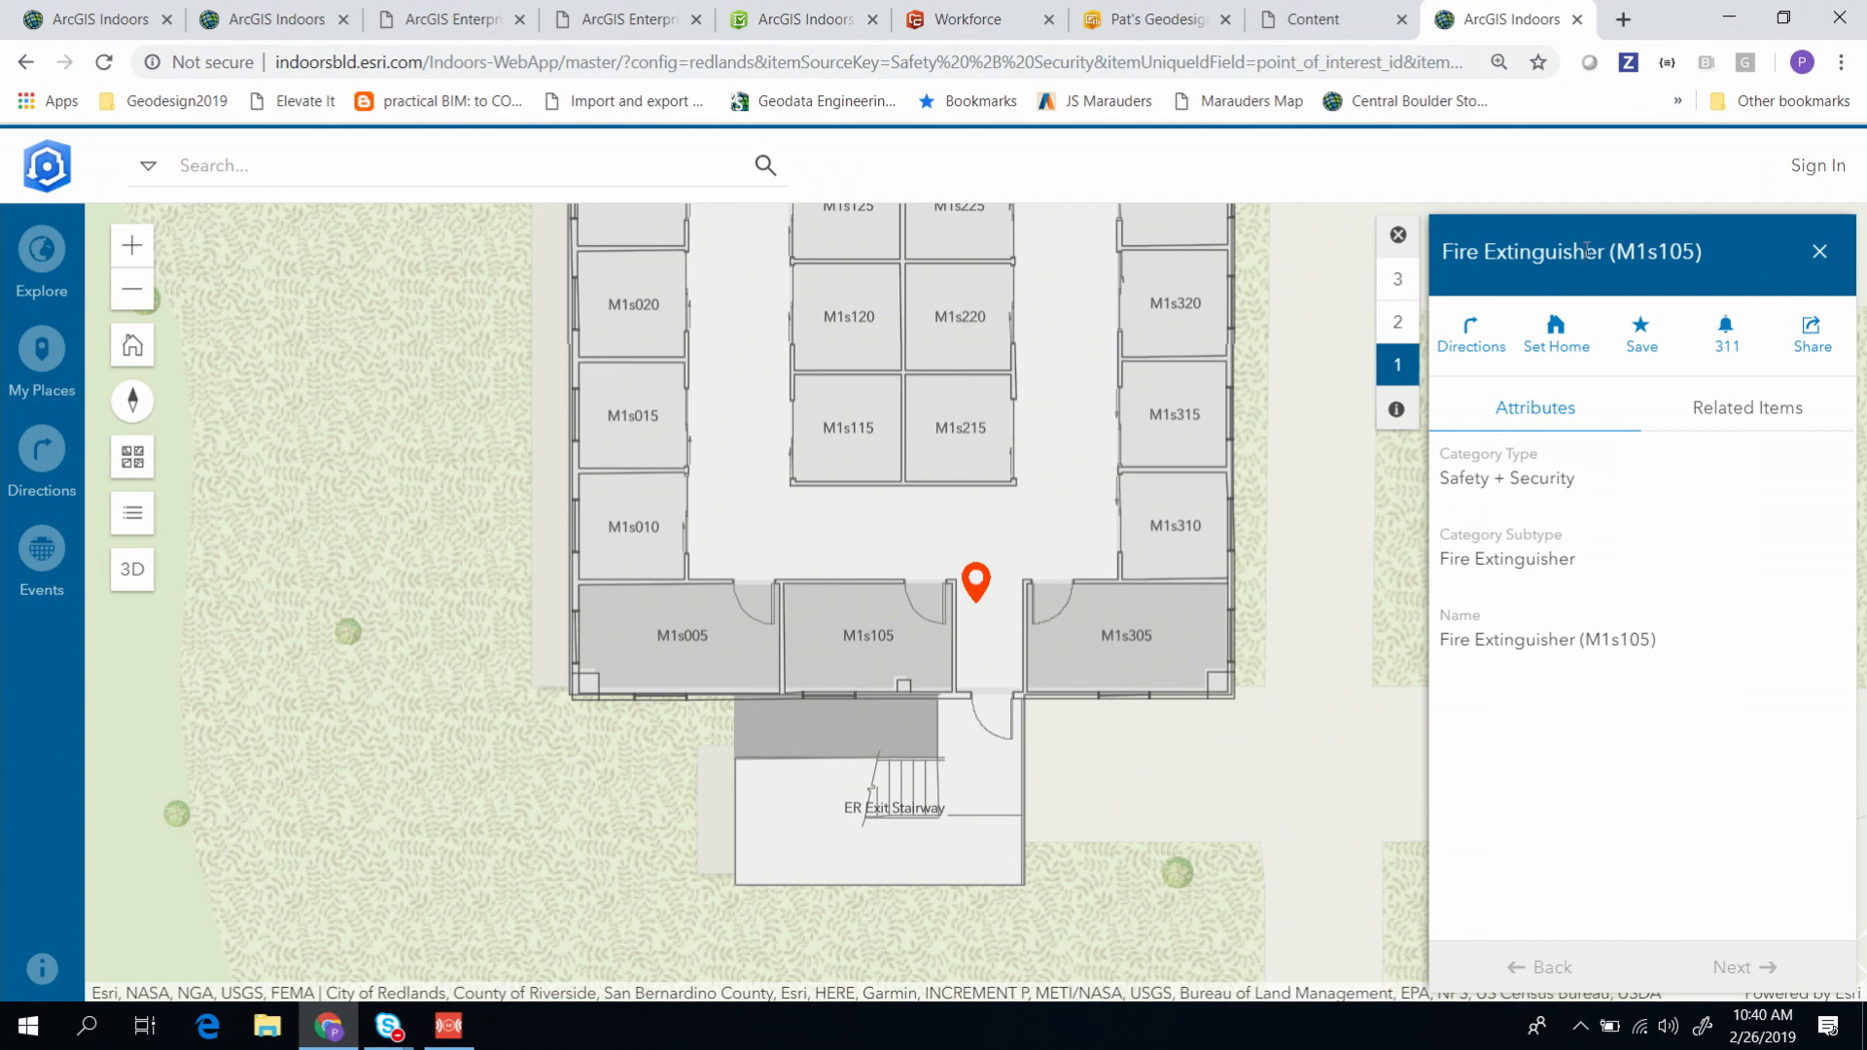
mouse_move(1576, 185)
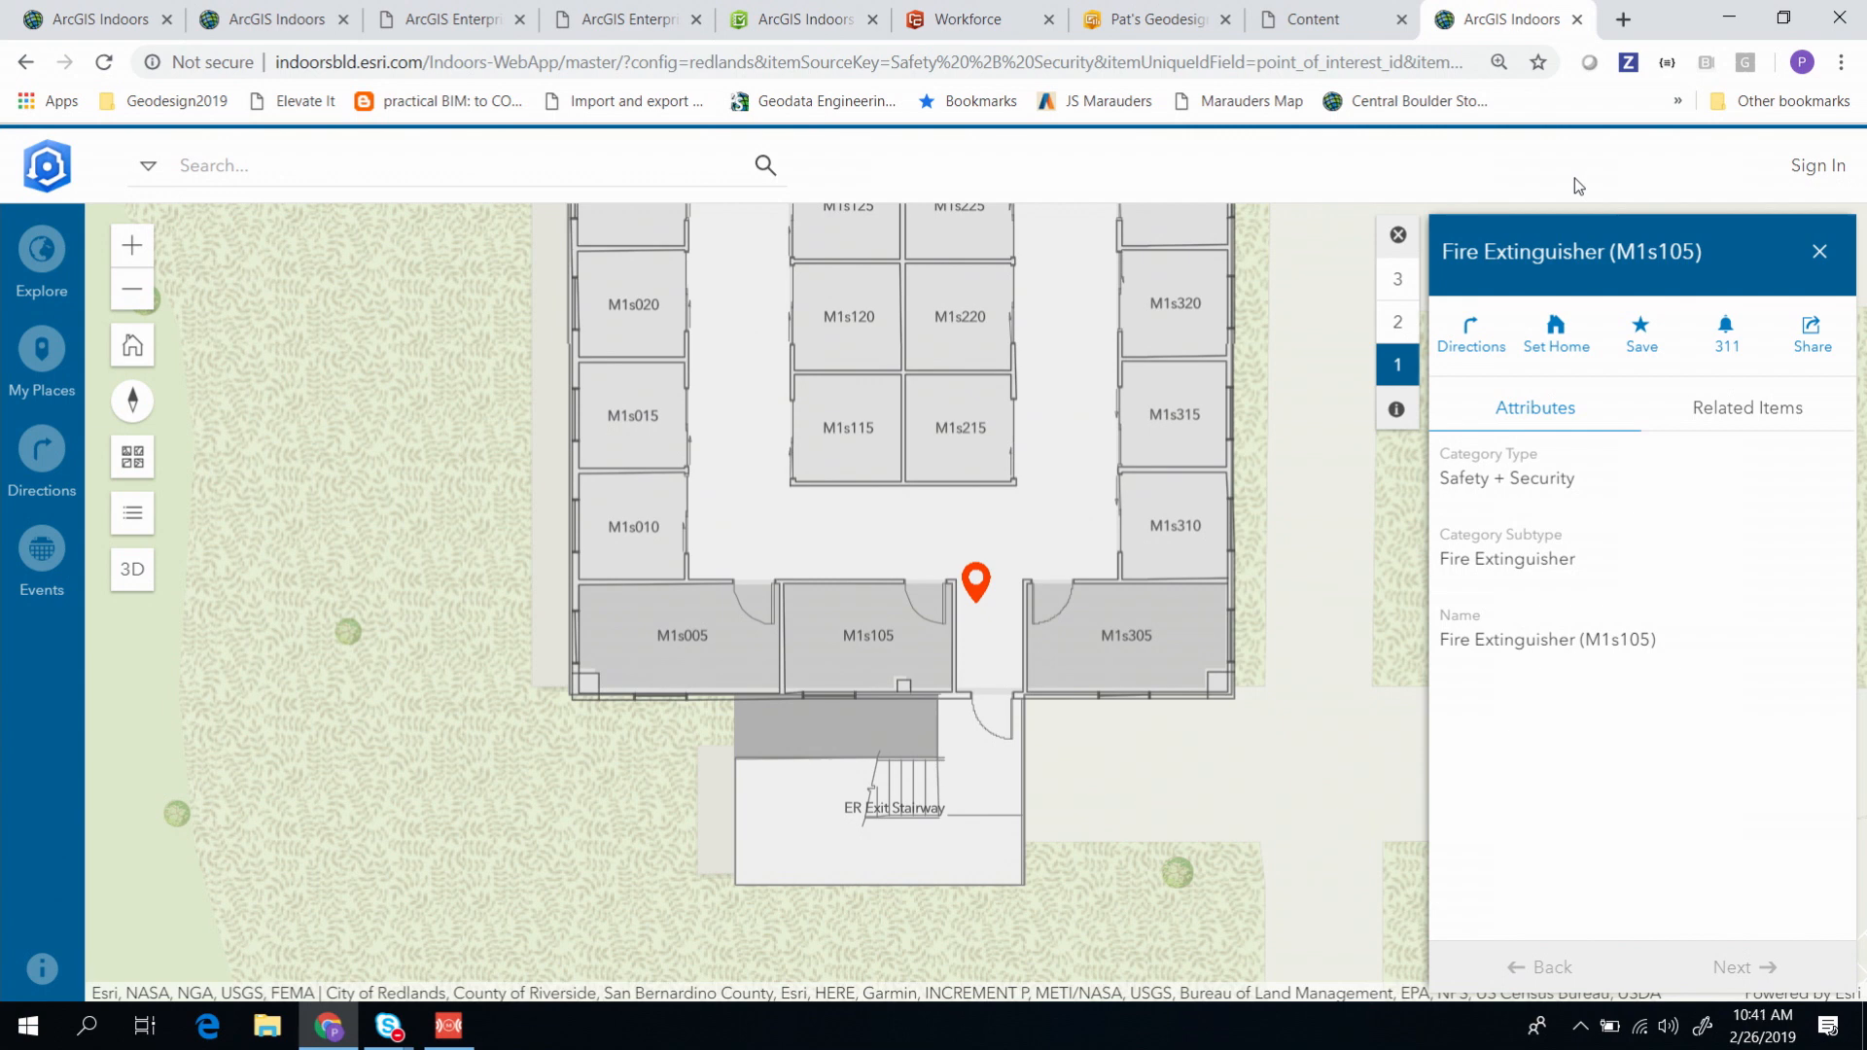
mouse_move(1845, 359)
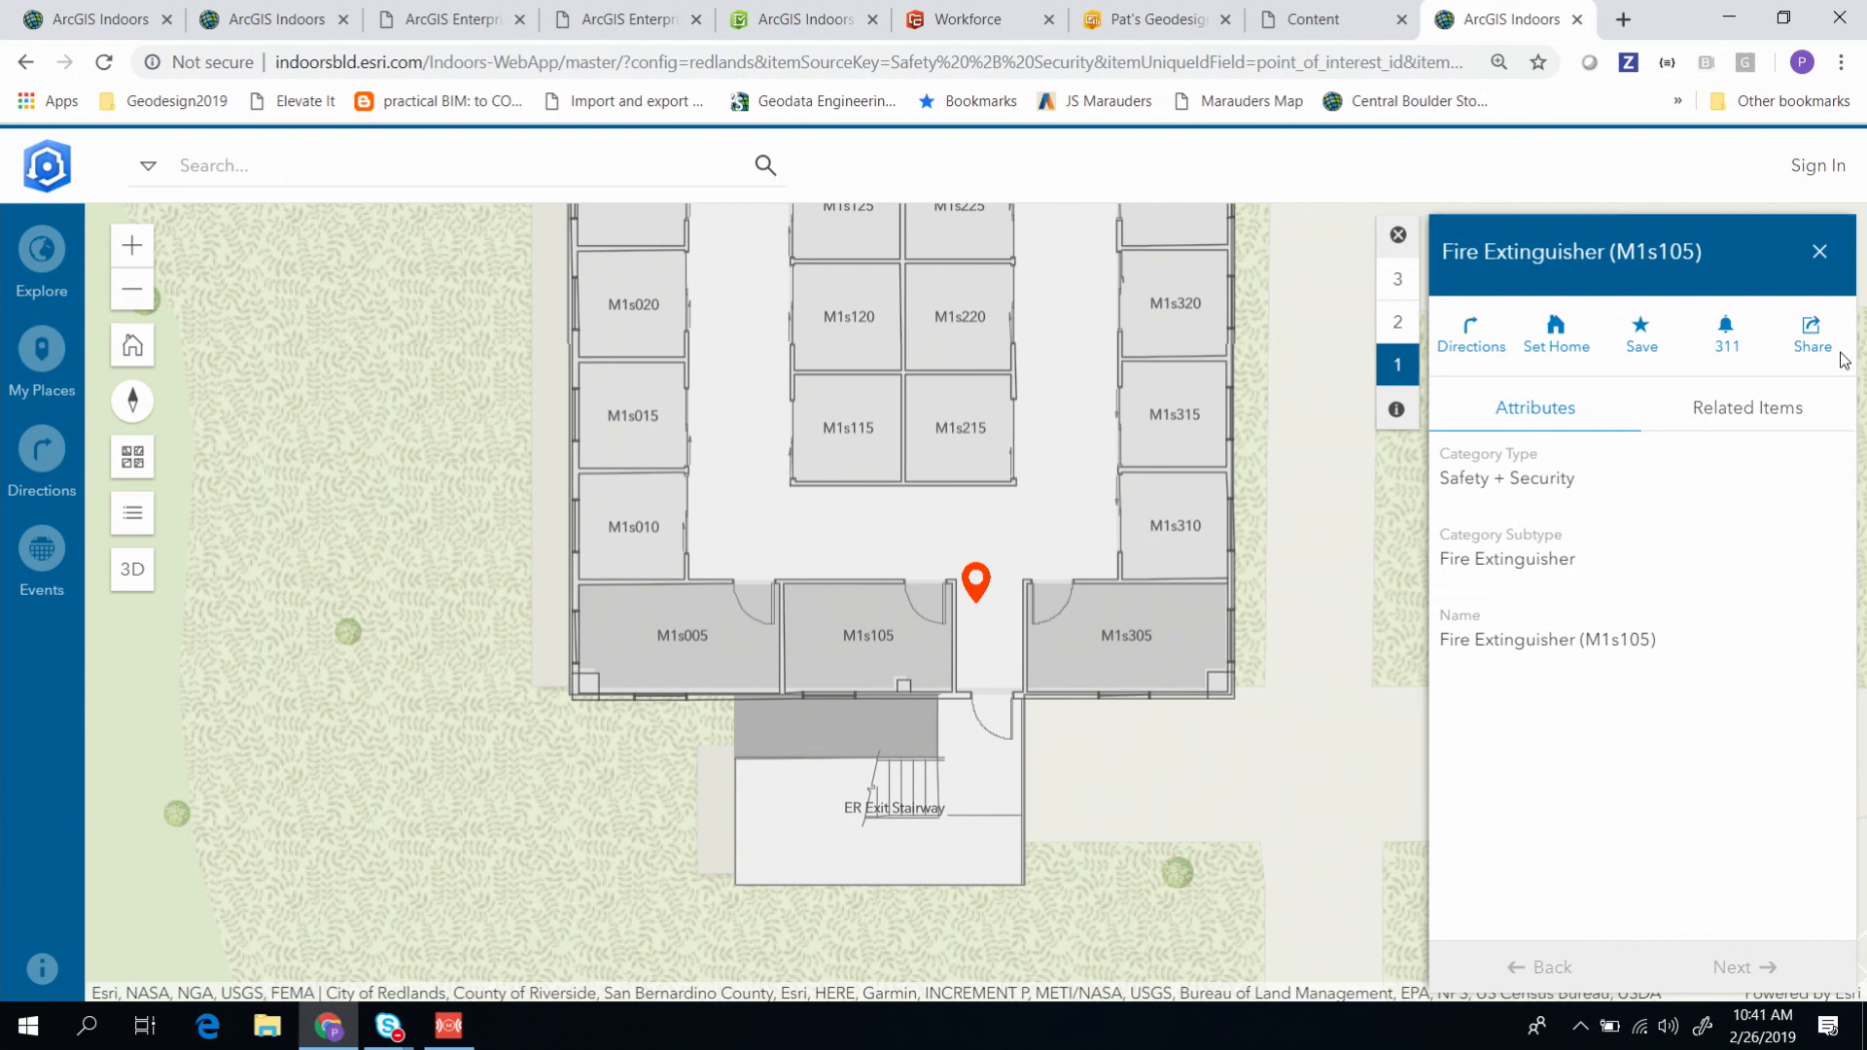
mouse_move(1729, 328)
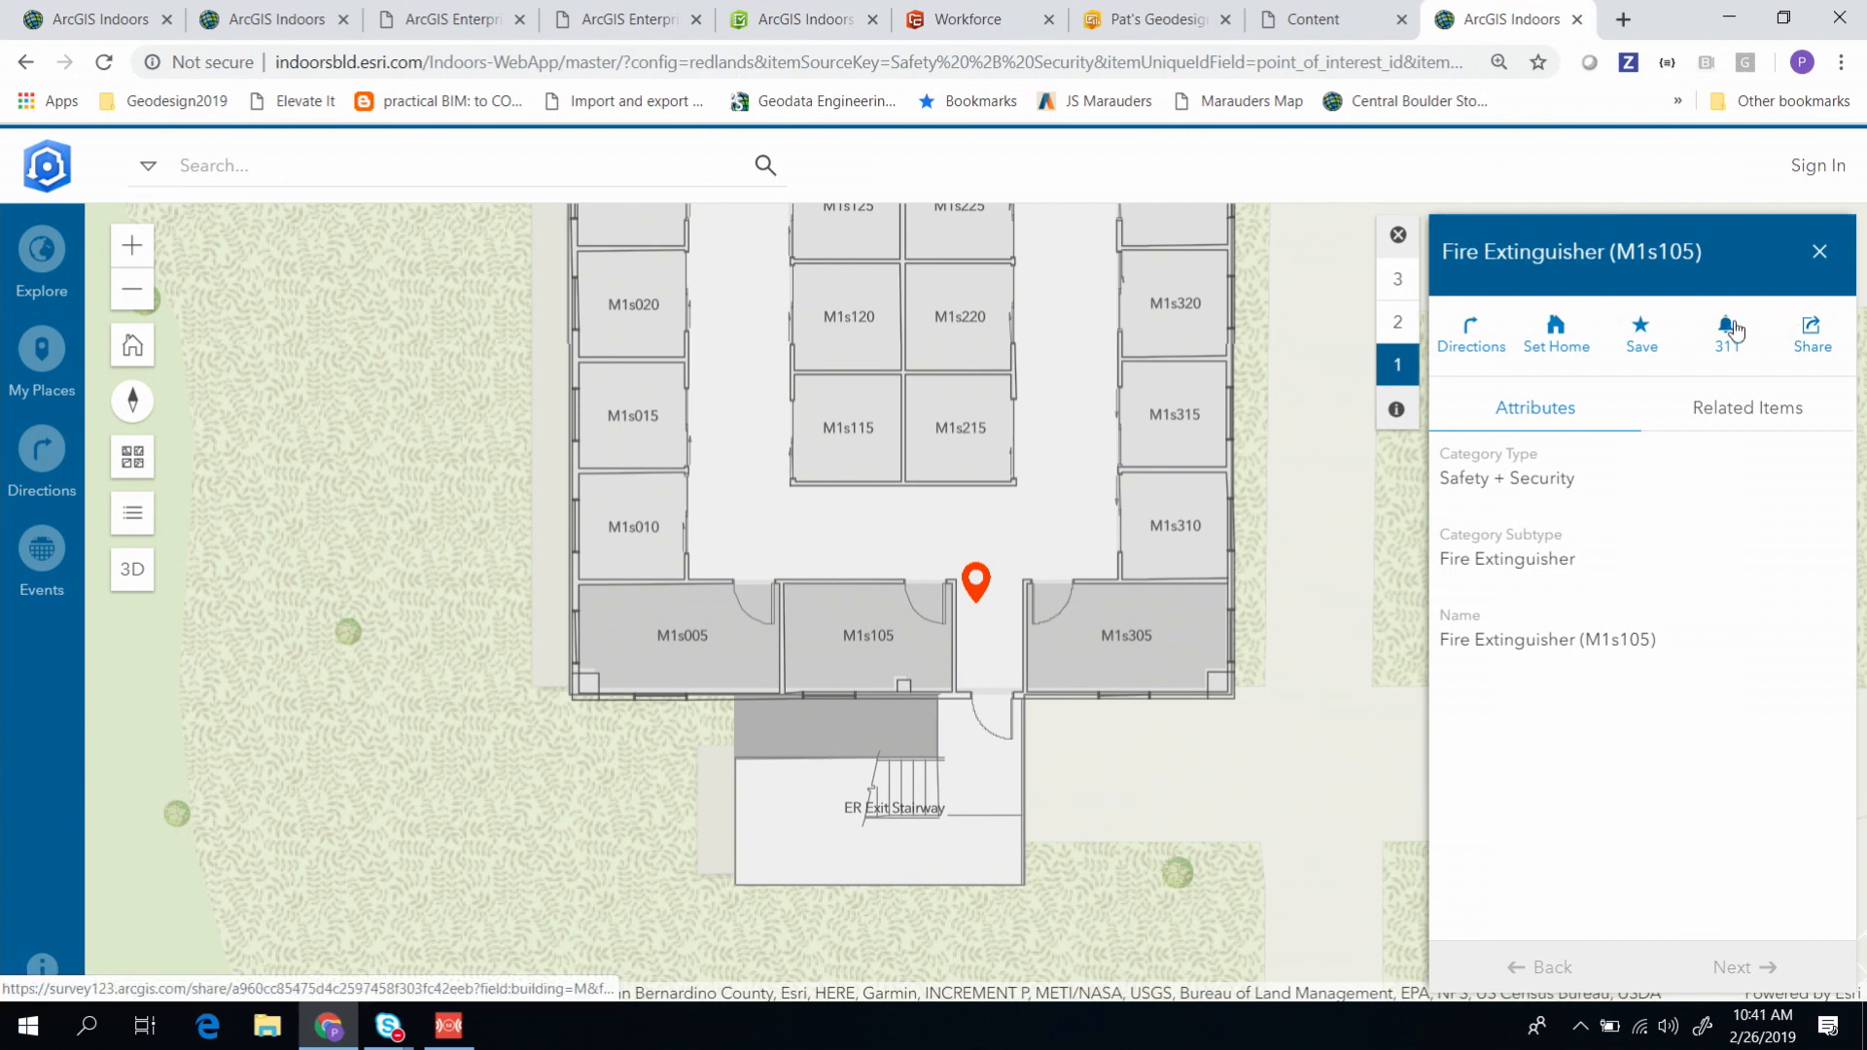
Step: Open related building M1, scroll its related occupants, then close the M1 panel
left_click(1746, 407)
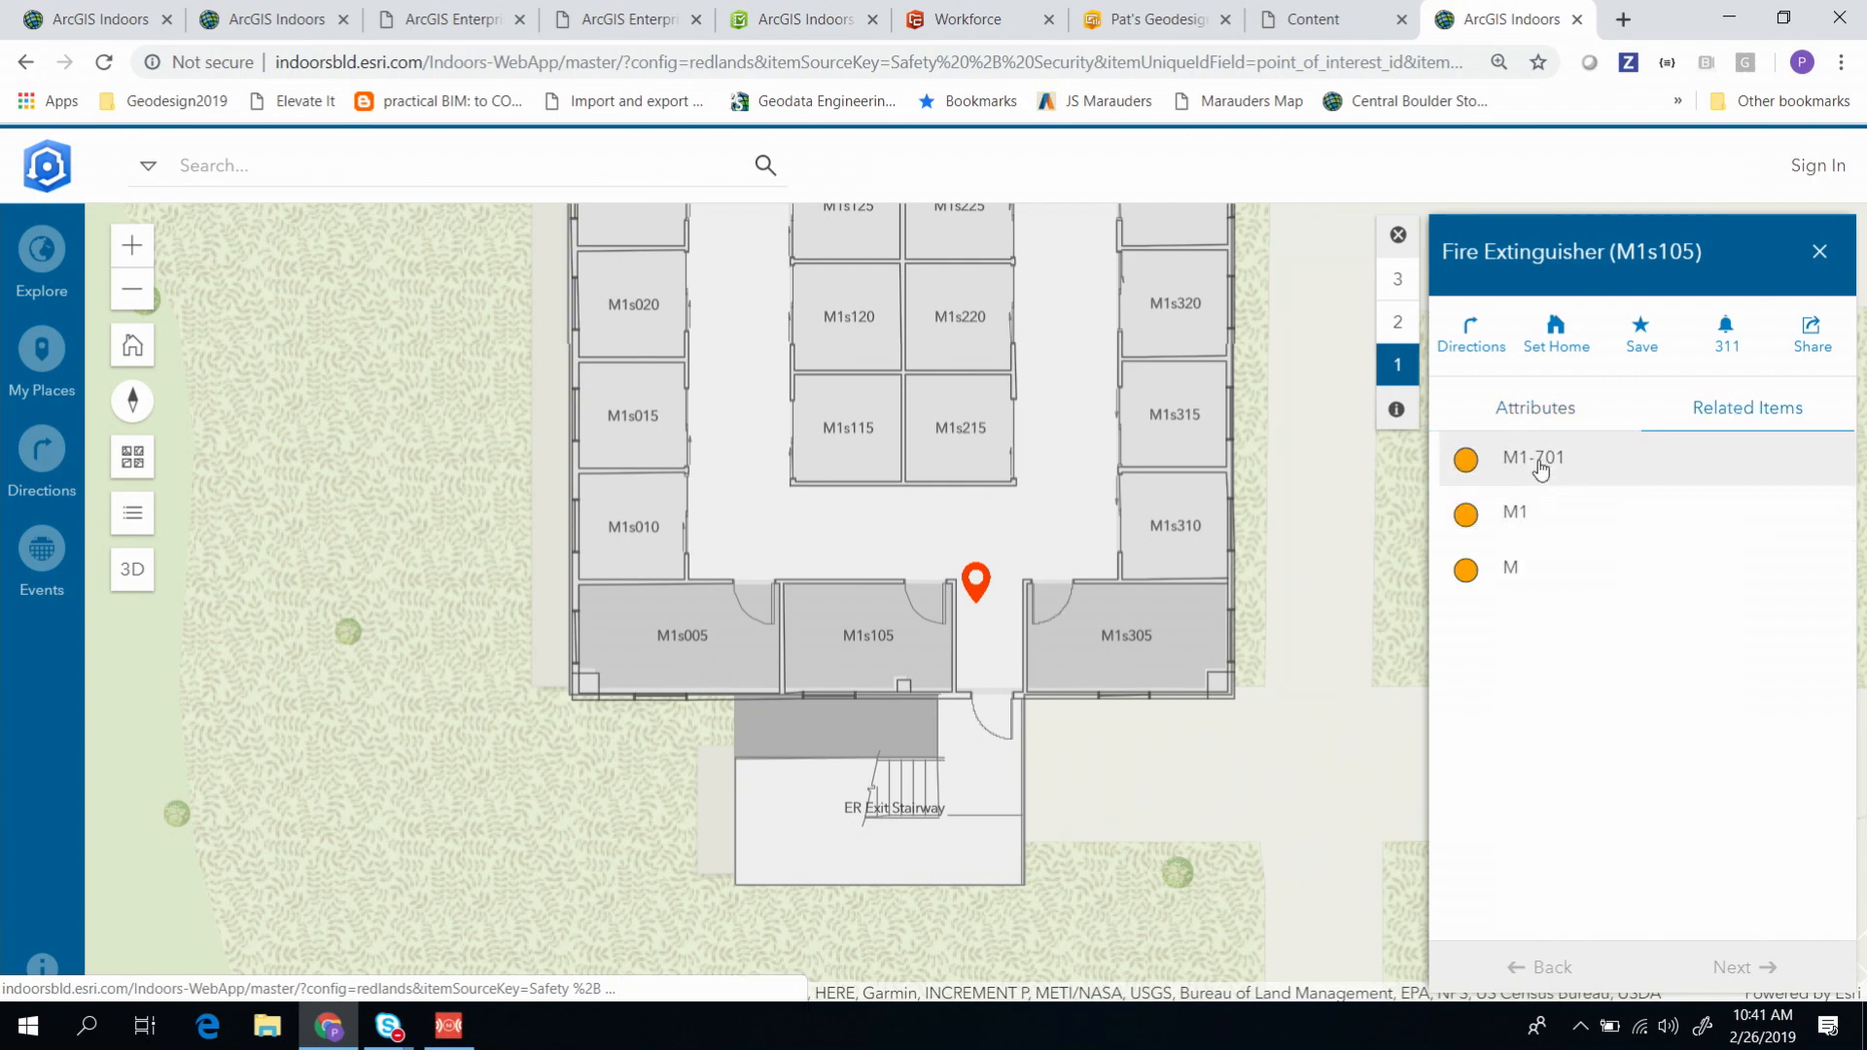
left_click(1515, 512)
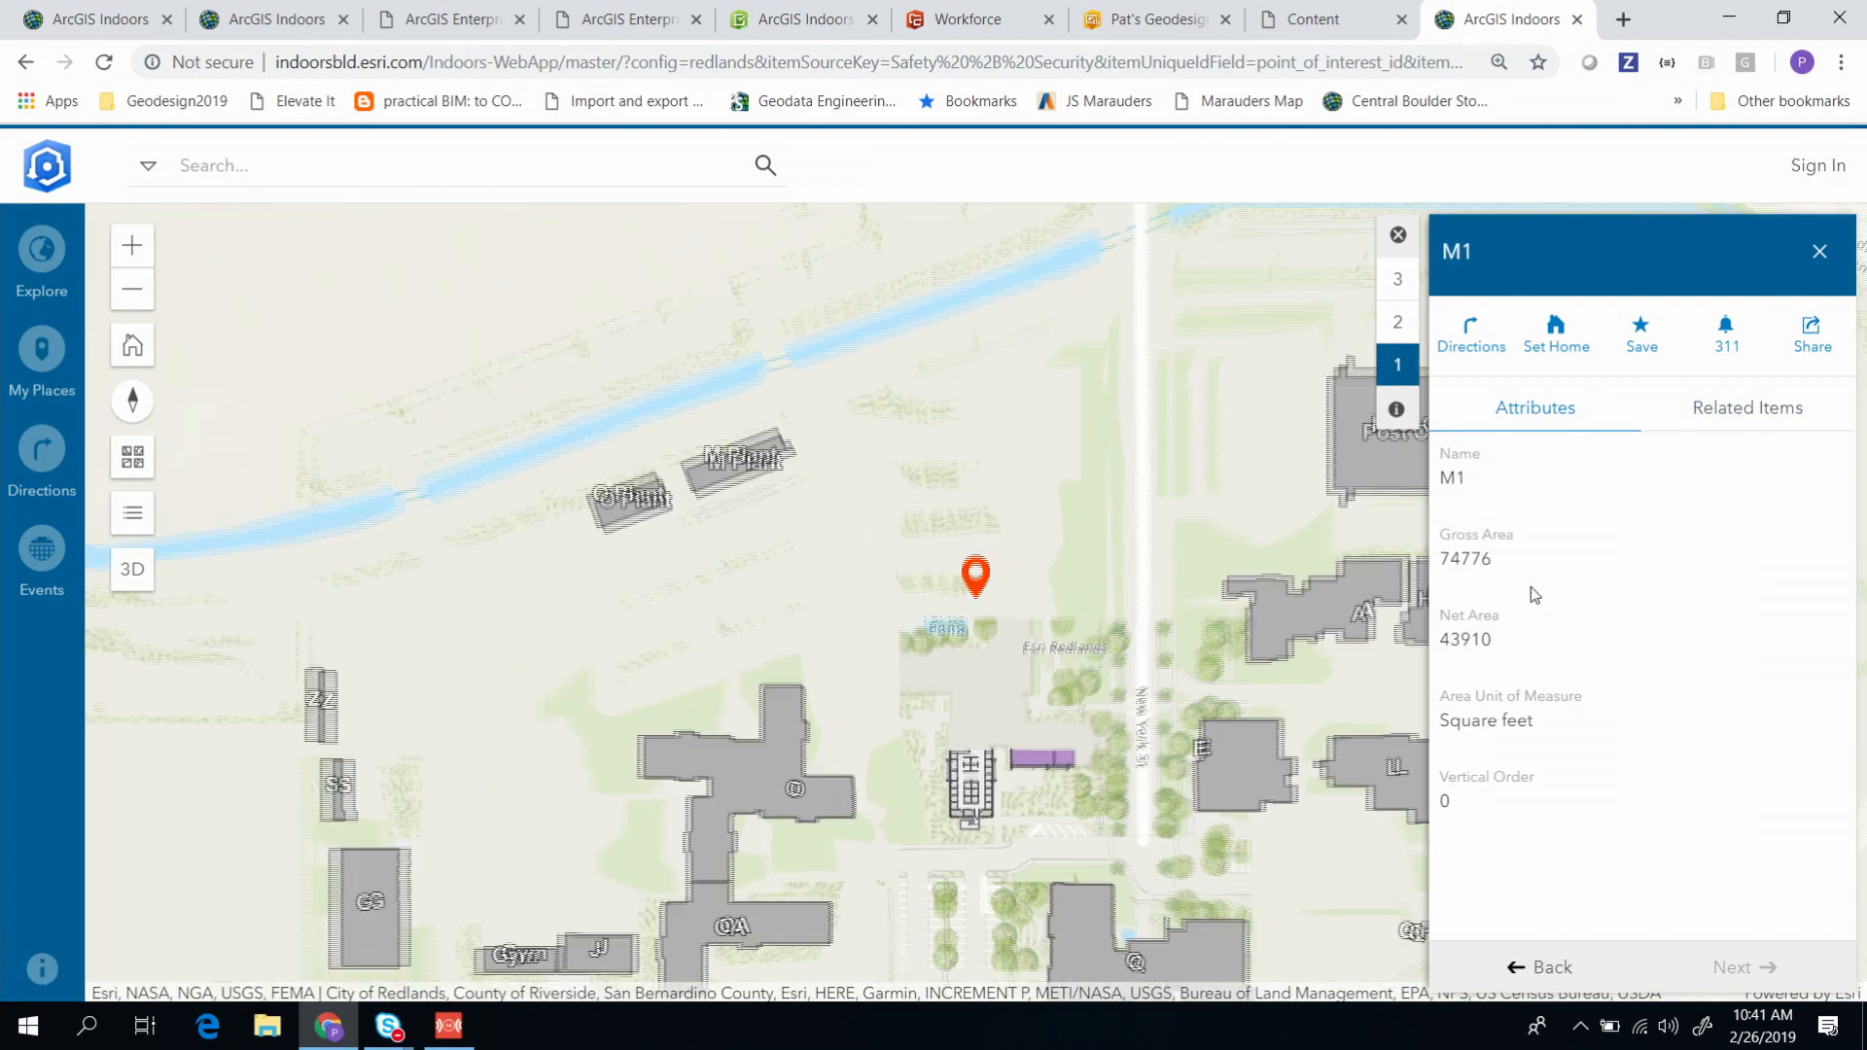
left_click(1747, 408)
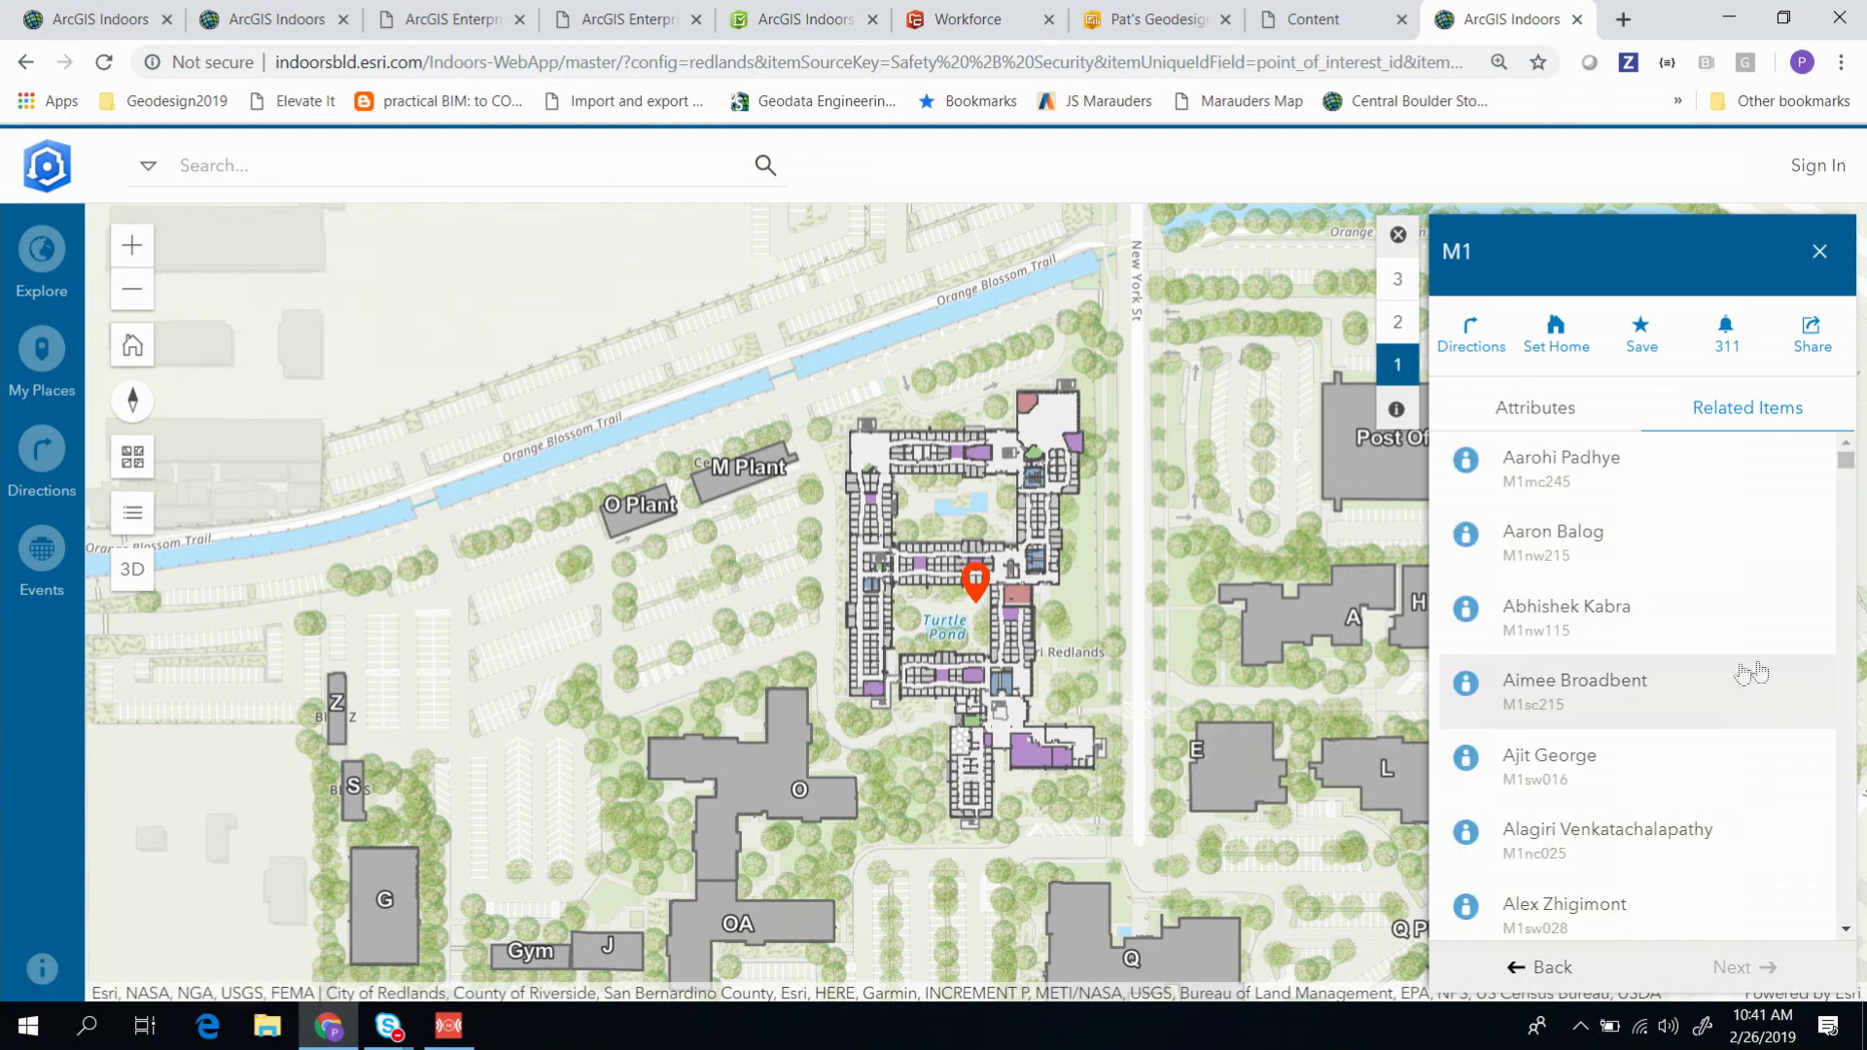
scroll("down", 3)
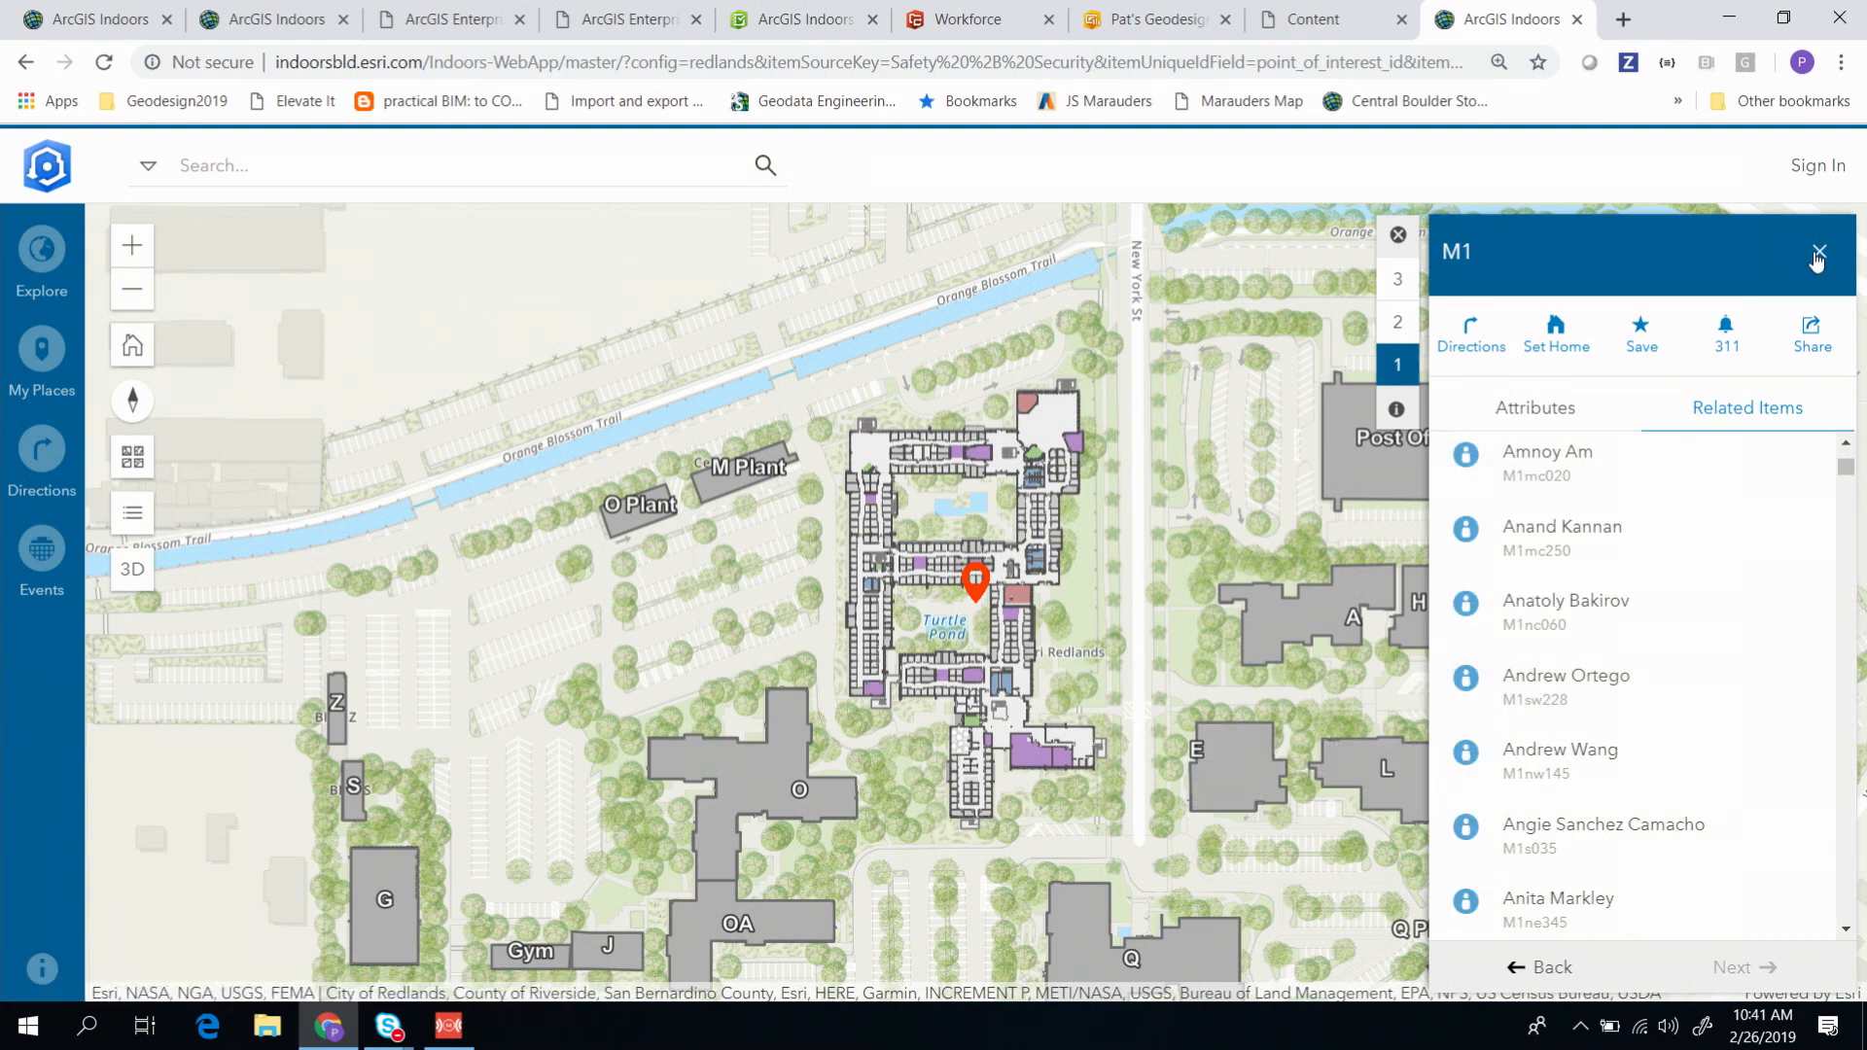
left_click(1816, 255)
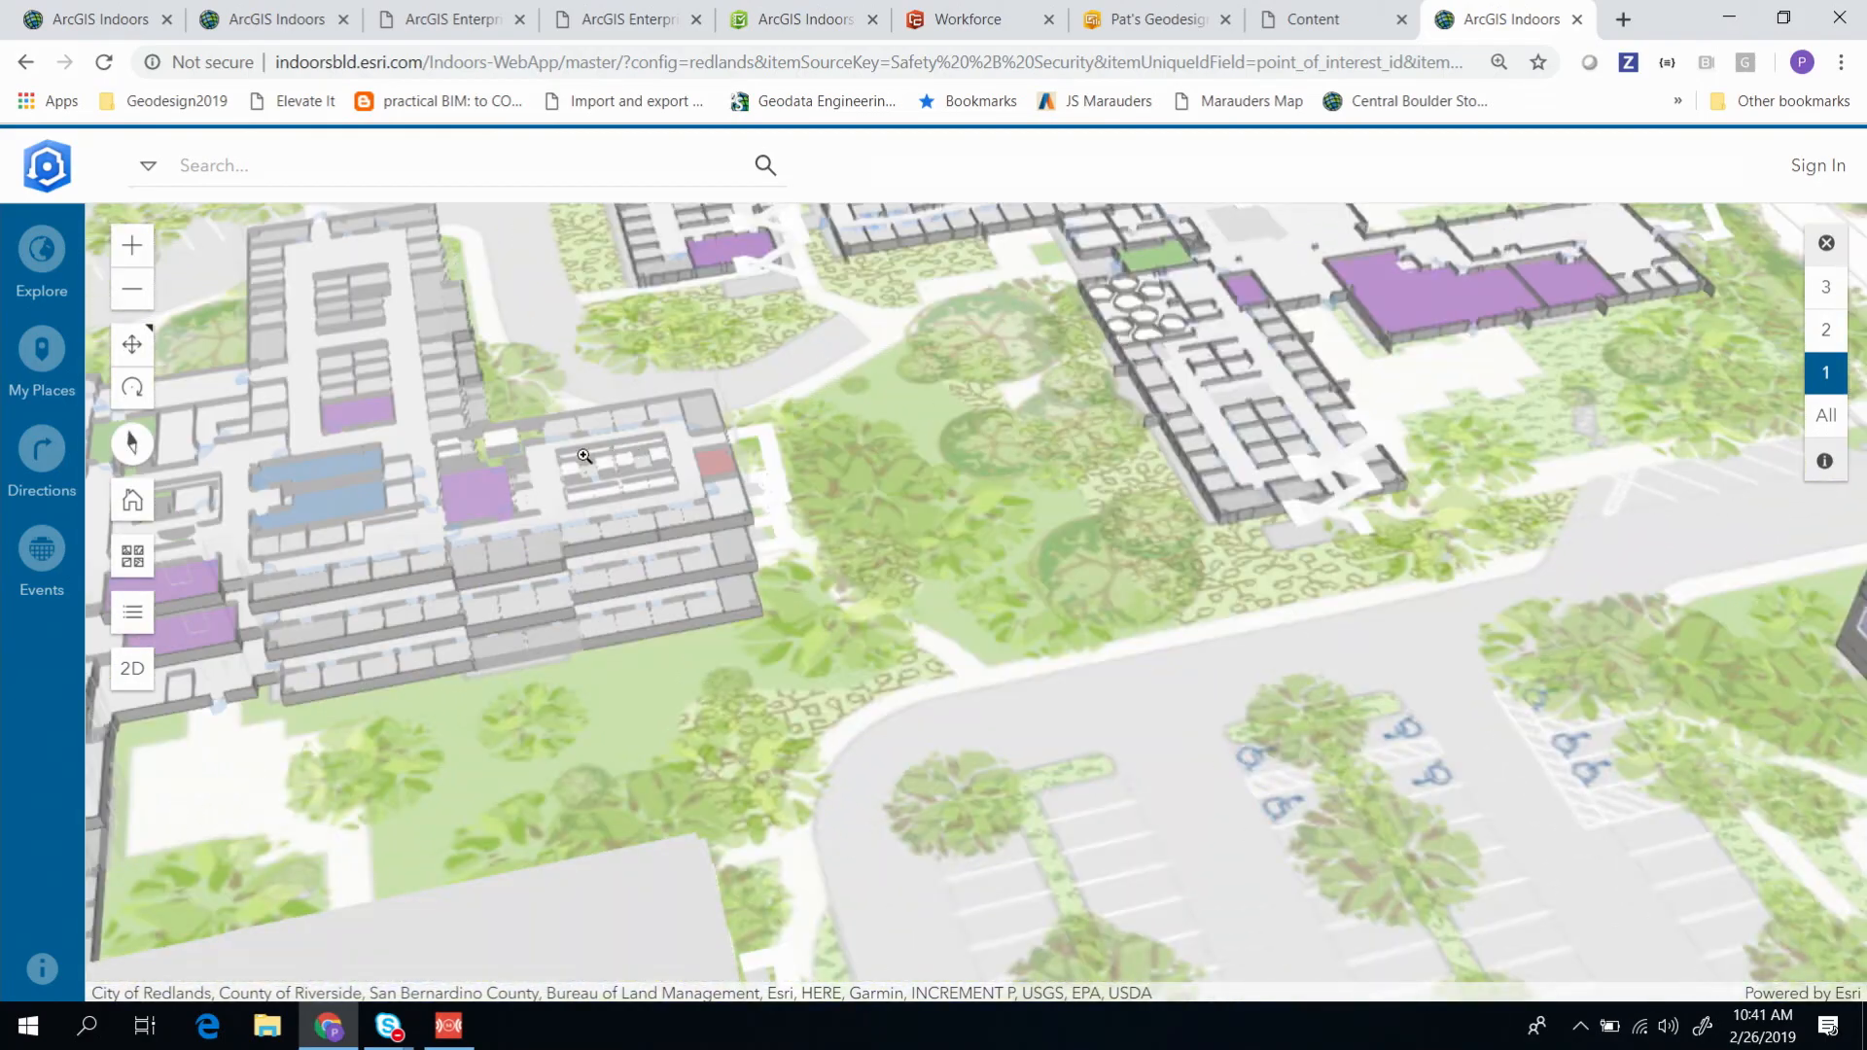
Step: Pan the 3D scene to building Q, show floor 1, and open the Q1 Auditorium
left_click_drag(583, 456, 902, 678)
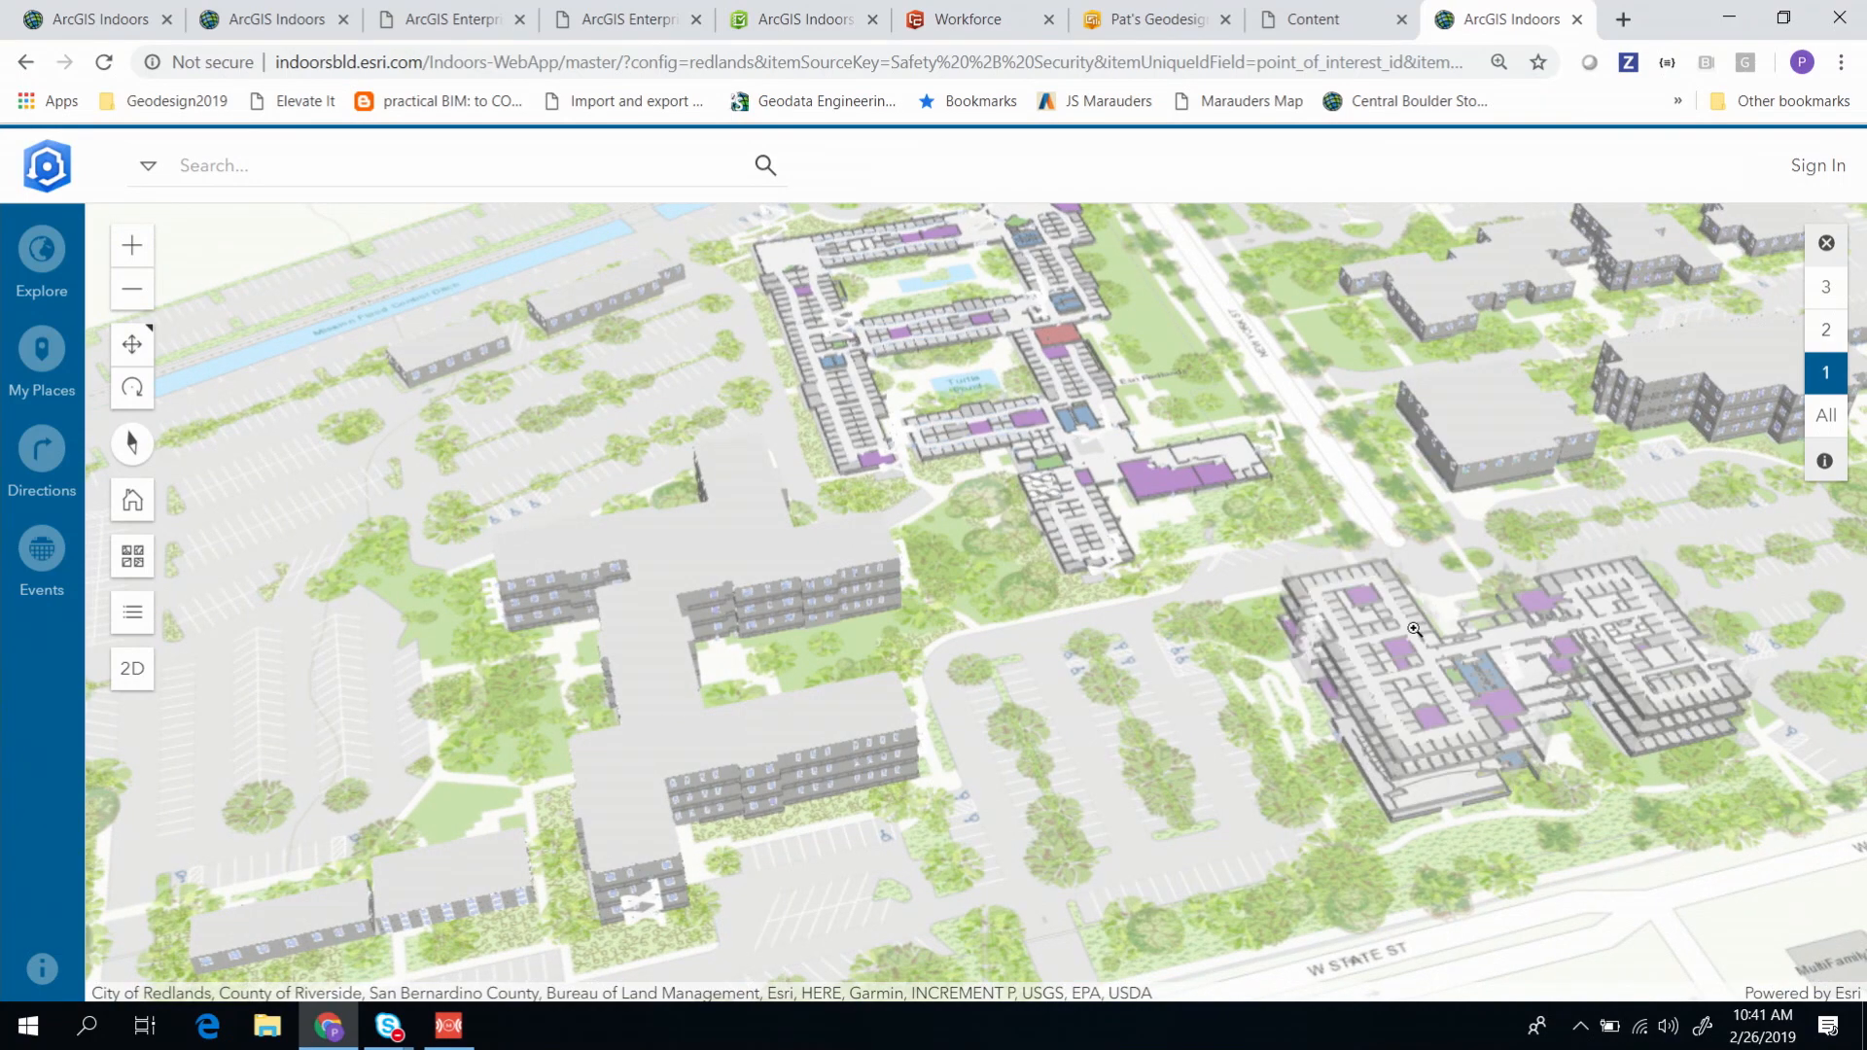
mouse_move(1409, 705)
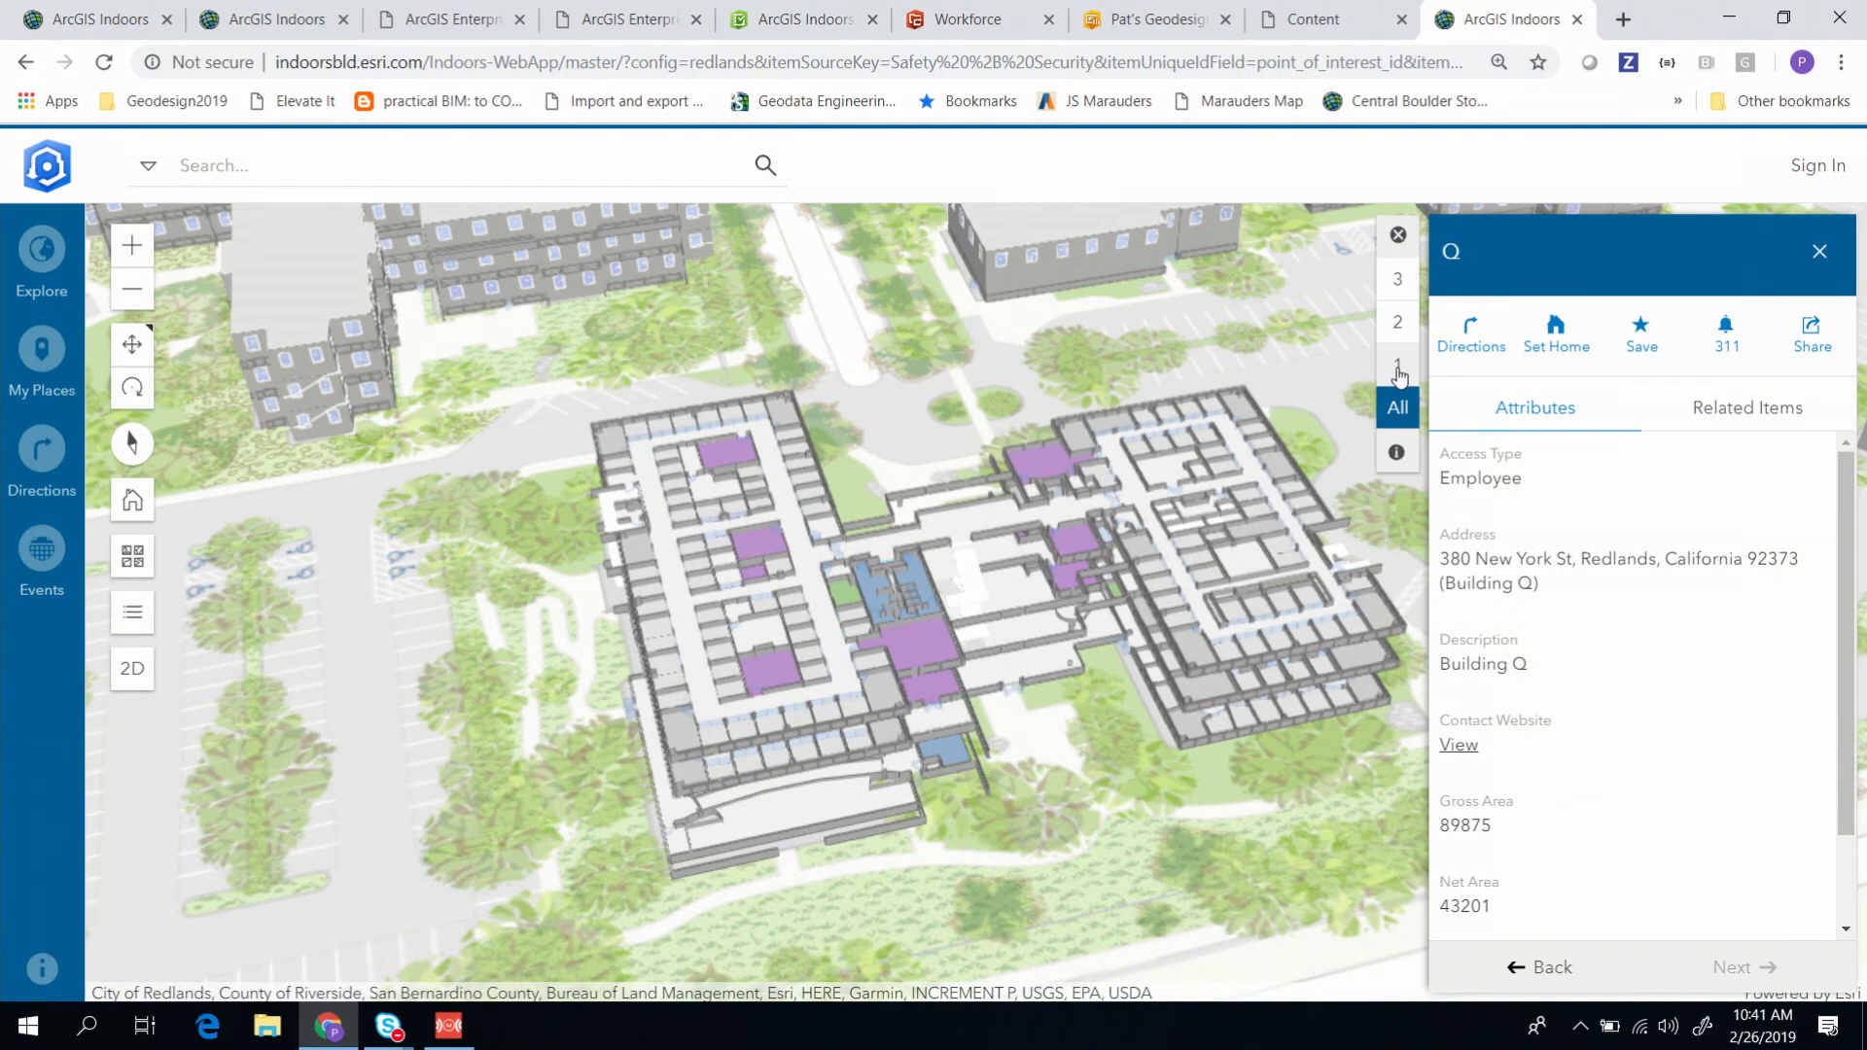
left_click(1397, 365)
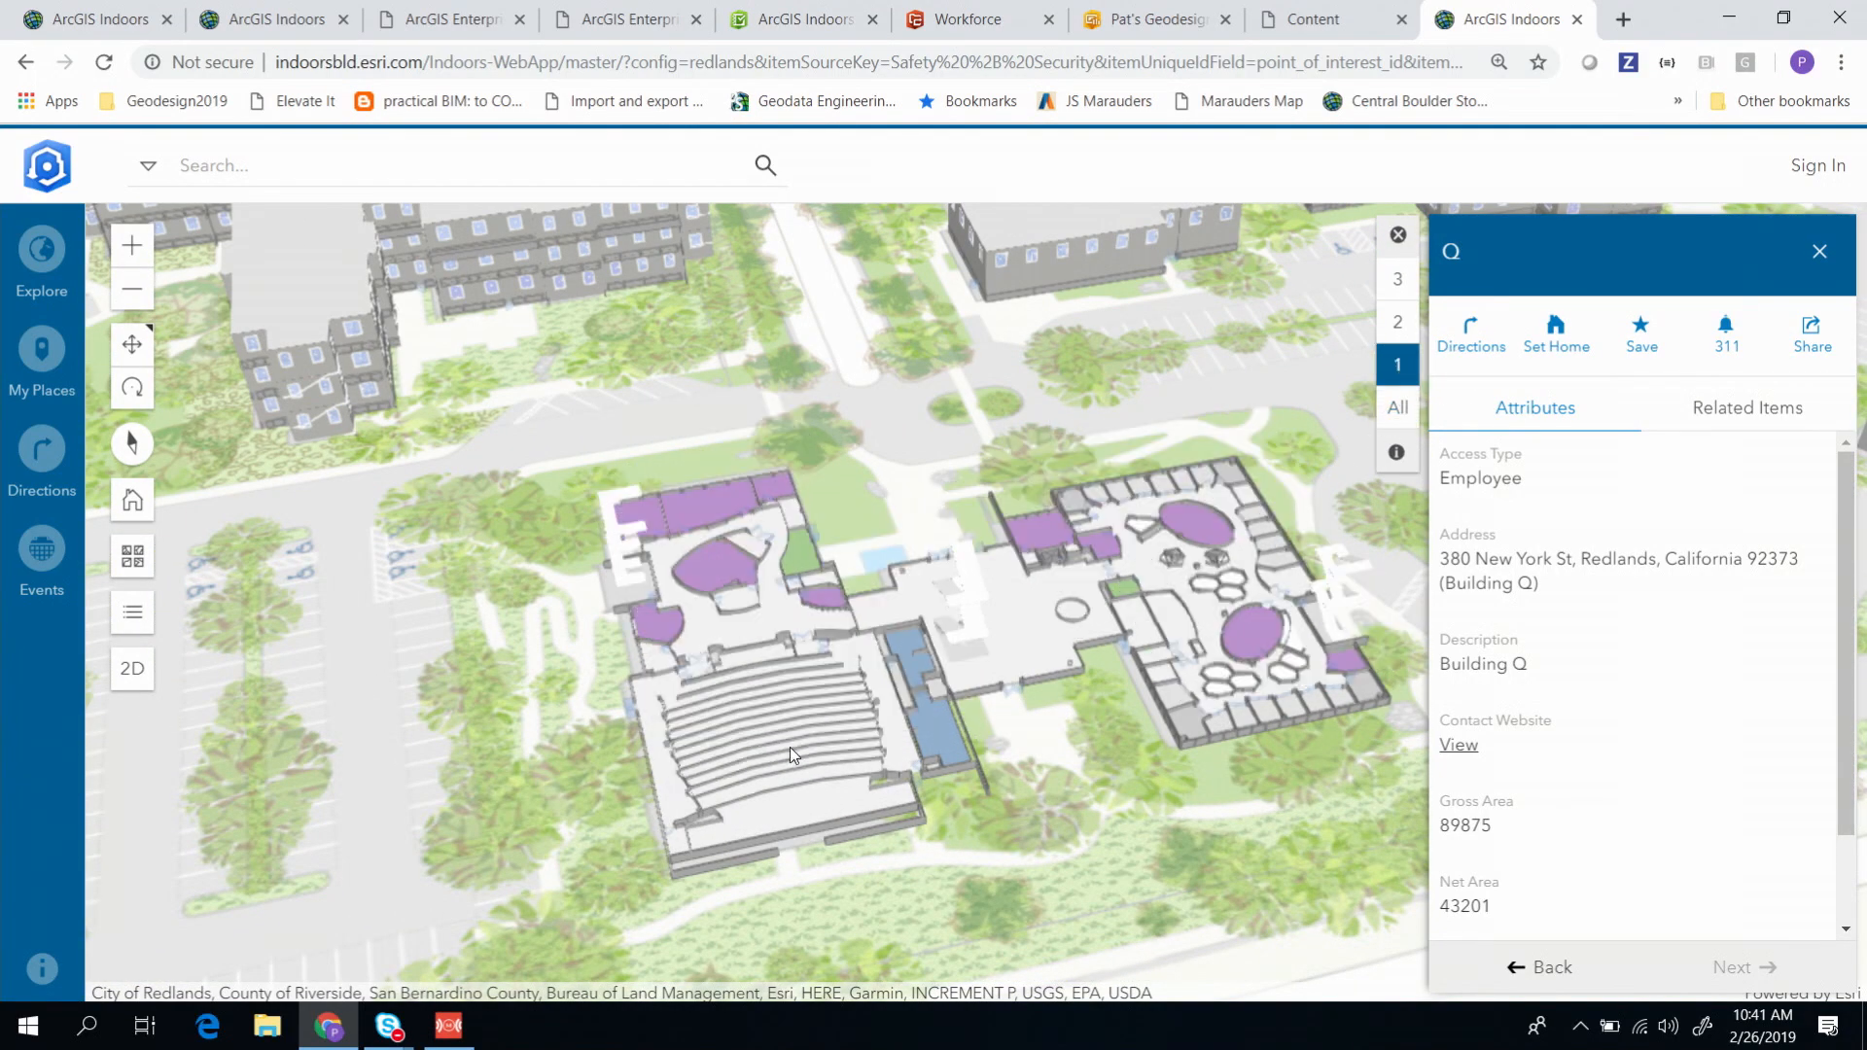
left_click(772, 750)
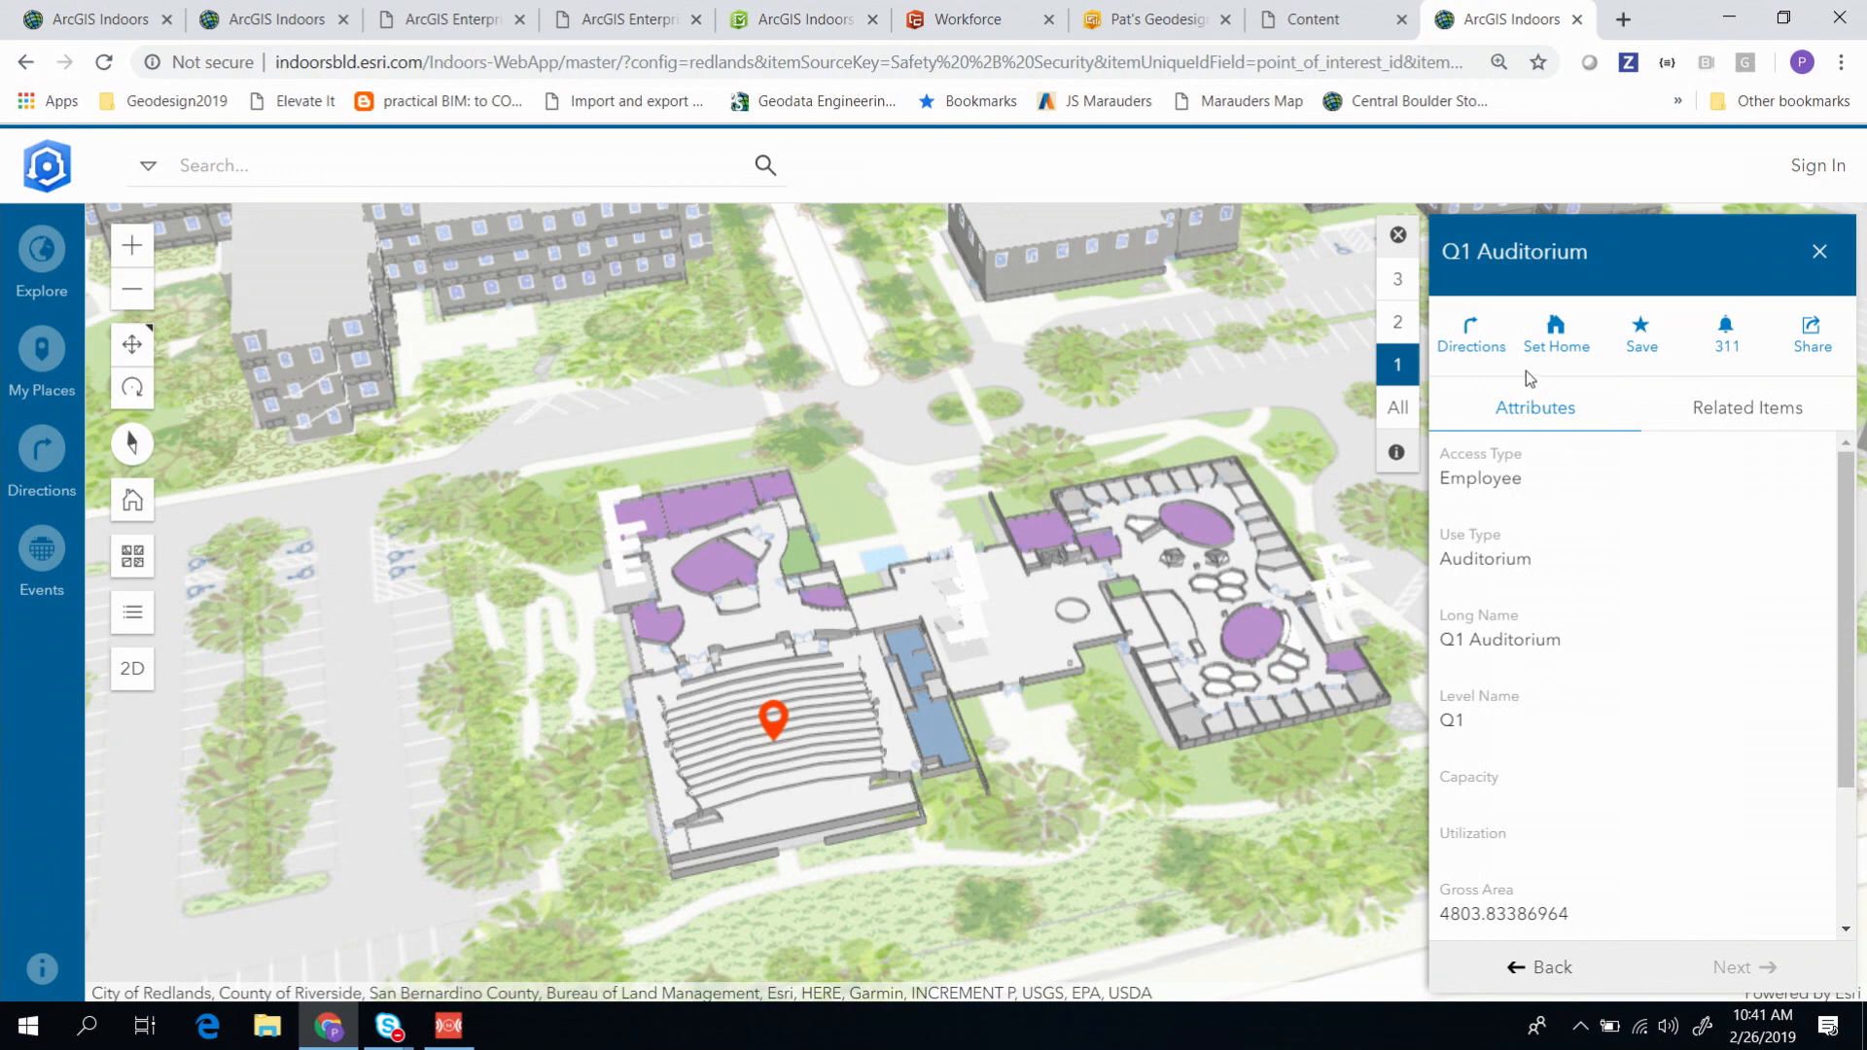
mouse_move(37, 551)
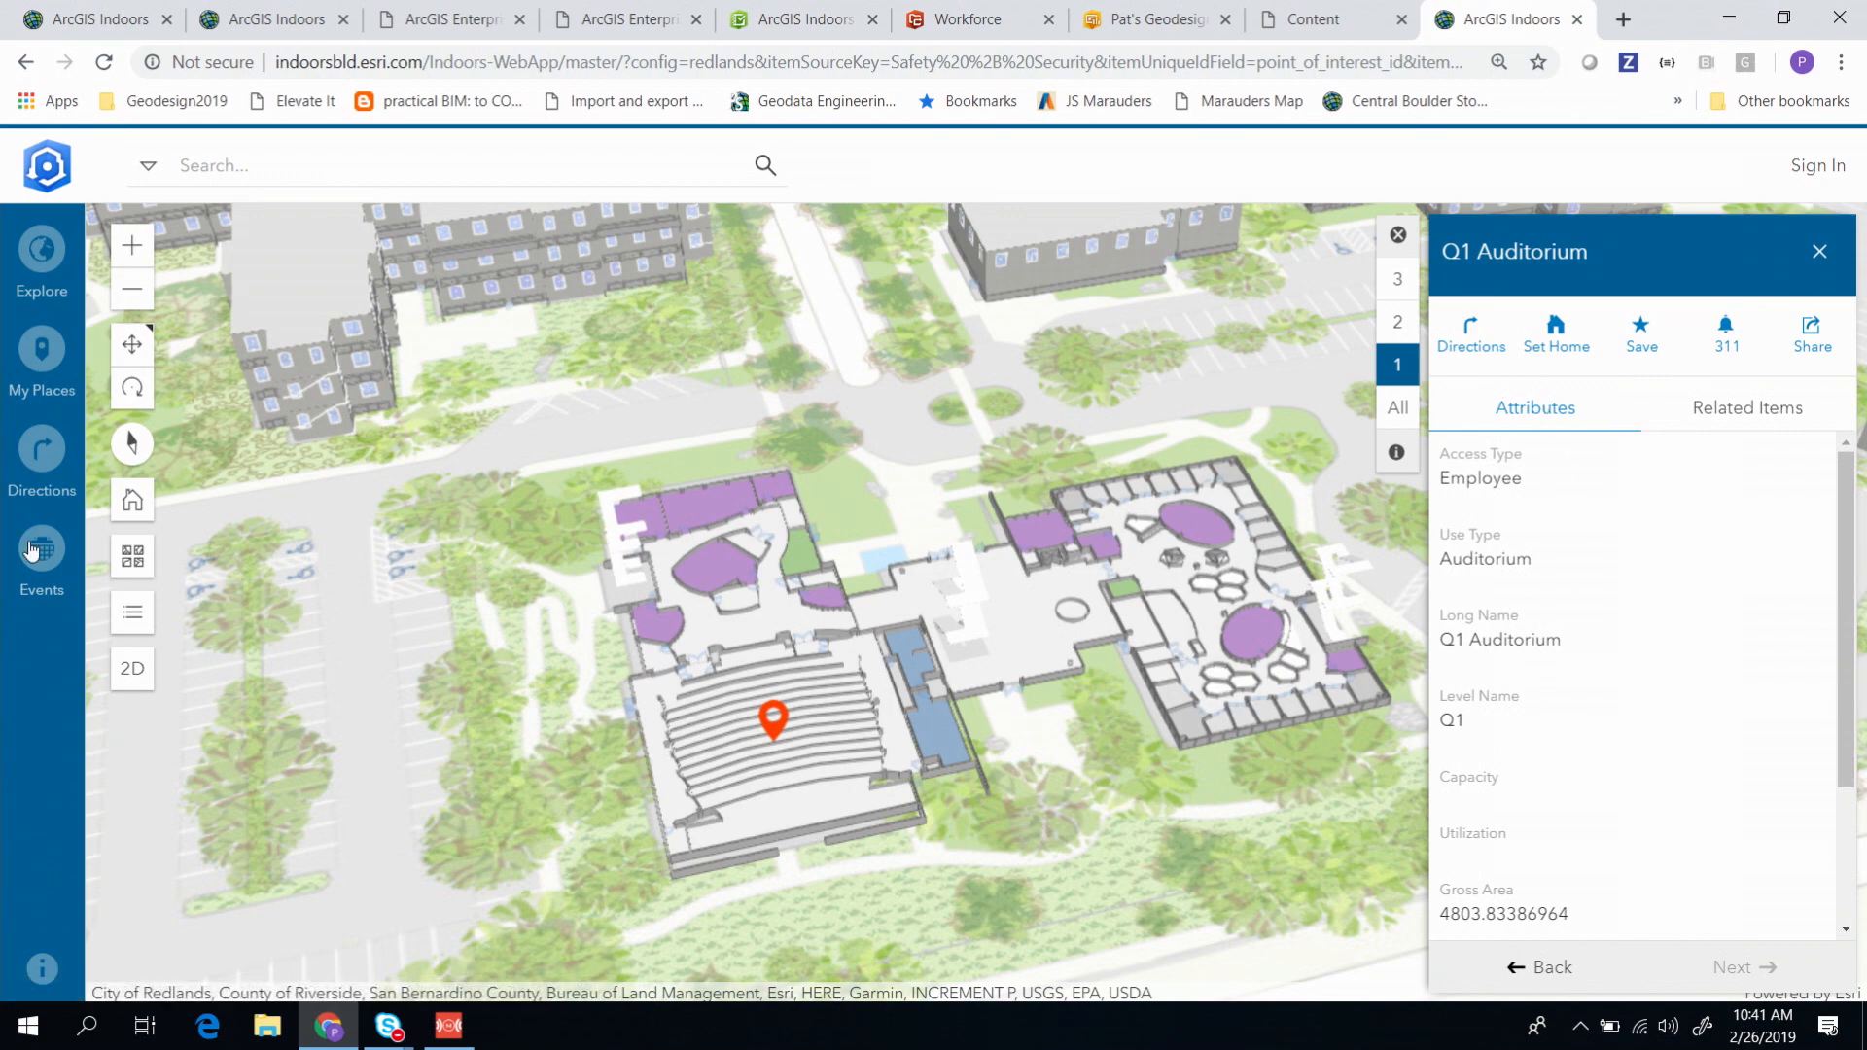
Step: List events for any date, scroll to the WAS Class event, then close its details
left_click(41, 549)
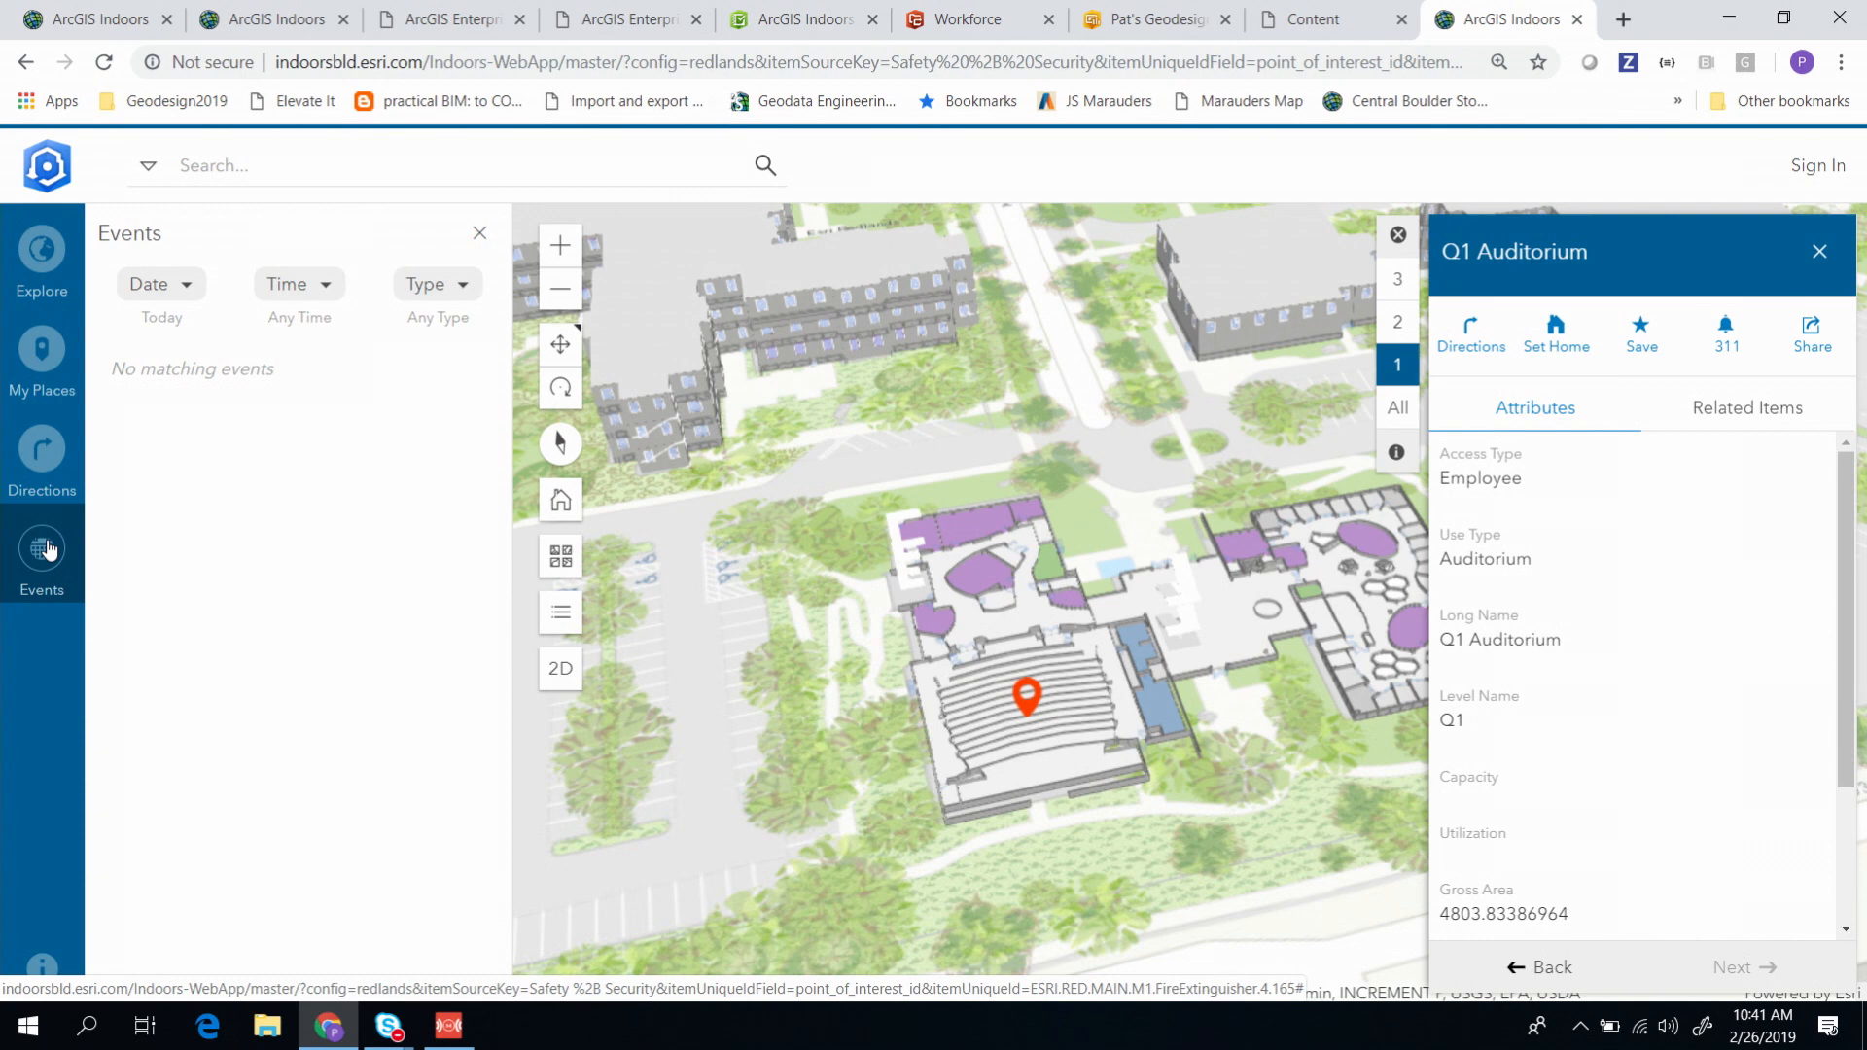
mouse_move(179, 277)
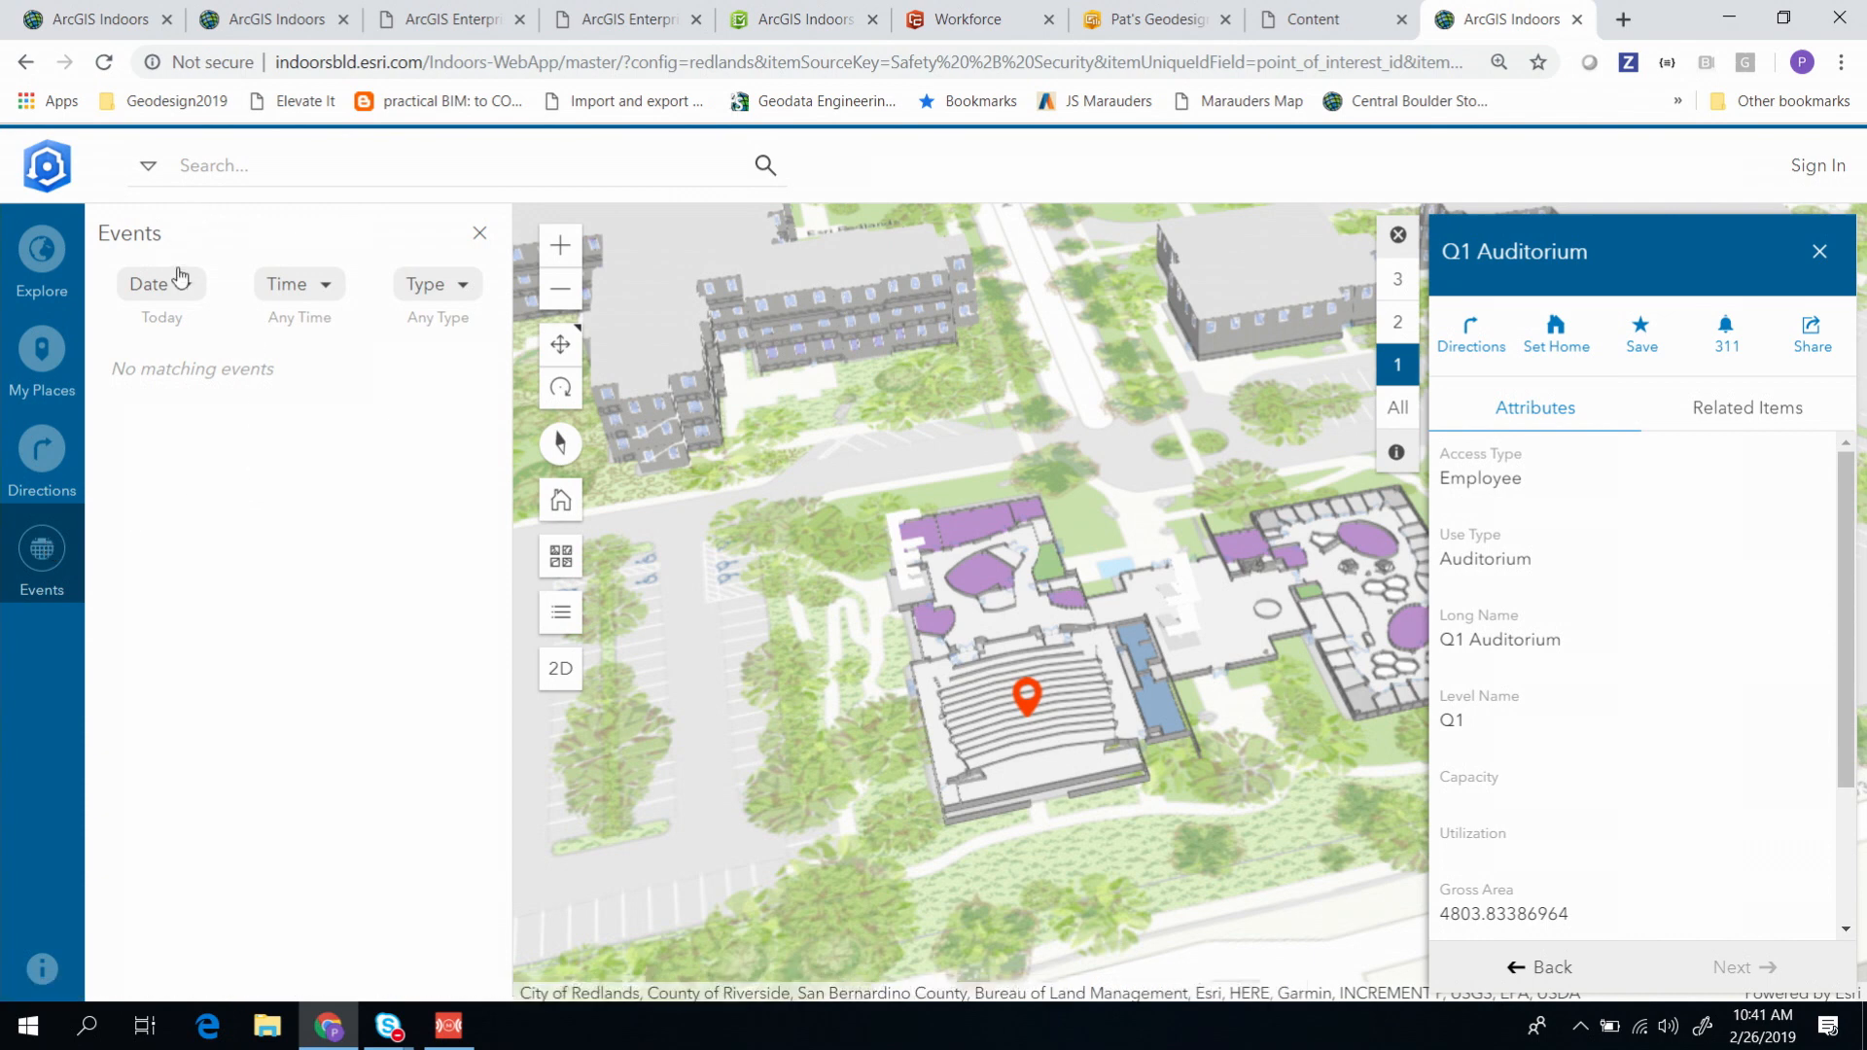
left_click(161, 283)
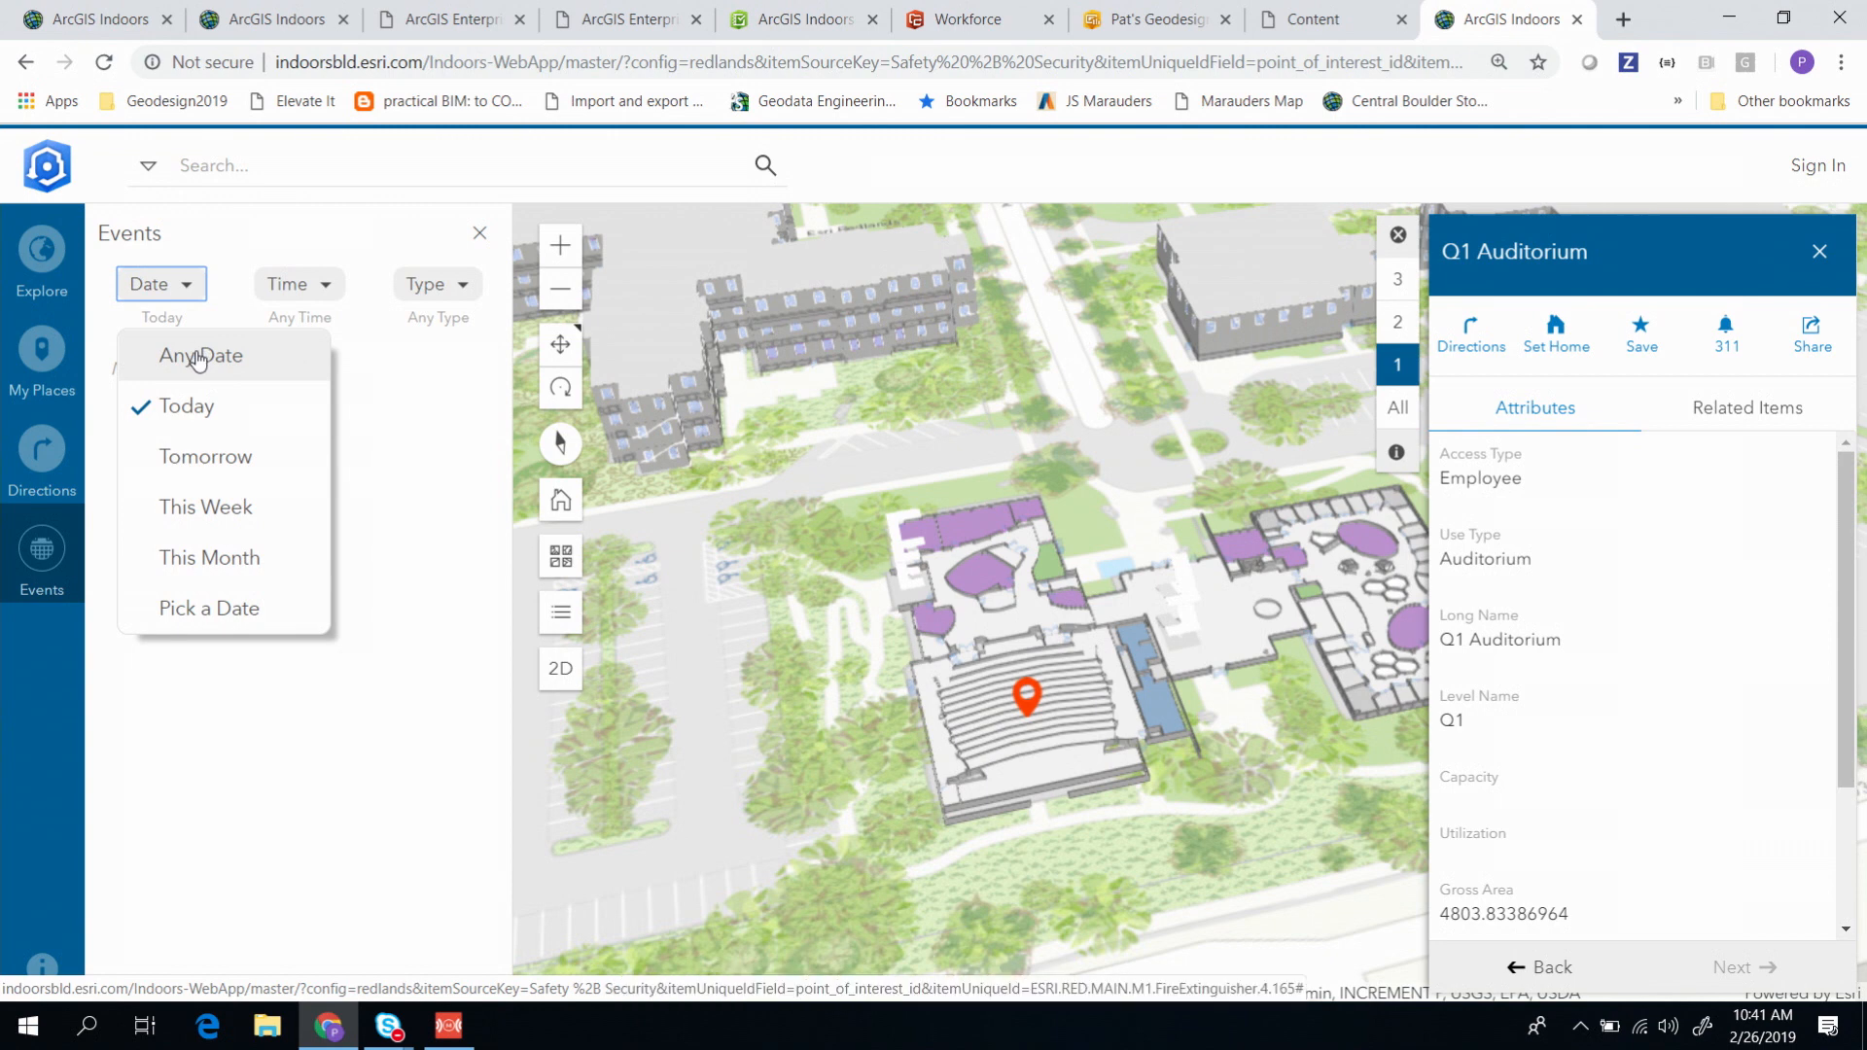
left_click(201, 355)
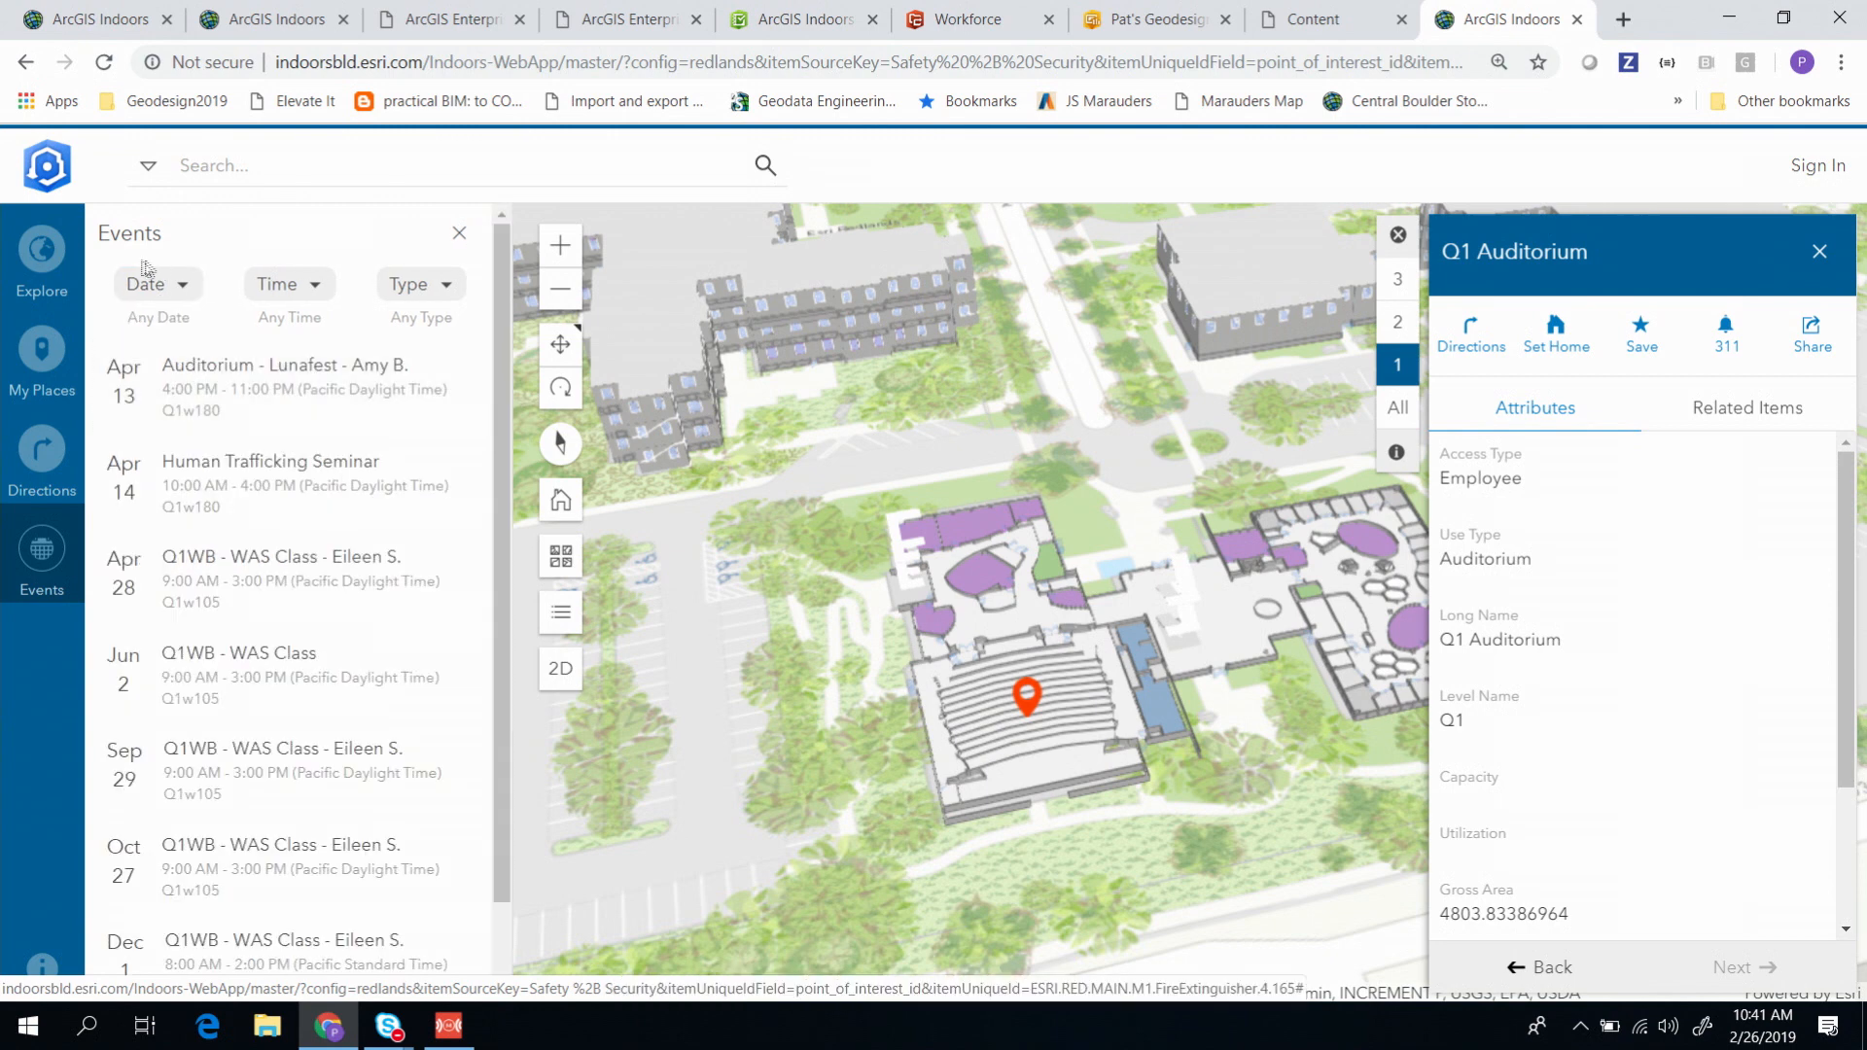
scroll("down", 3)
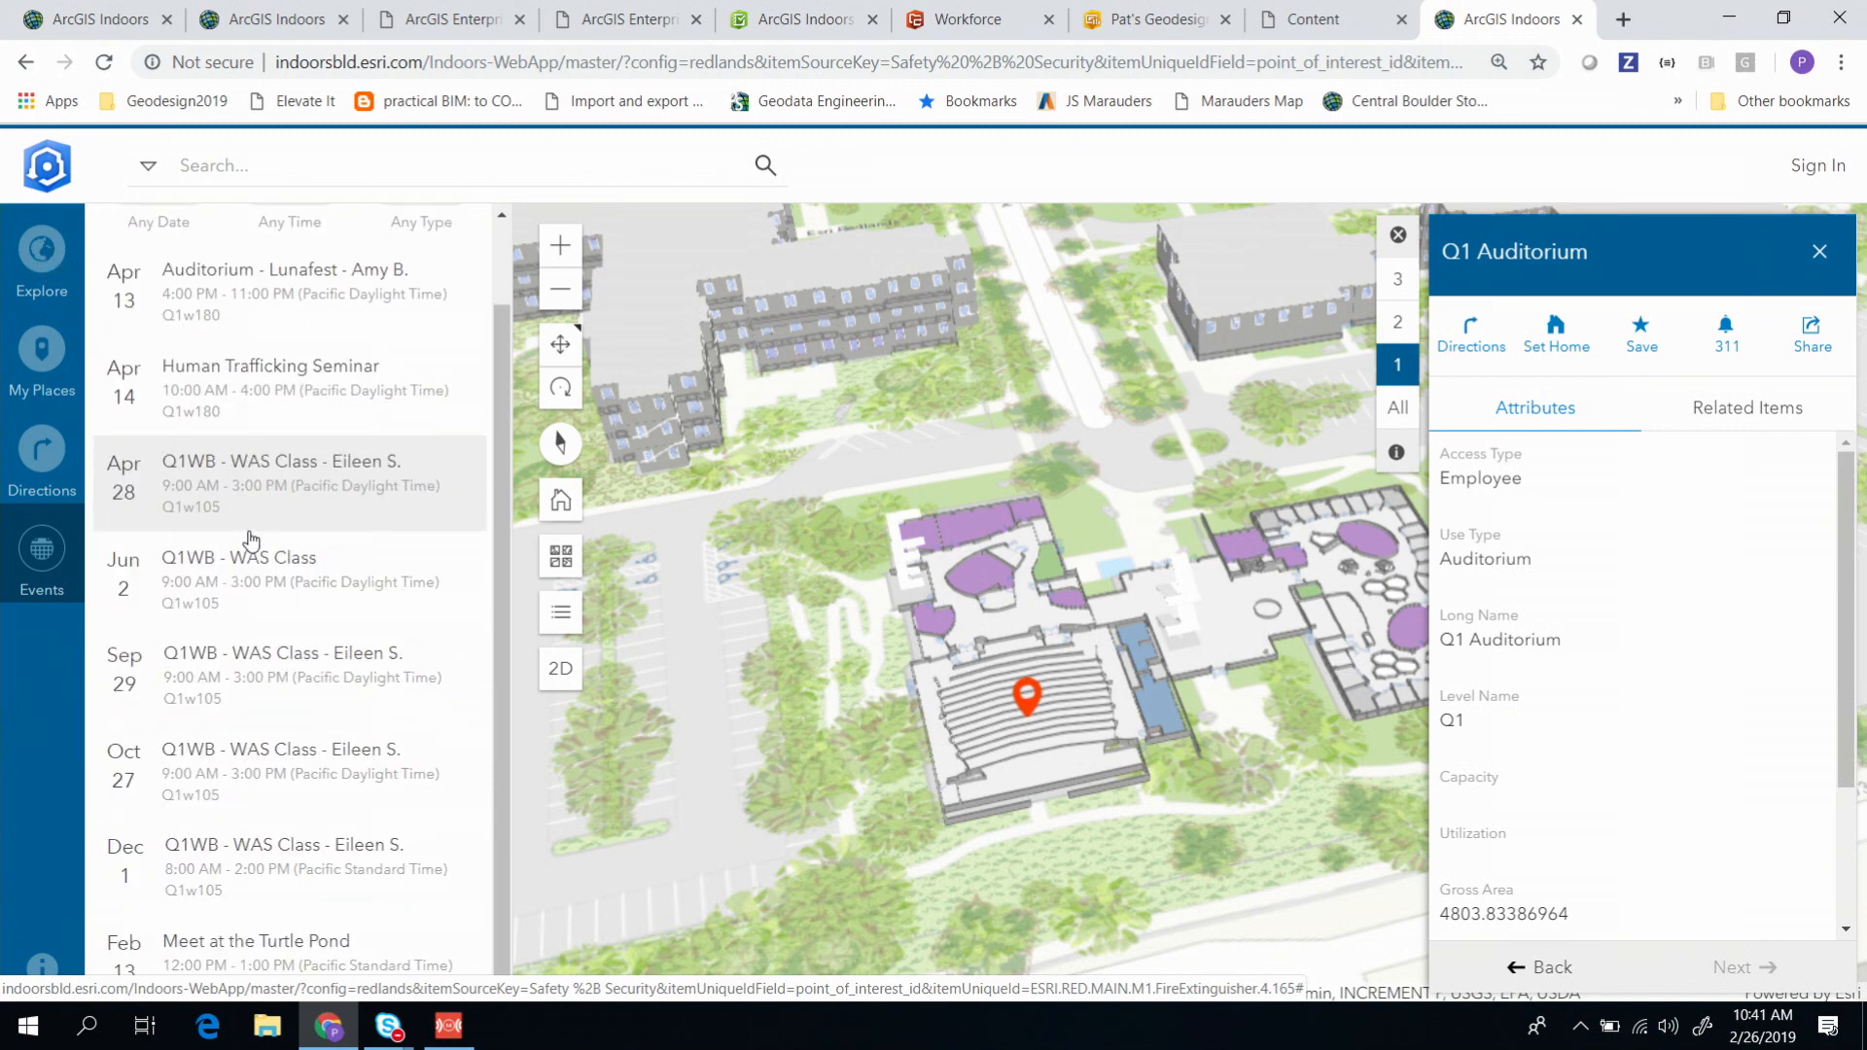
mouse_move(268, 653)
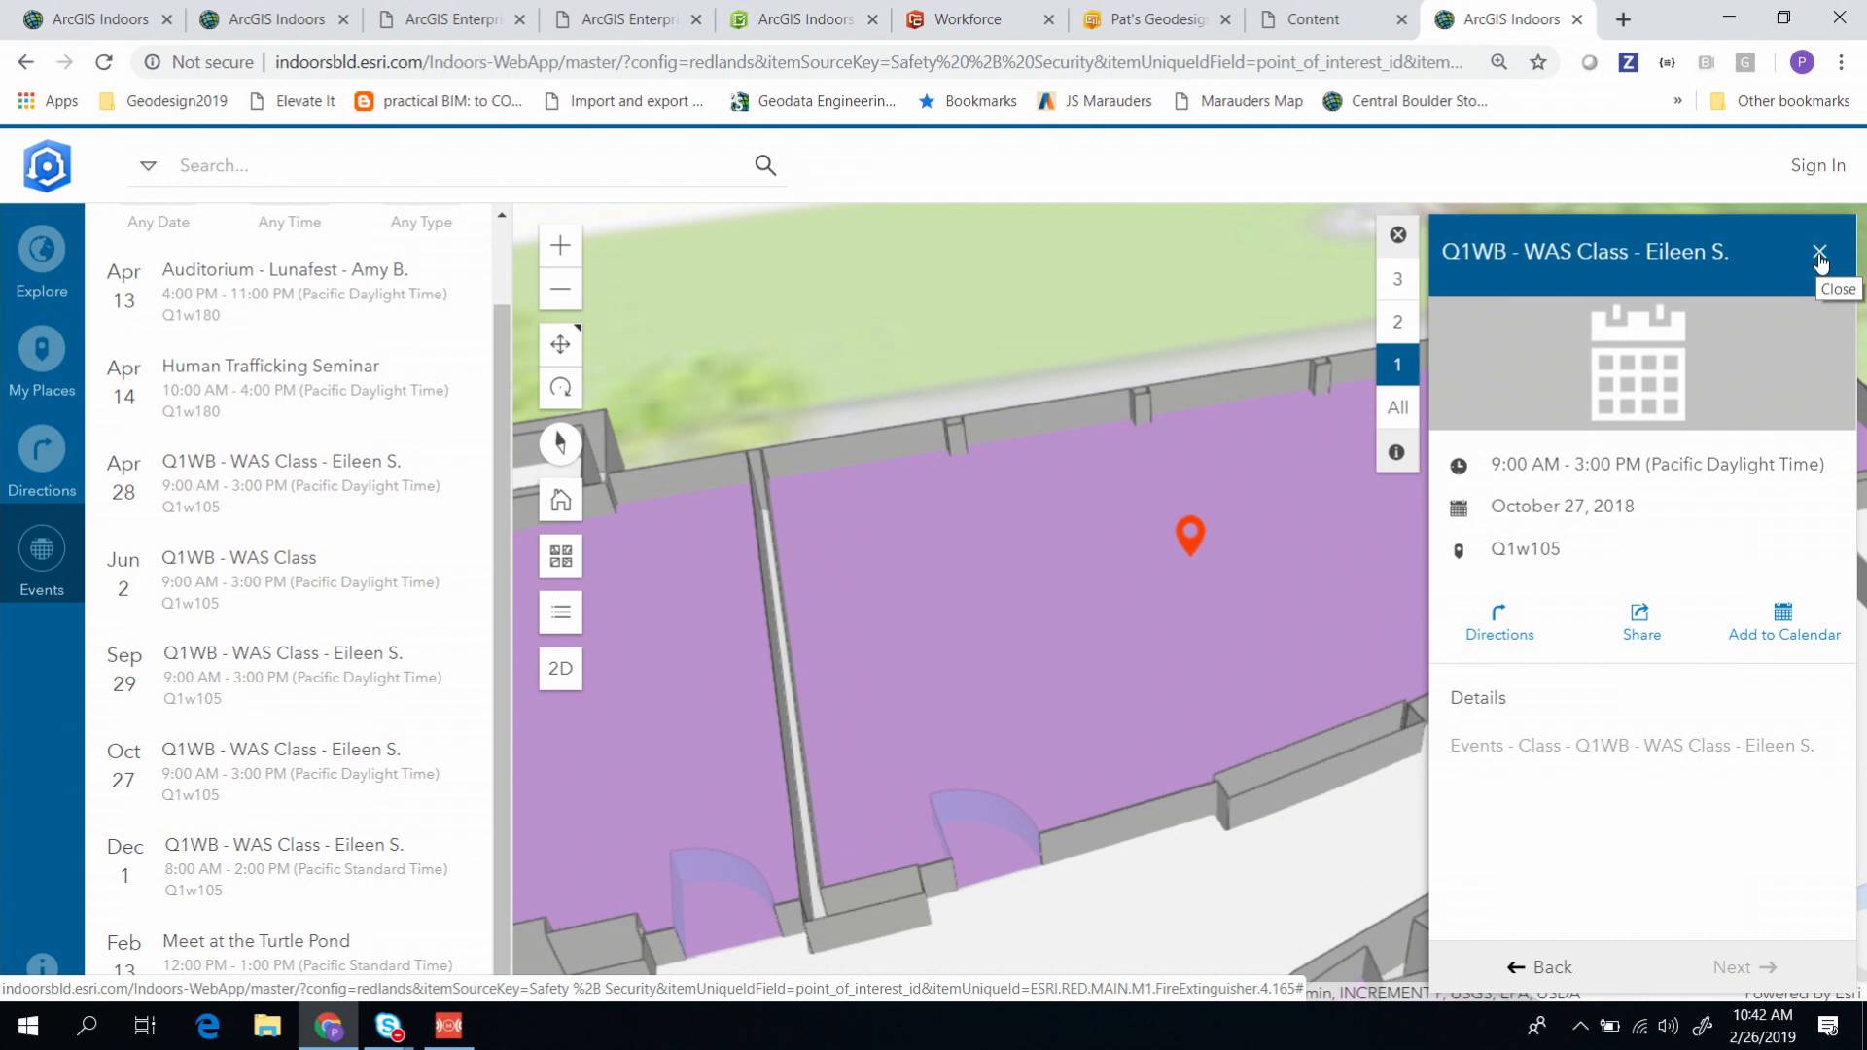
left_click(1817, 251)
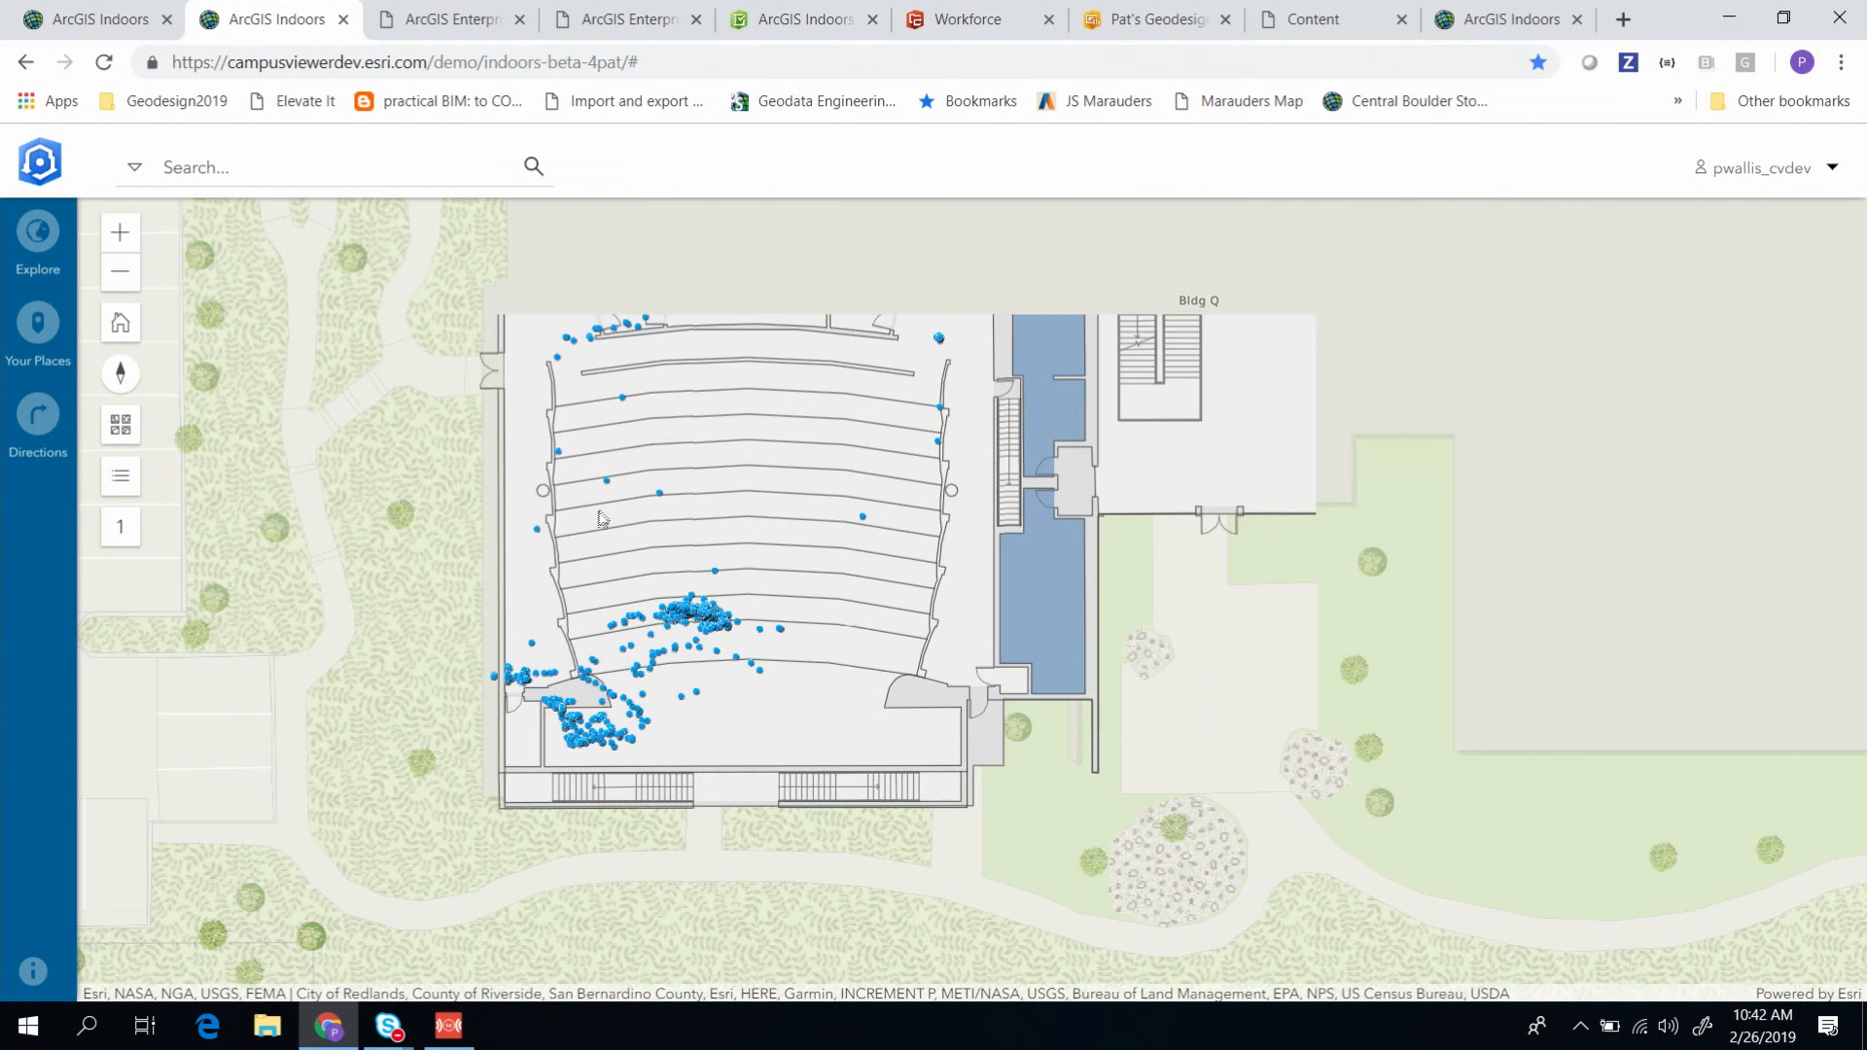
mouse_move(720, 636)
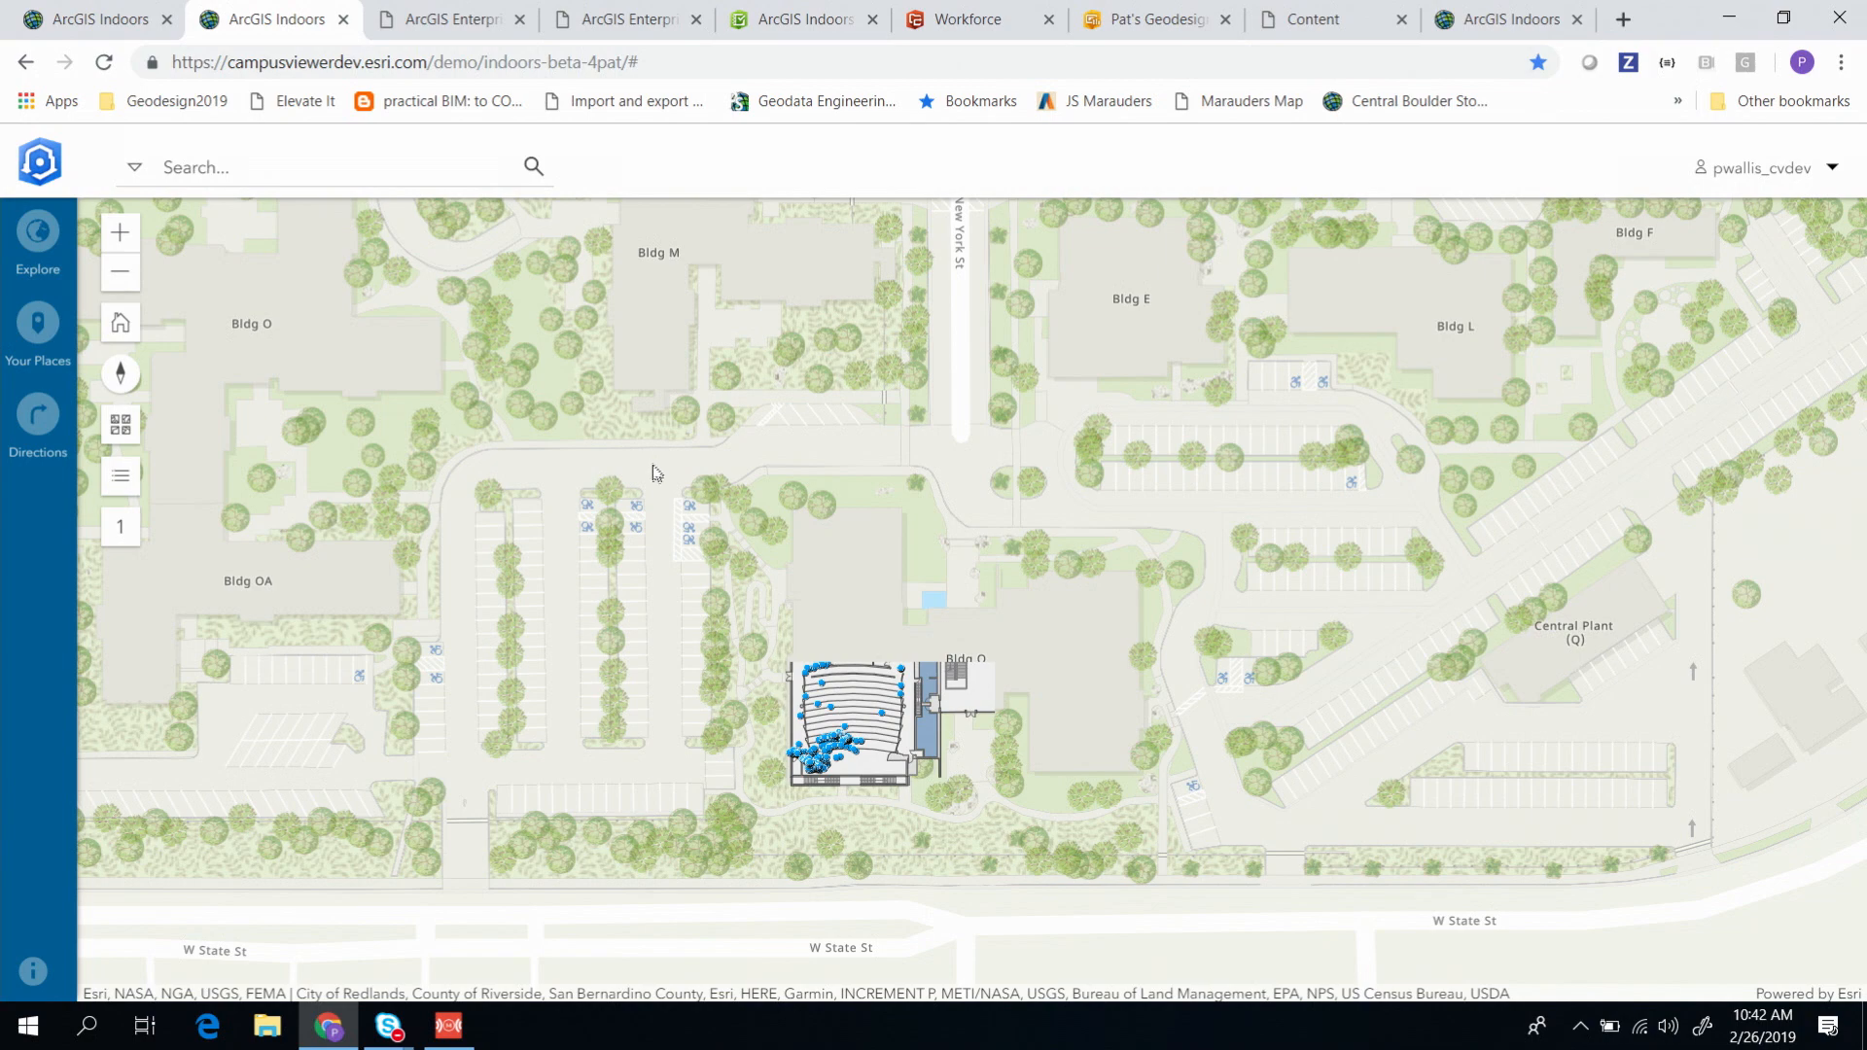
Step: Pan the Indoors campus map to show more buildings, then bring up the 311 survey results
left_click_drag(655, 472, 833, 488)
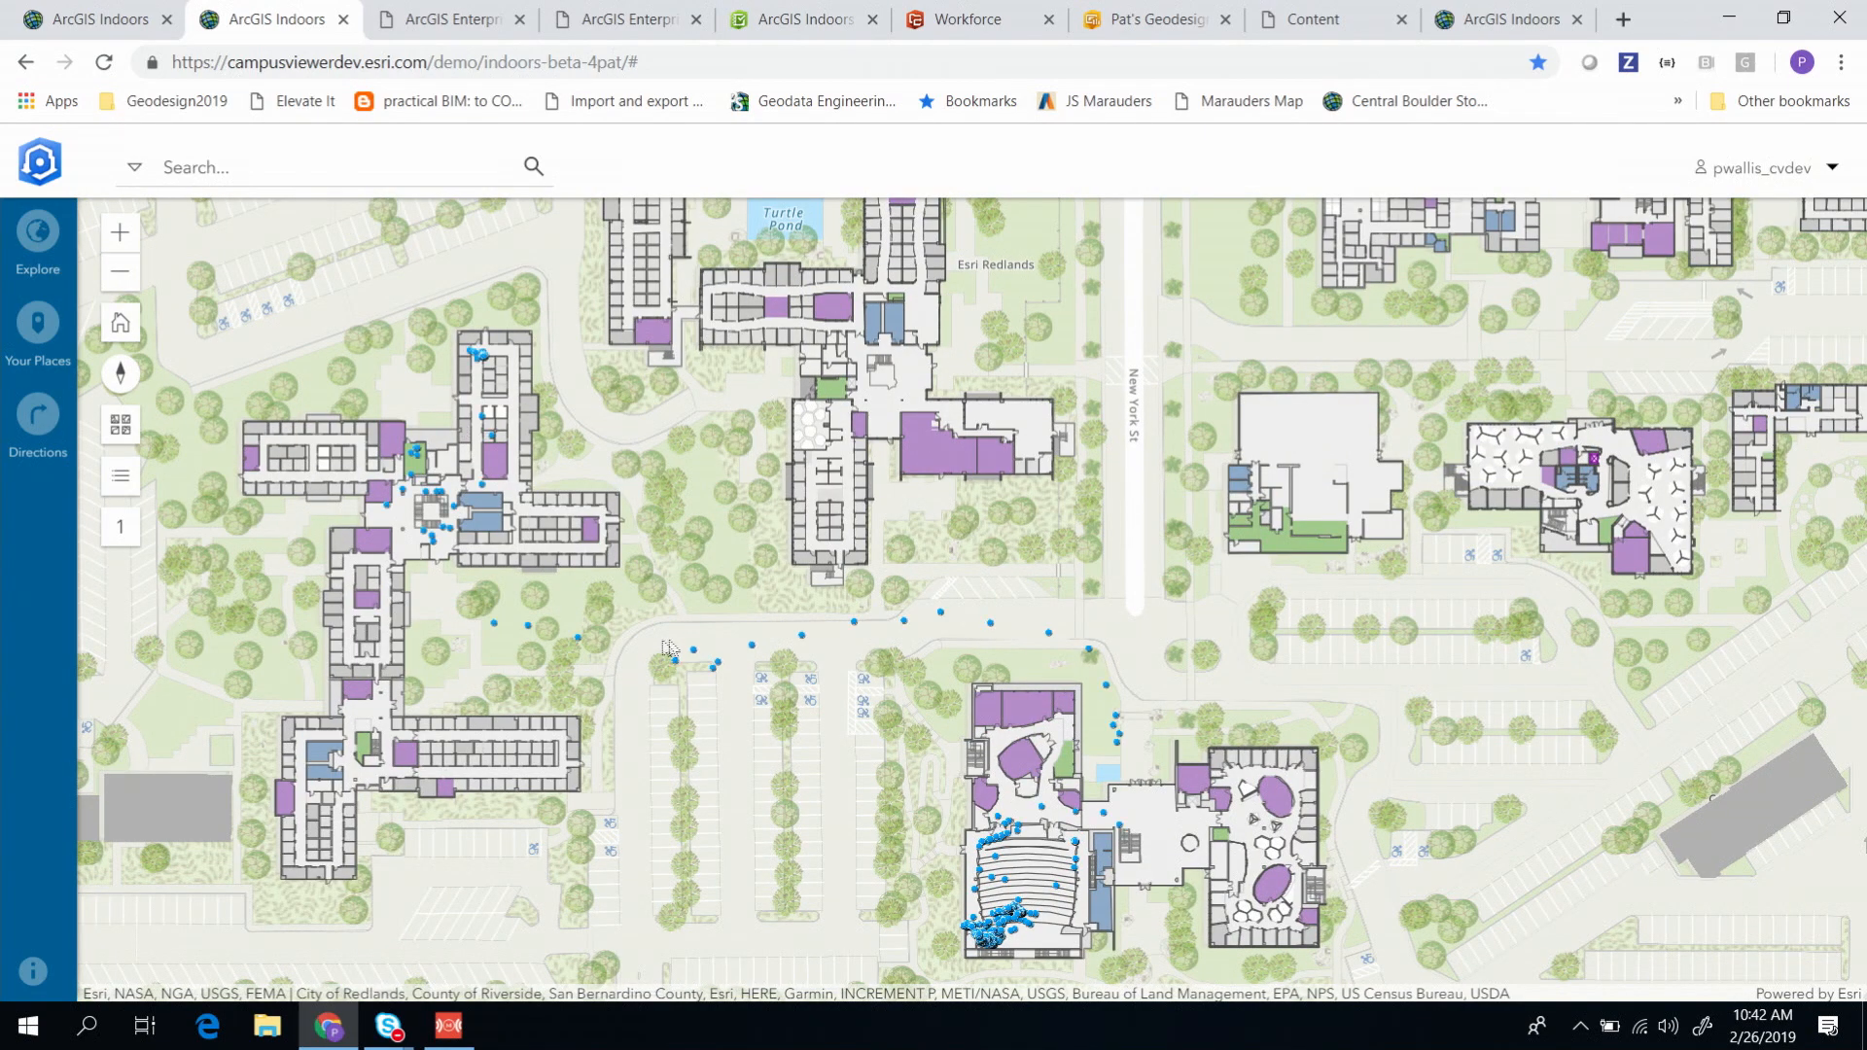
mouse_move(623, 675)
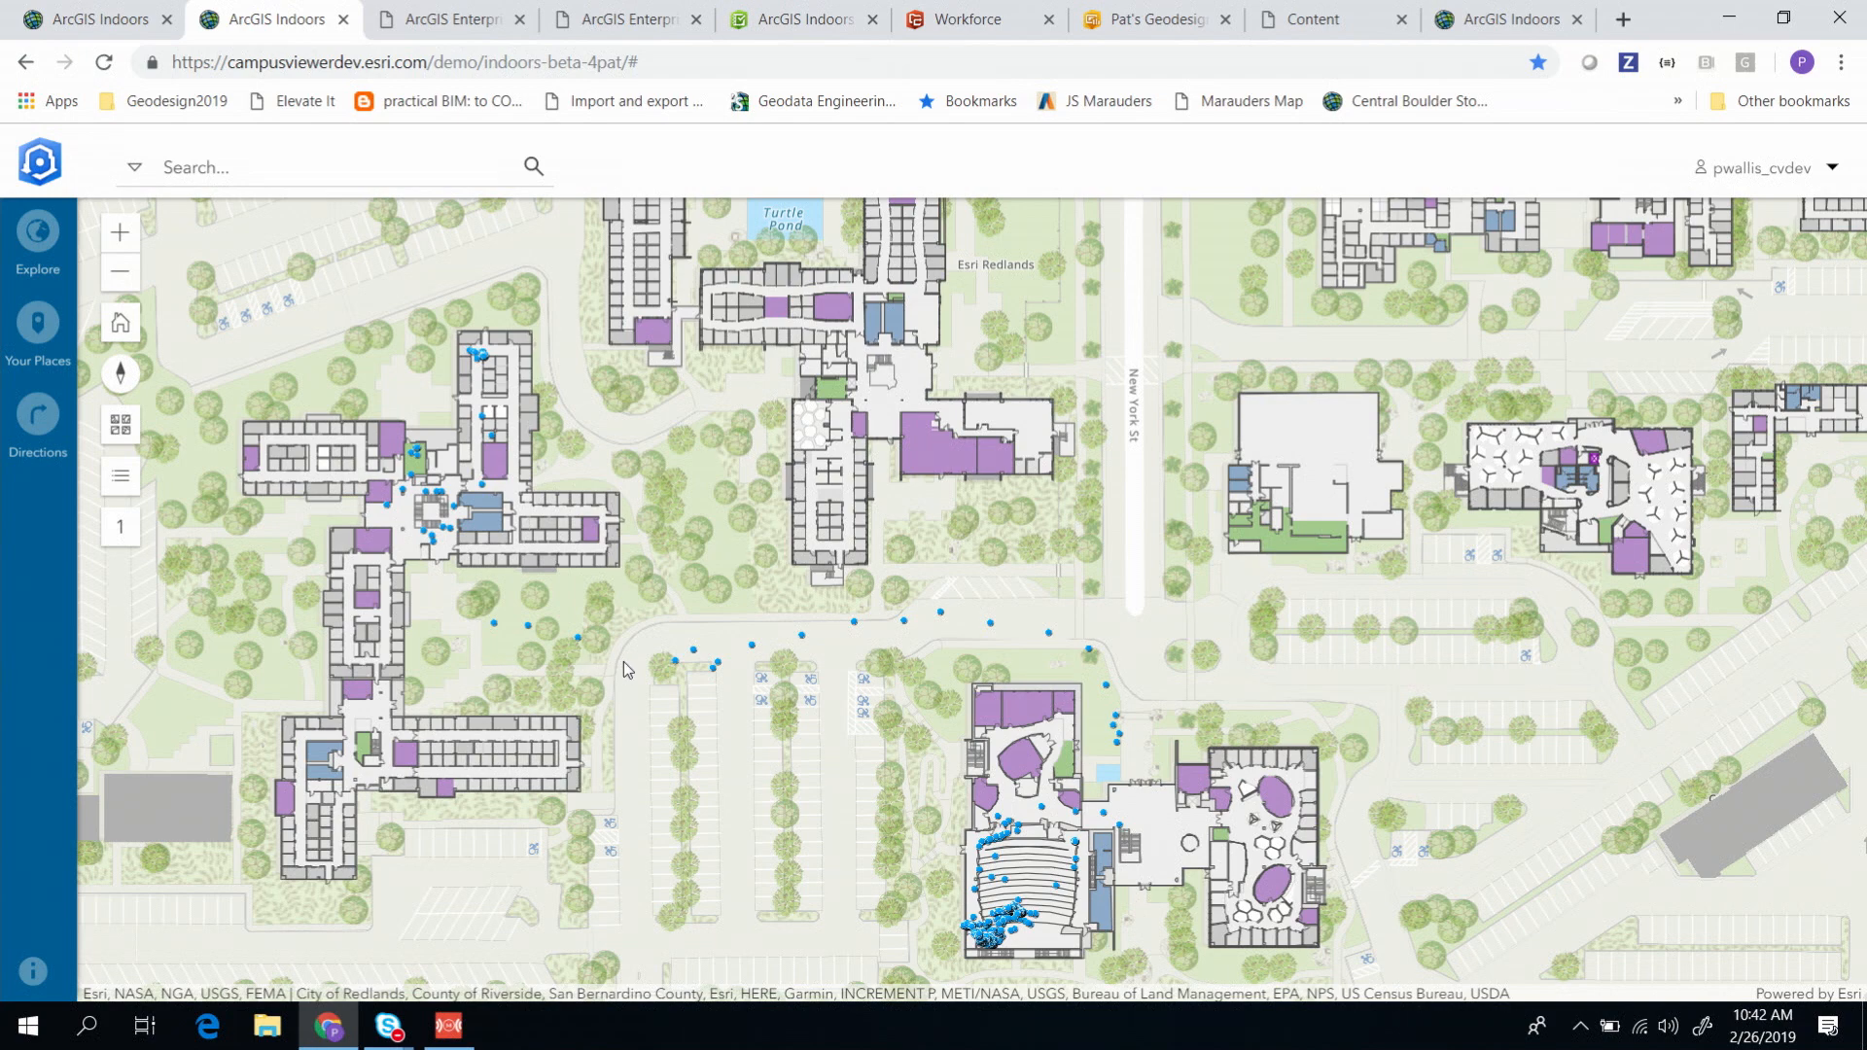
mouse_move(541, 87)
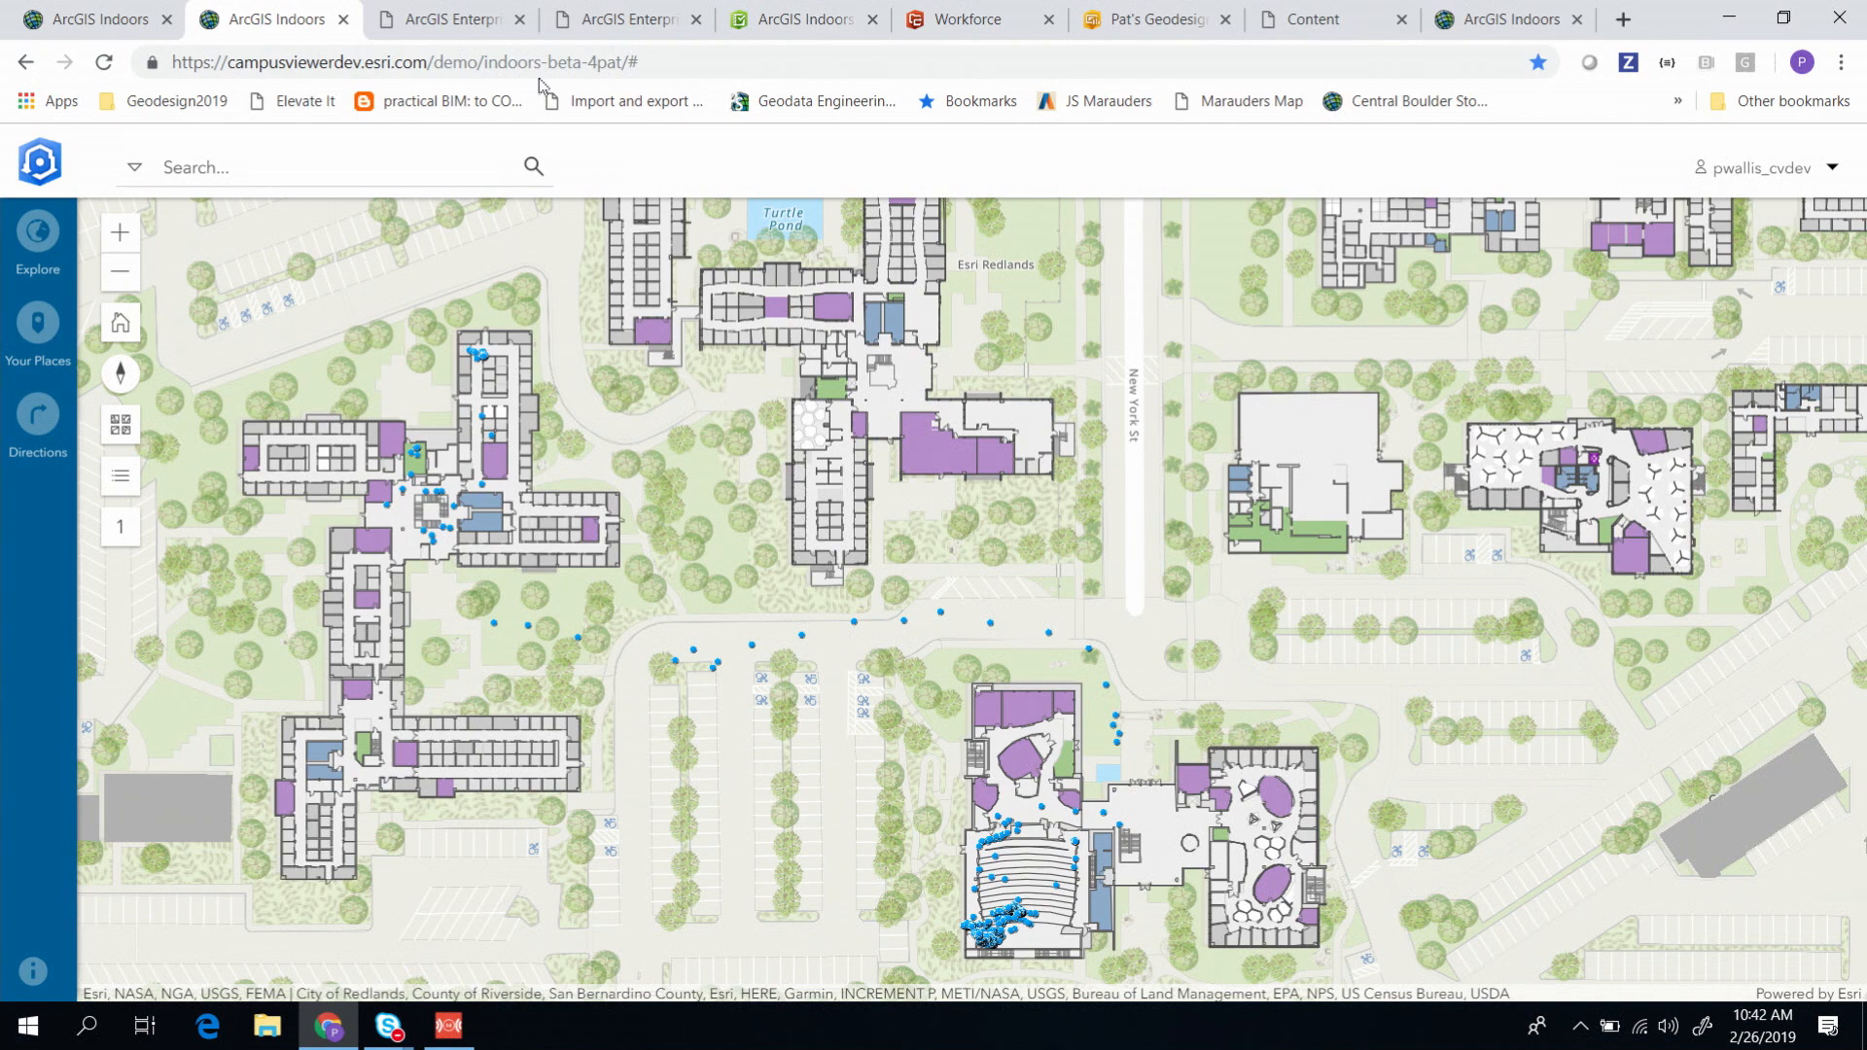
mouse_move(491, 8)
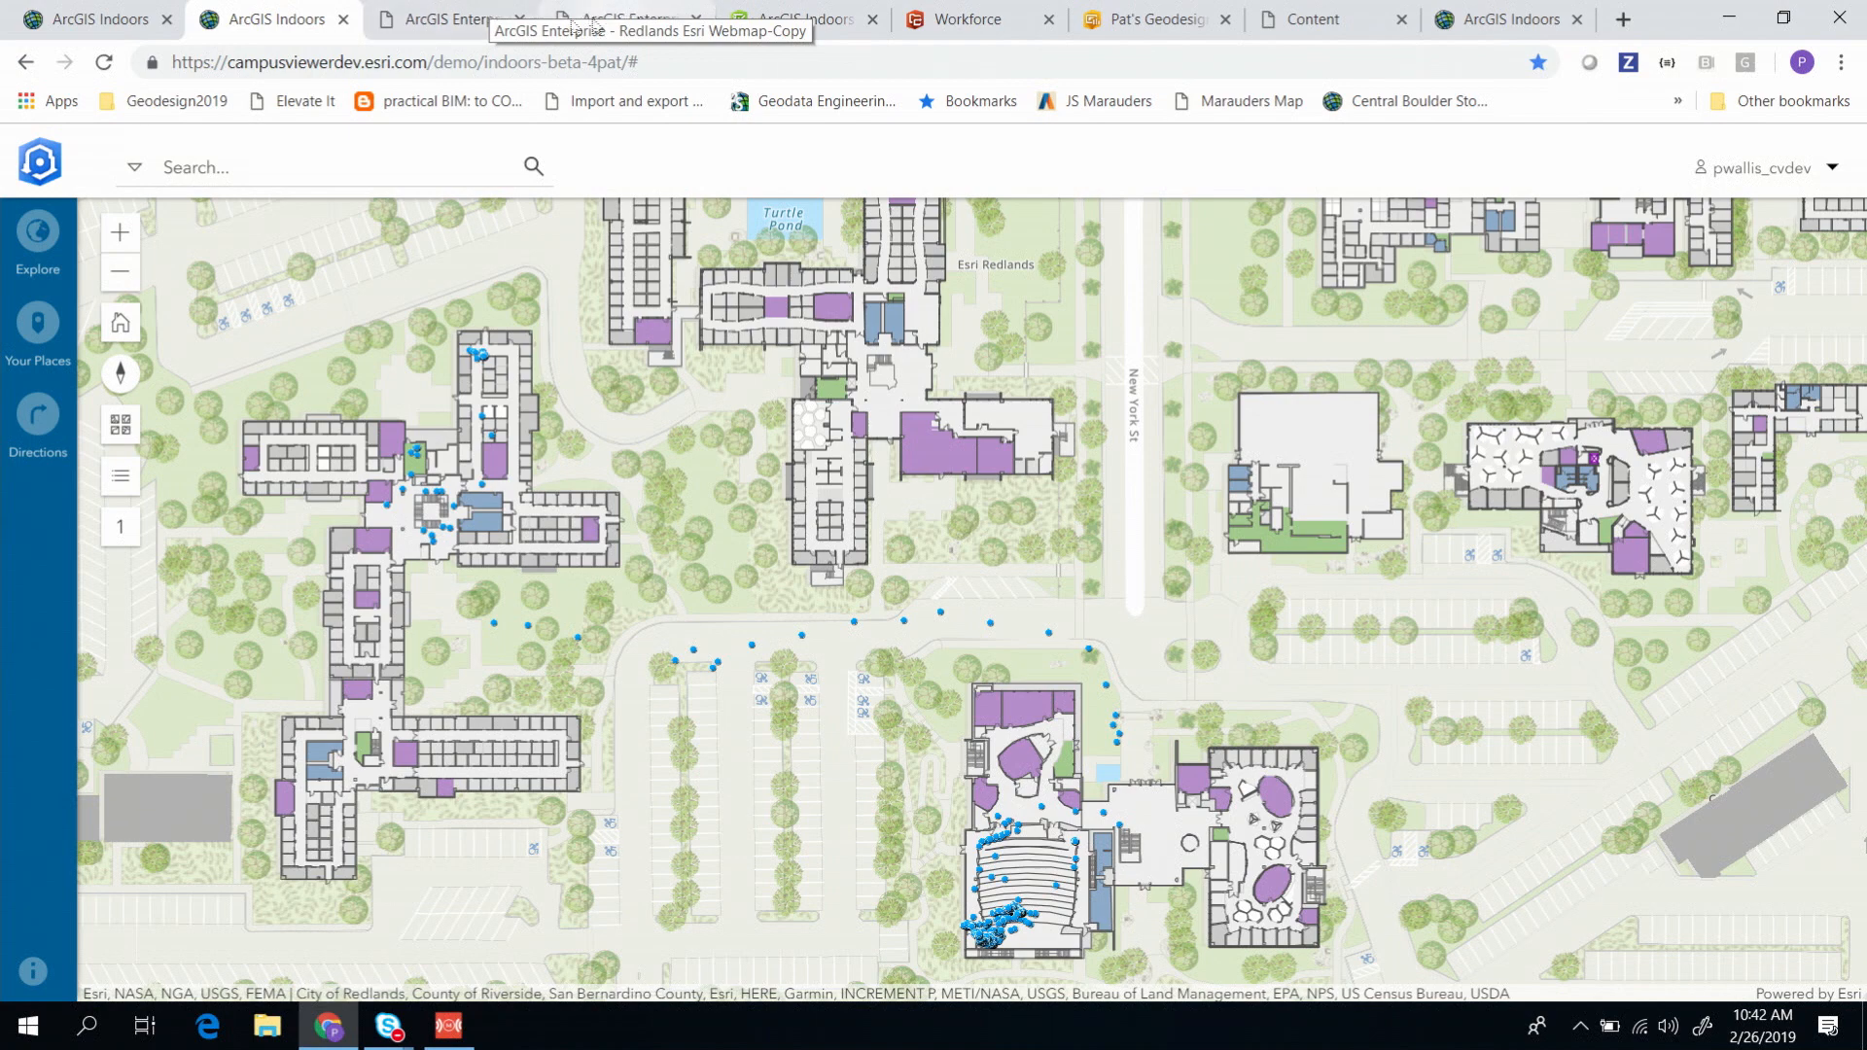
left_click(807, 20)
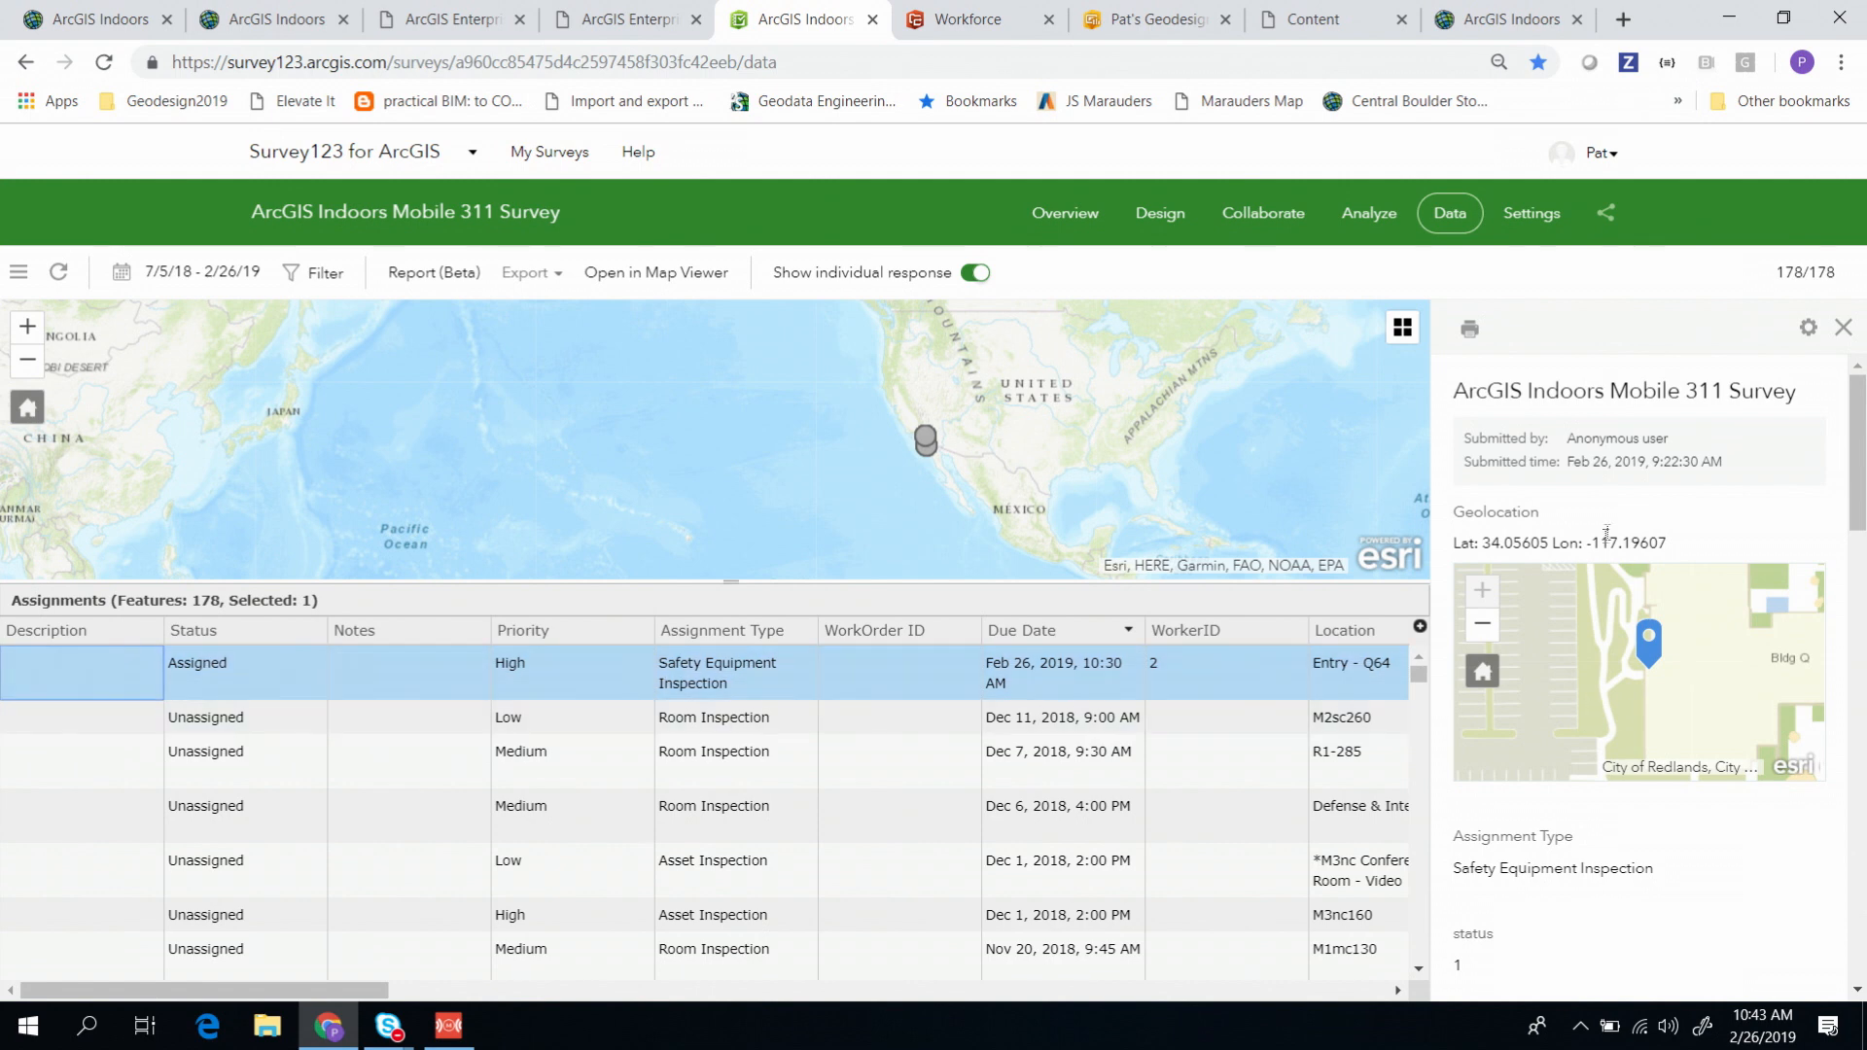
Step: Read the Entry - Q64 inspection response's fields, comments and photo, then go to Workforce
scroll("down", 3)
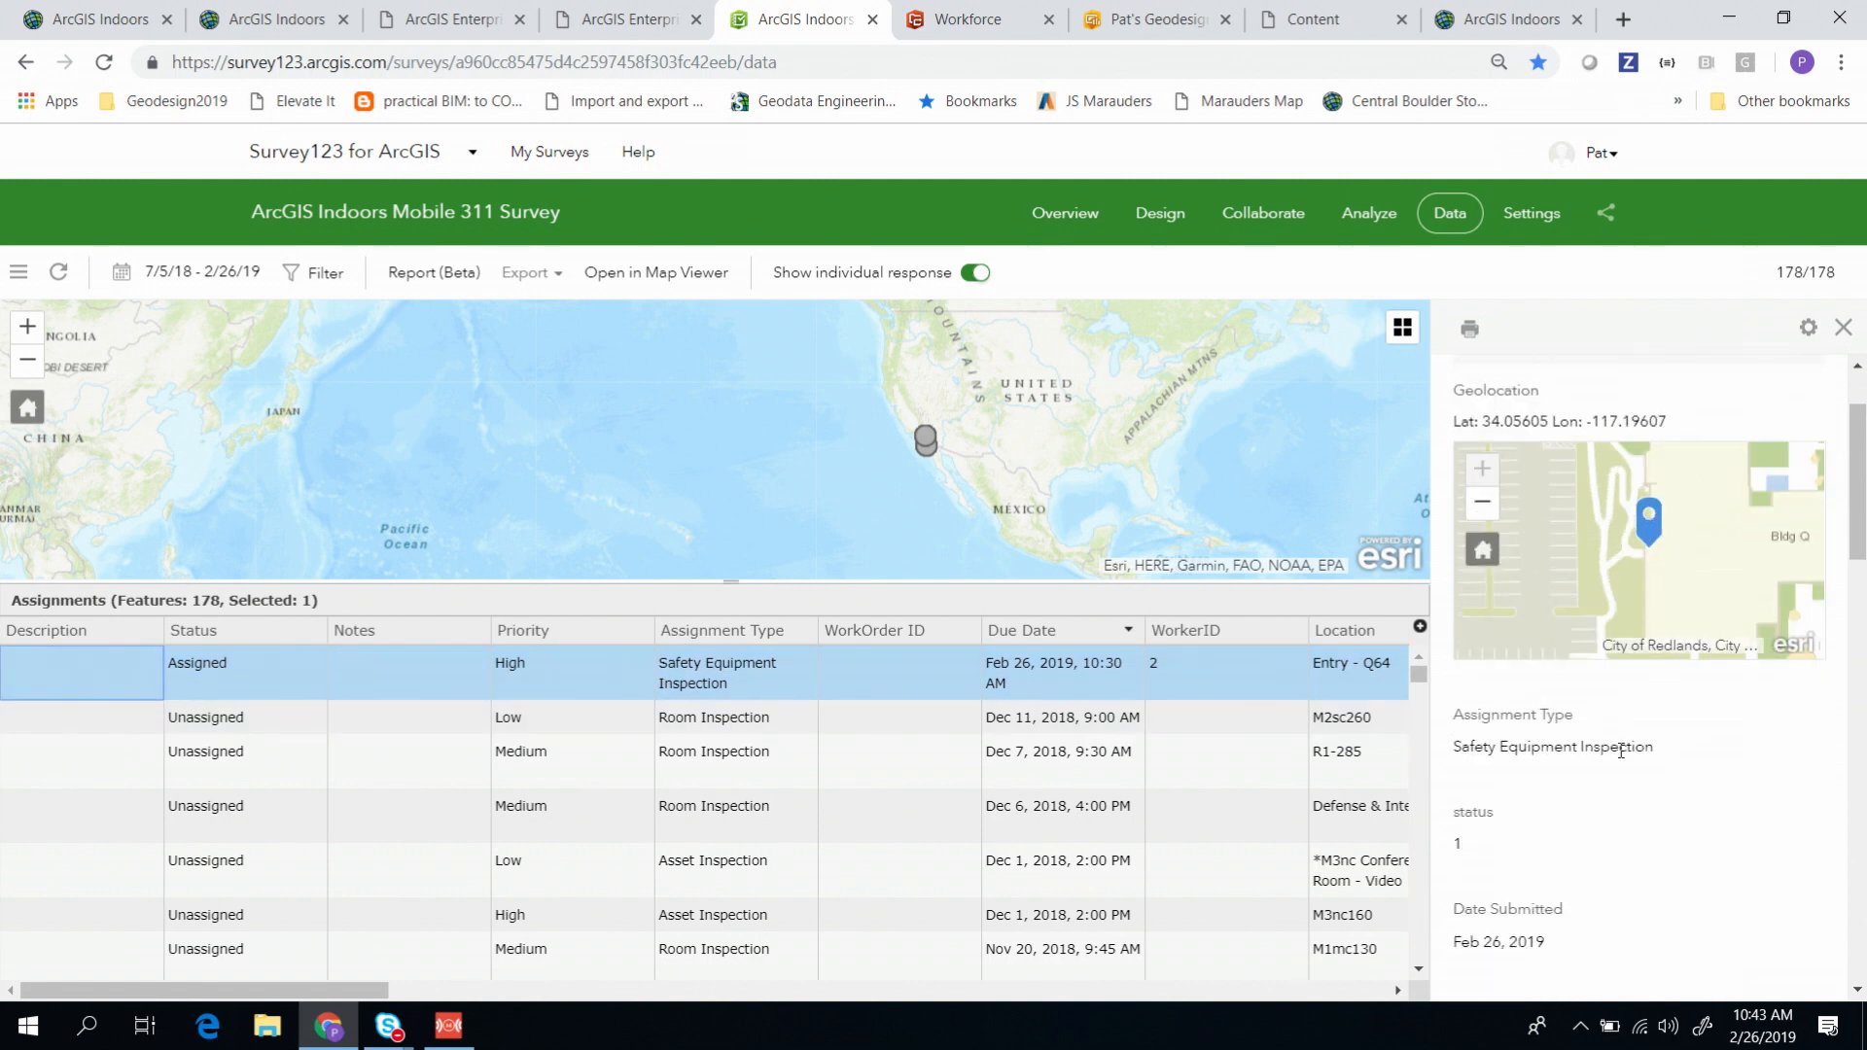
scroll("down", 3)
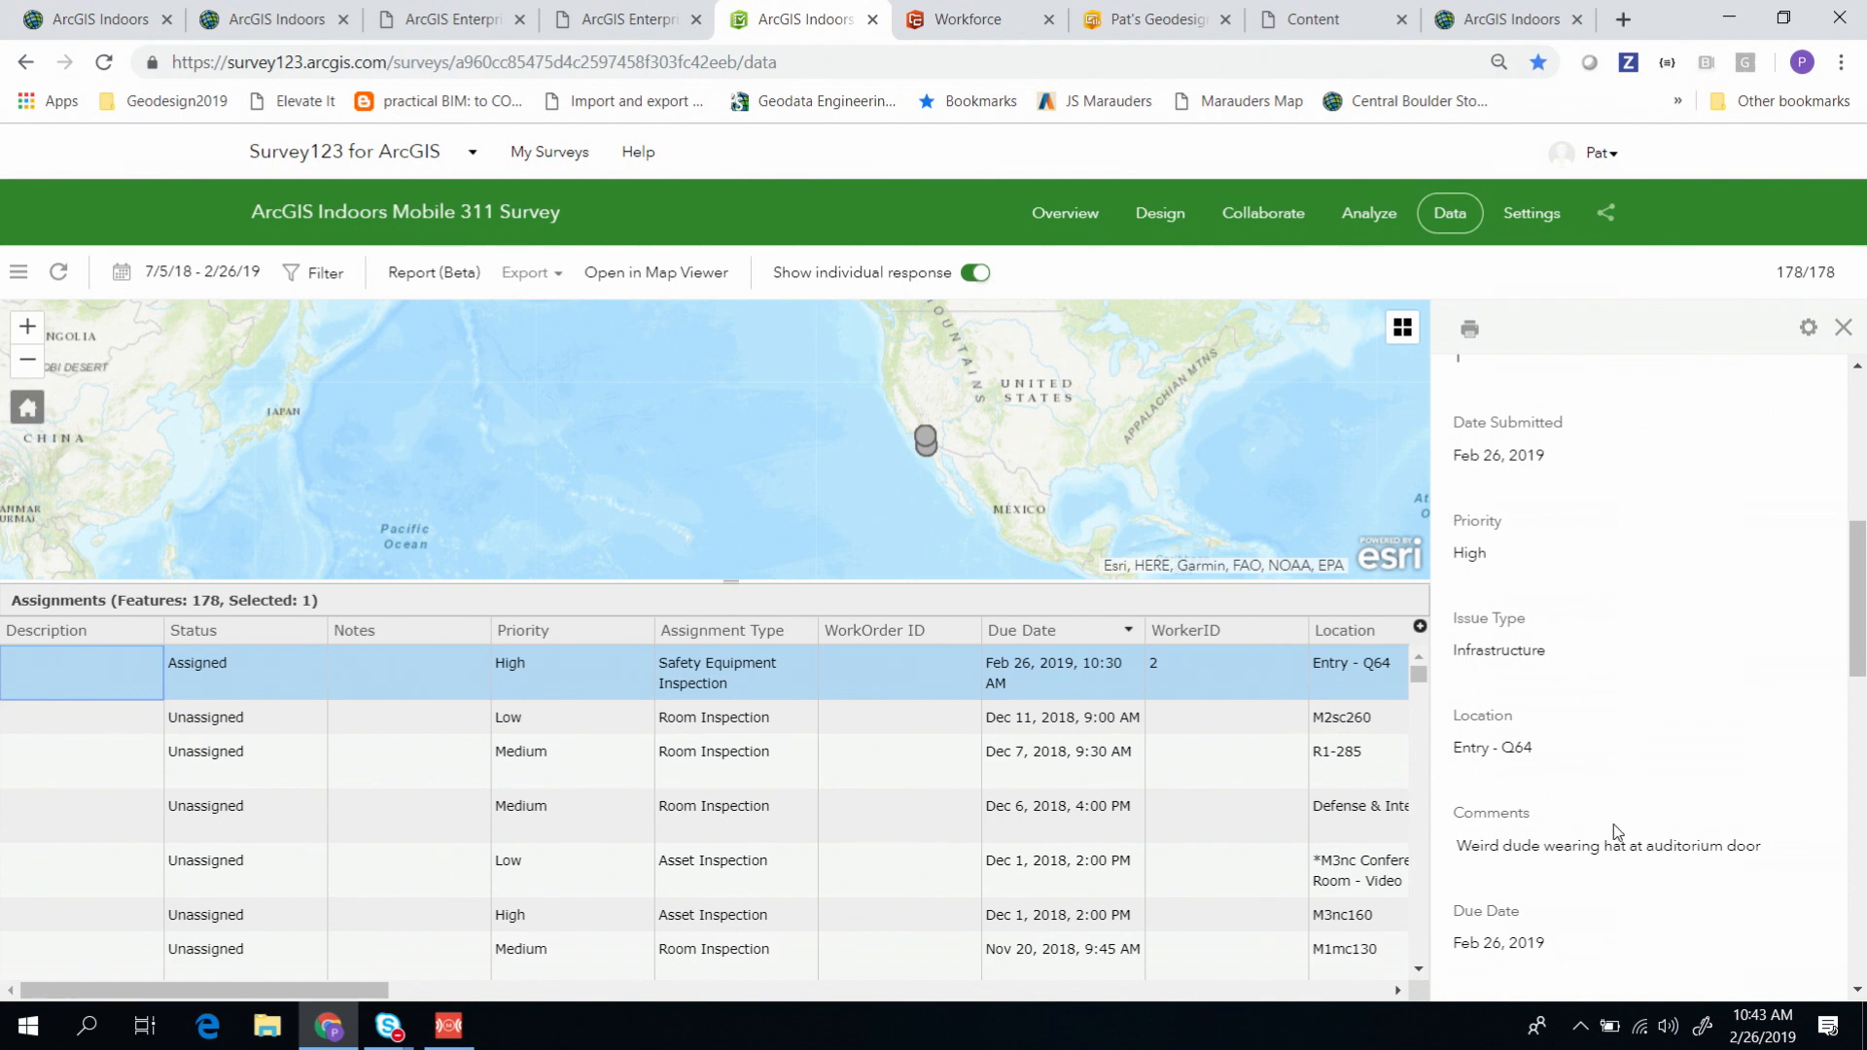
scroll("down", 3)
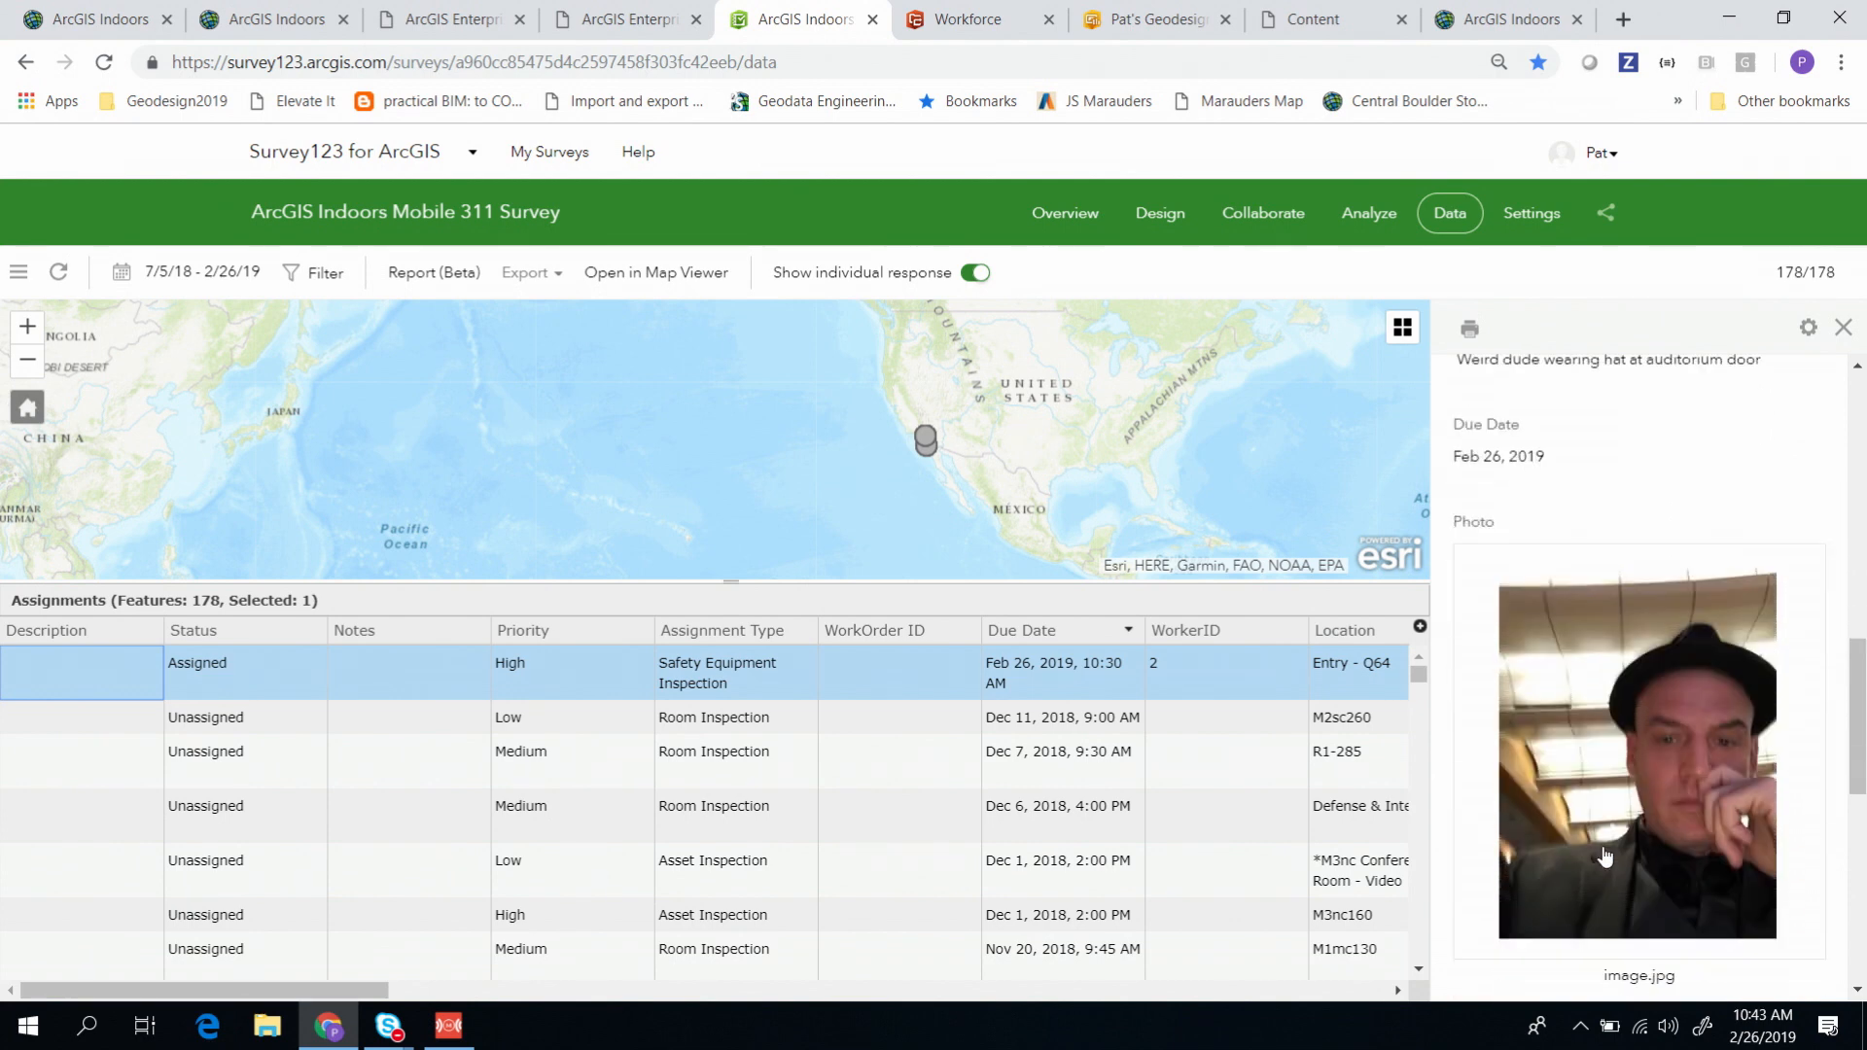
mouse_move(1788, 307)
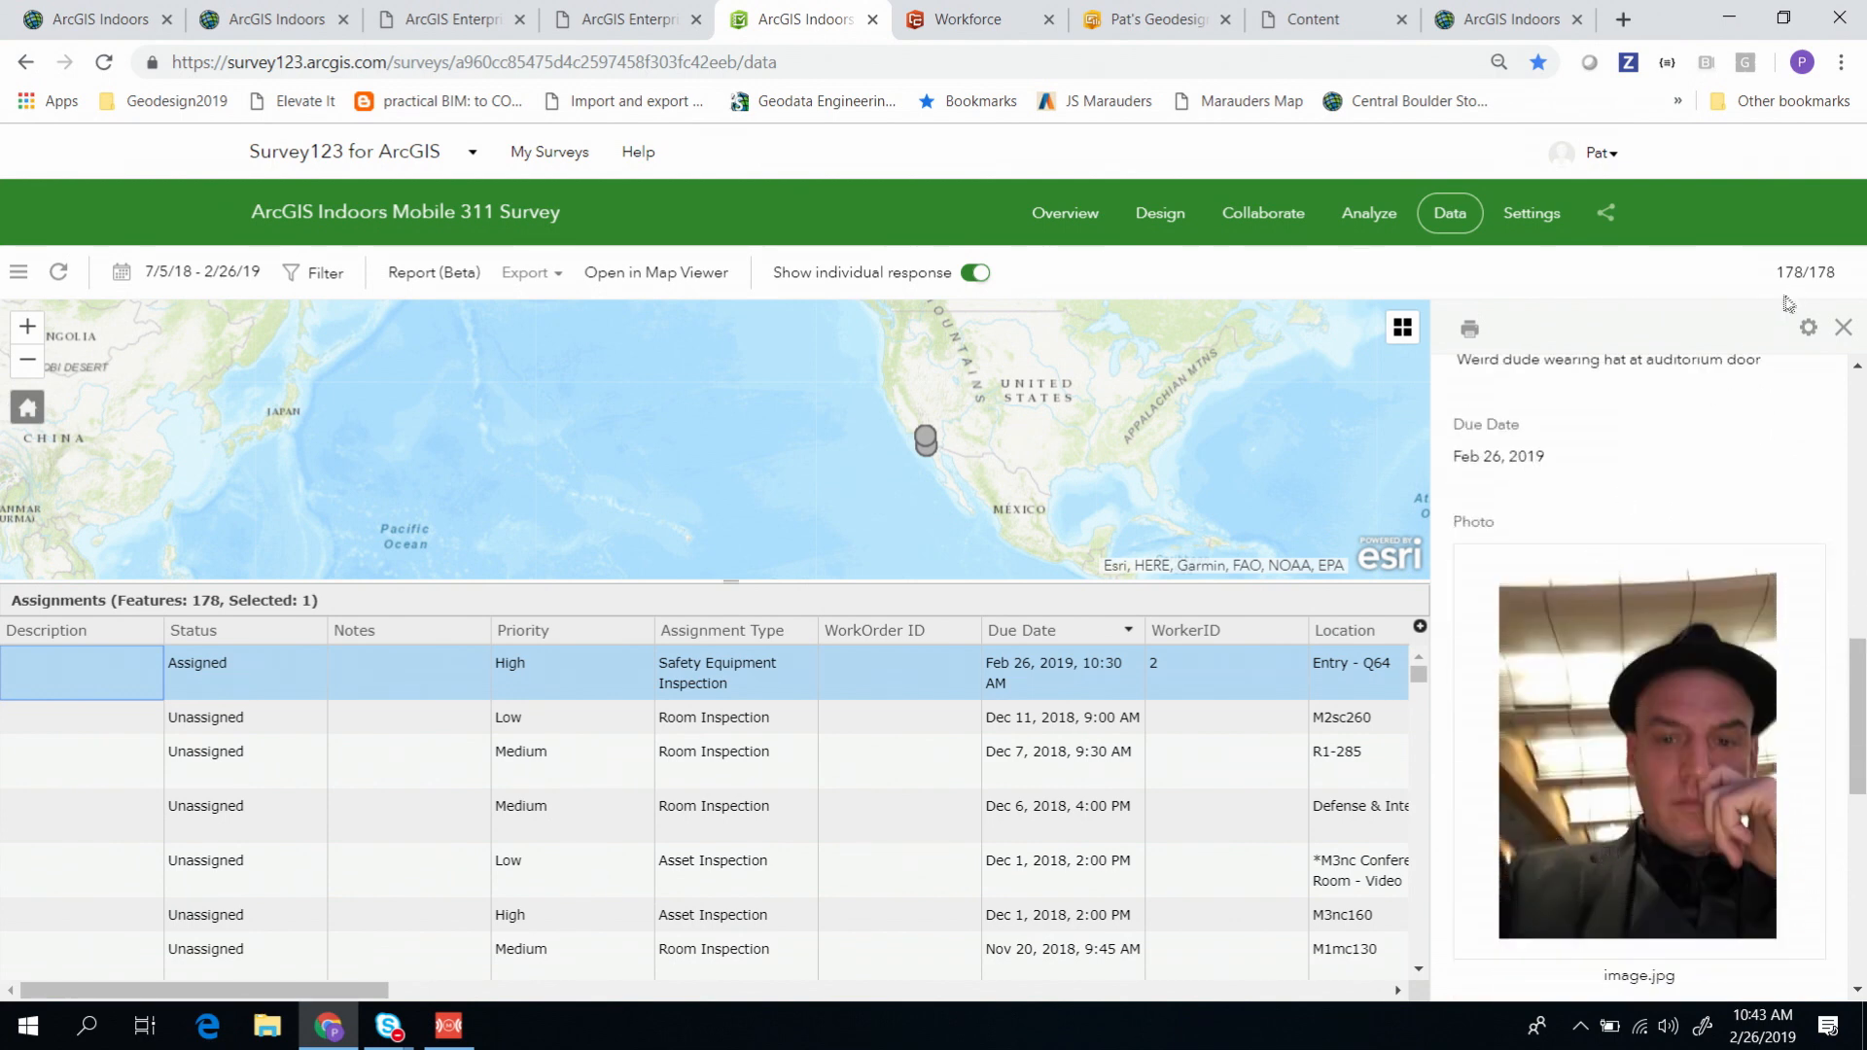
left_click(965, 20)
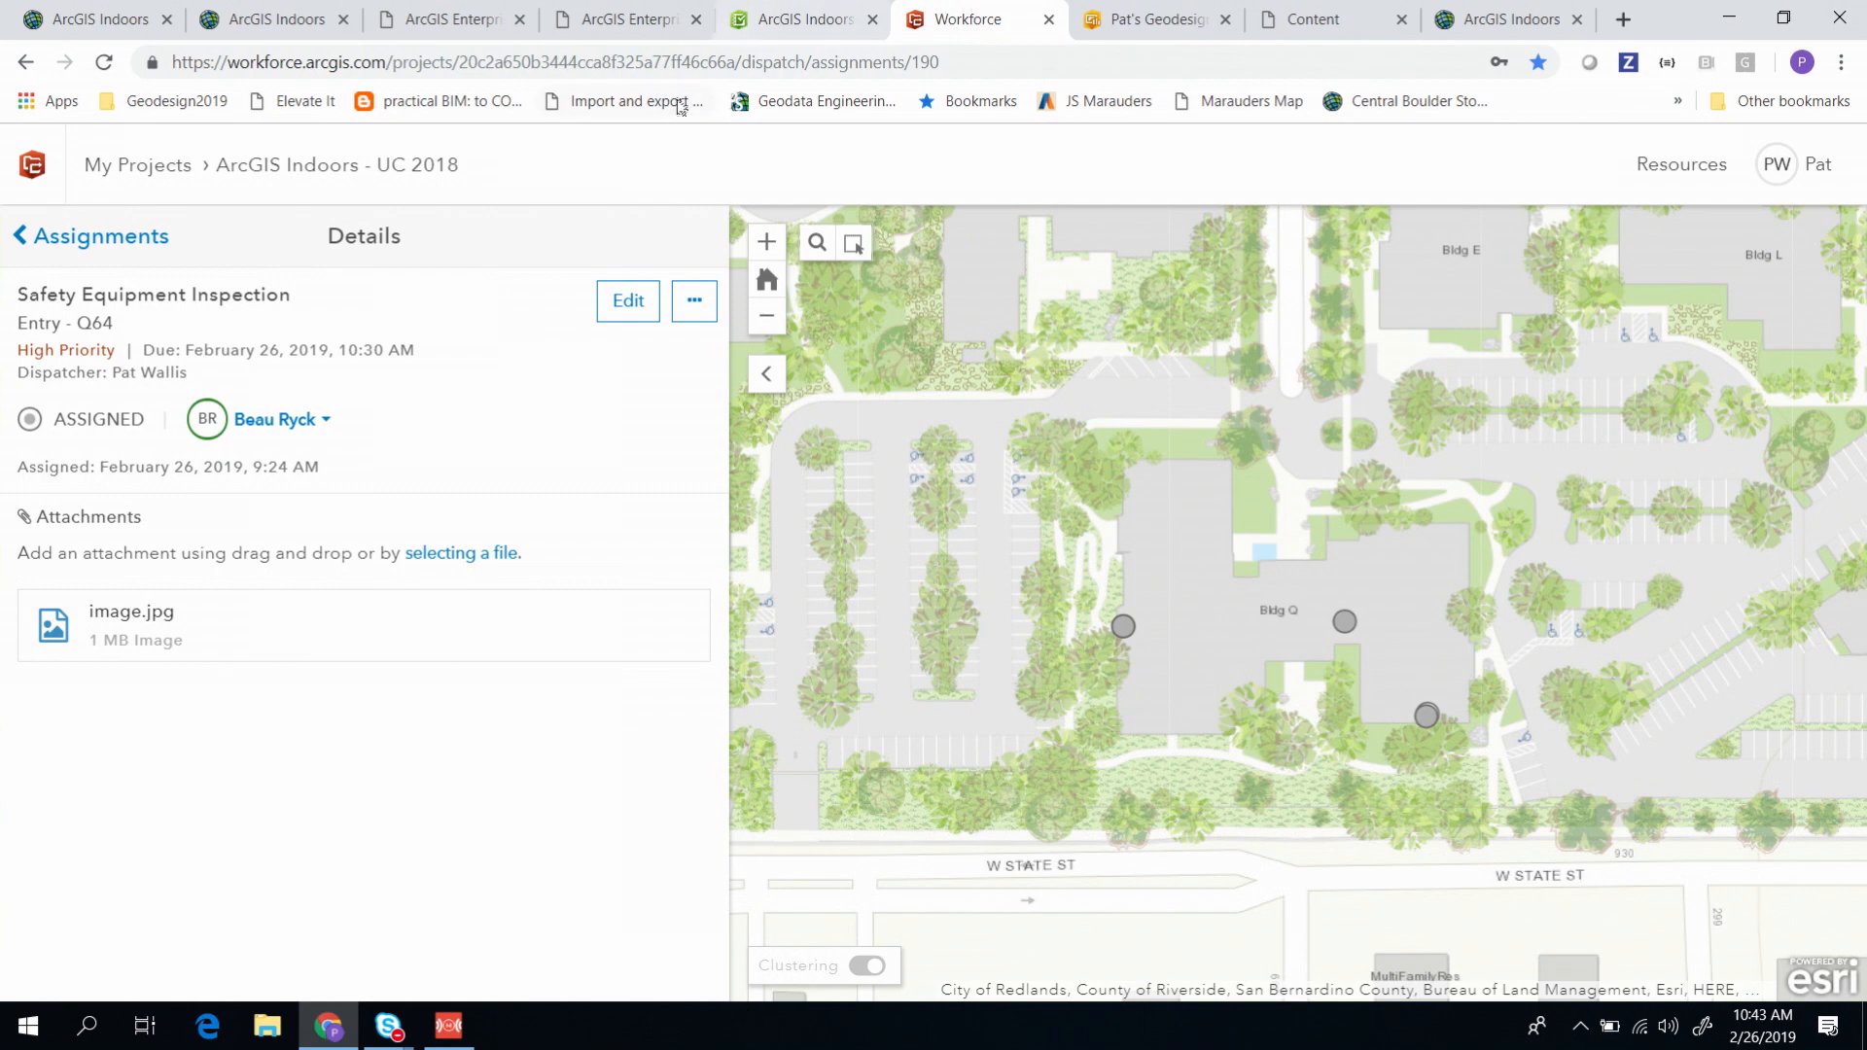
mouse_move(675, 107)
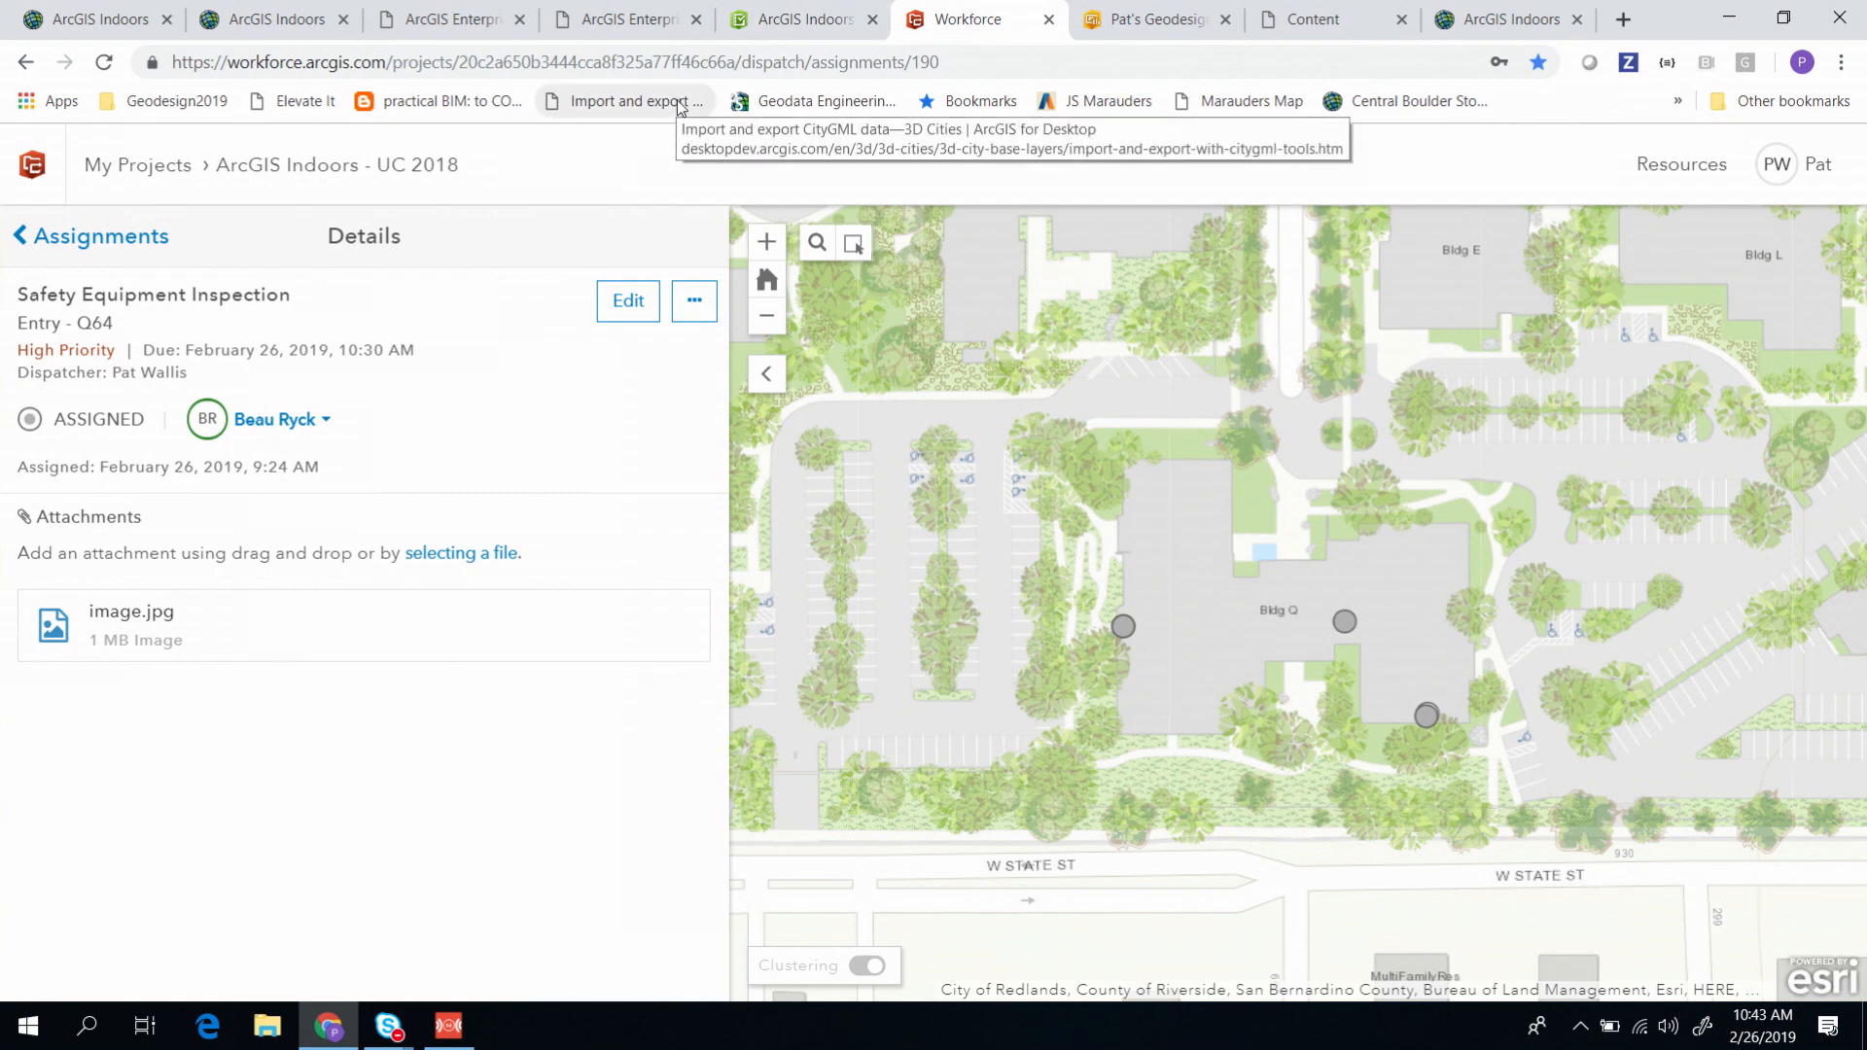
left_click(282, 419)
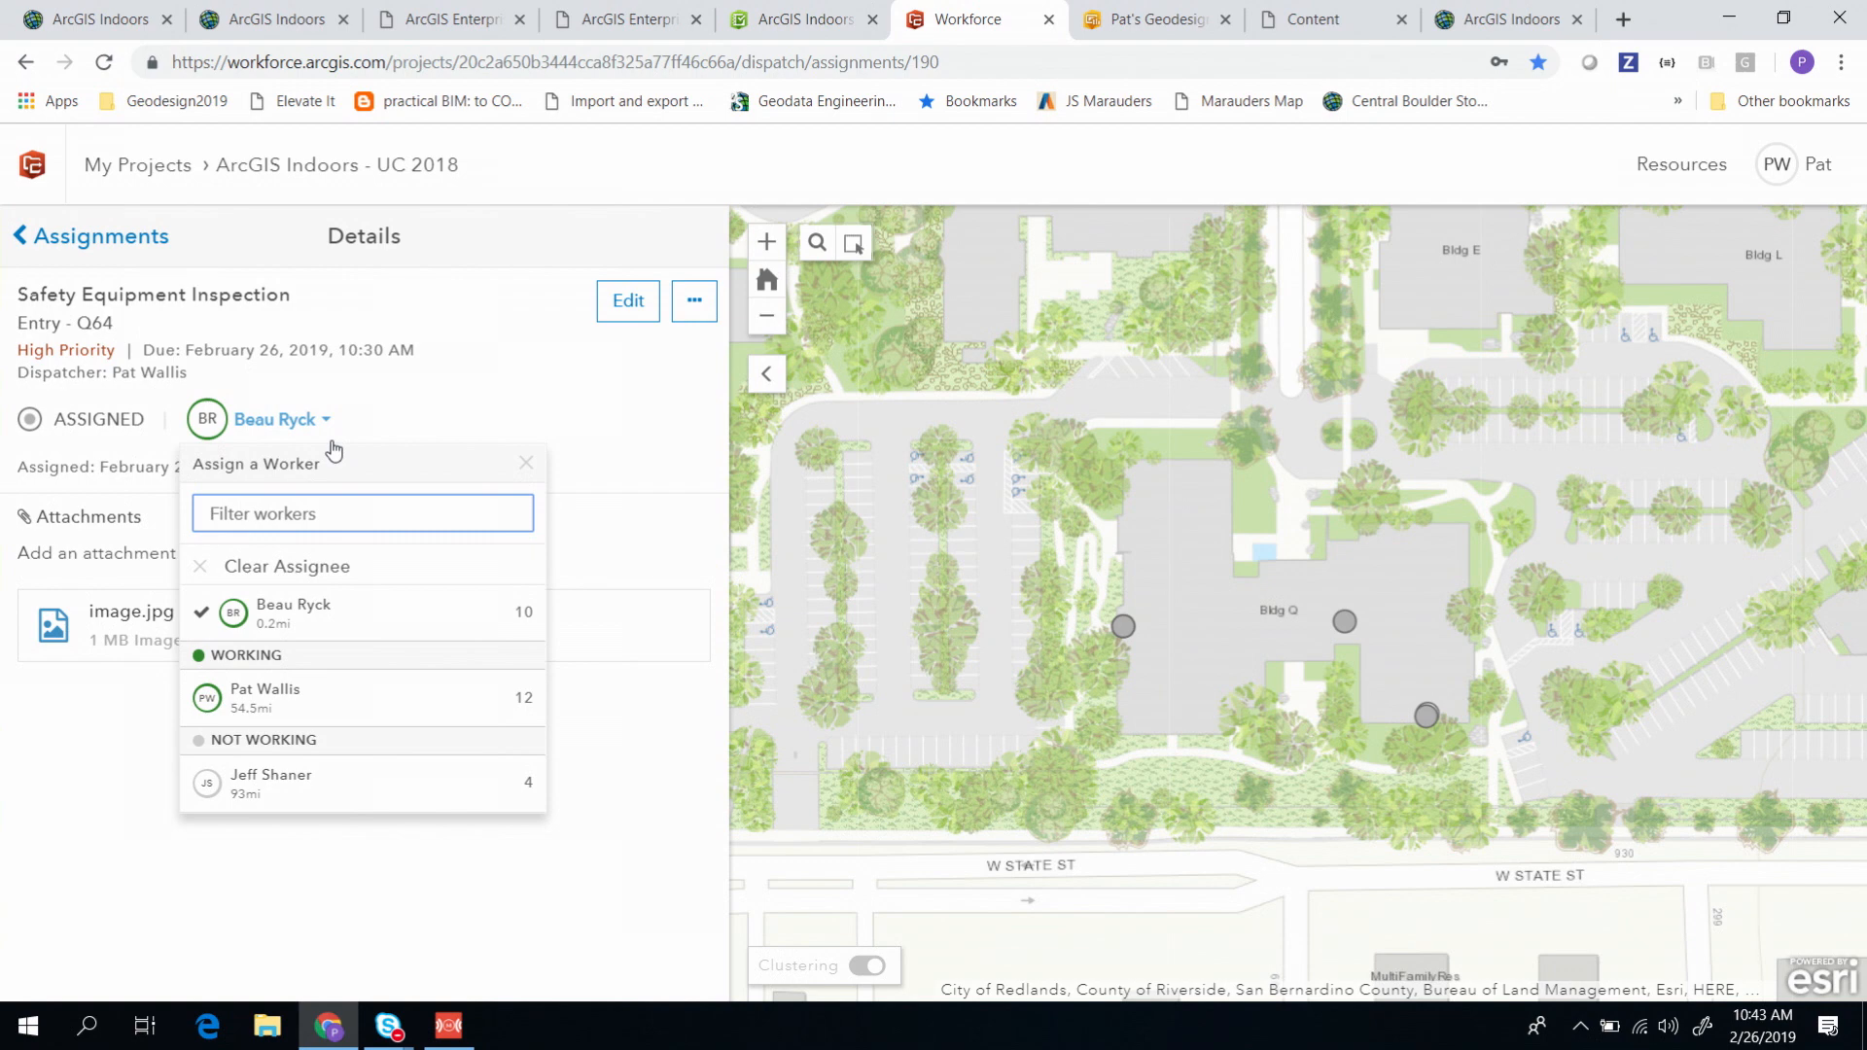
left_click(526, 462)
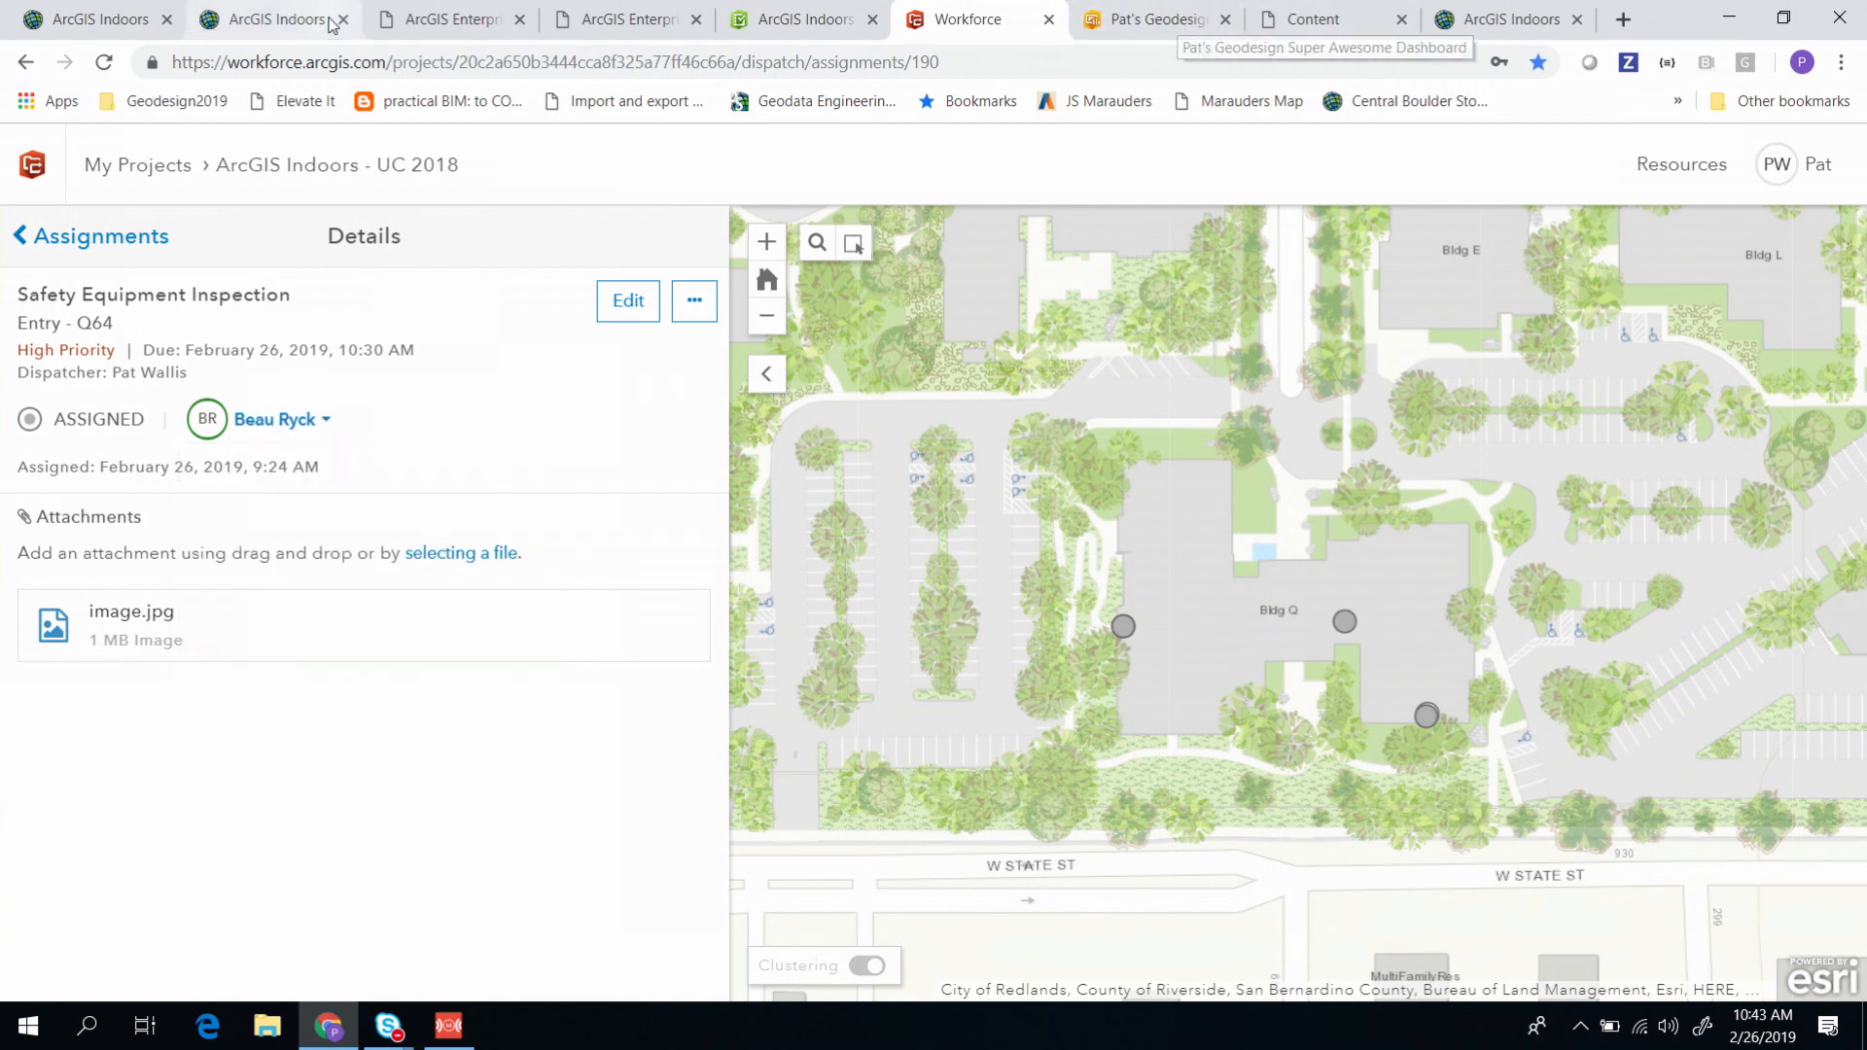
mouse_move(292, 24)
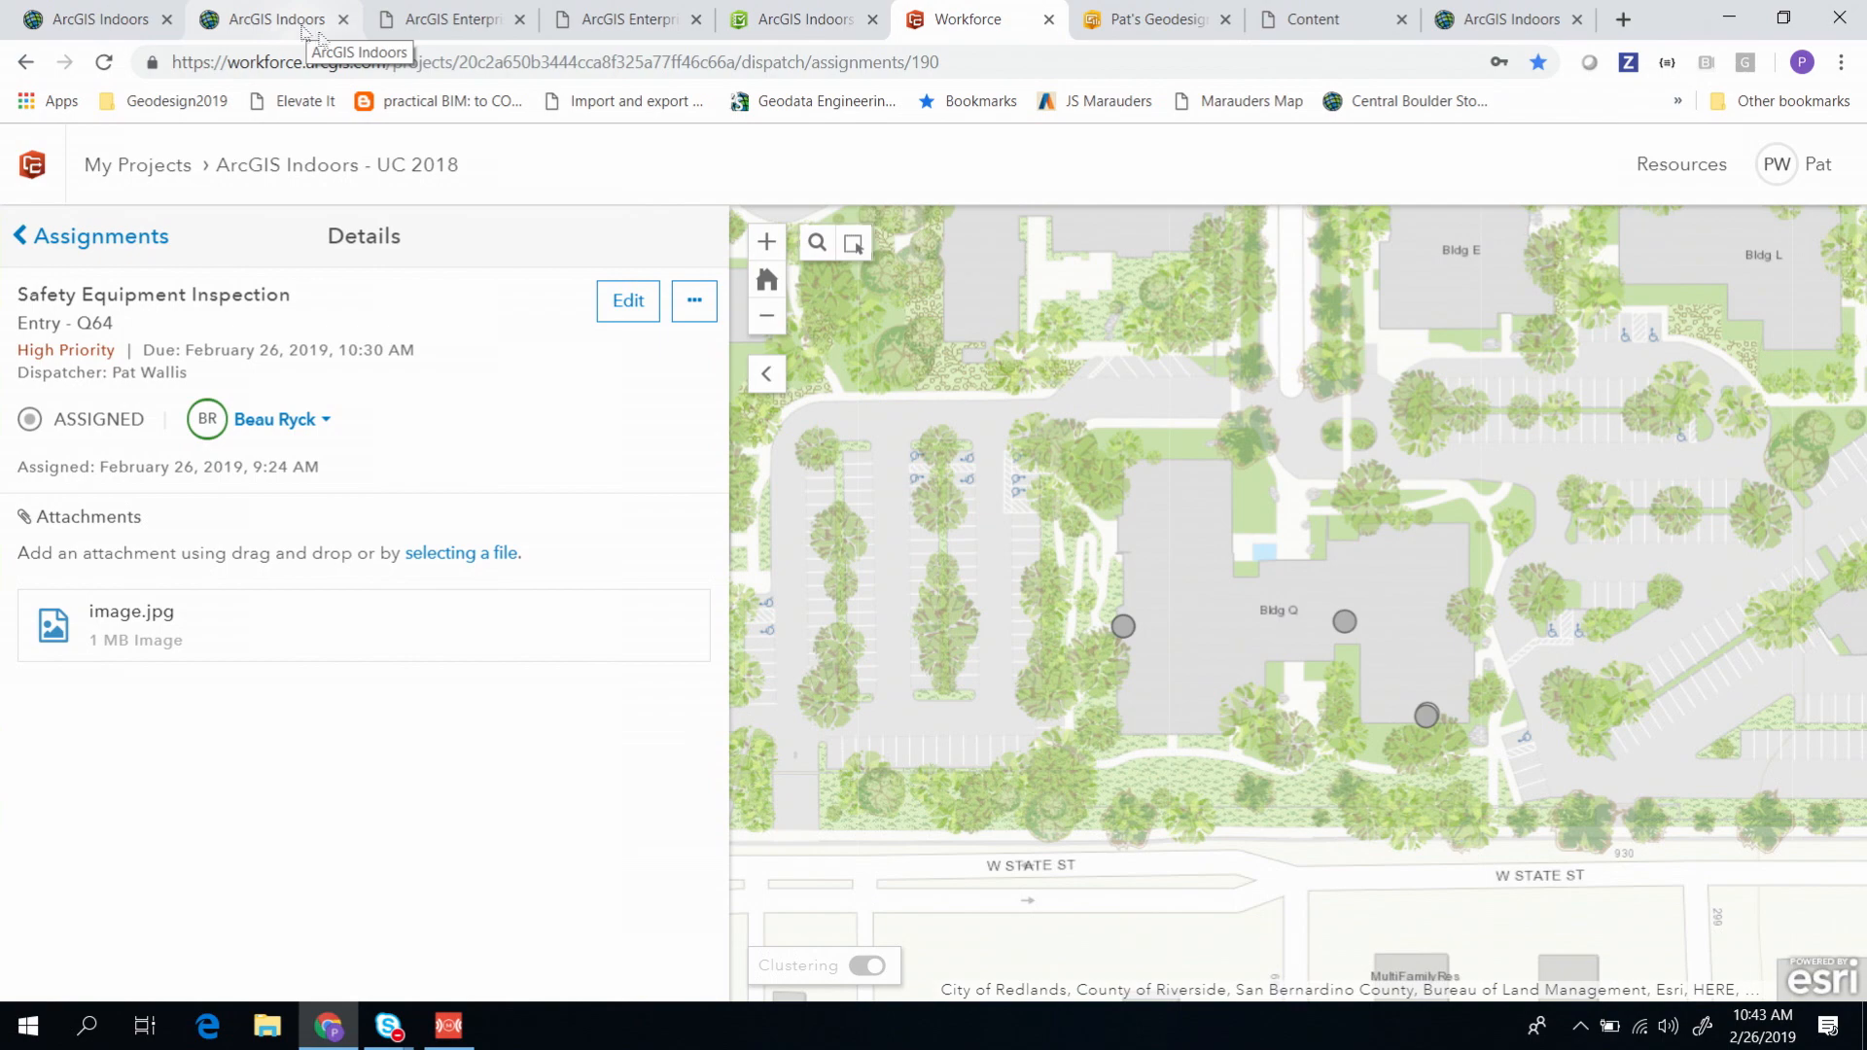
Step: View Pat's Geodesign dashboard, then return to the Indoors campus viewer
left_click(1158, 18)
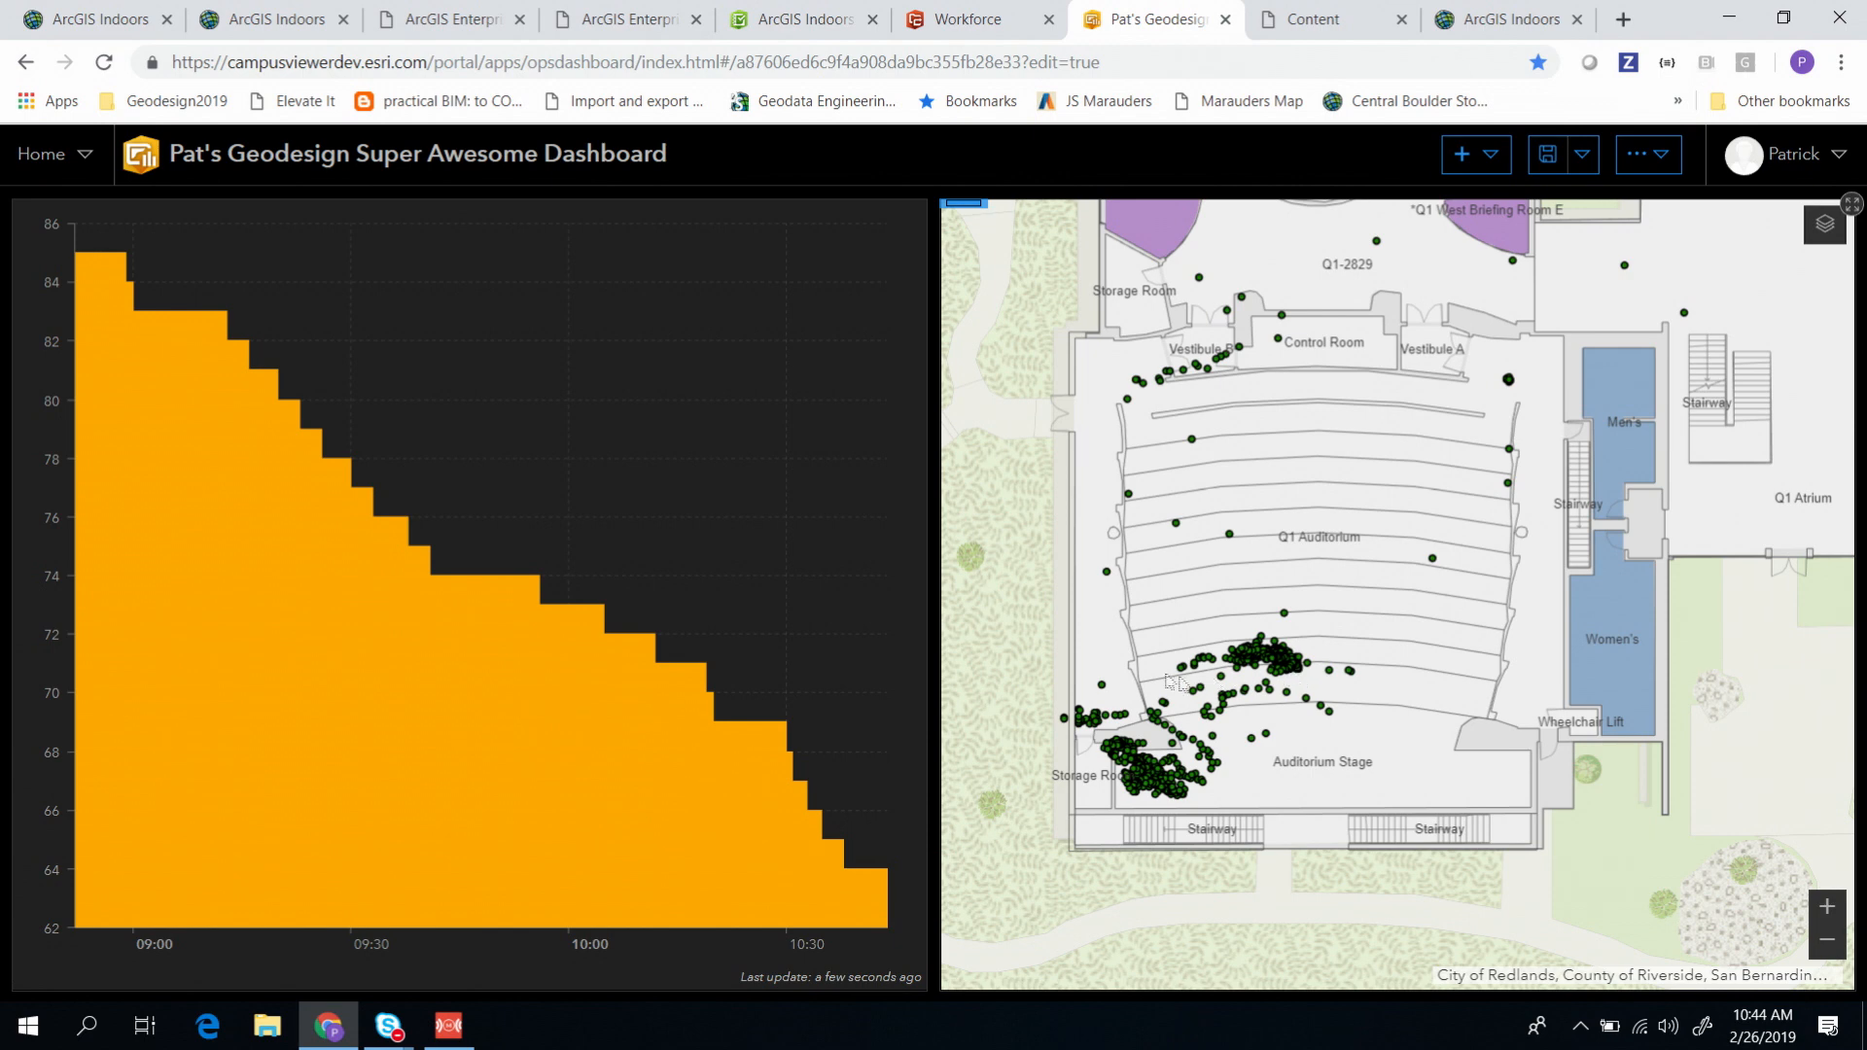
mouse_move(1118, 656)
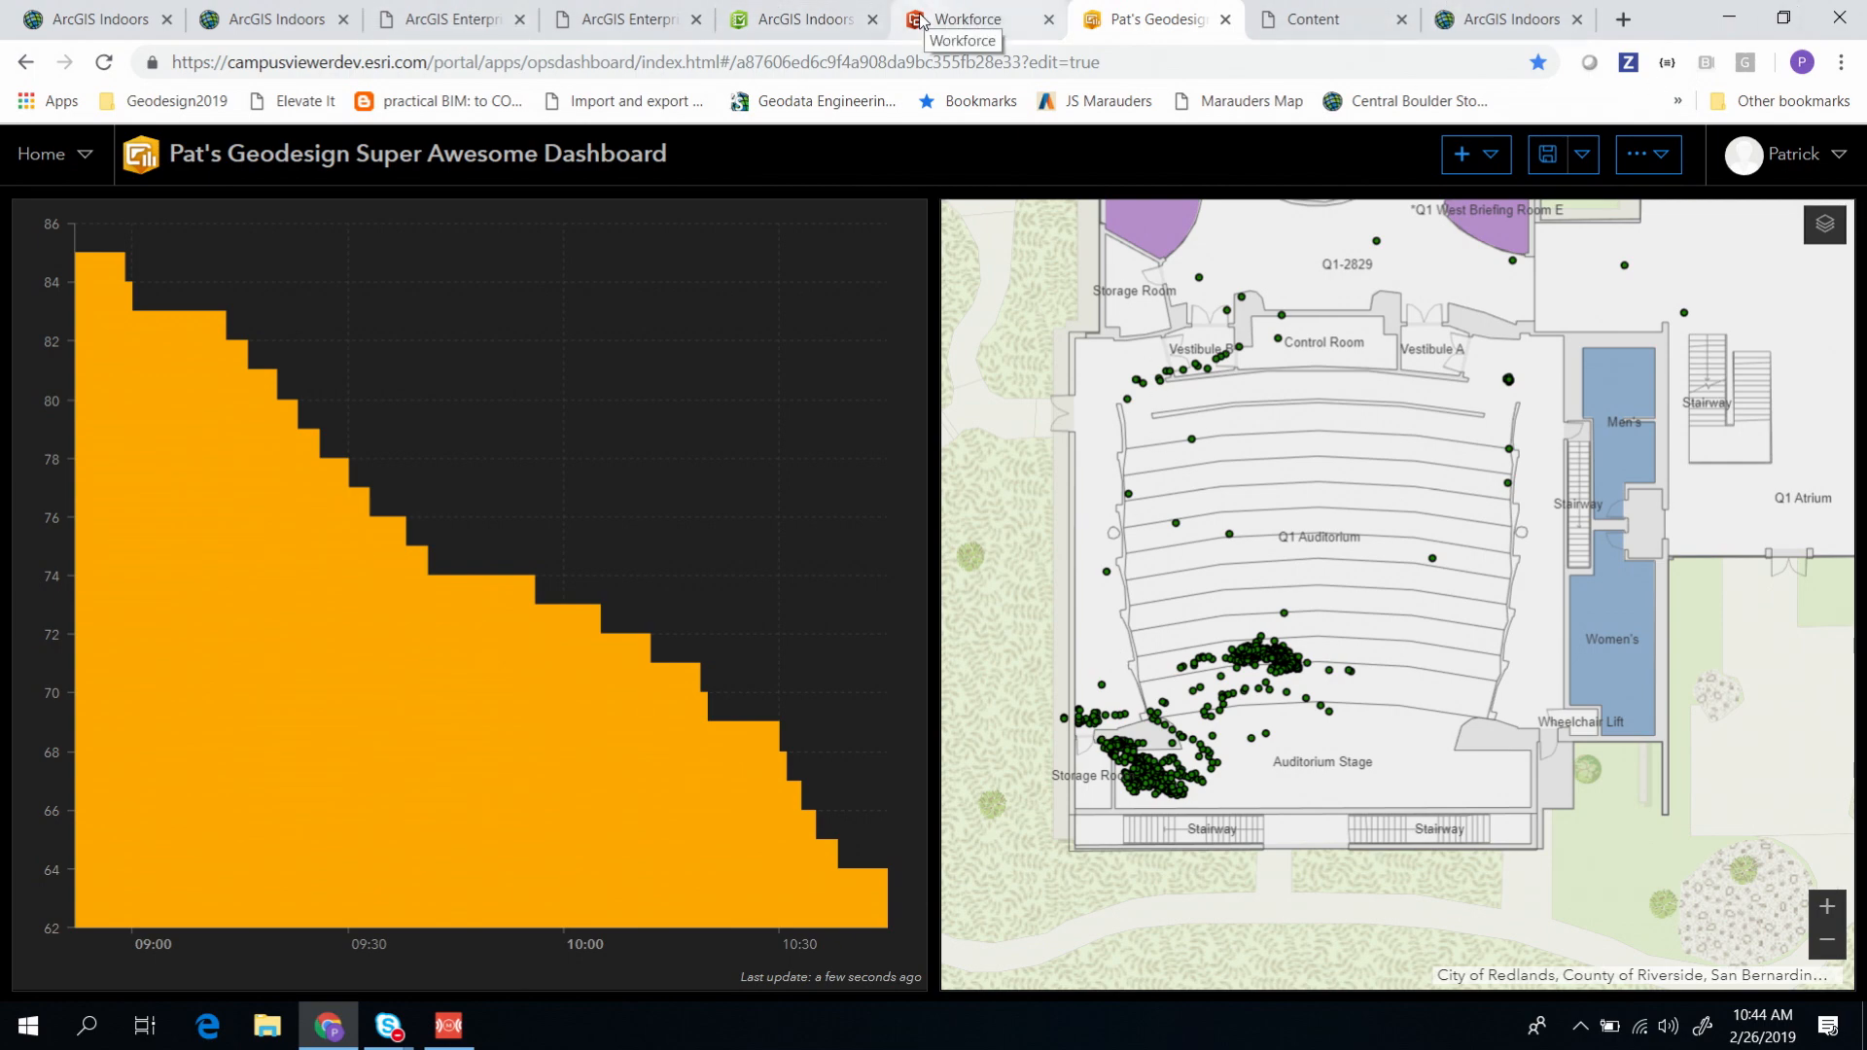
left_click(262, 19)
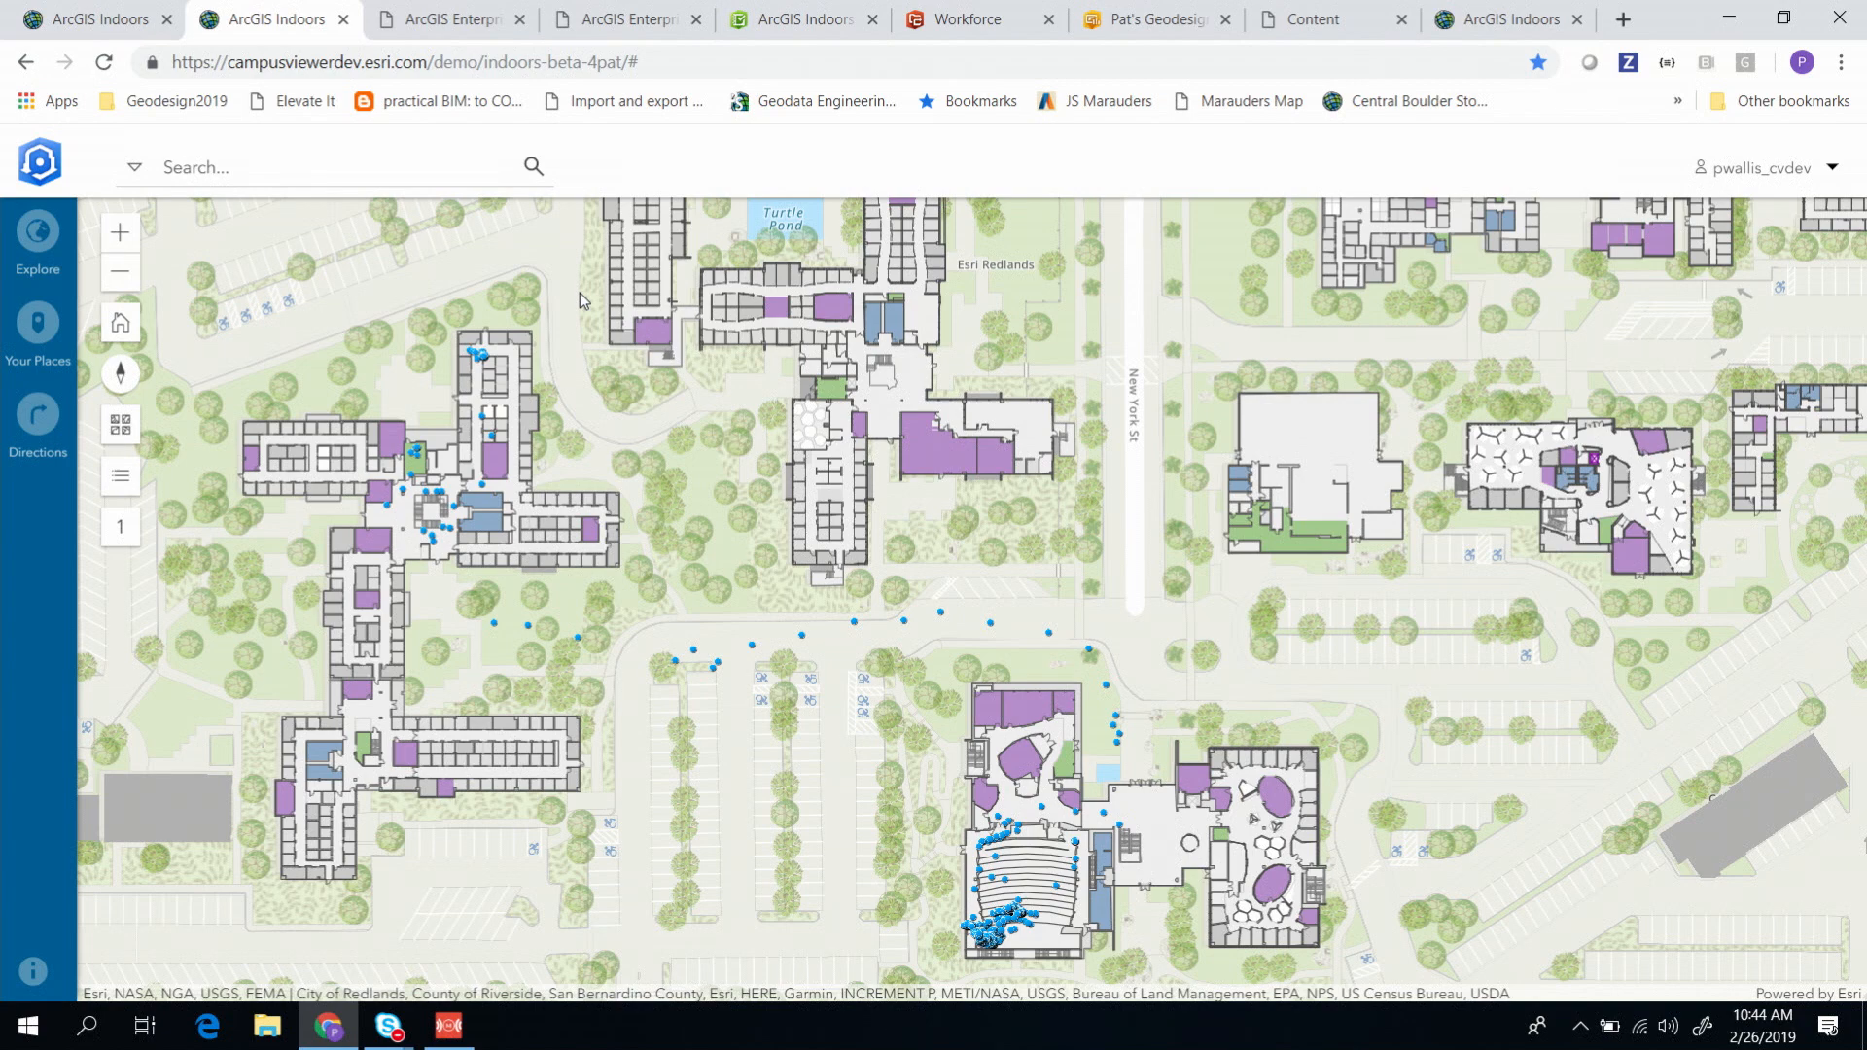
Step: Search 'au', open the Auditorium - Lunafest event, and list nearby Safety + Security places
left_click(313, 167)
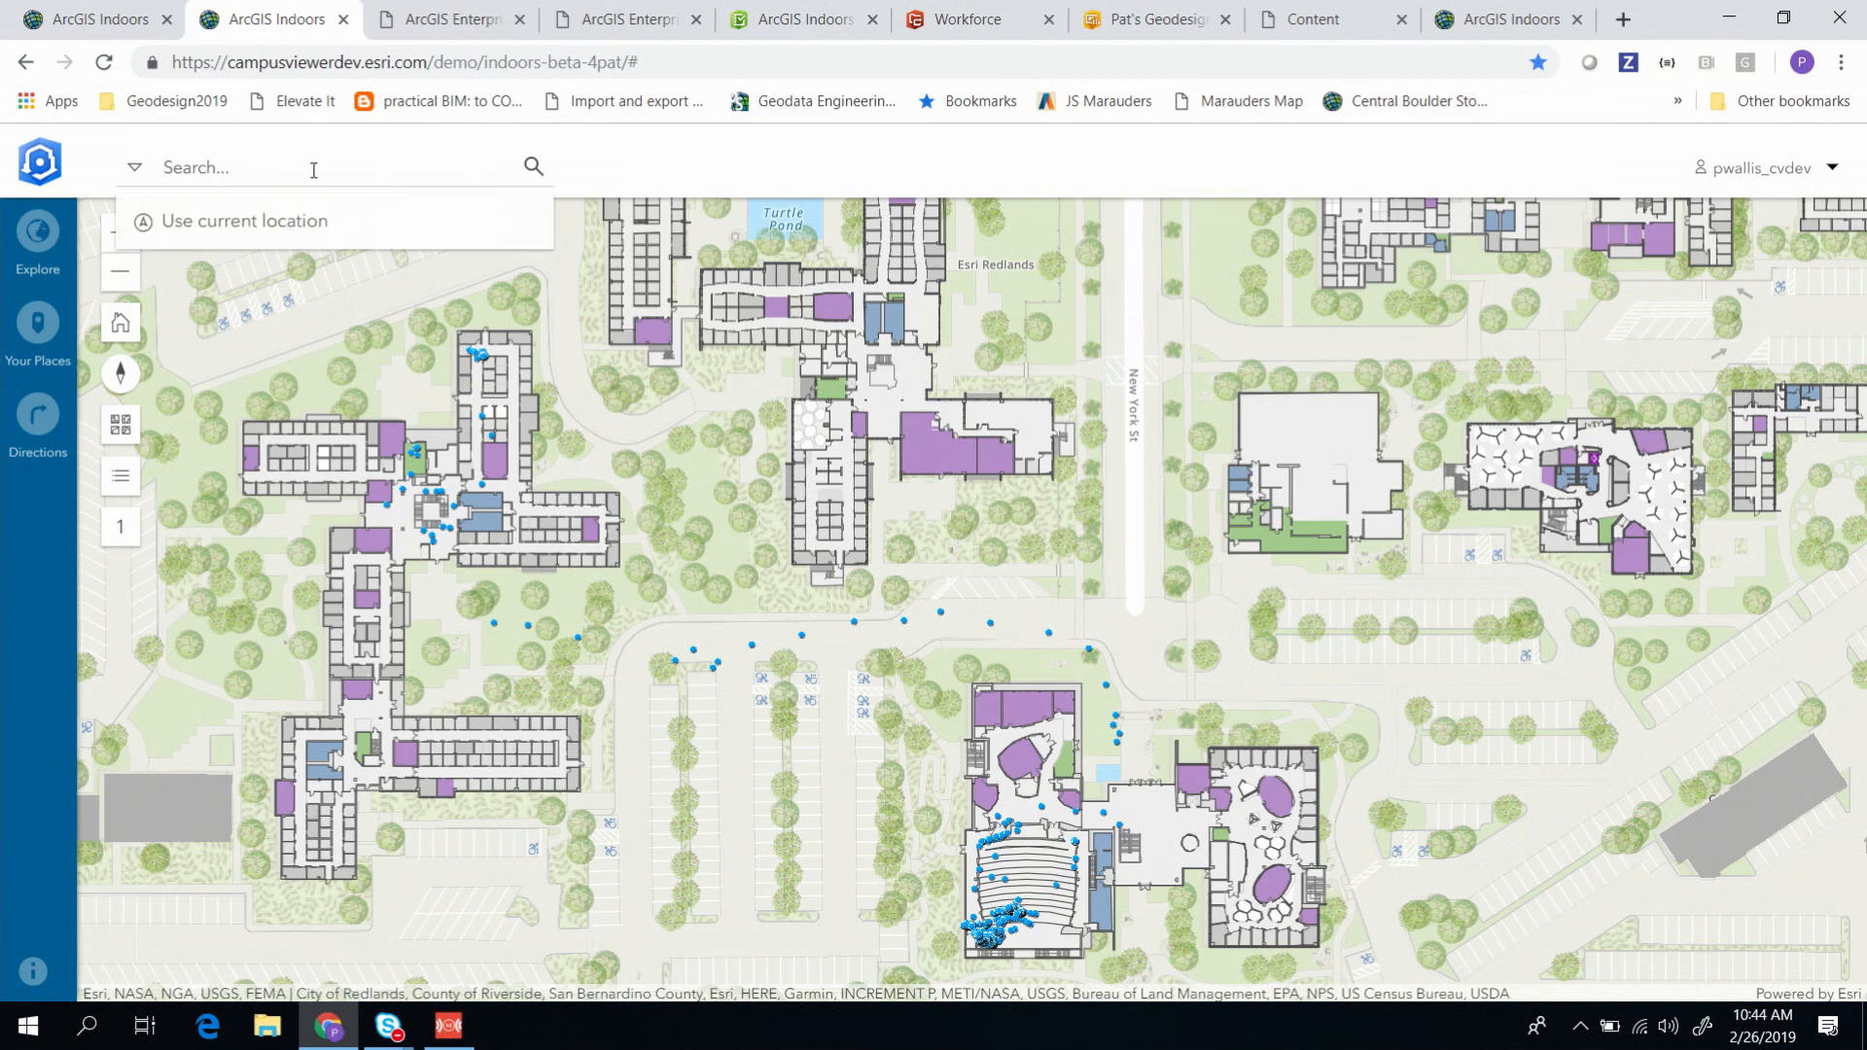
type("au")
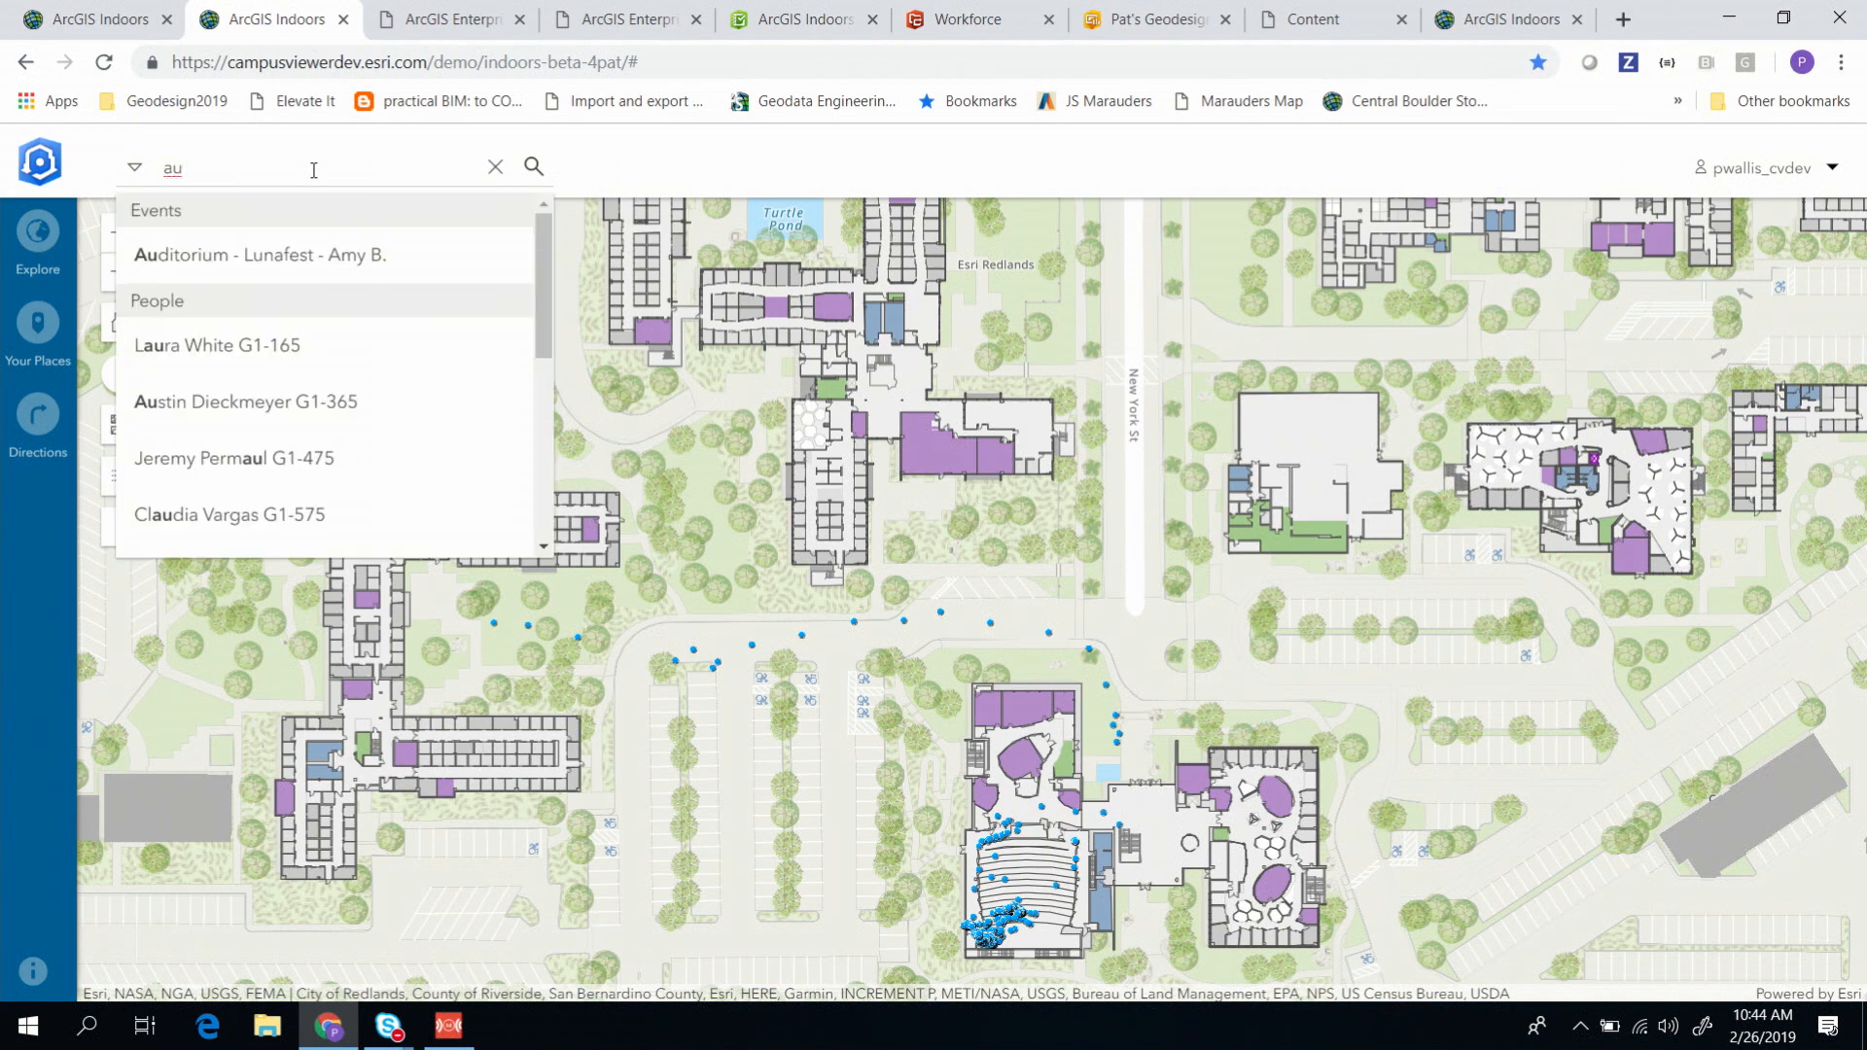
left_click(262, 254)
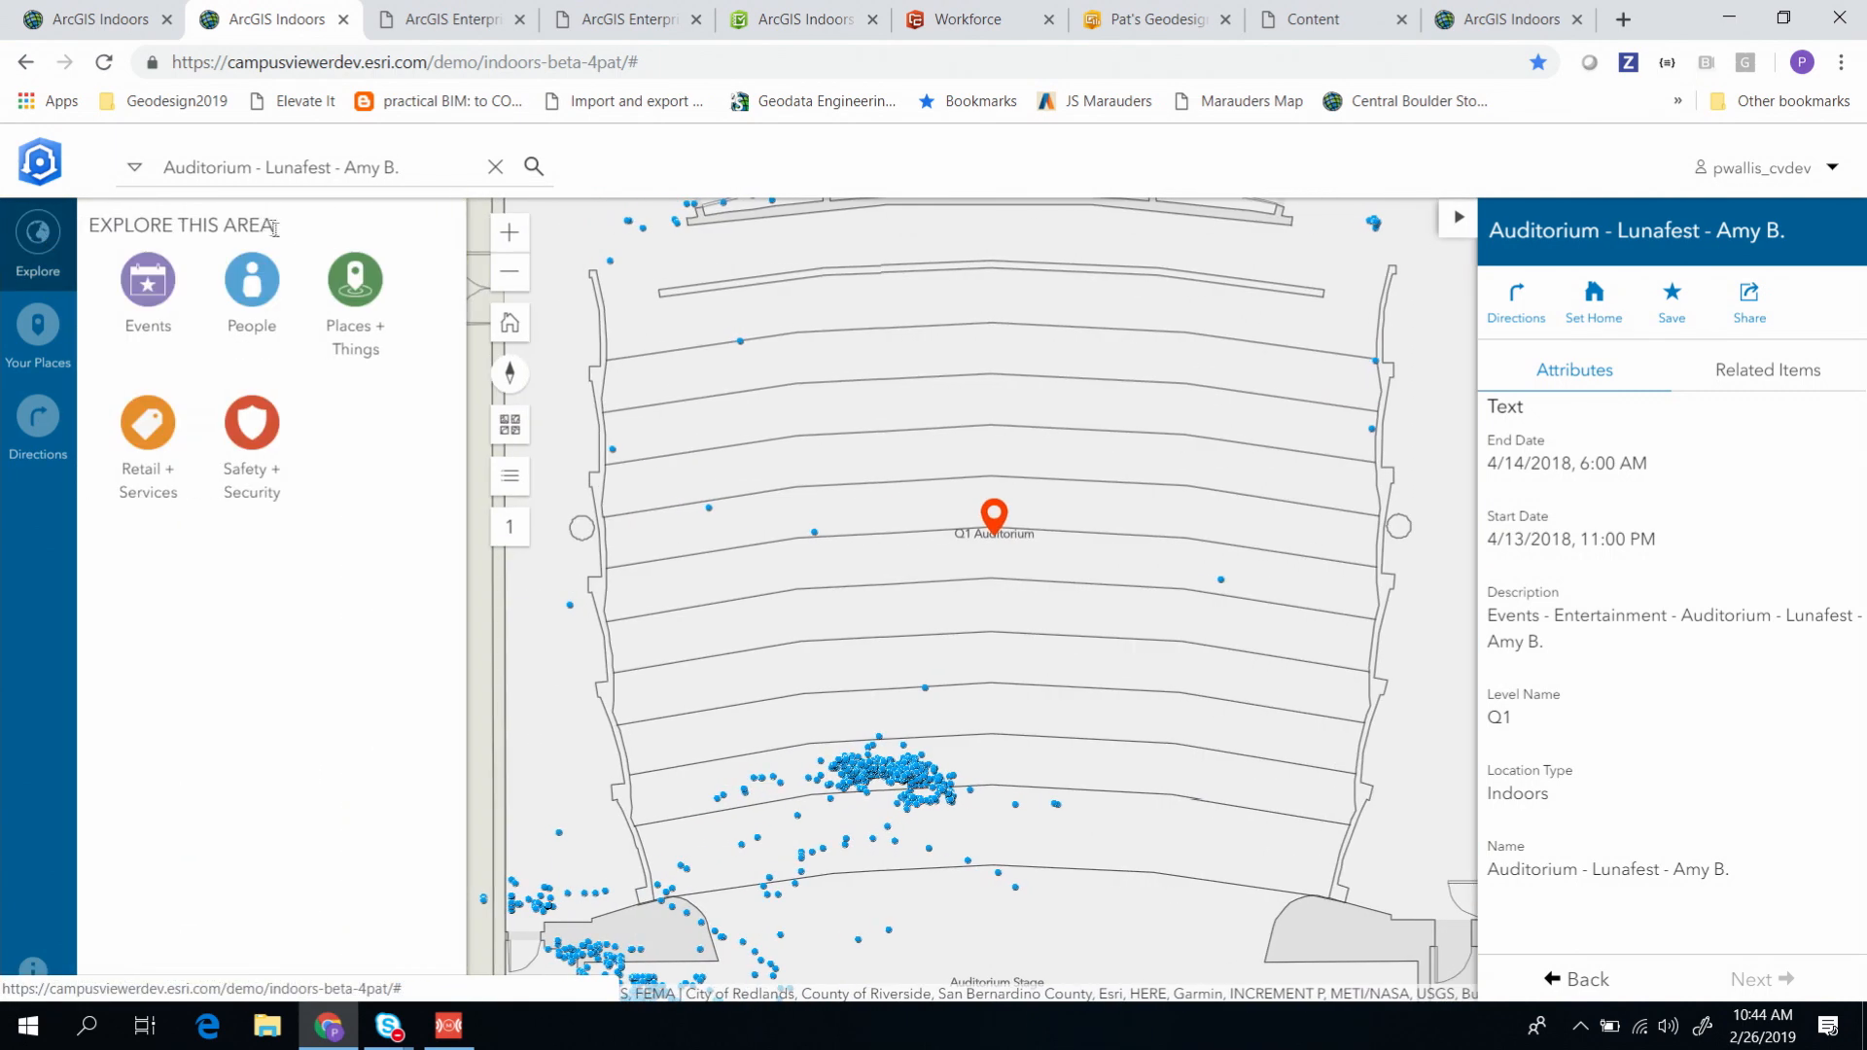
mouse_move(251, 424)
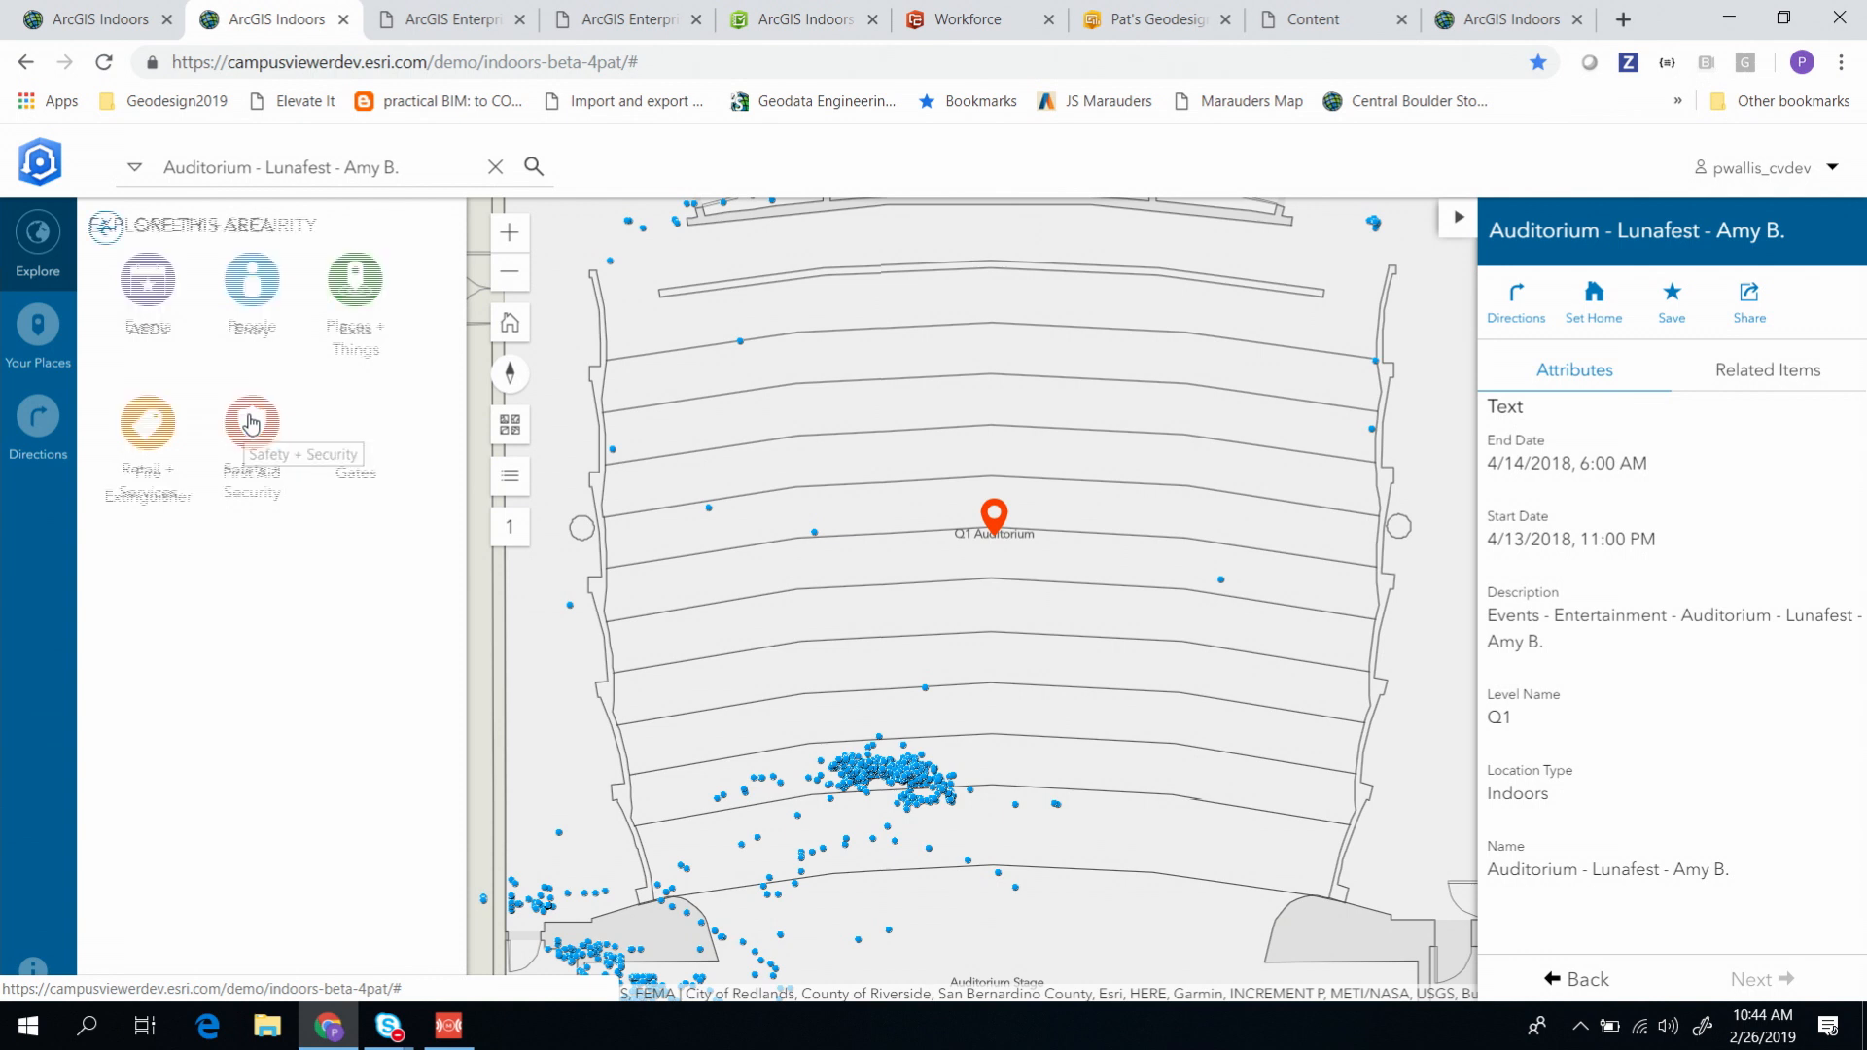
left_click(251, 423)
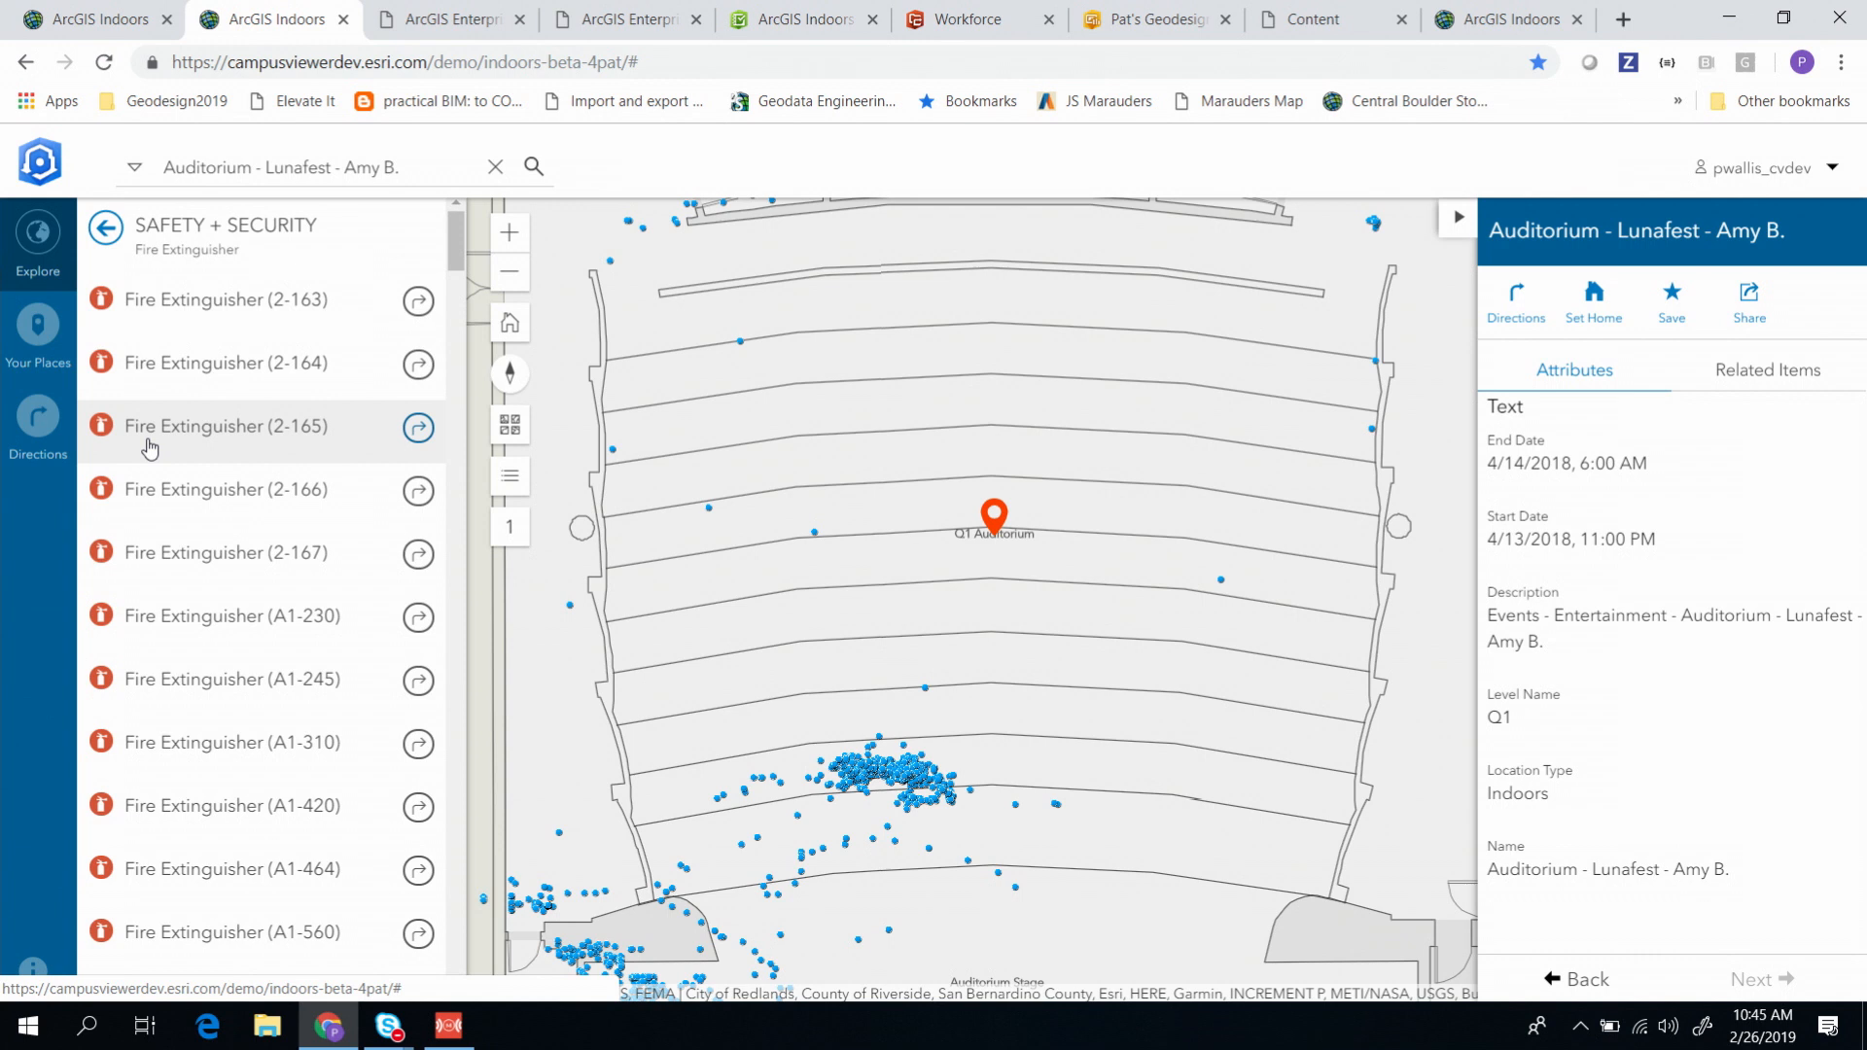
mouse_move(326, 616)
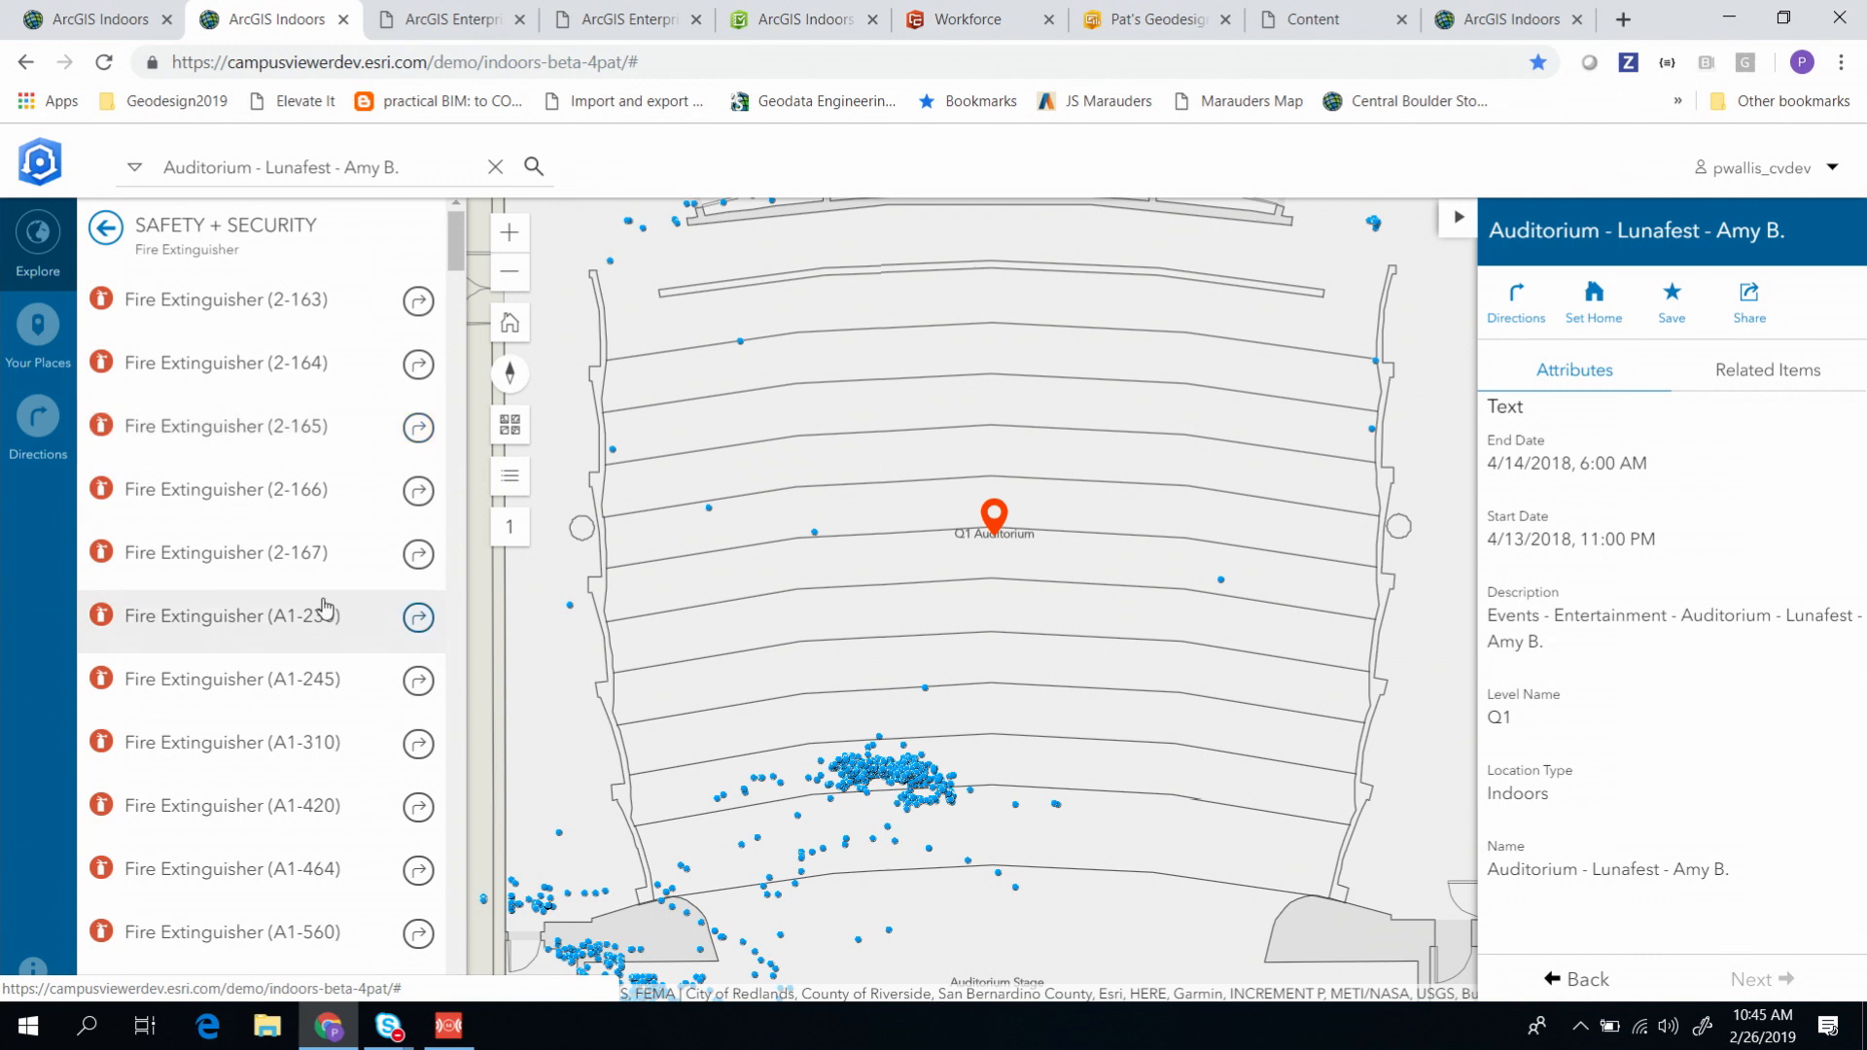